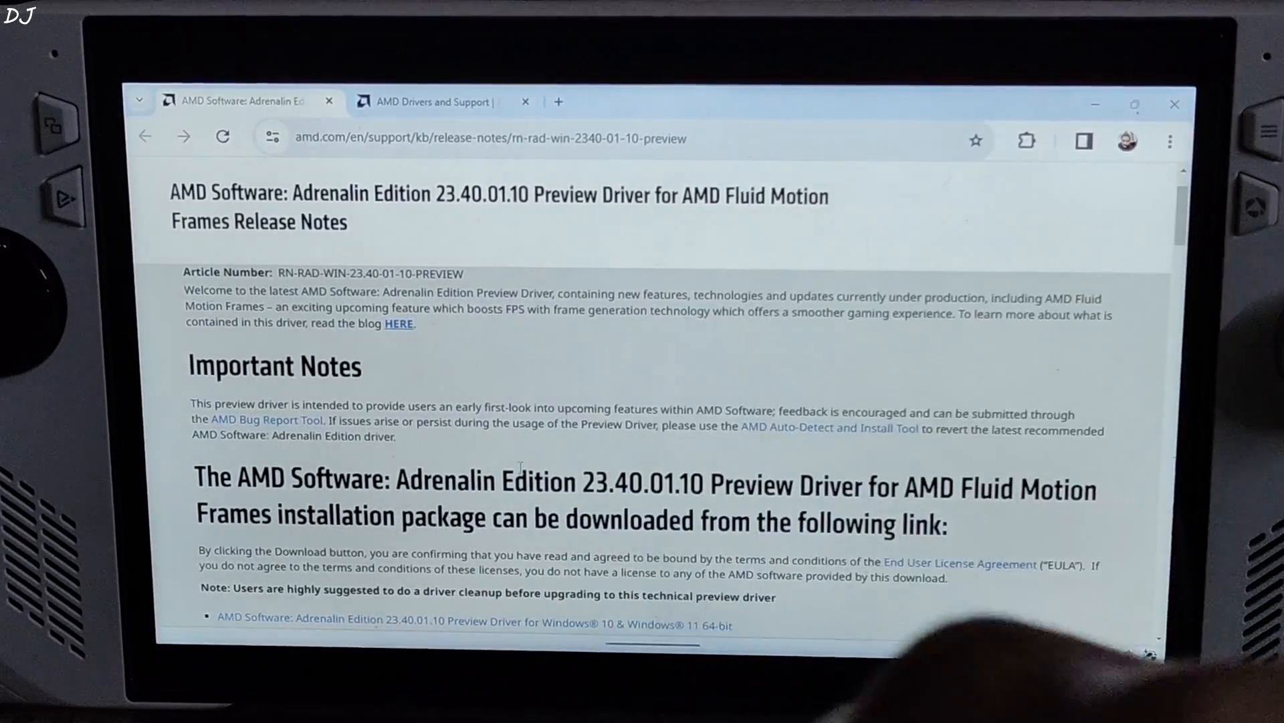
On AMD Drivers and Support, select Processors with graphics > Ryzen Processors > Ryzen 7 7840U.
click(430, 101)
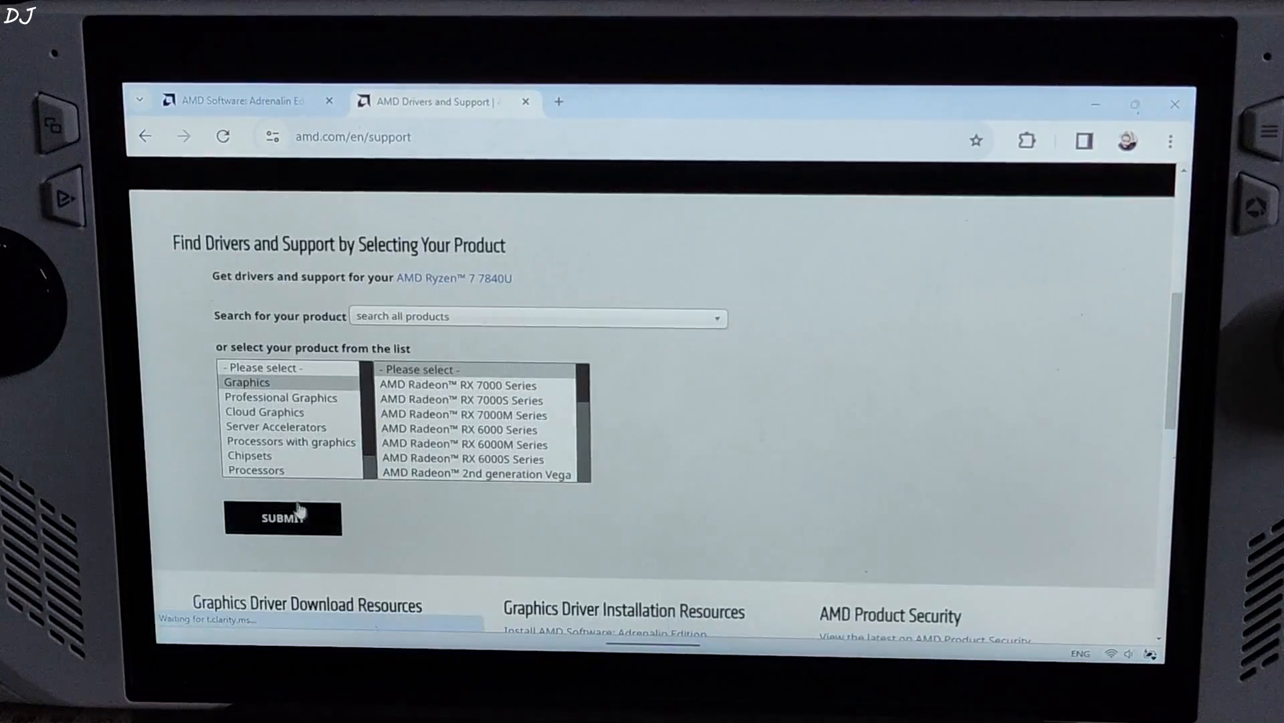
click(291, 442)
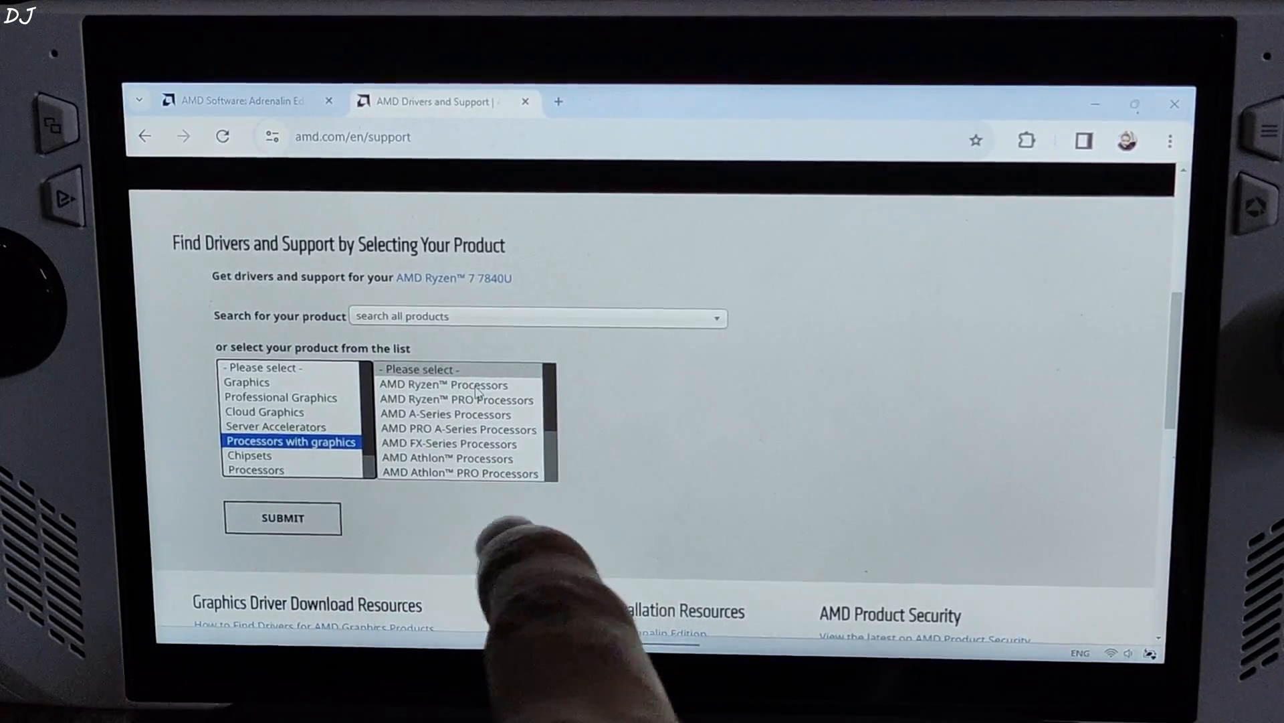
click(442, 384)
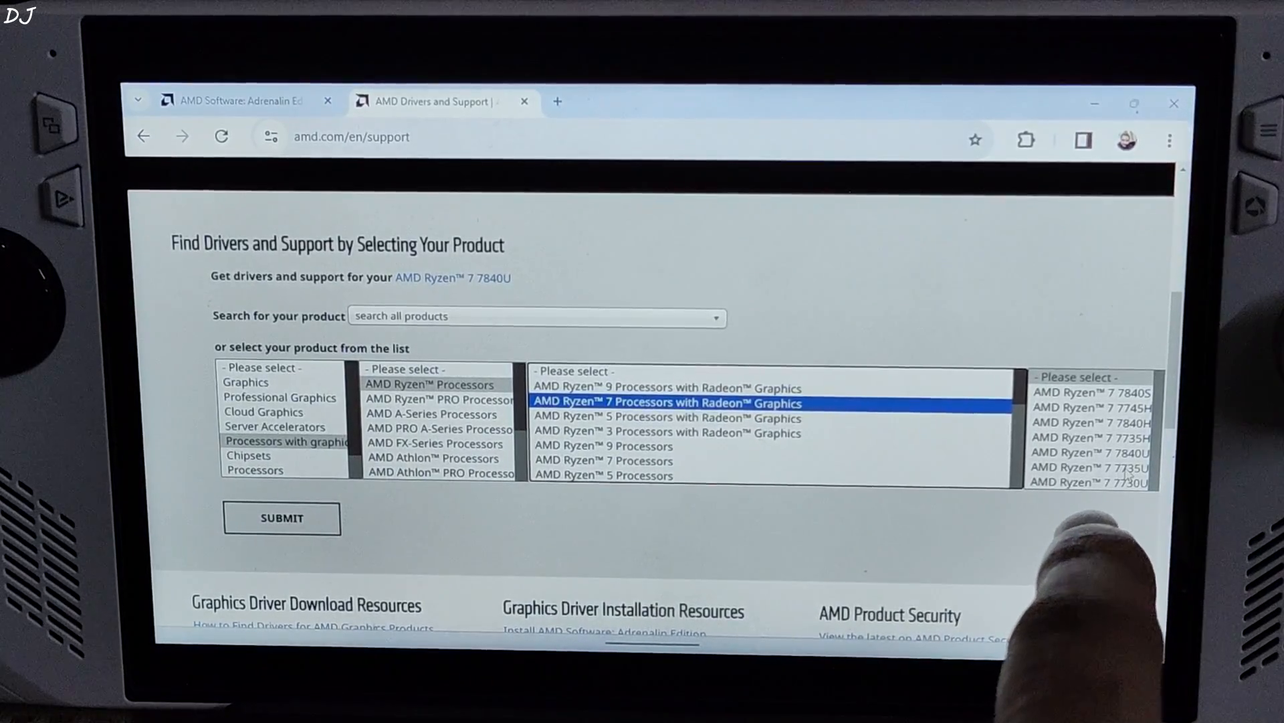
click(1090, 452)
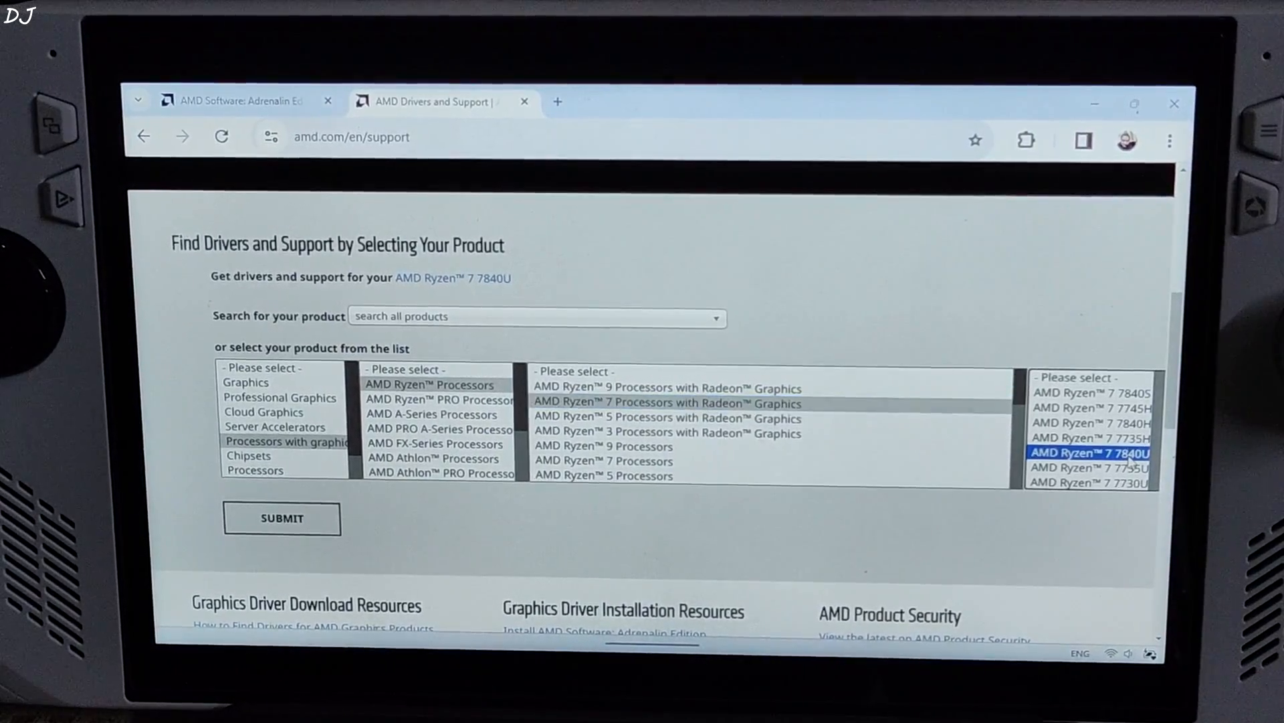
scroll(down, 3)
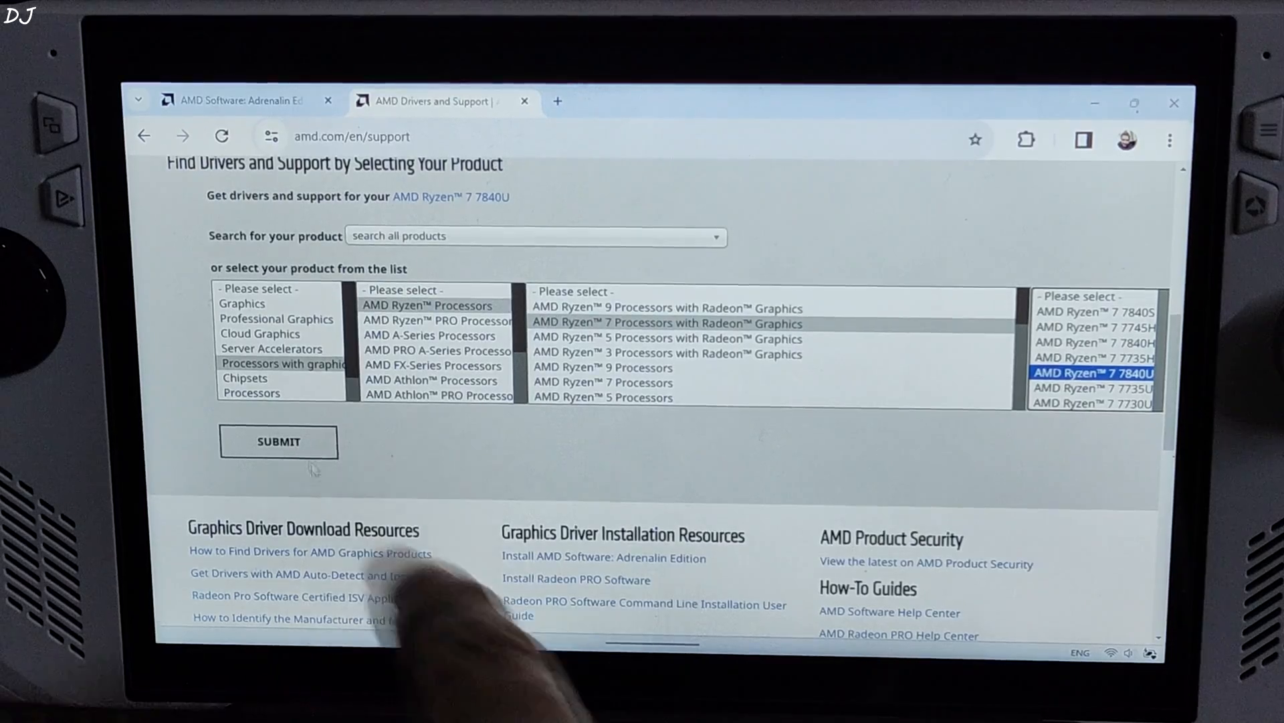
Submit the Ryzen 7 7840U selection and expand the Windows 11 64-Bit Edition downloads.
click(277, 441)
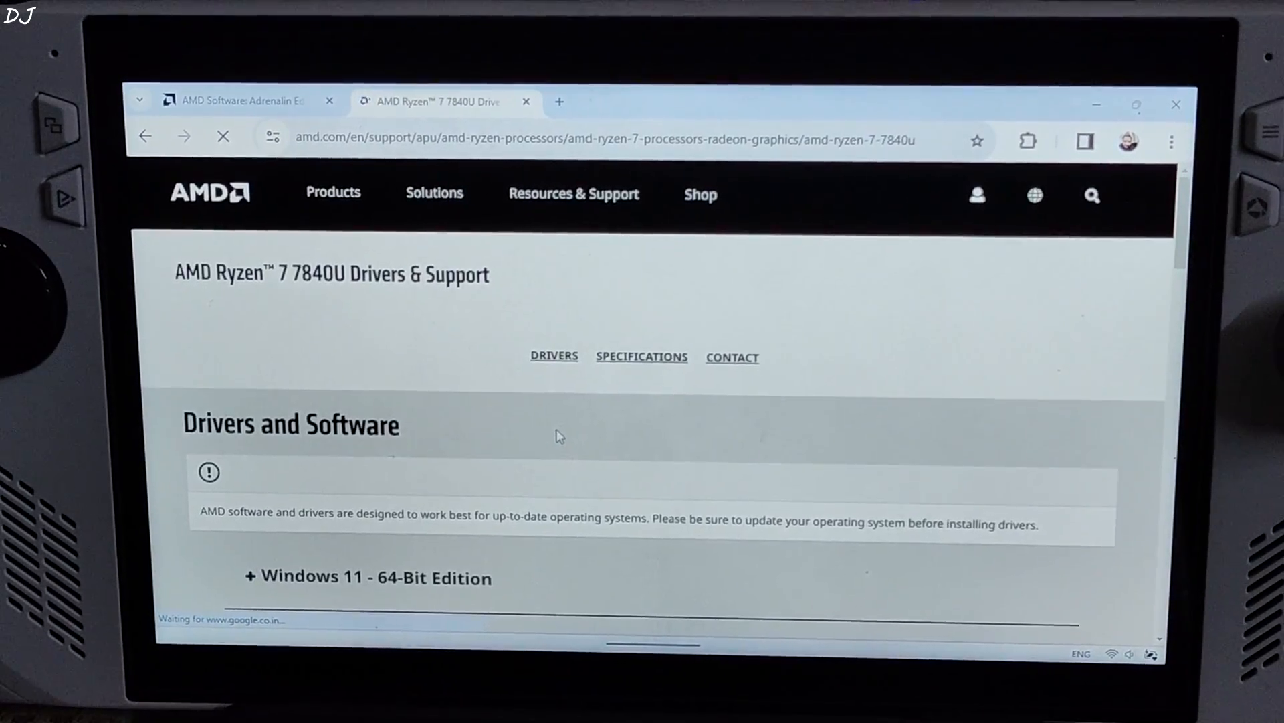
scroll(down, 3)
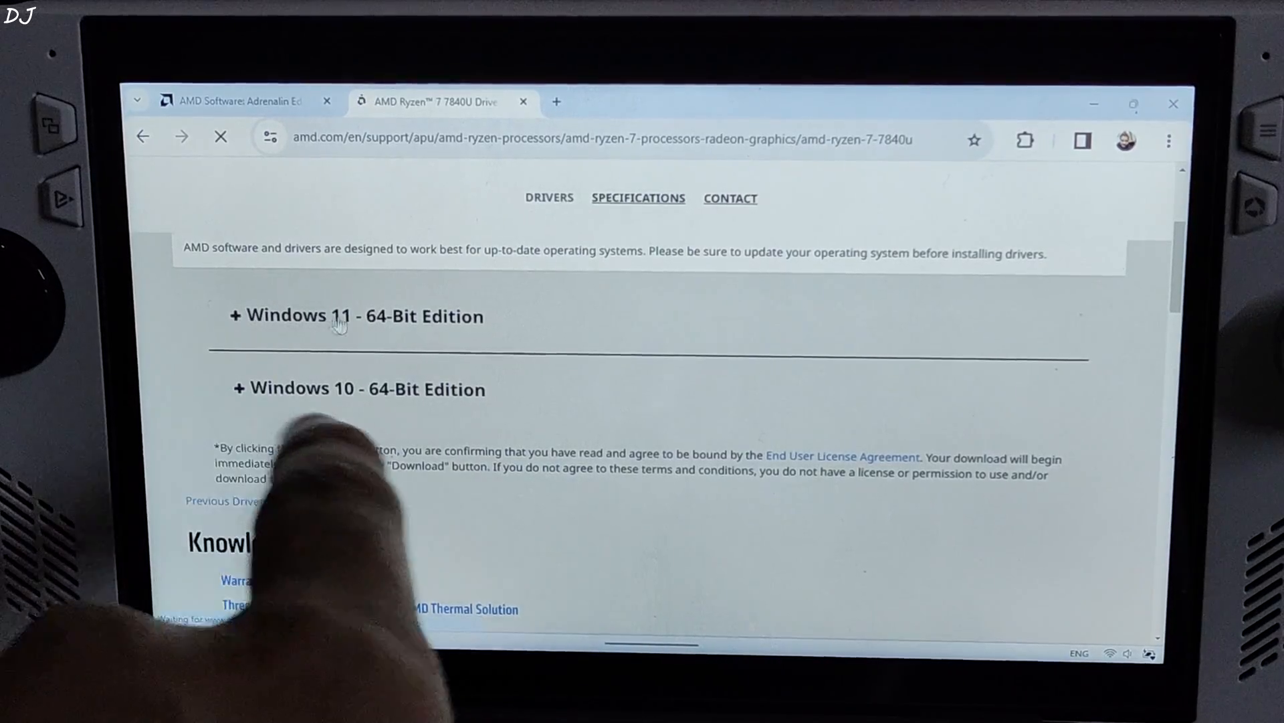
click(353, 315)
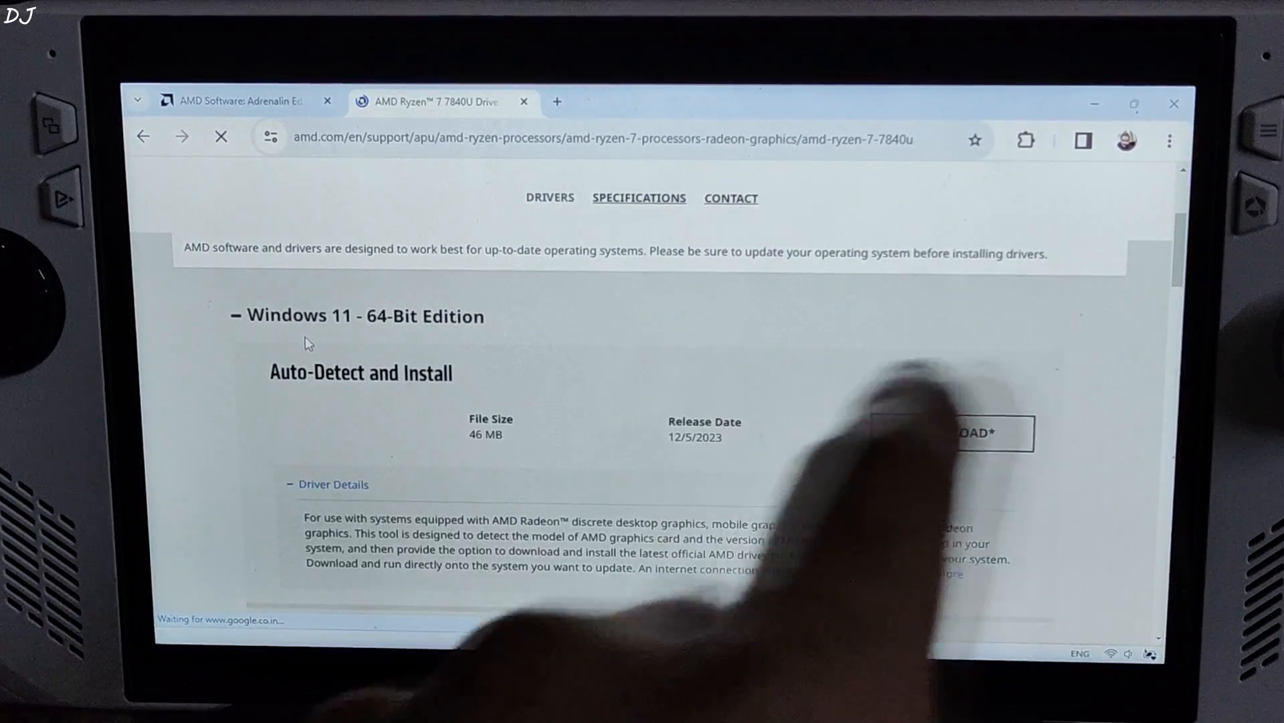
scroll(down, 3)
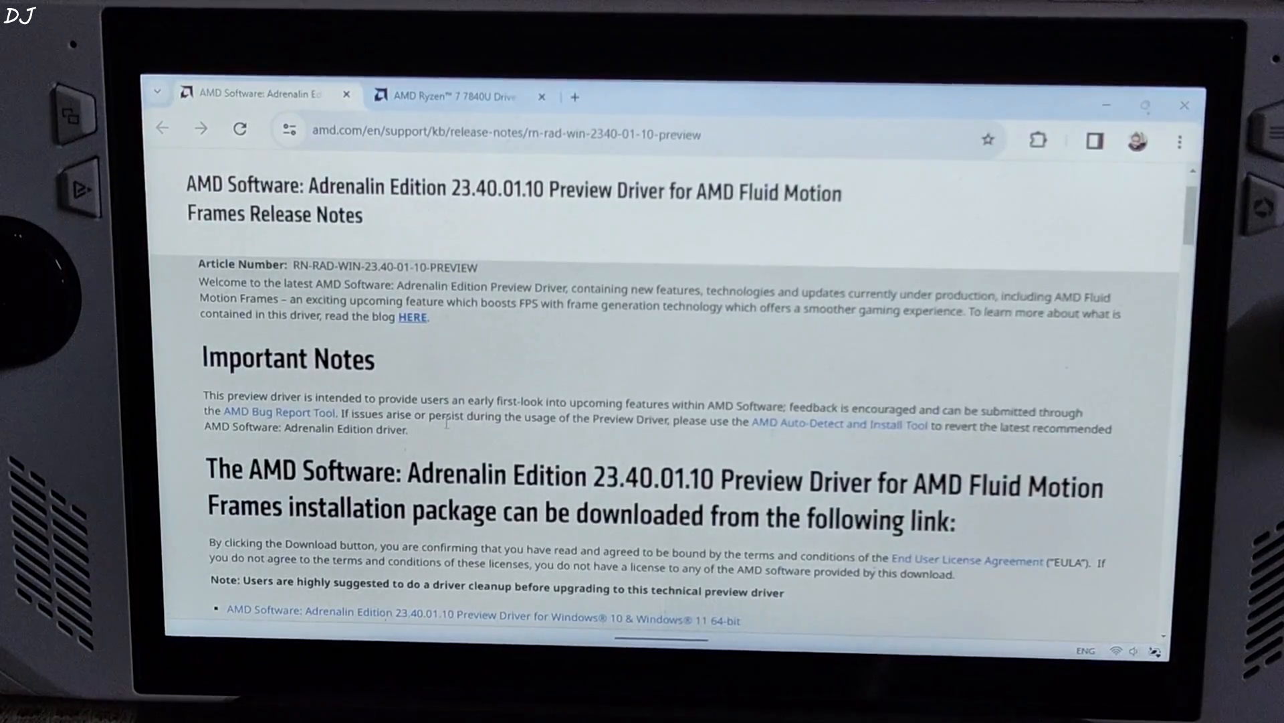
scroll(down, 3)
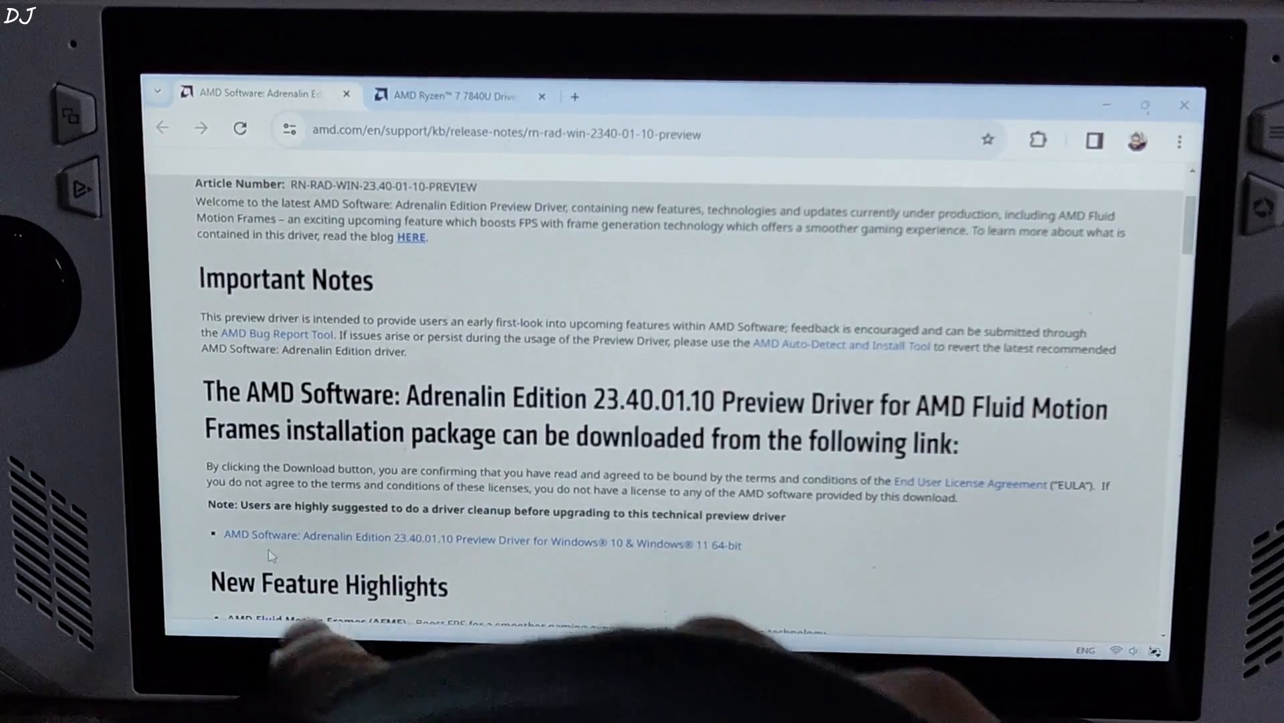
mouse_move(497, 557)
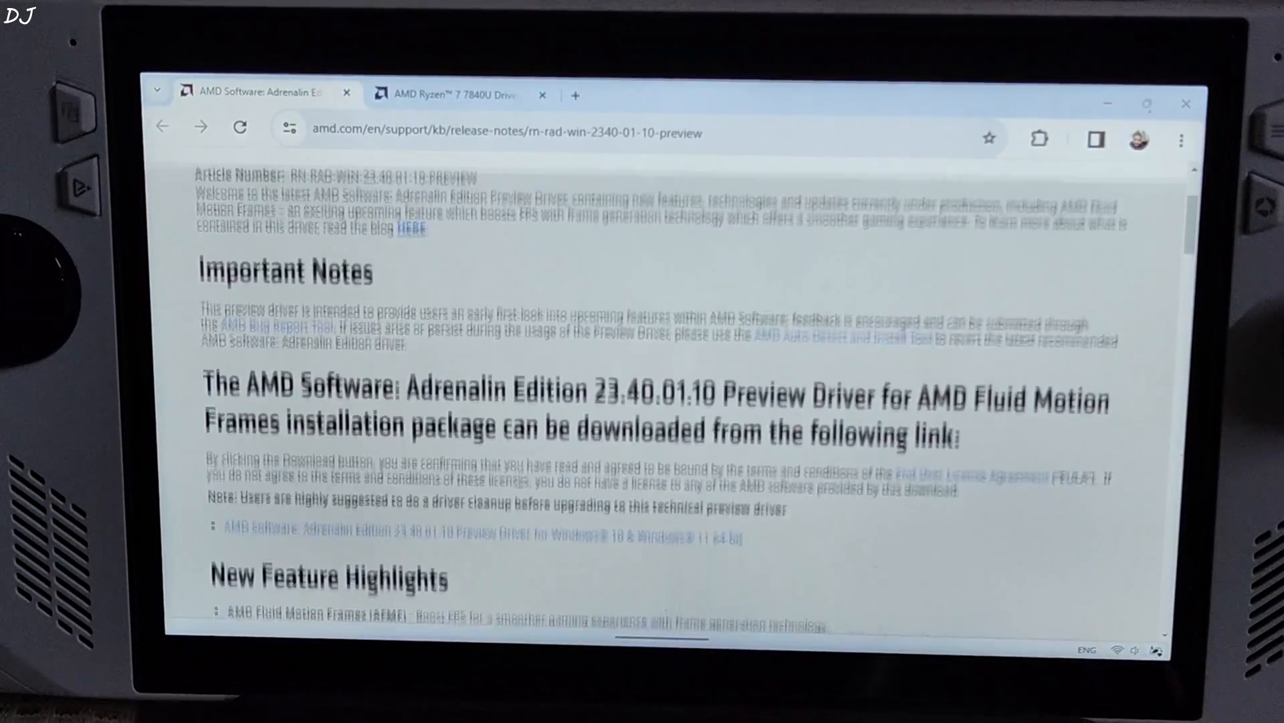
scroll(down, 3)
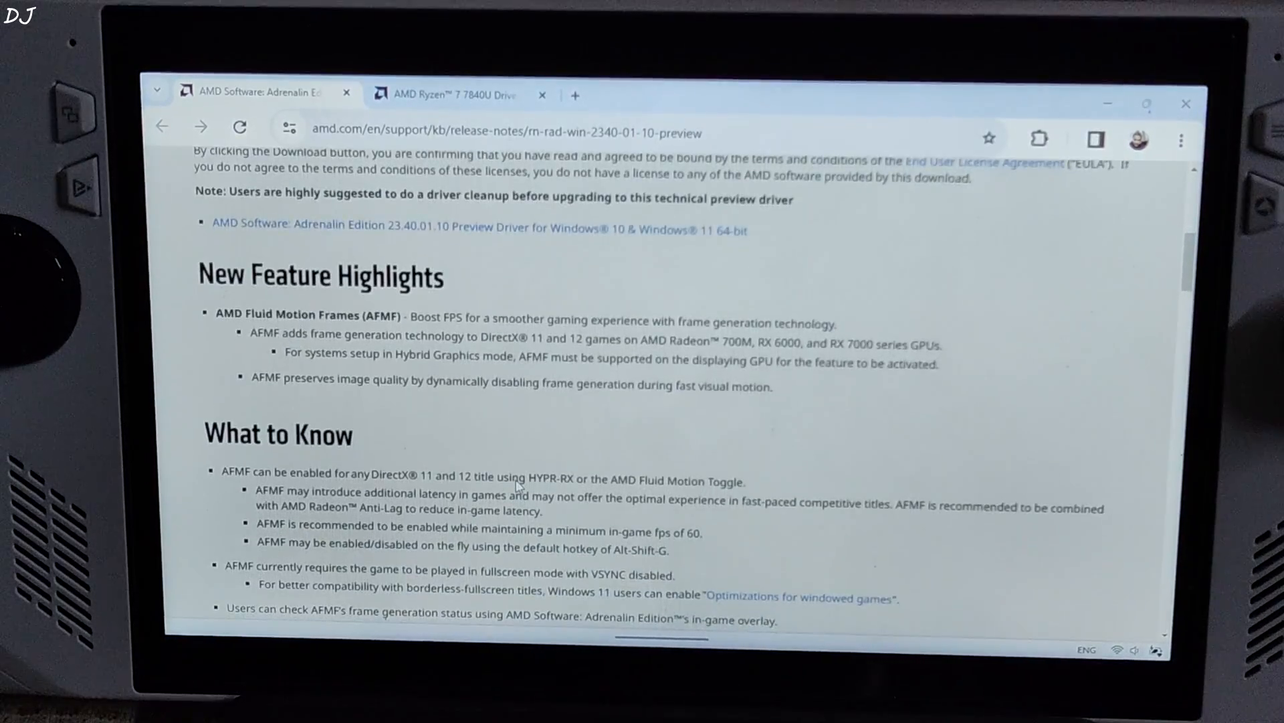
scroll(down, 3)
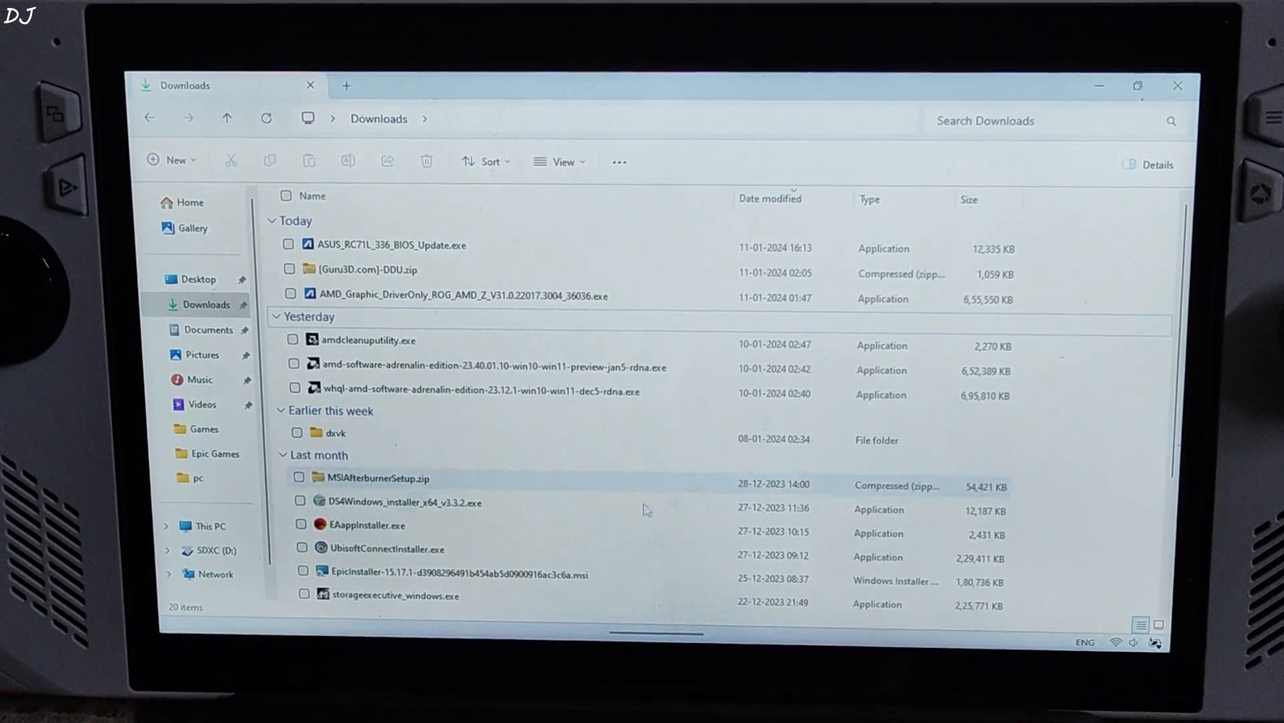
Delete the AMD folder from OS (C:), granting administrator permission.
click(211, 526)
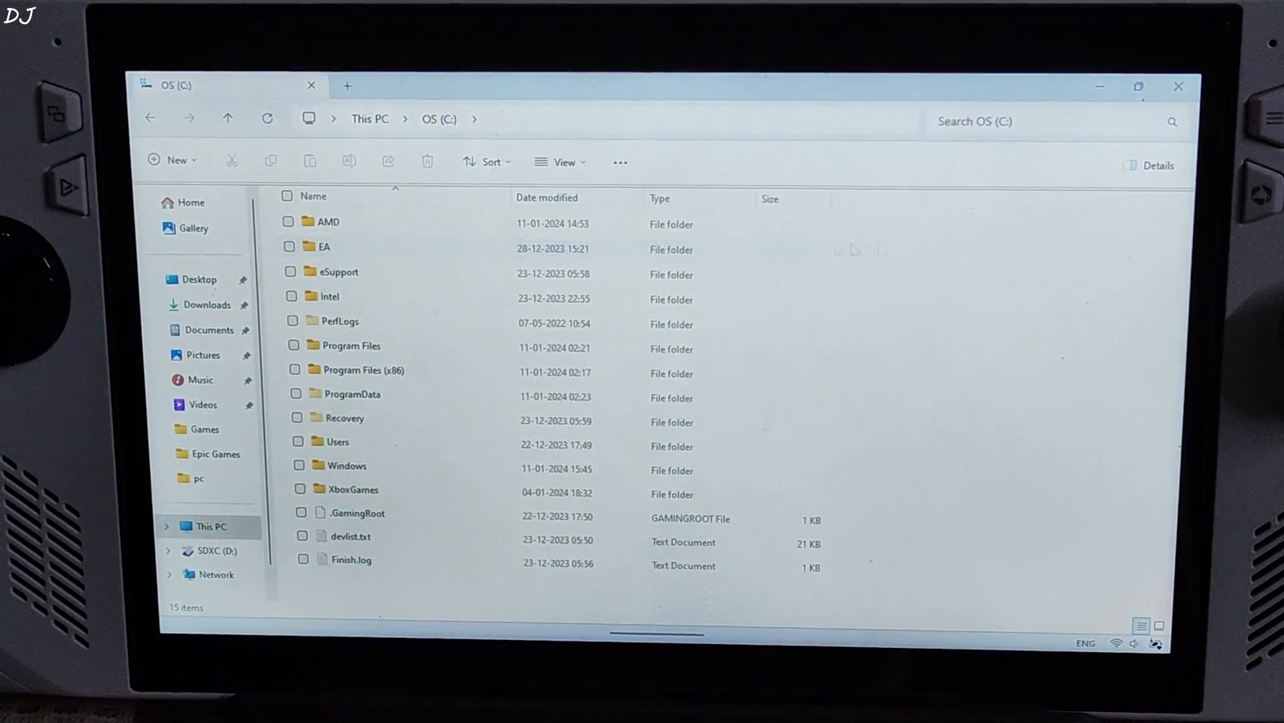
click(331, 223)
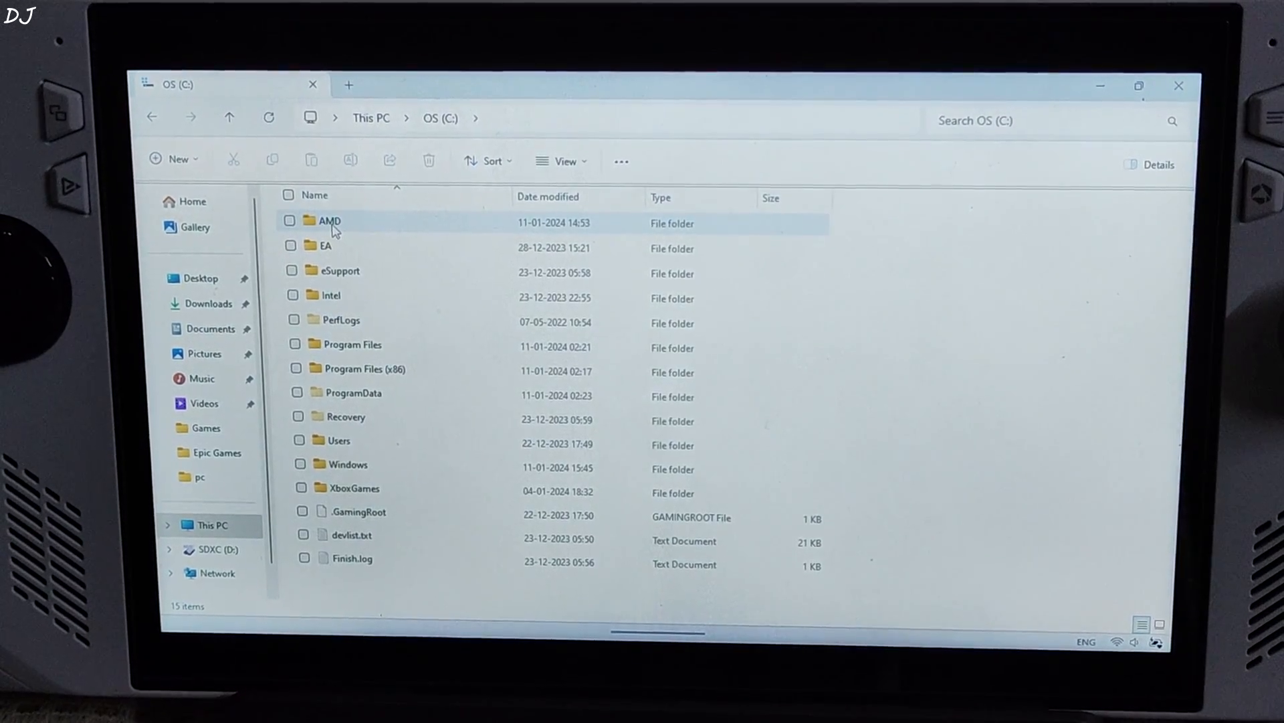
mouse_move(328, 222)
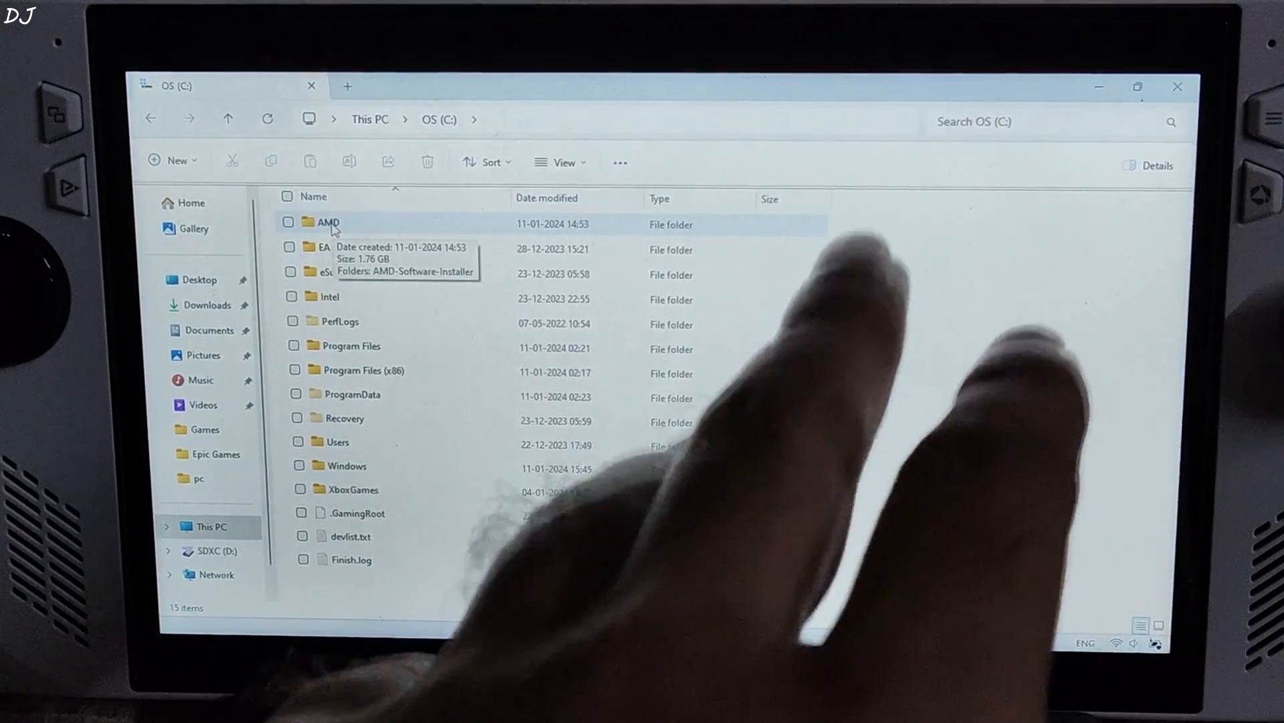
right_click(322, 223)
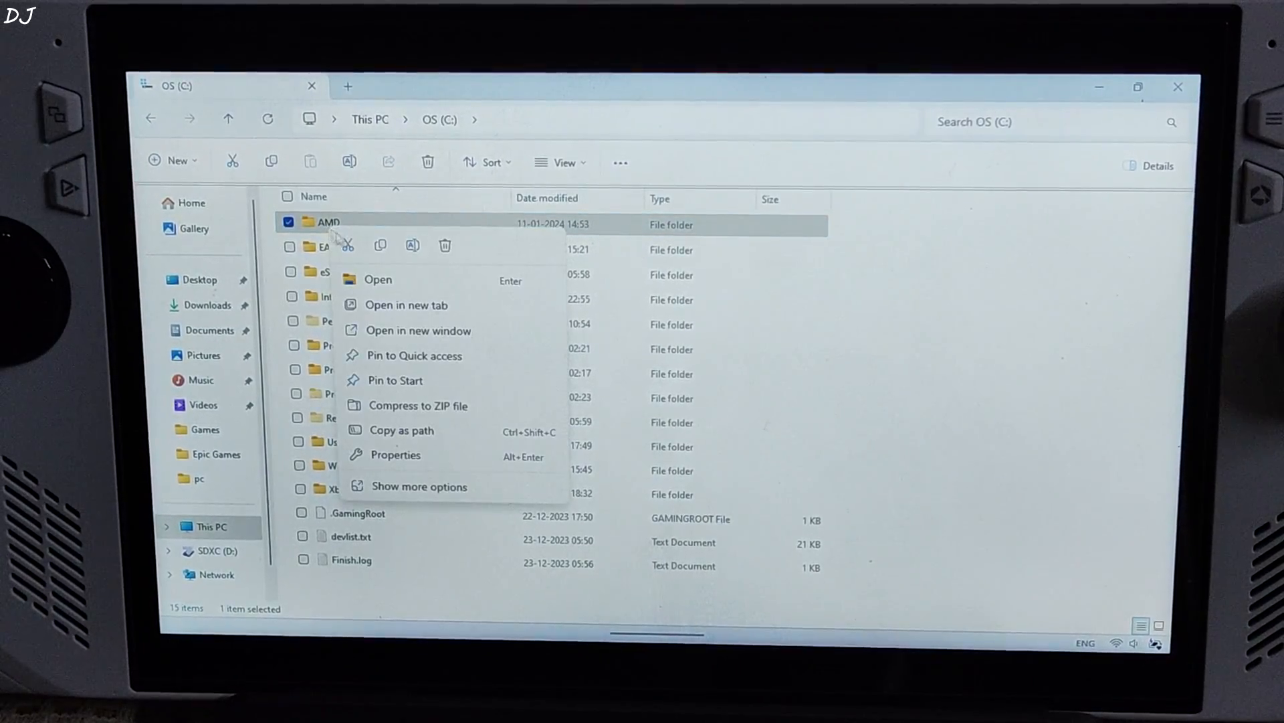
click(445, 244)
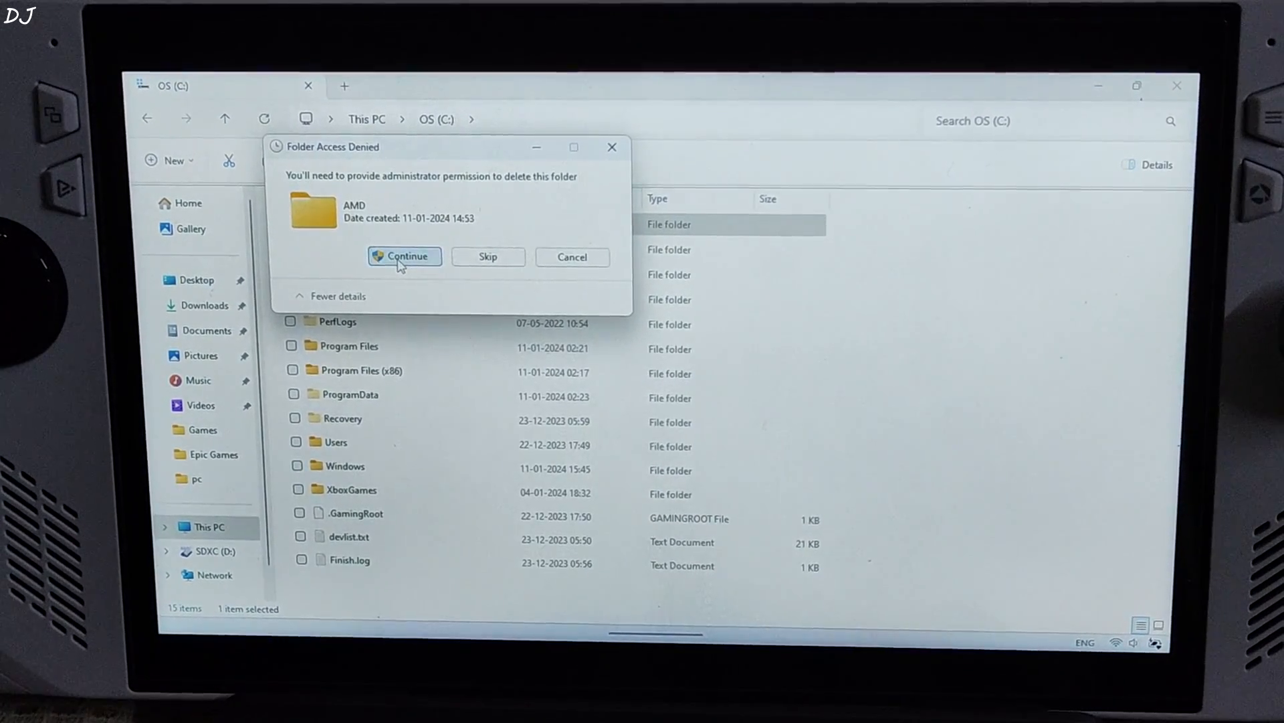
click(403, 256)
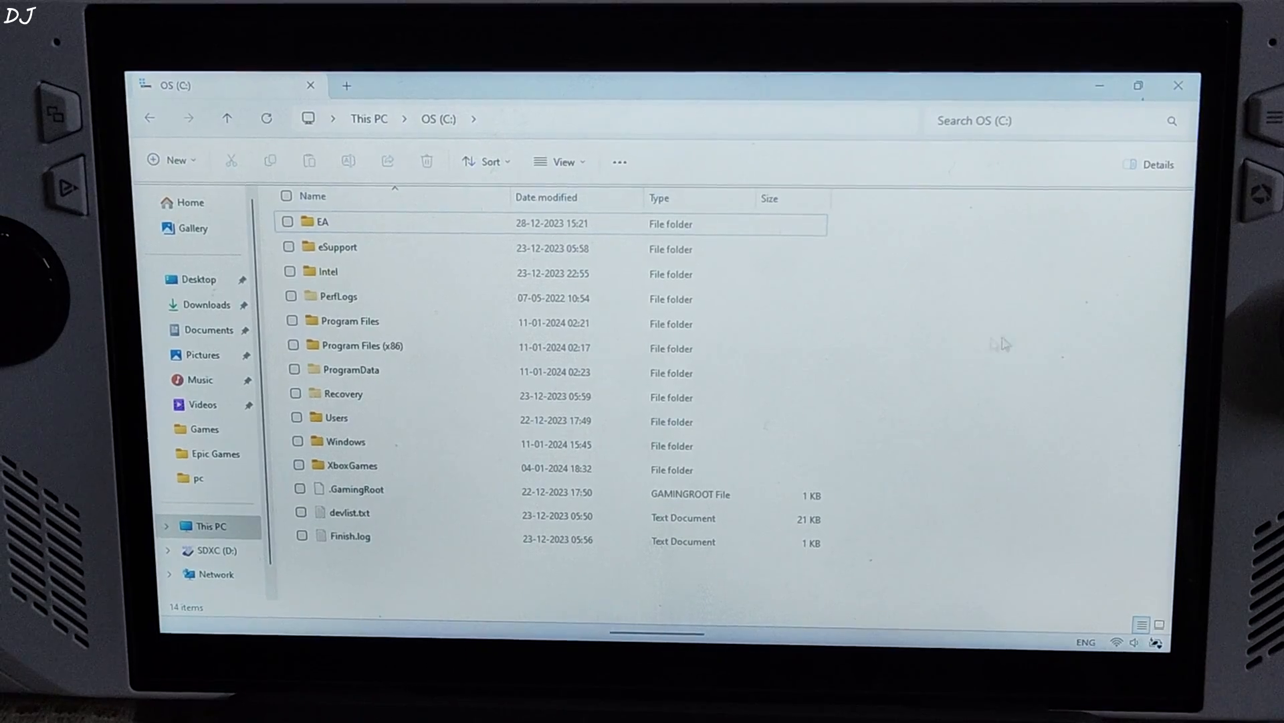
click(208, 305)
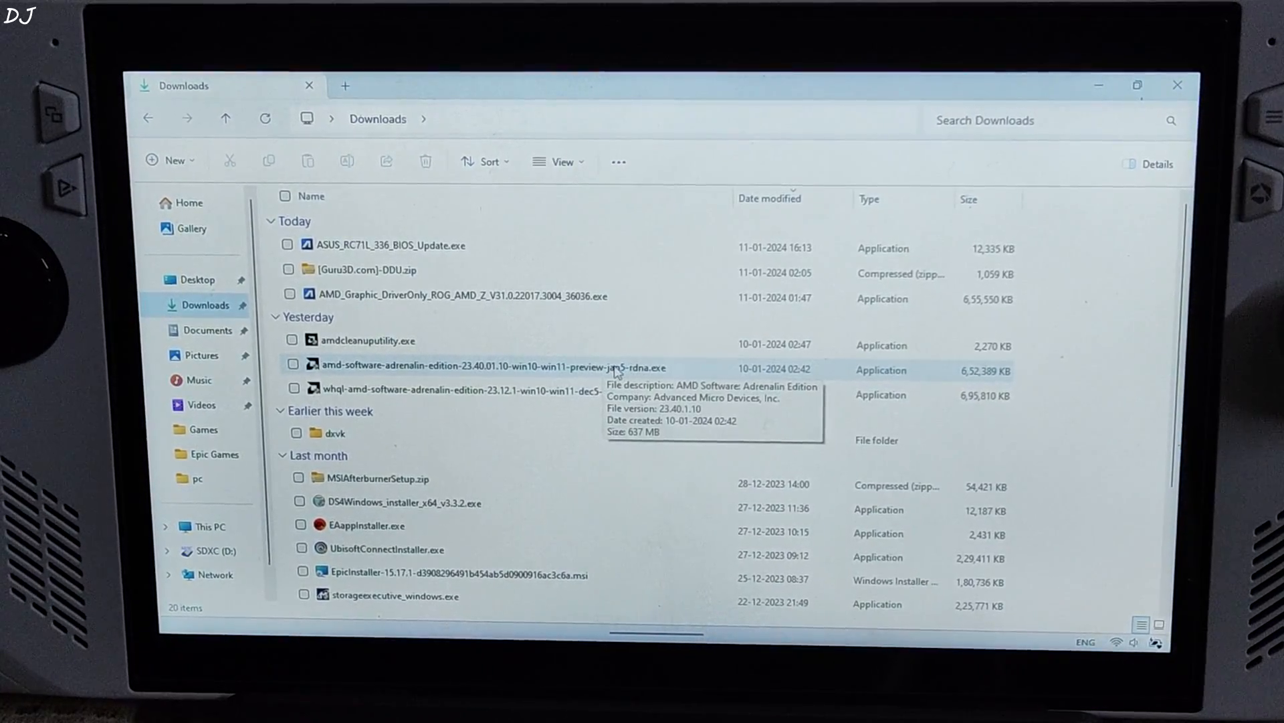
Run the 23.40.01.10 preview installer, dismiss Error 182, and open C:\AMD.
double_click(483, 368)
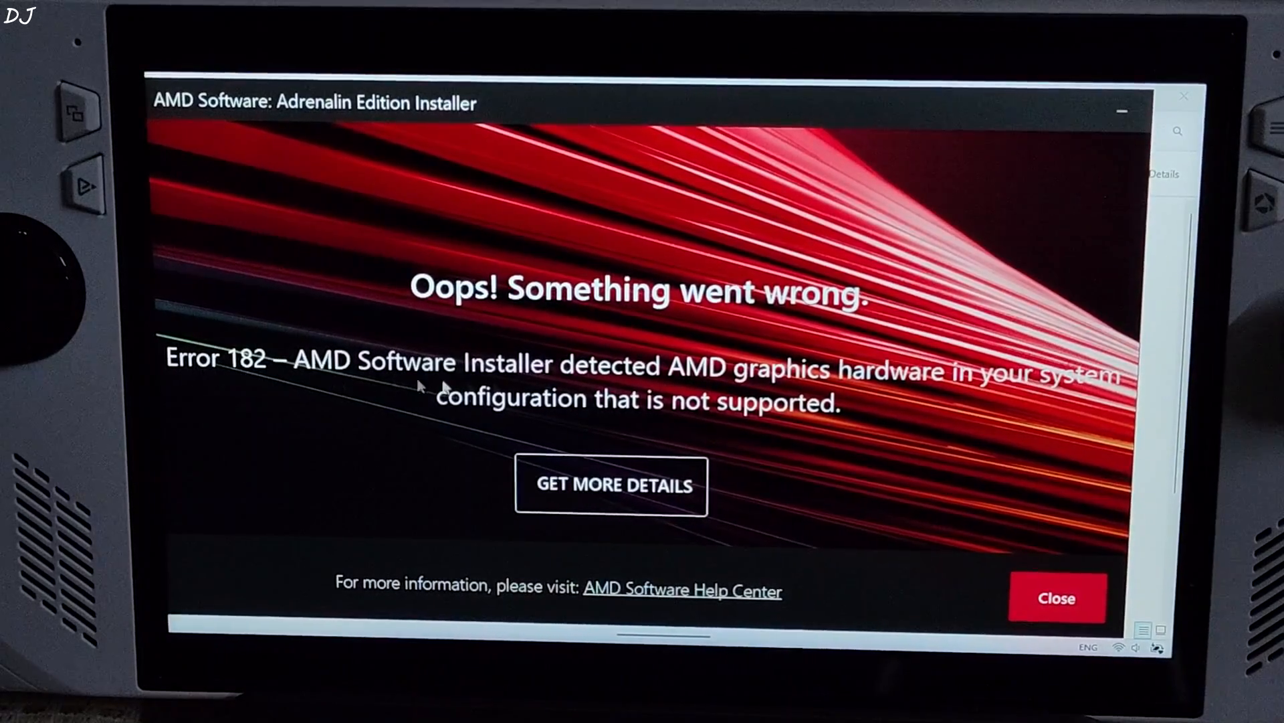
click(1055, 598)
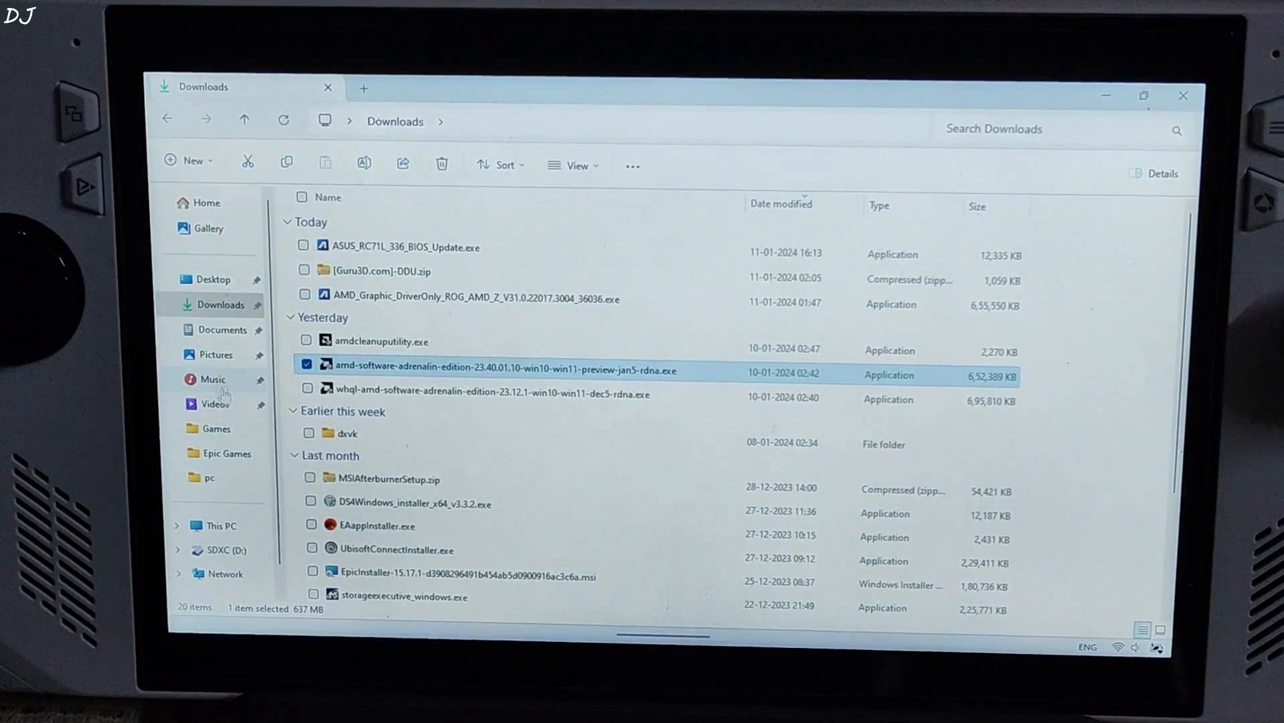
click(225, 525)
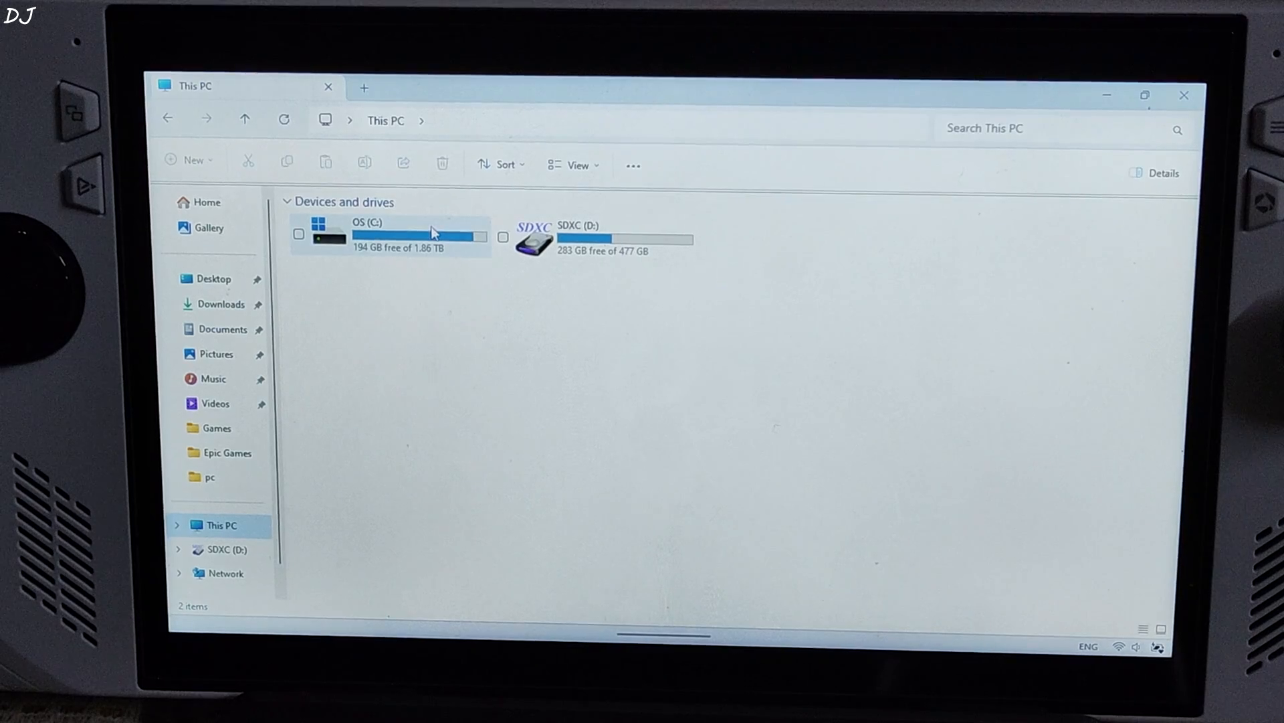
double_click(368, 222)
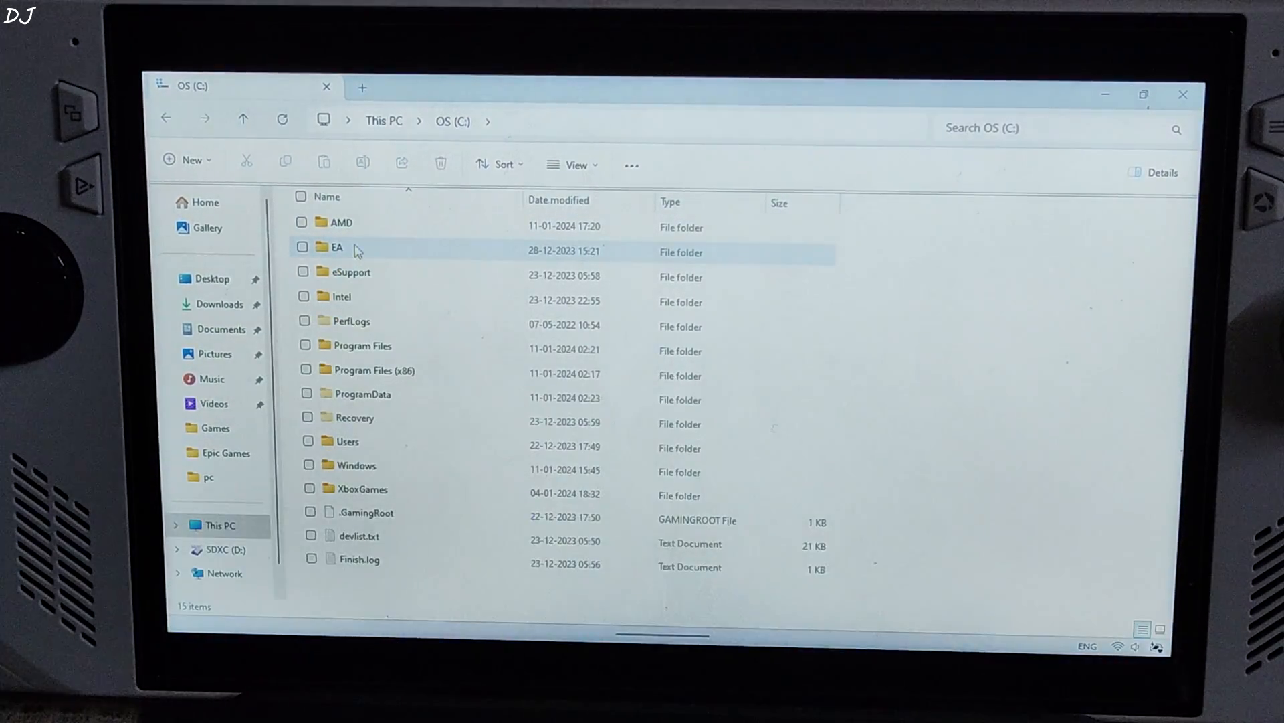
double_click(340, 221)
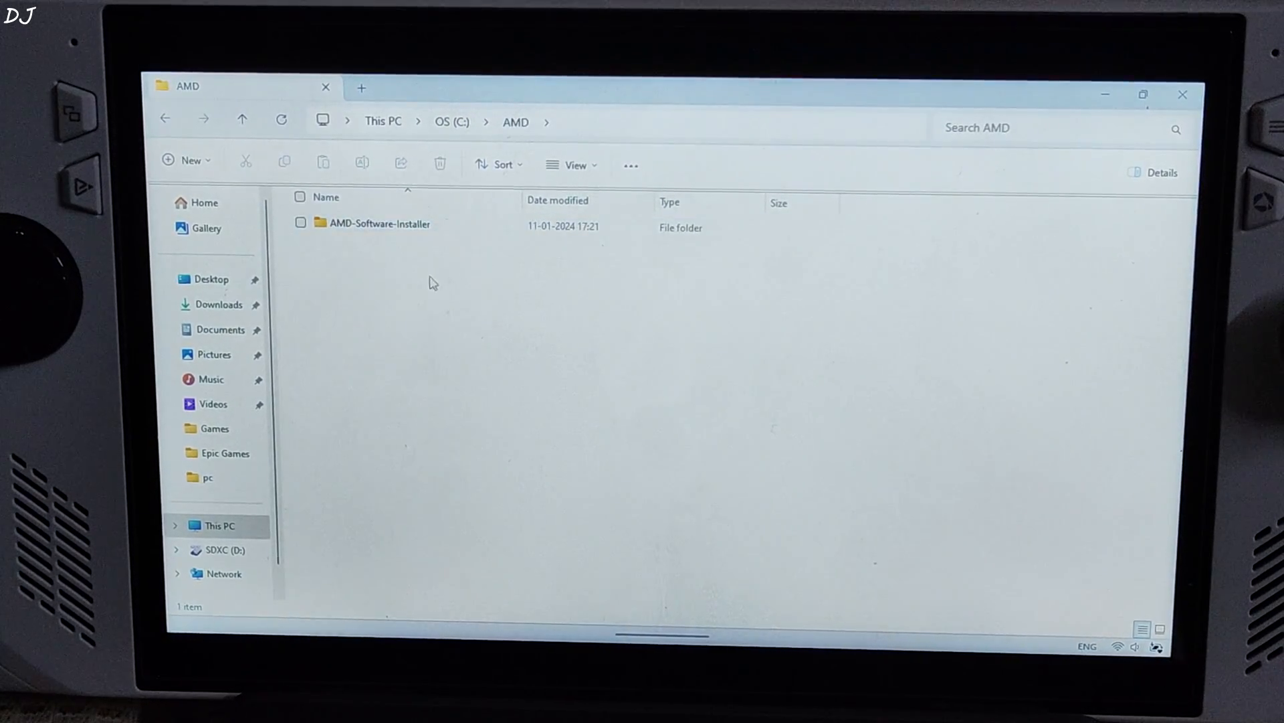
click(460, 610)
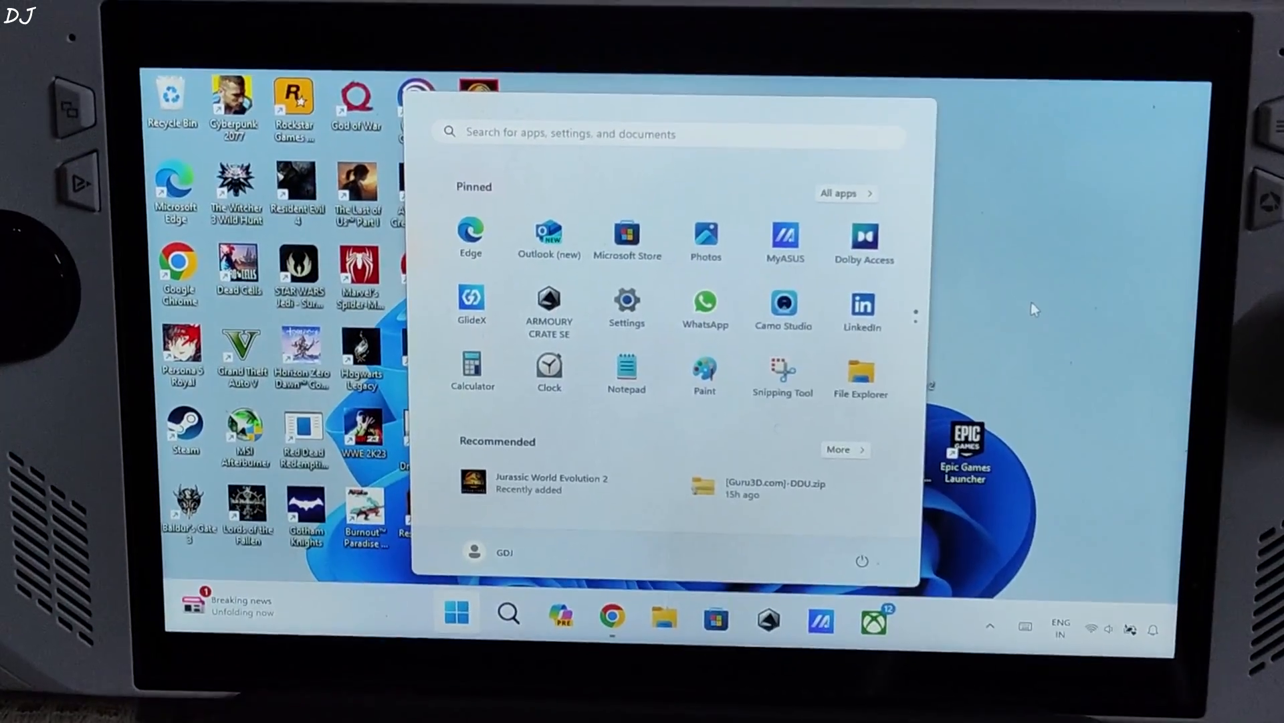
Open Device Manager via 'dev' and choose Update driver on AMD Radeon Graphics.
text(dev)
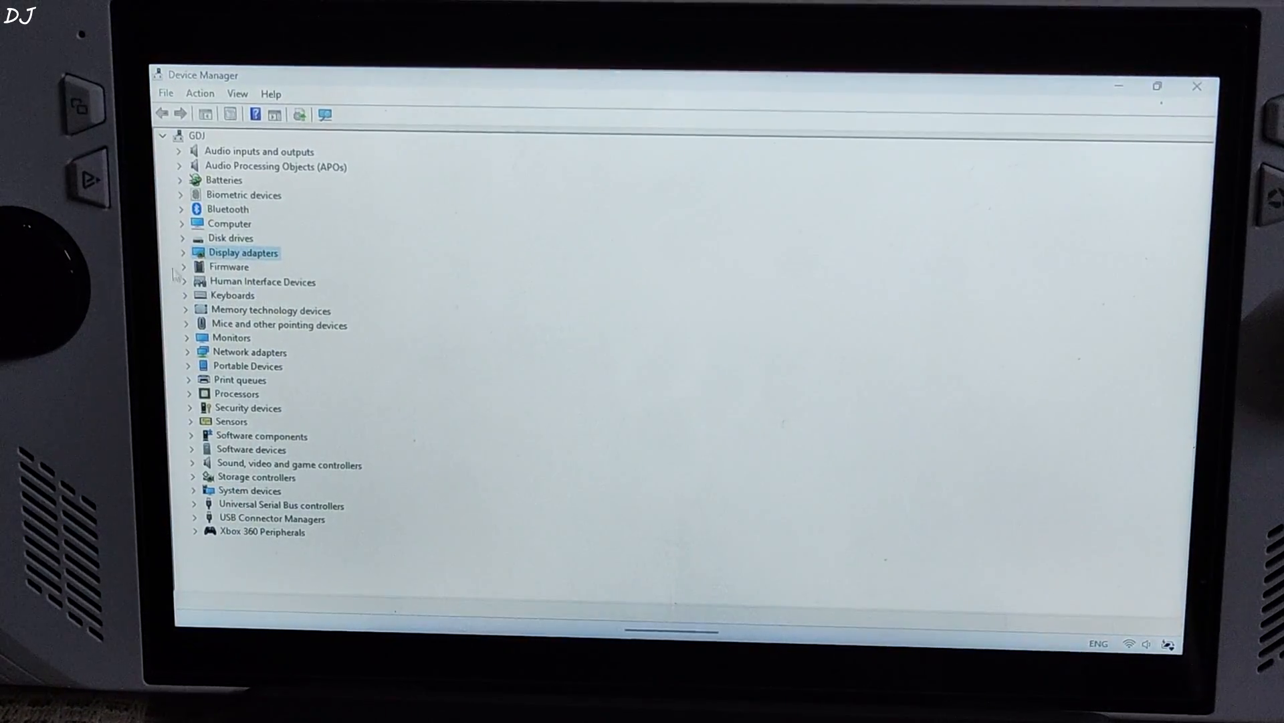
click(182, 252)
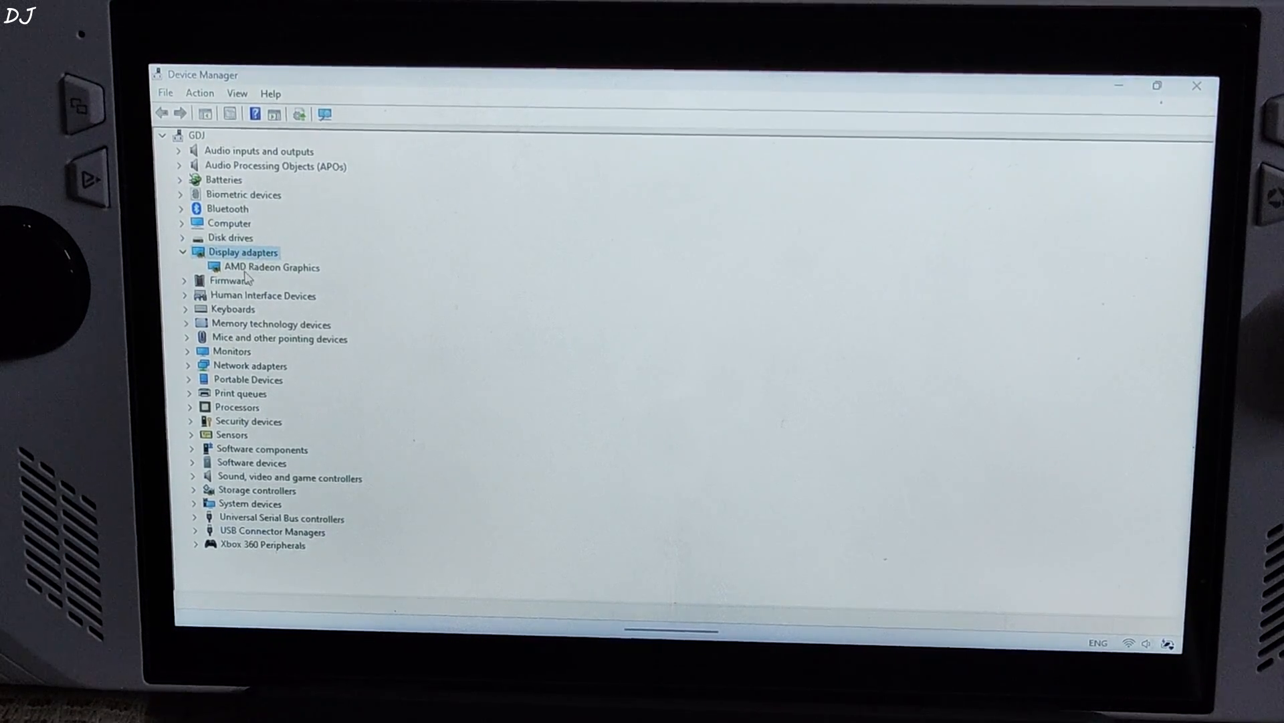
right_click(267, 267)
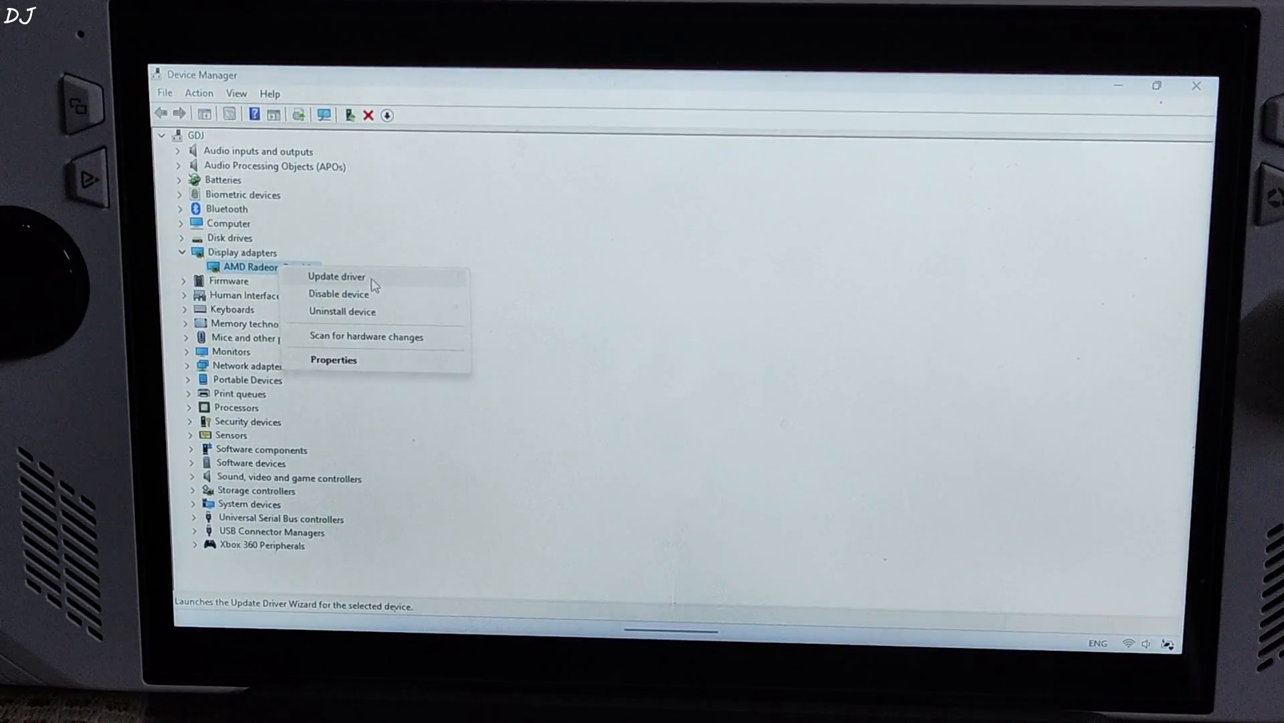
click(336, 277)
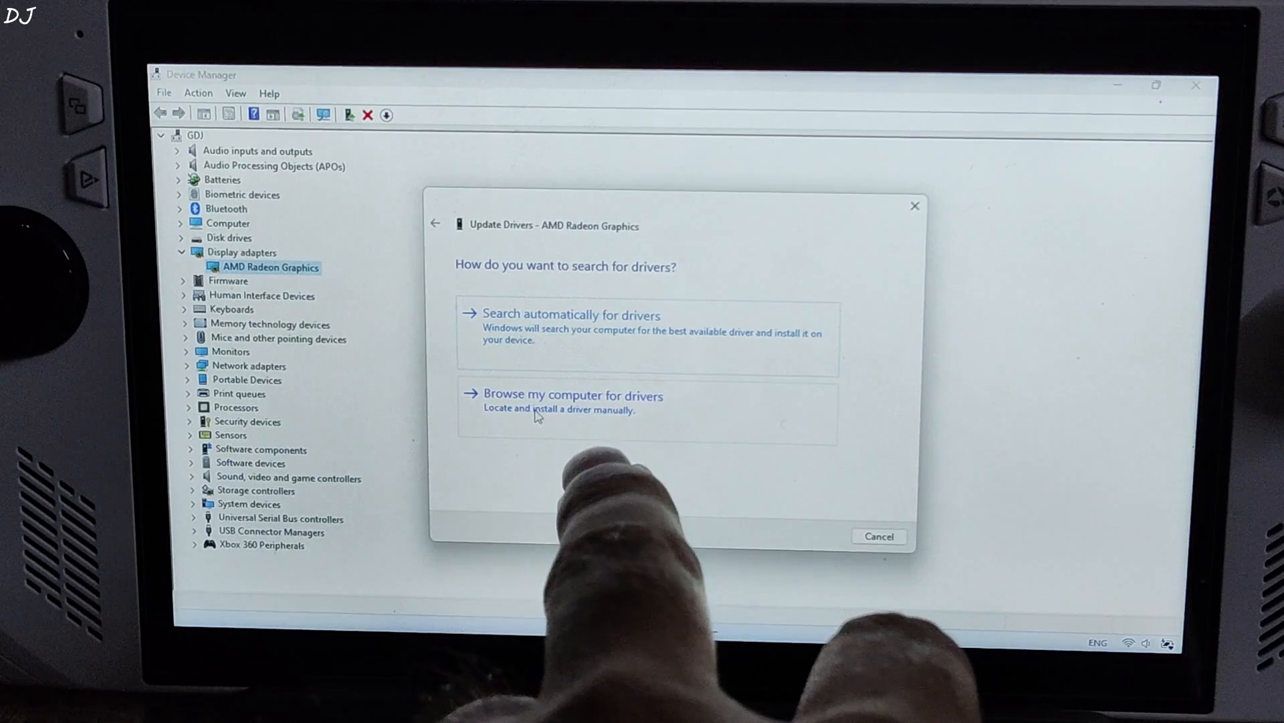
Choose Have Disk and browse into C:\AMD\AMD-Software-Installer.
click(570, 394)
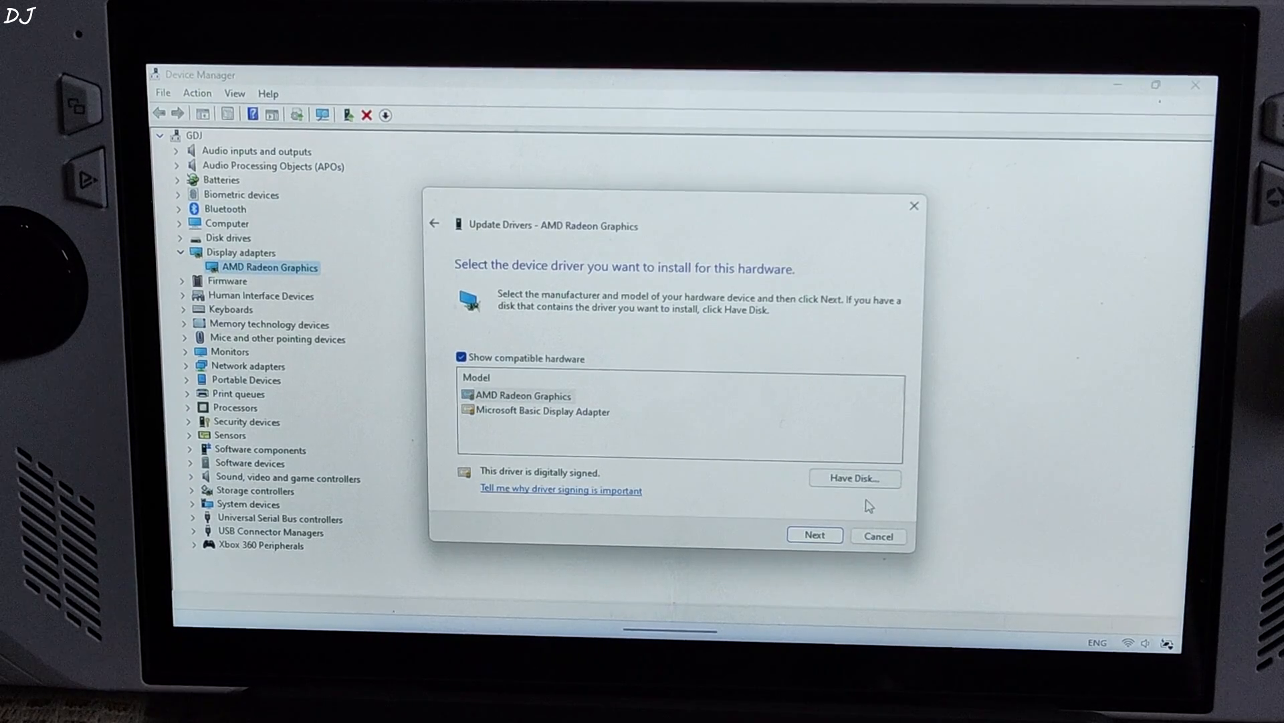
click(853, 478)
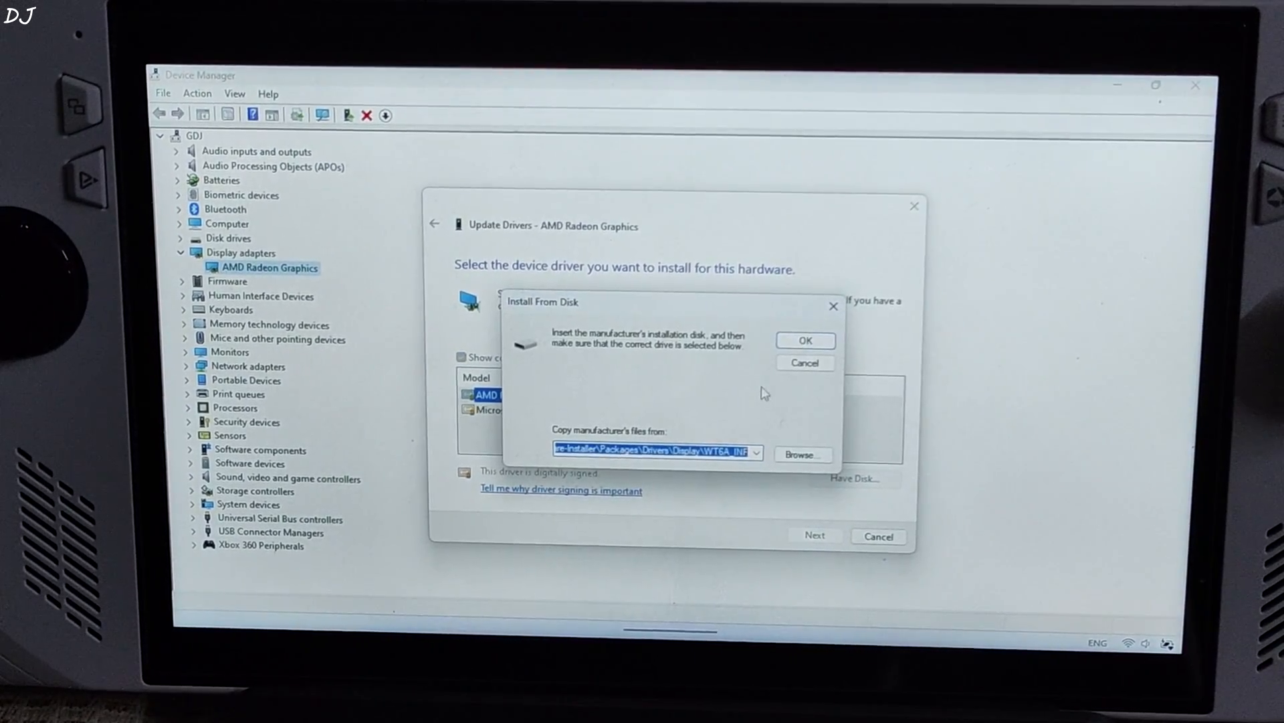
click(801, 453)
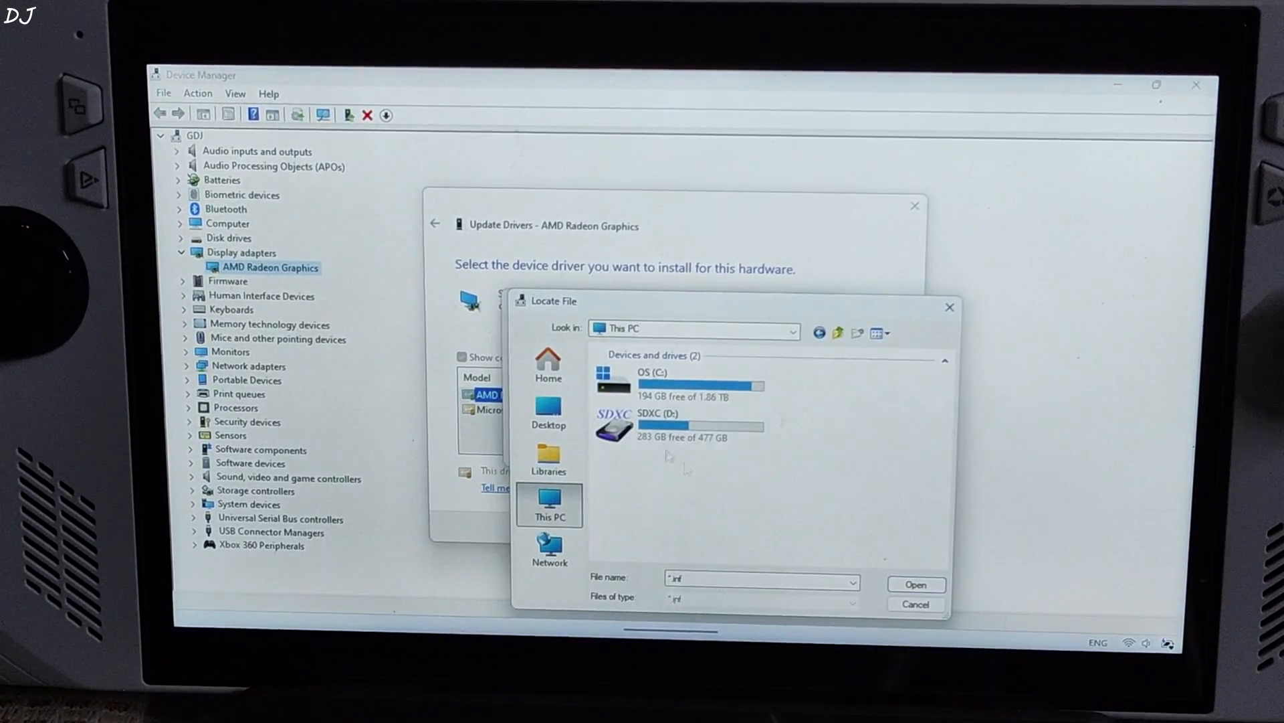
double_click(691, 381)
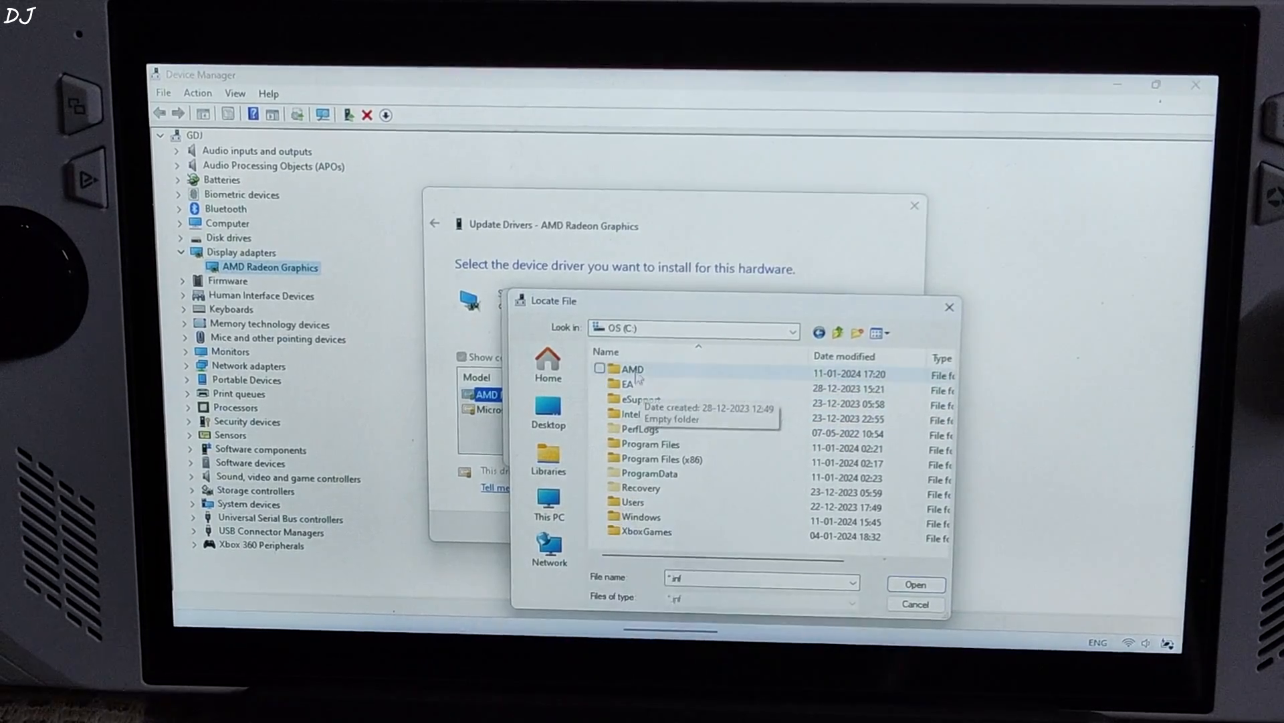
mouse_move(631, 368)
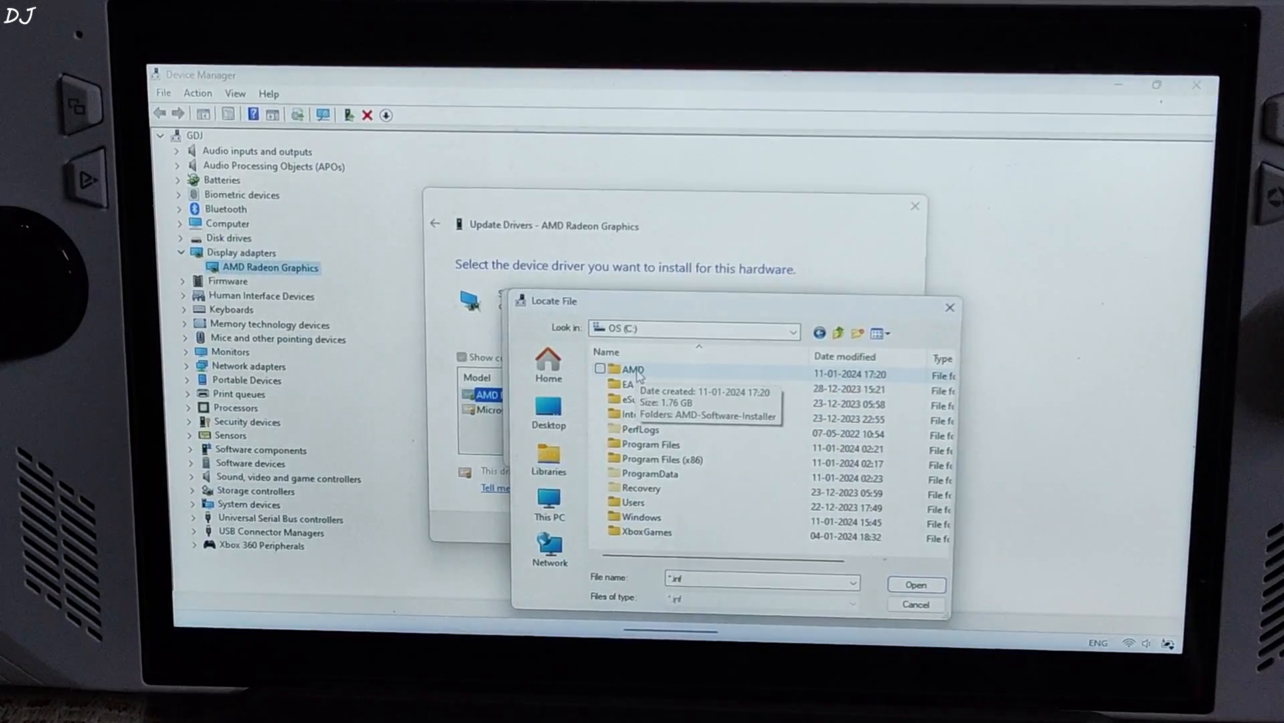
double_click(633, 369)
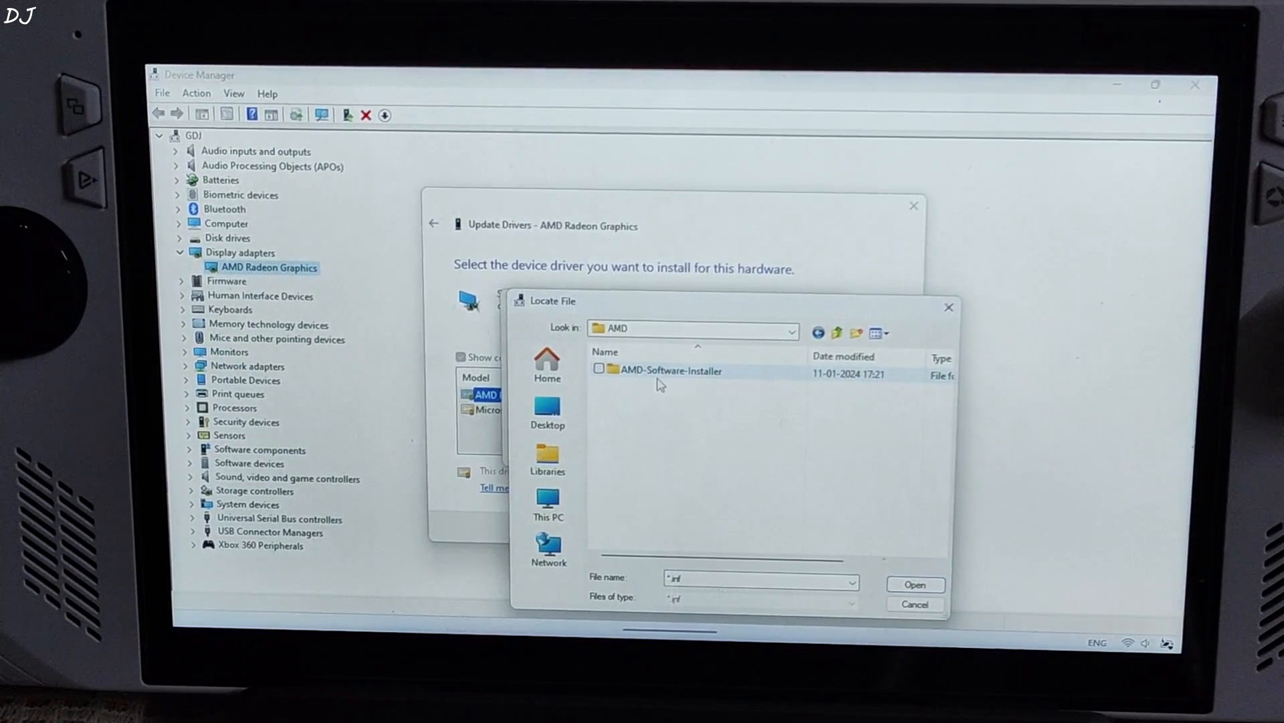
double_click(671, 369)
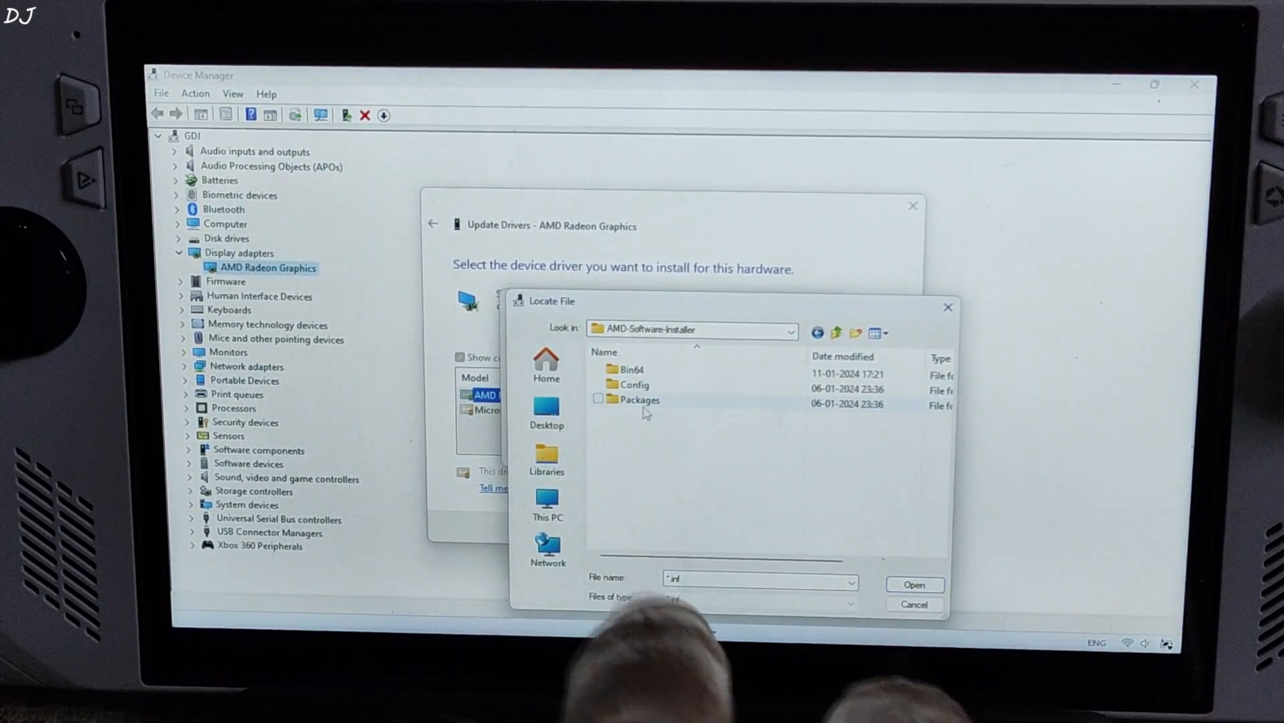
Pick u0399217.inf from Packages\Drivers\Display\WT6A_INF as the driver file.
double_click(639, 399)
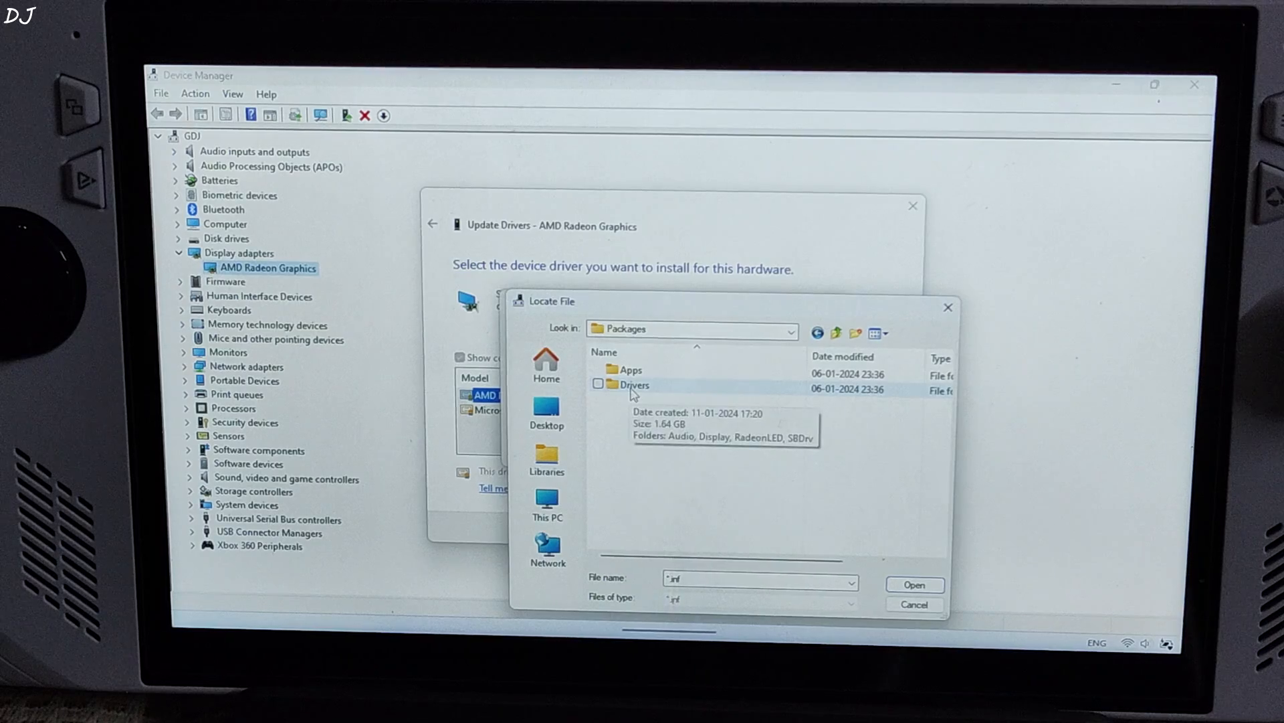
double_click(635, 384)
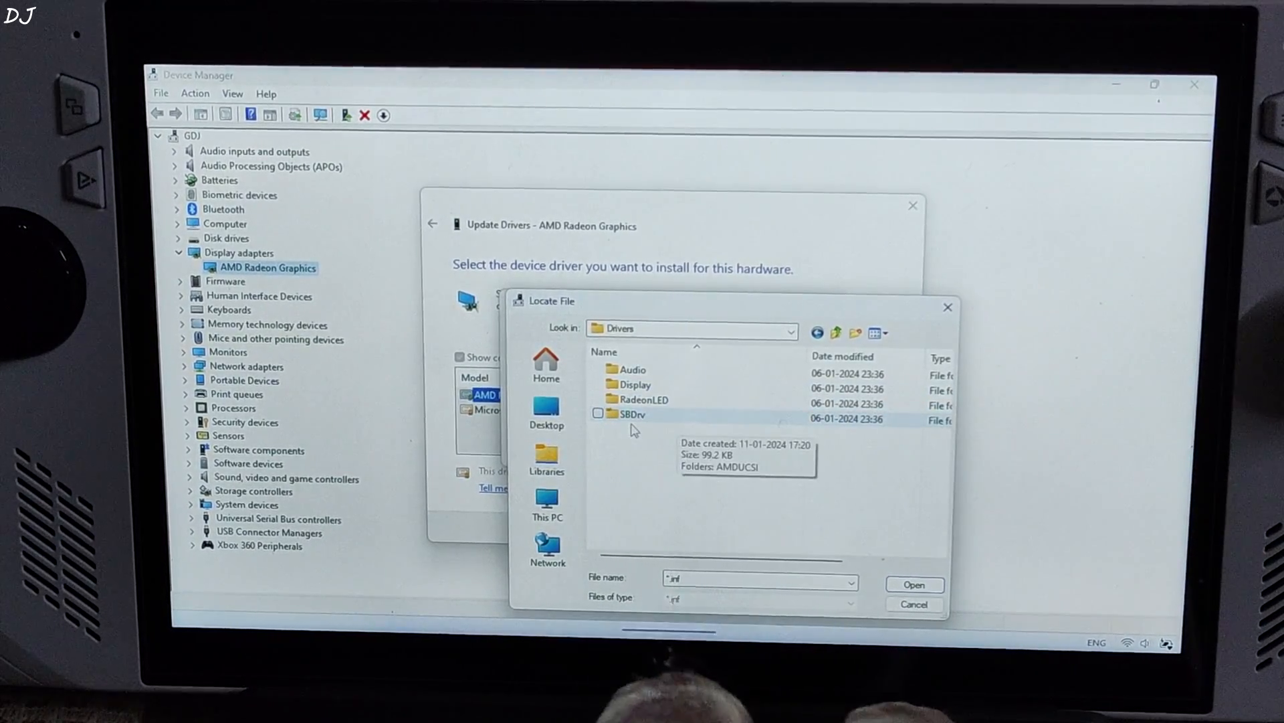
double_click(635, 383)
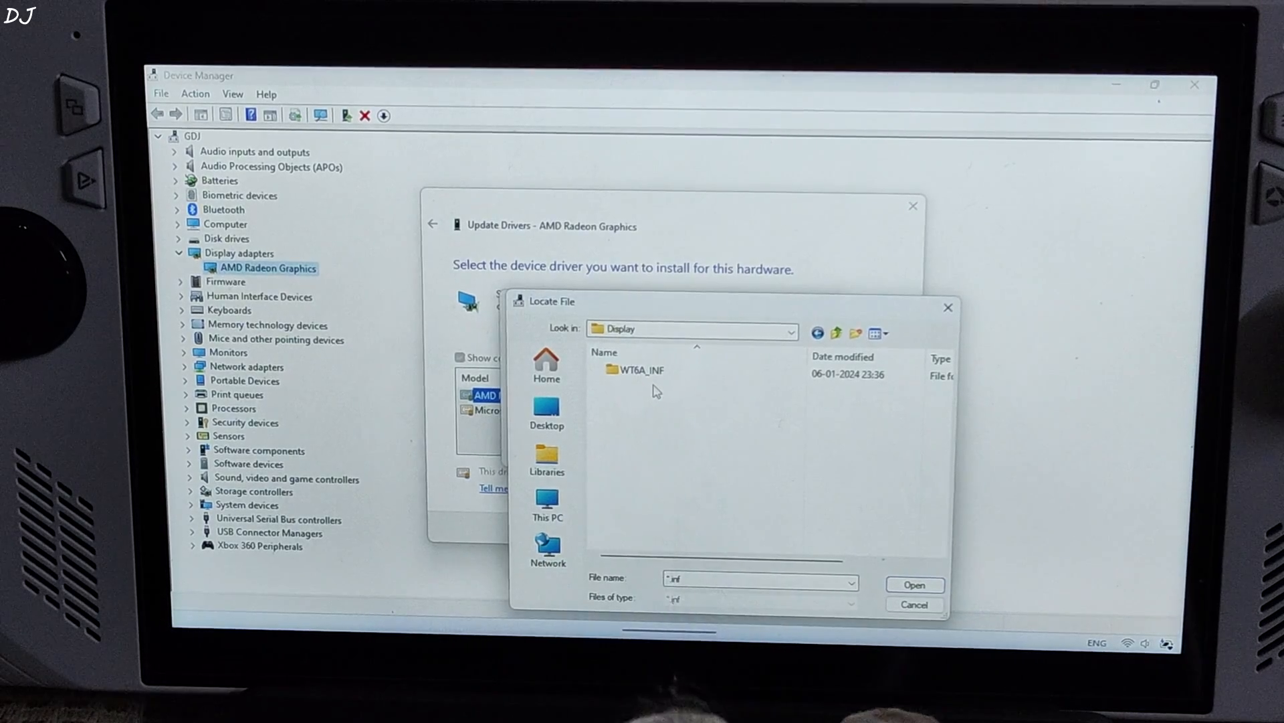
double_click(637, 370)
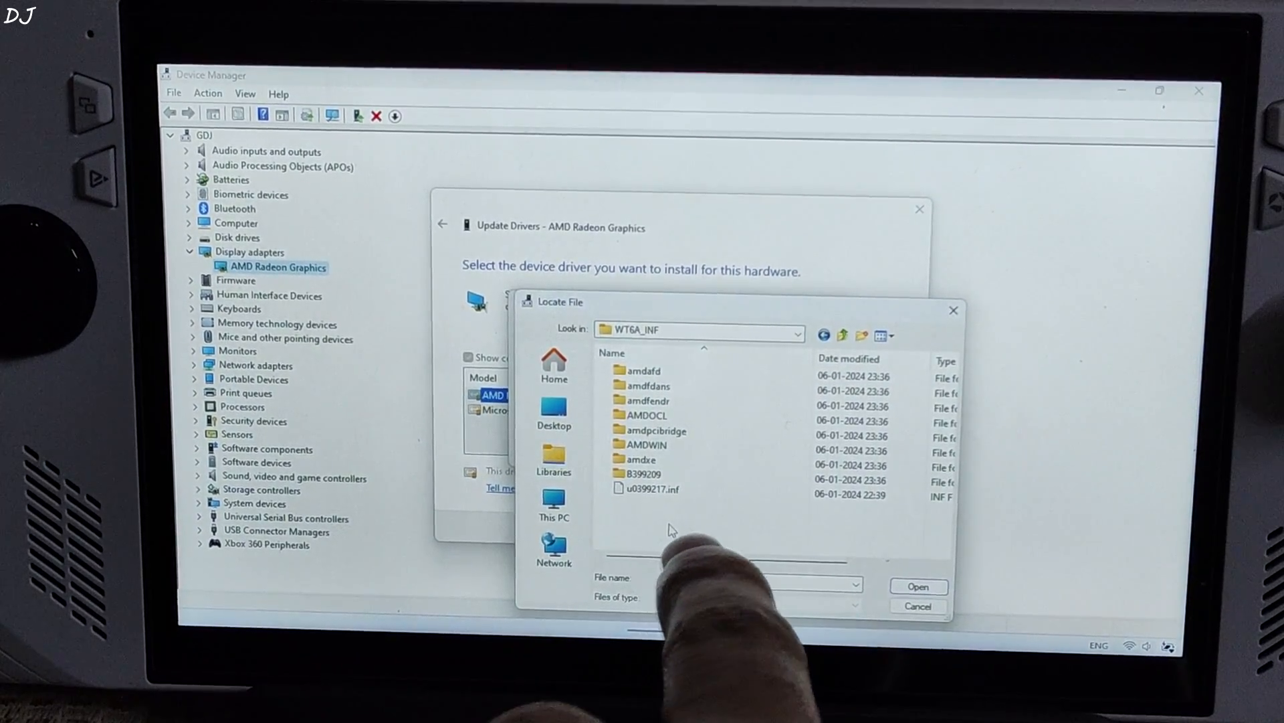
click(649, 489)
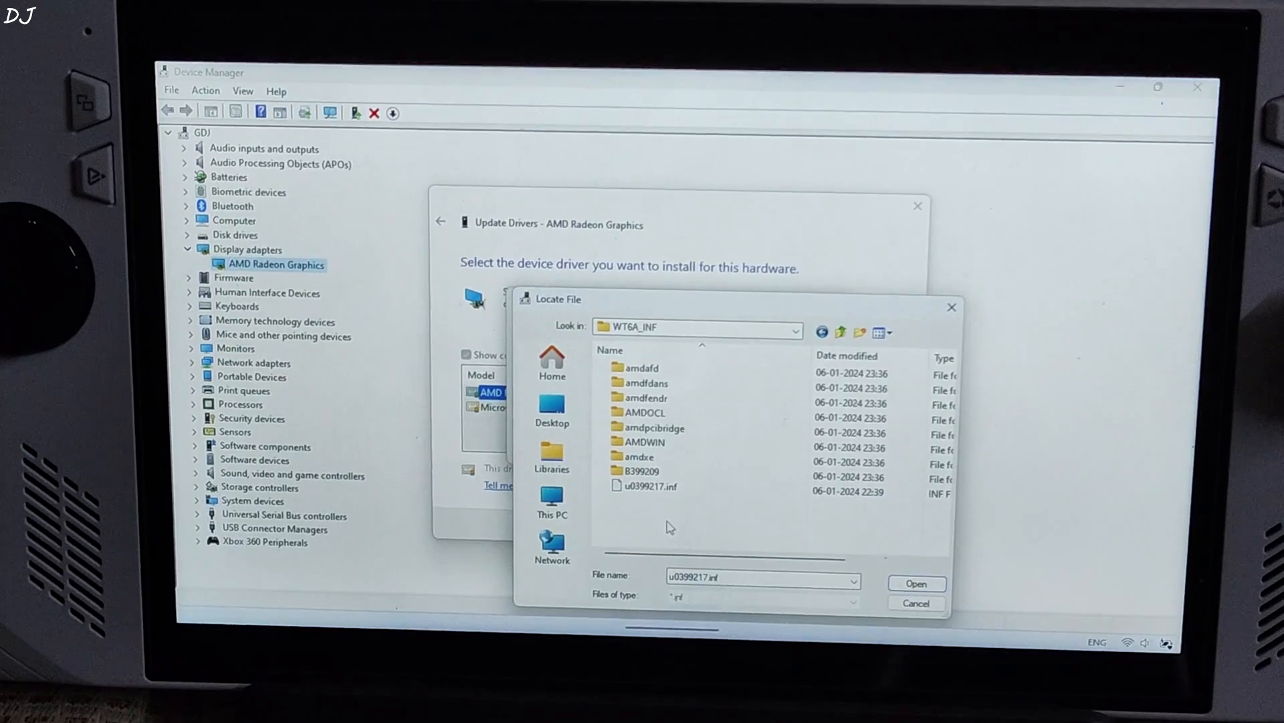
click(651, 485)
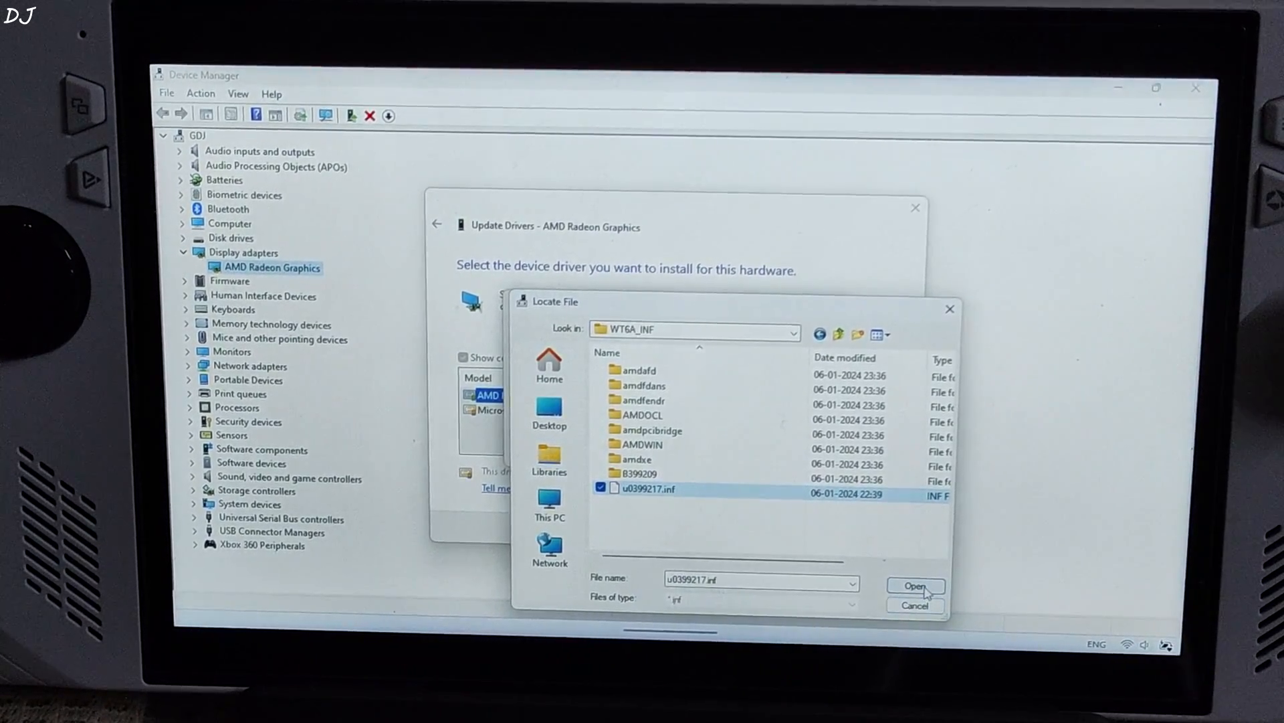
click(914, 585)
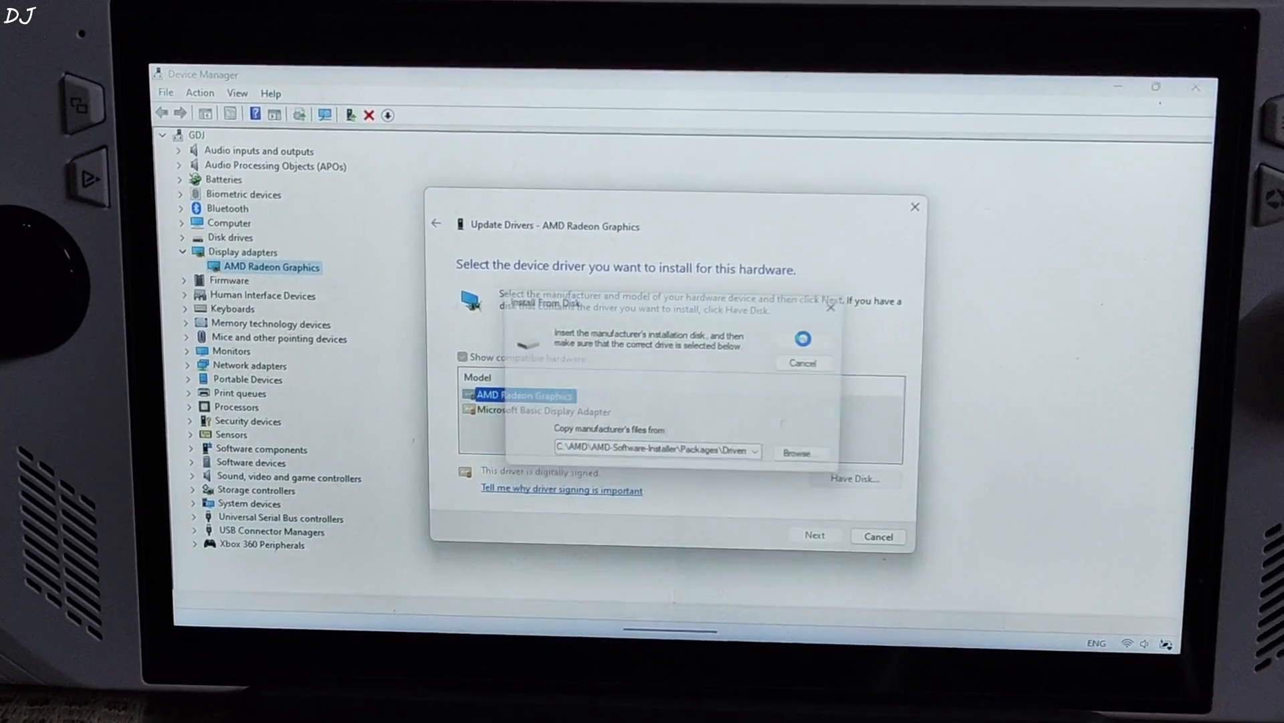
Install the AMD Radeon (TM) 780M Graphics driver from disk and close the wizard.
click(802, 362)
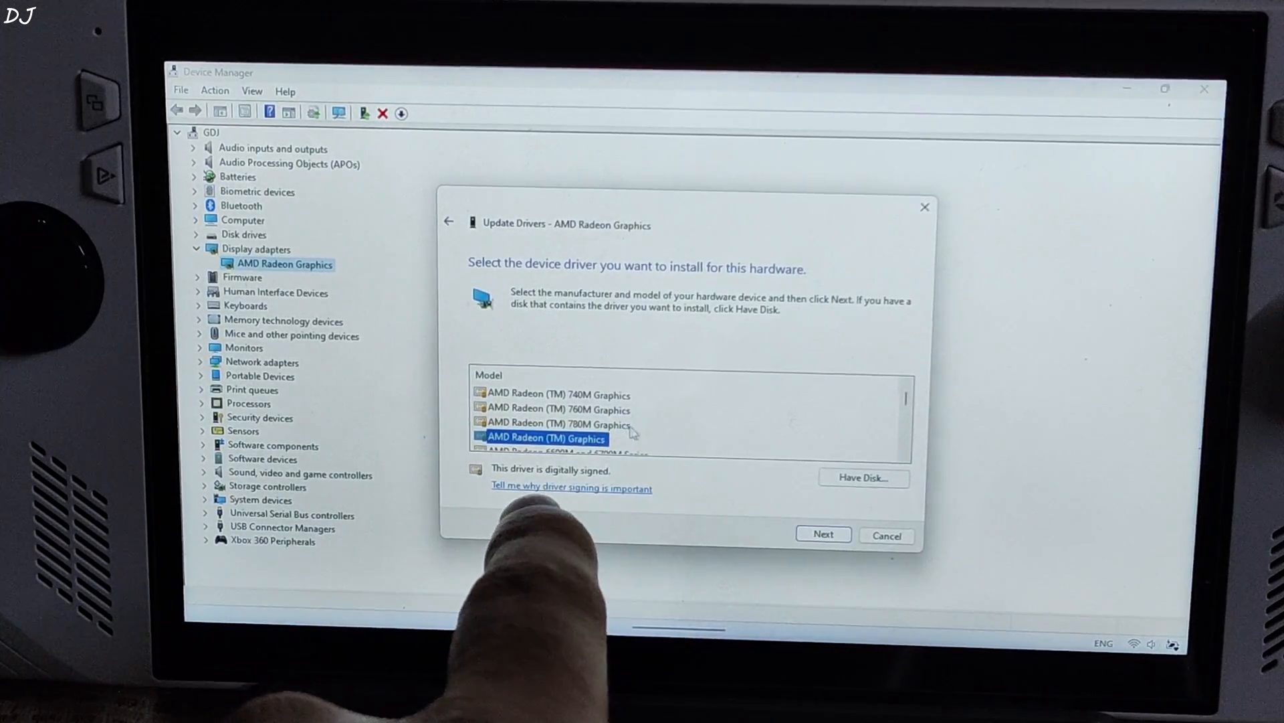
click(557, 424)
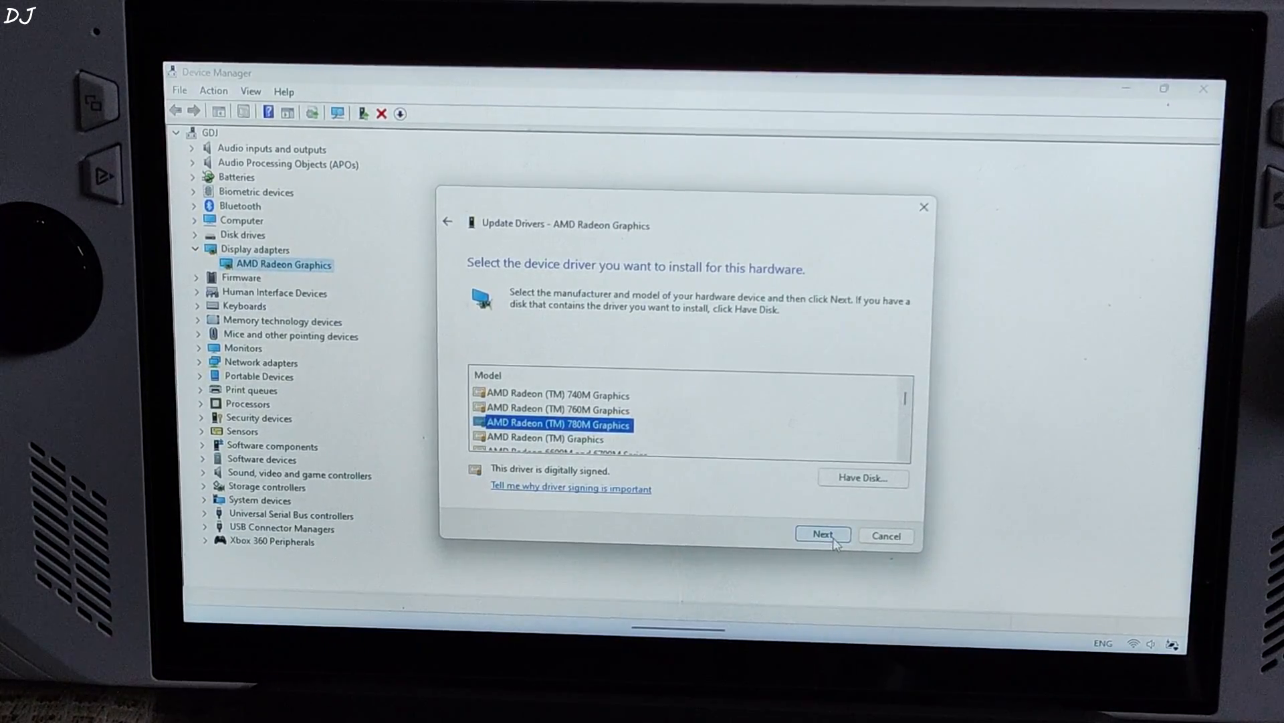
click(821, 535)
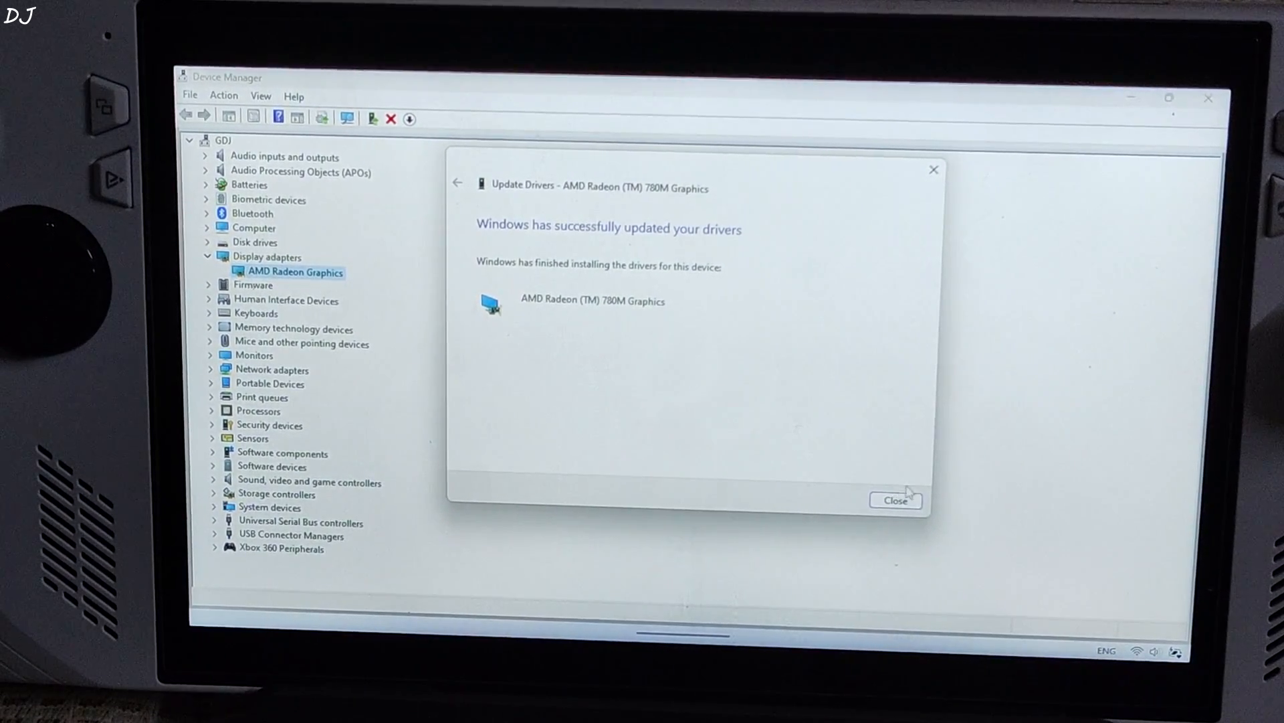
click(894, 500)
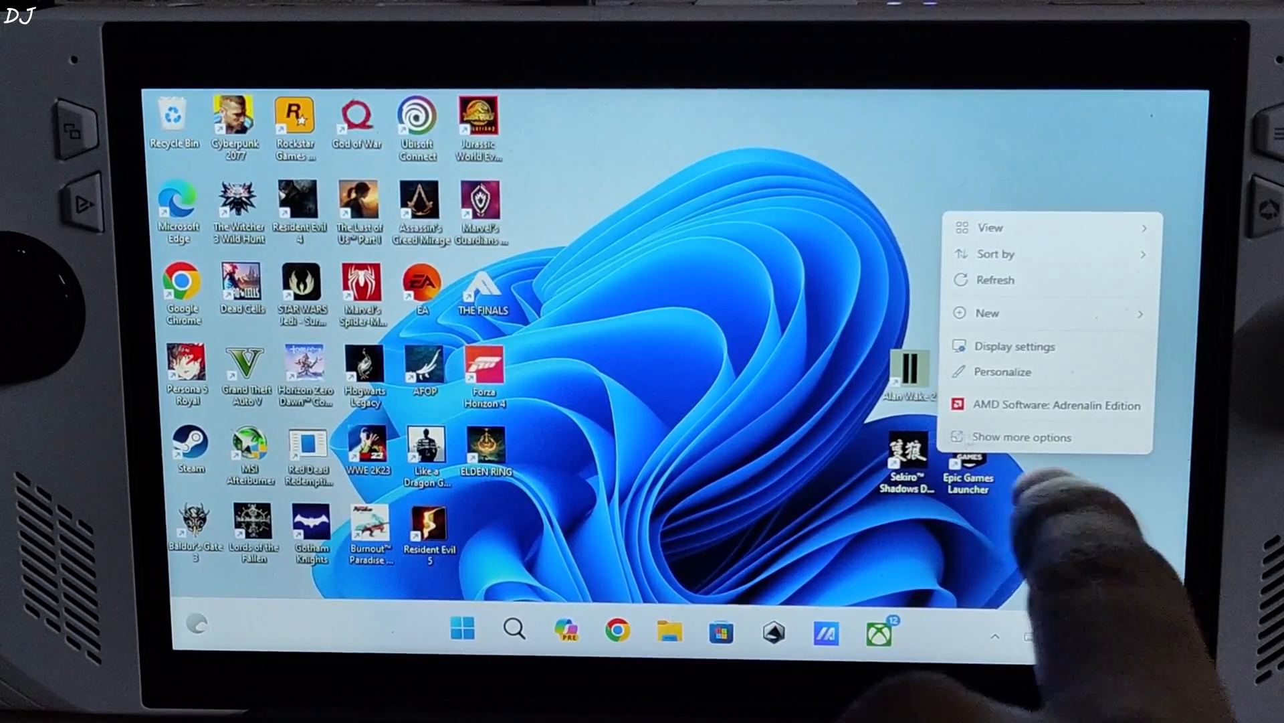
Launch AMD Software, dismiss its driver-incompatibility warning, and search Start for 'remo'.
click(1057, 405)
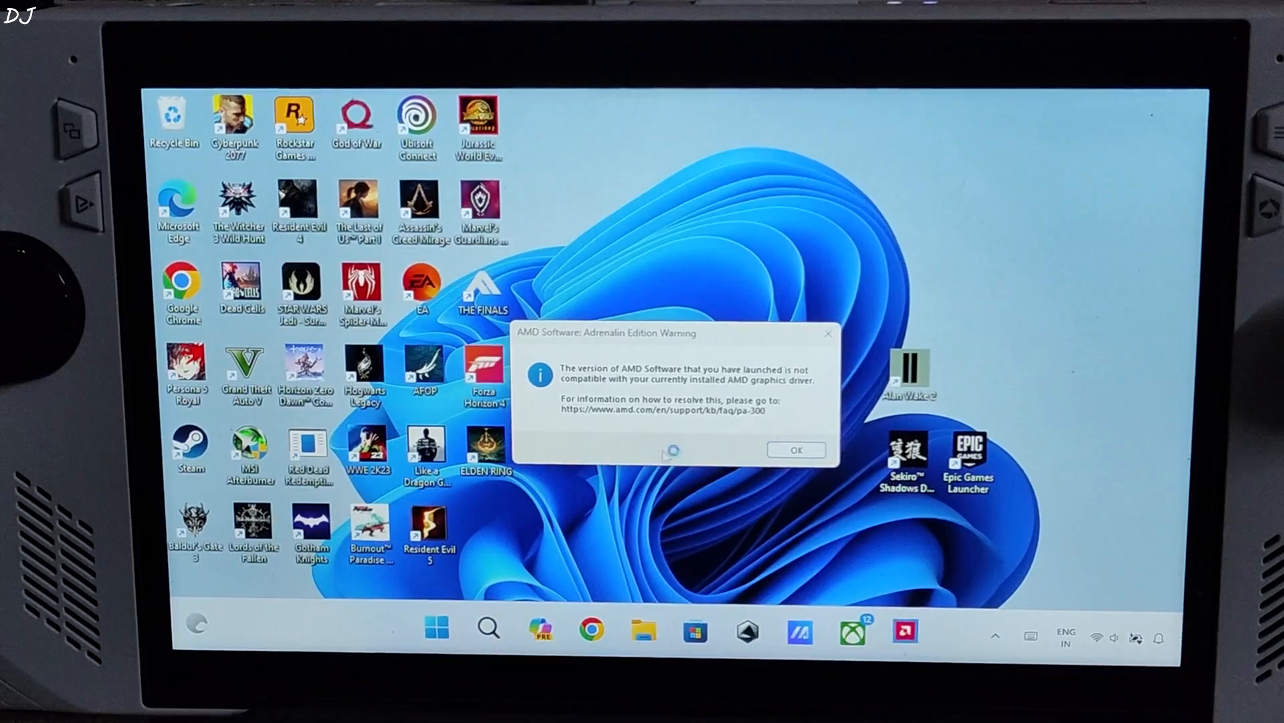
click(793, 449)
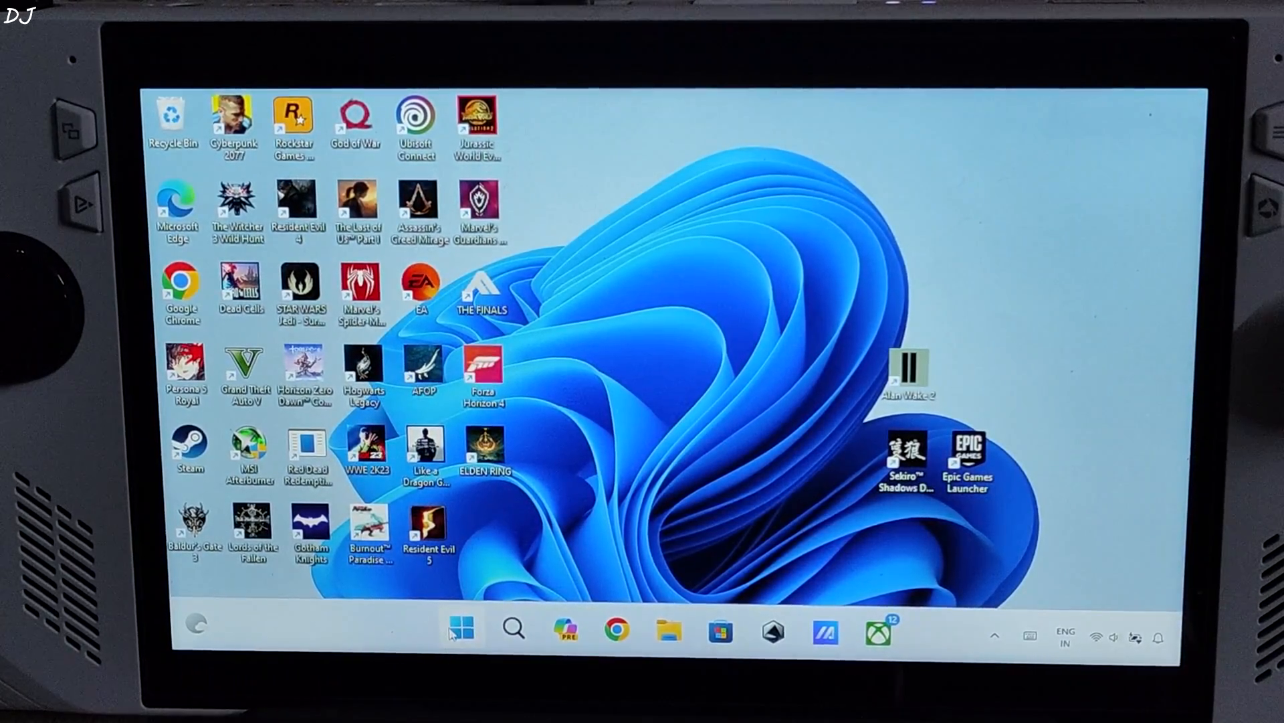
click(461, 628)
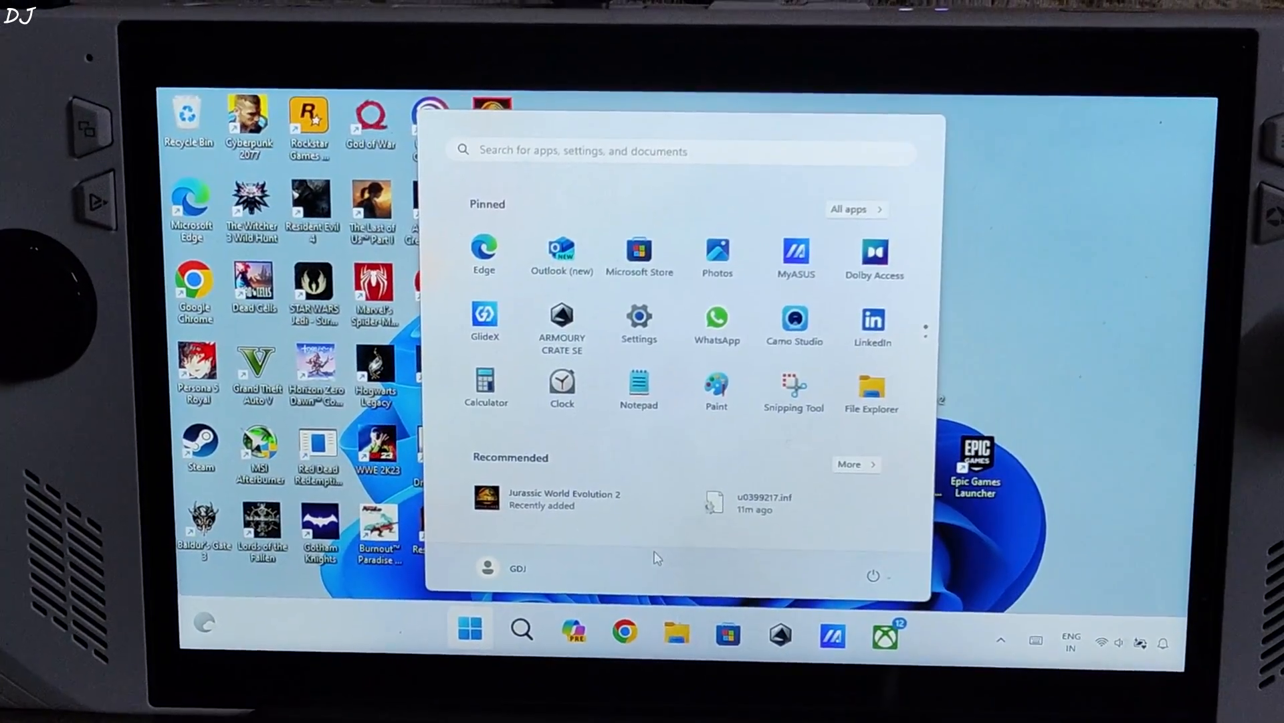
text(remo)
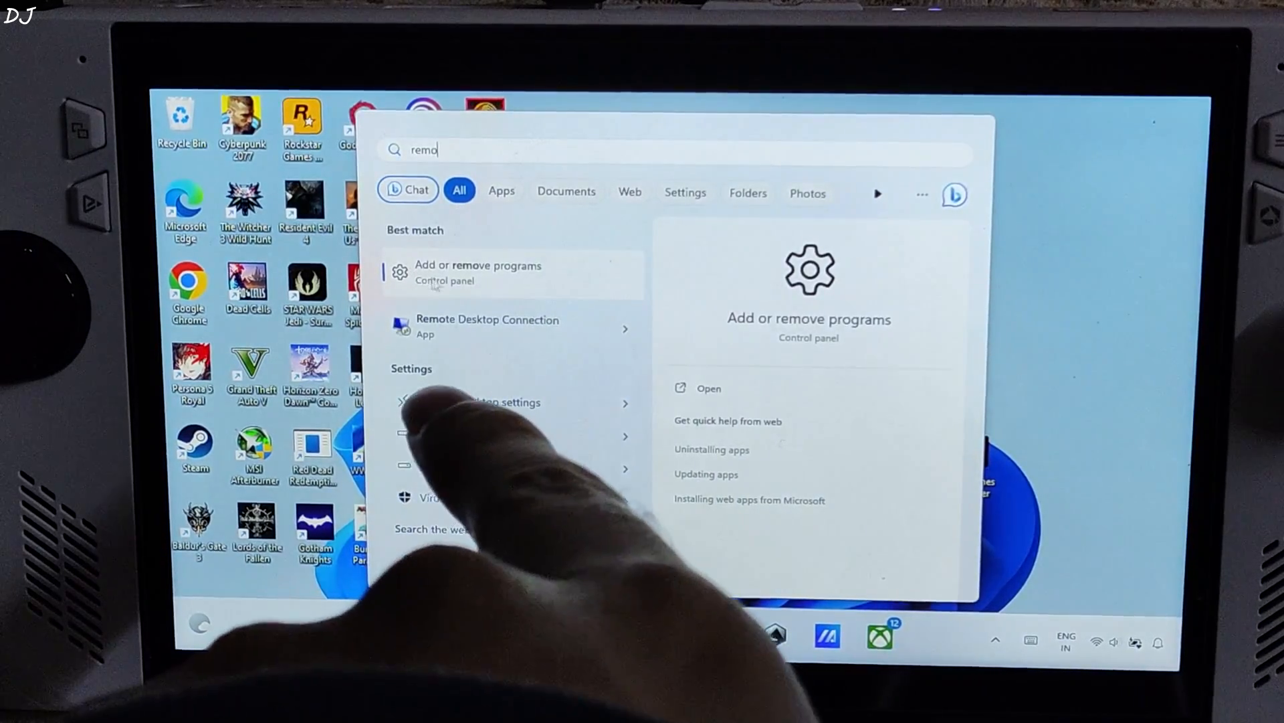
Uninstall AMD Software from Add or remove programs, confirming the prompt.
click(478, 265)
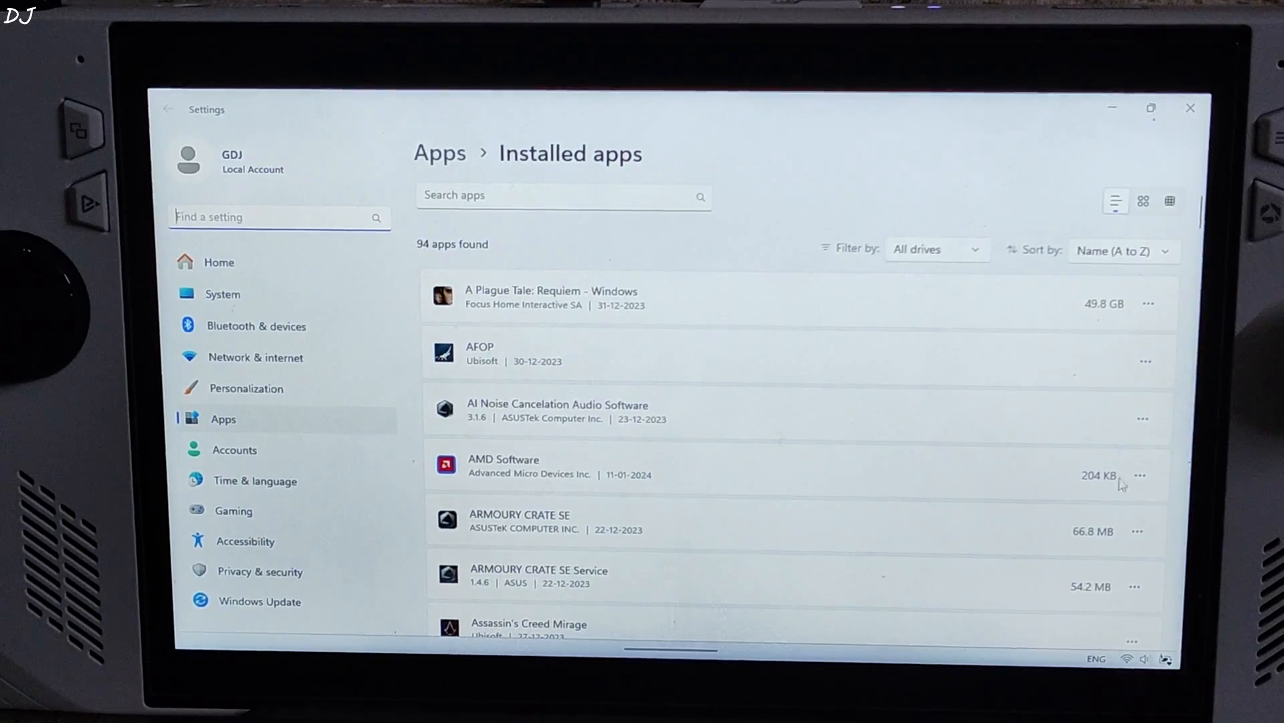
mouse_move(1146, 495)
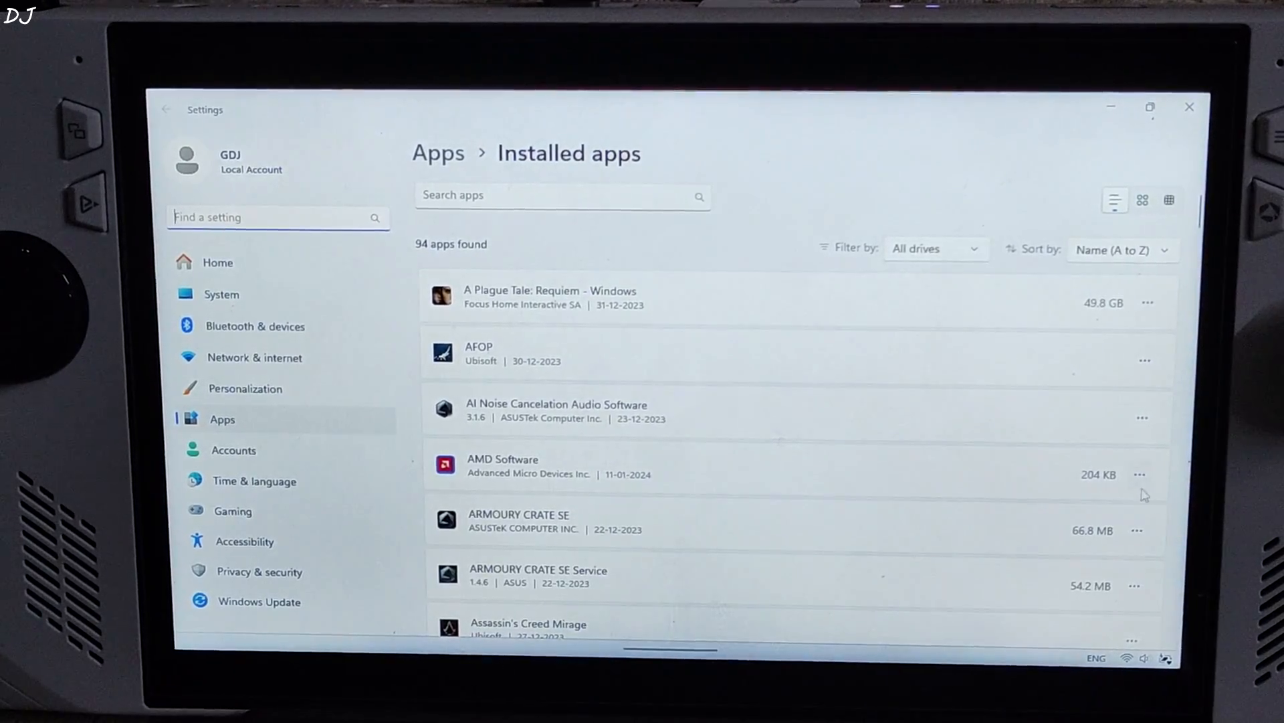
click(1136, 530)
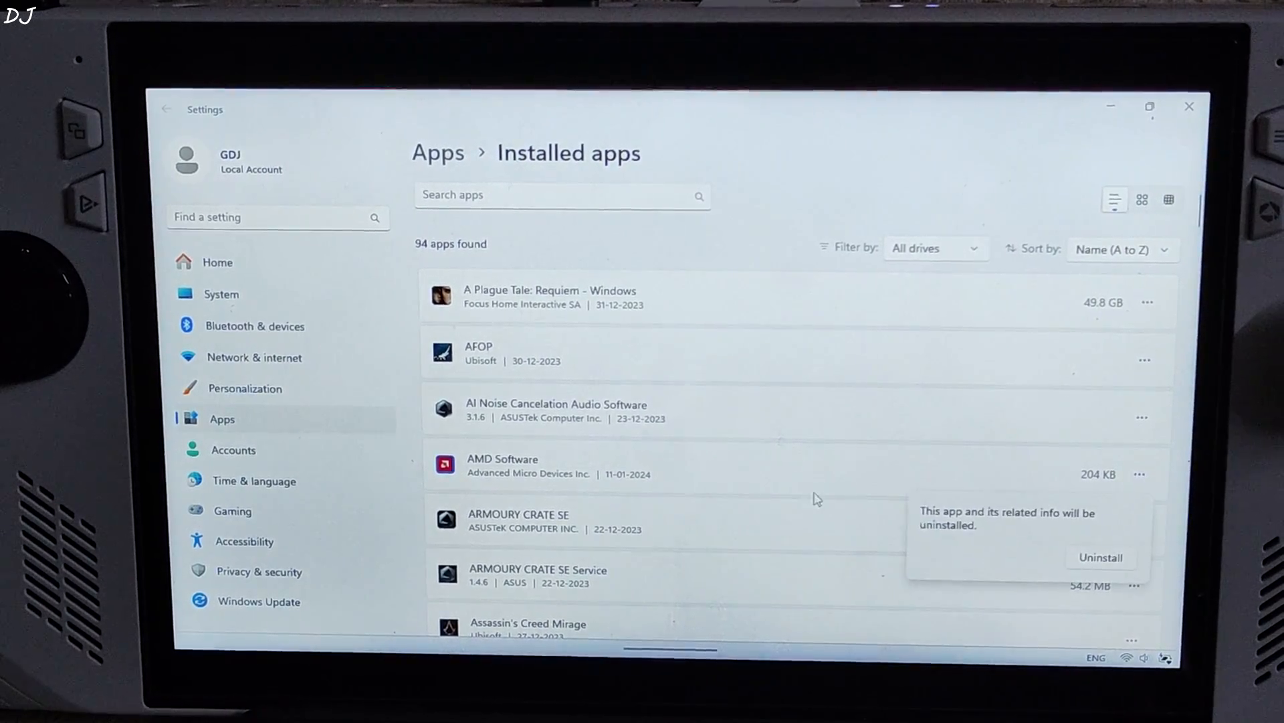
click(1100, 557)
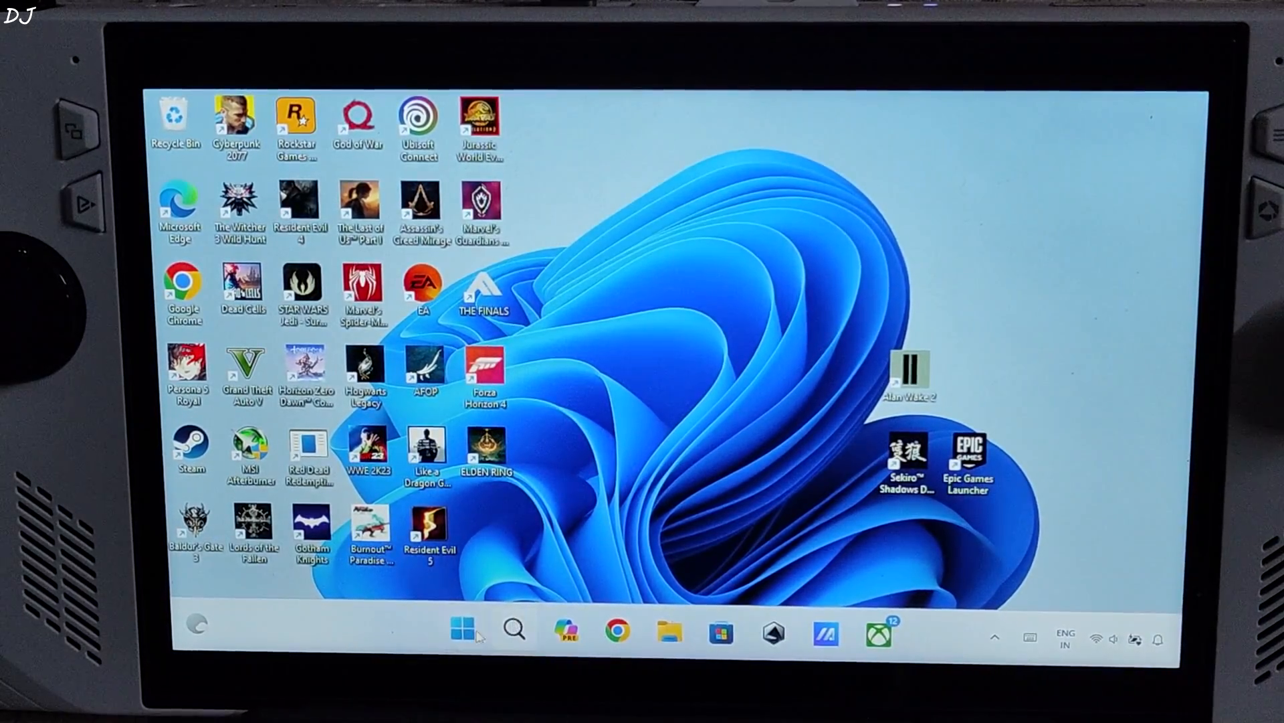
Browse File Explorer to C:\AMD\AMD-Software-Installer\Packages\Drivers\Display\WT6A_INF.
click(668, 631)
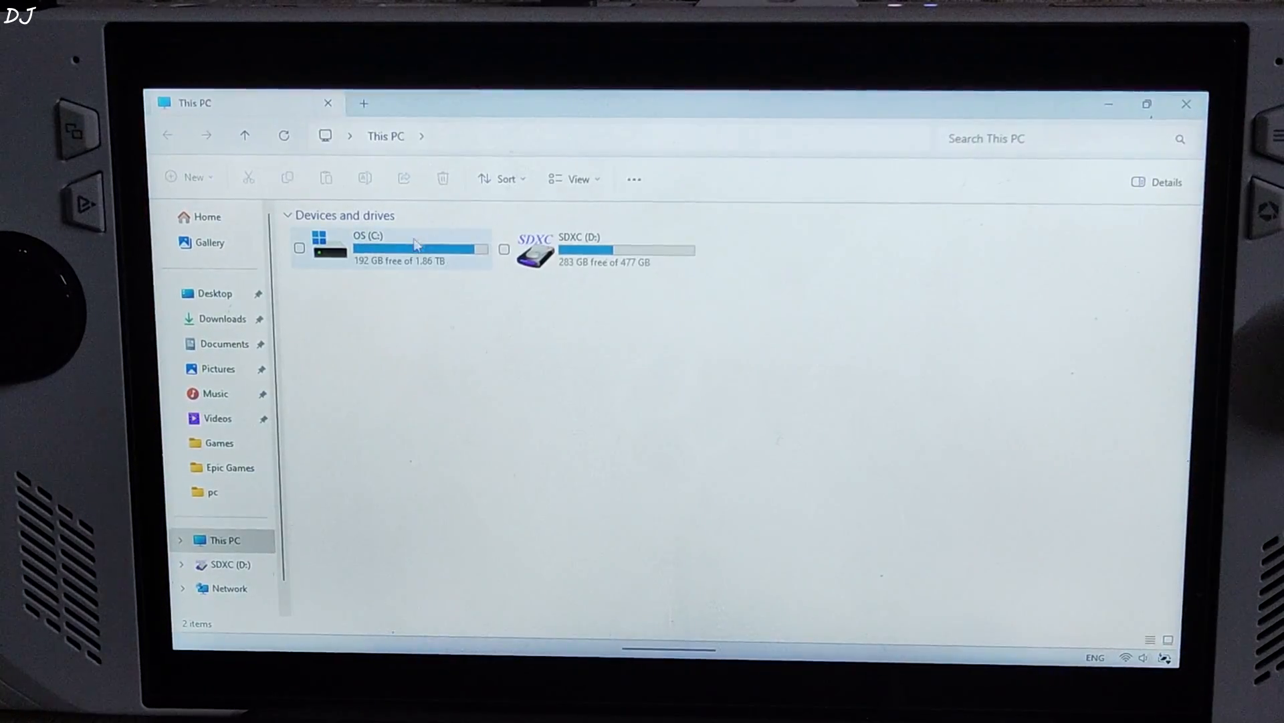
double_click(419, 249)
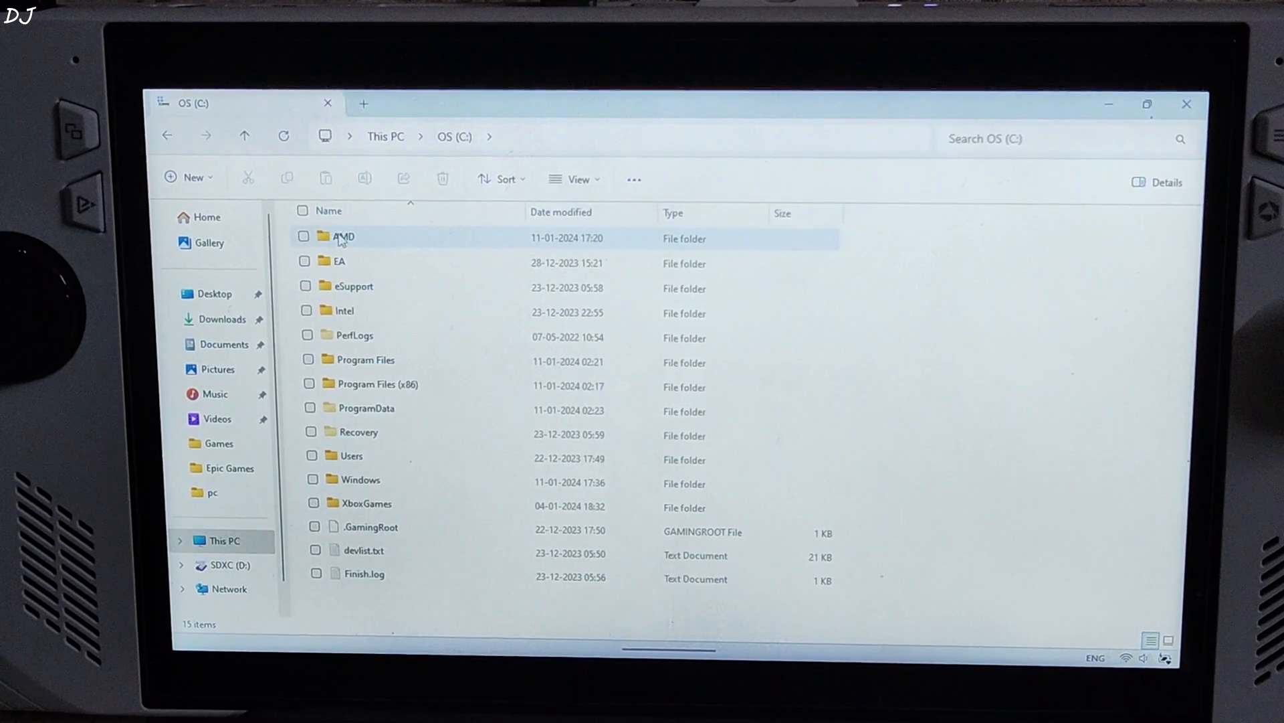
double_click(342, 237)
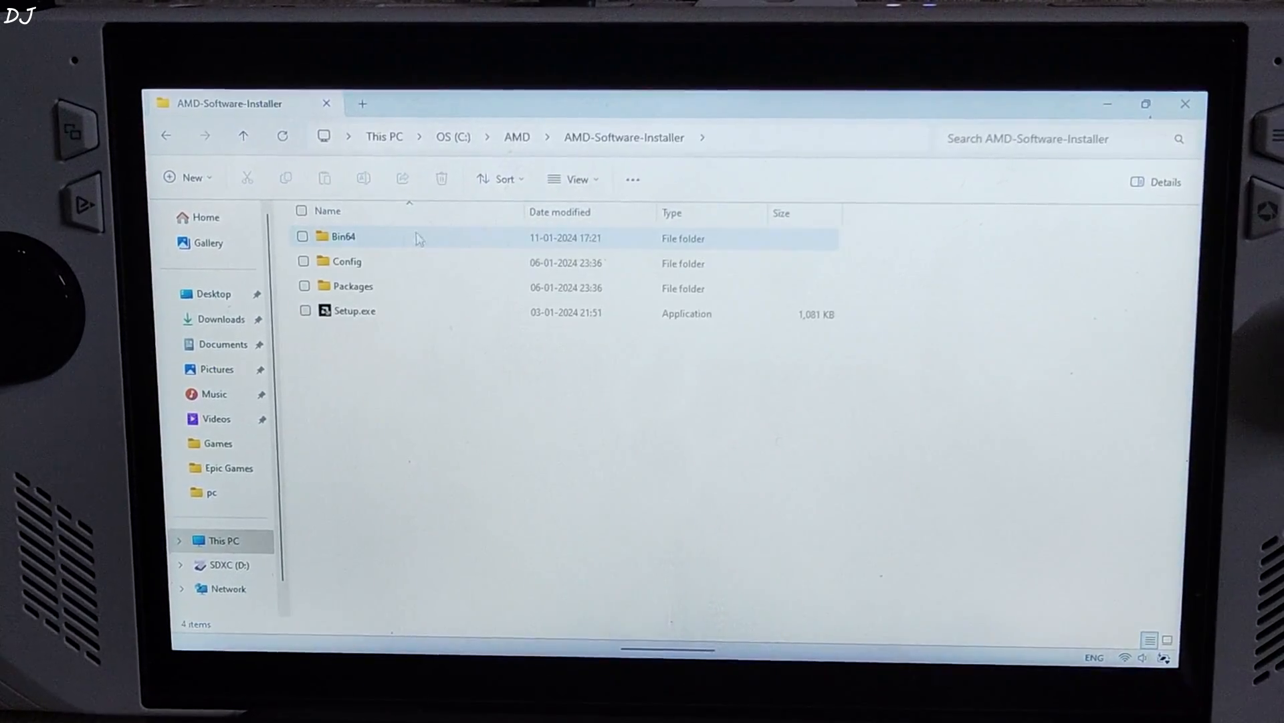
double_click(351, 286)
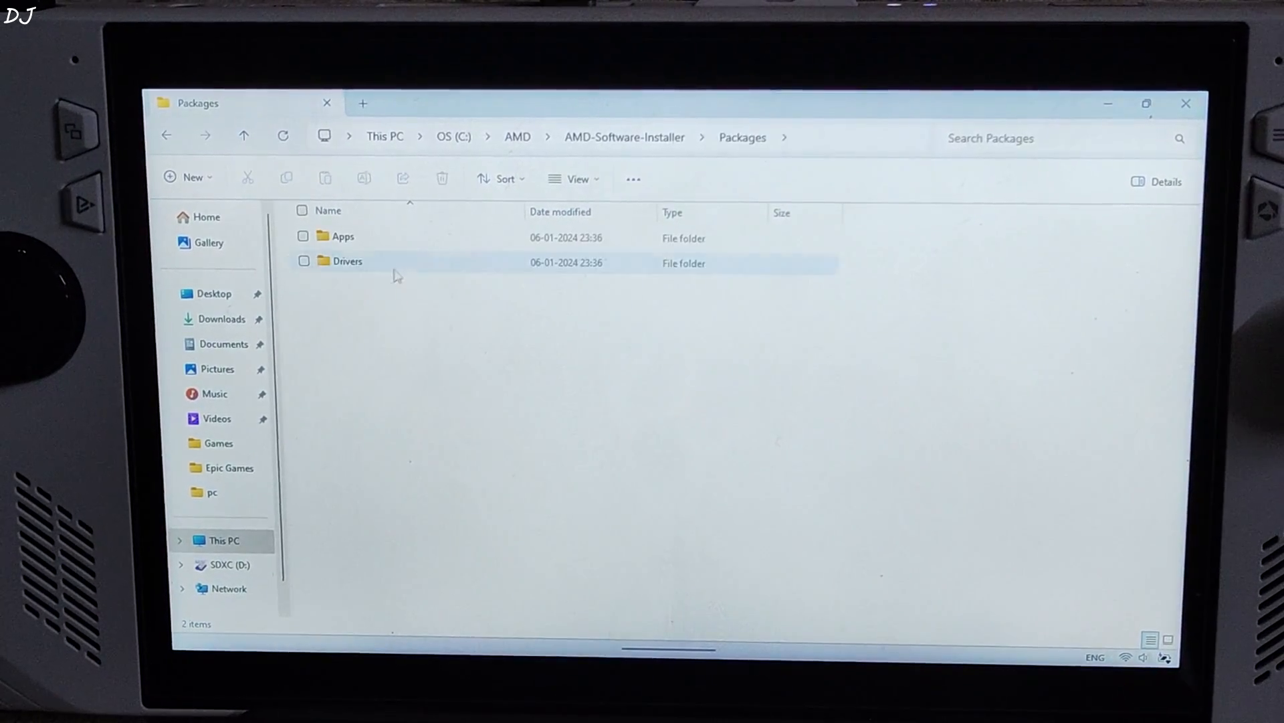
double_click(347, 260)
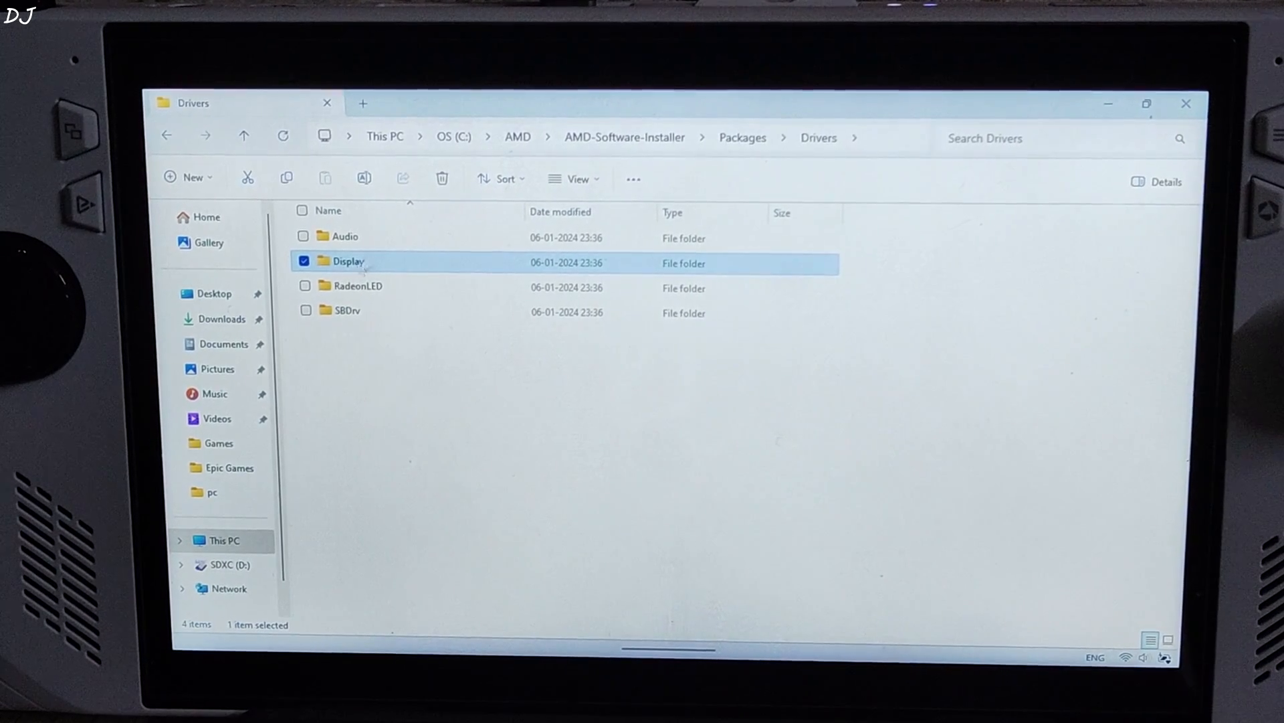
double_click(348, 261)
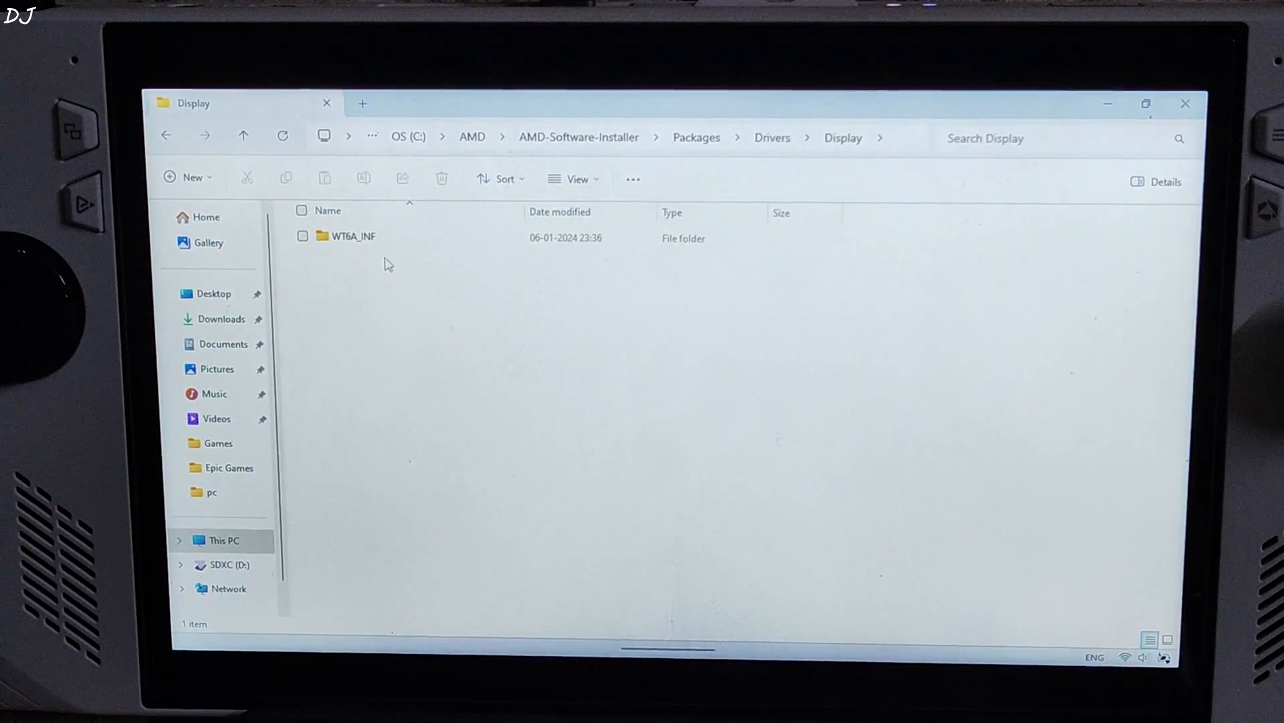
click(352, 237)
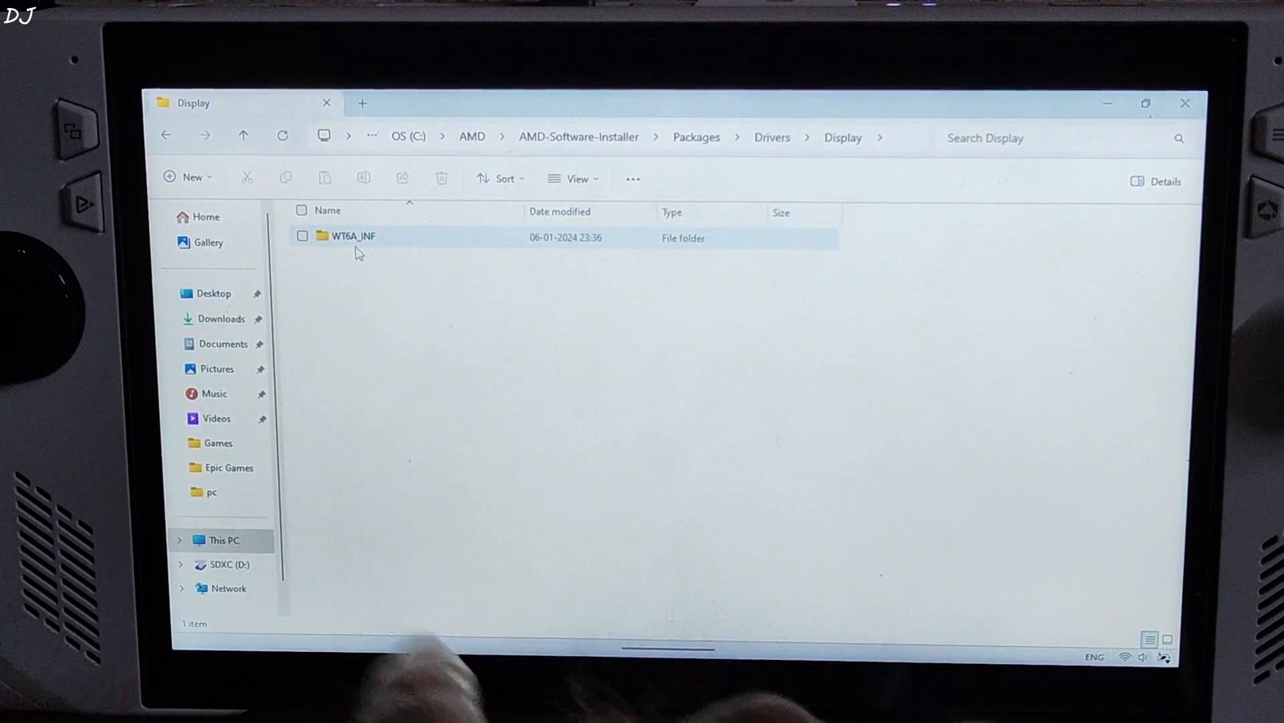
double_click(352, 236)
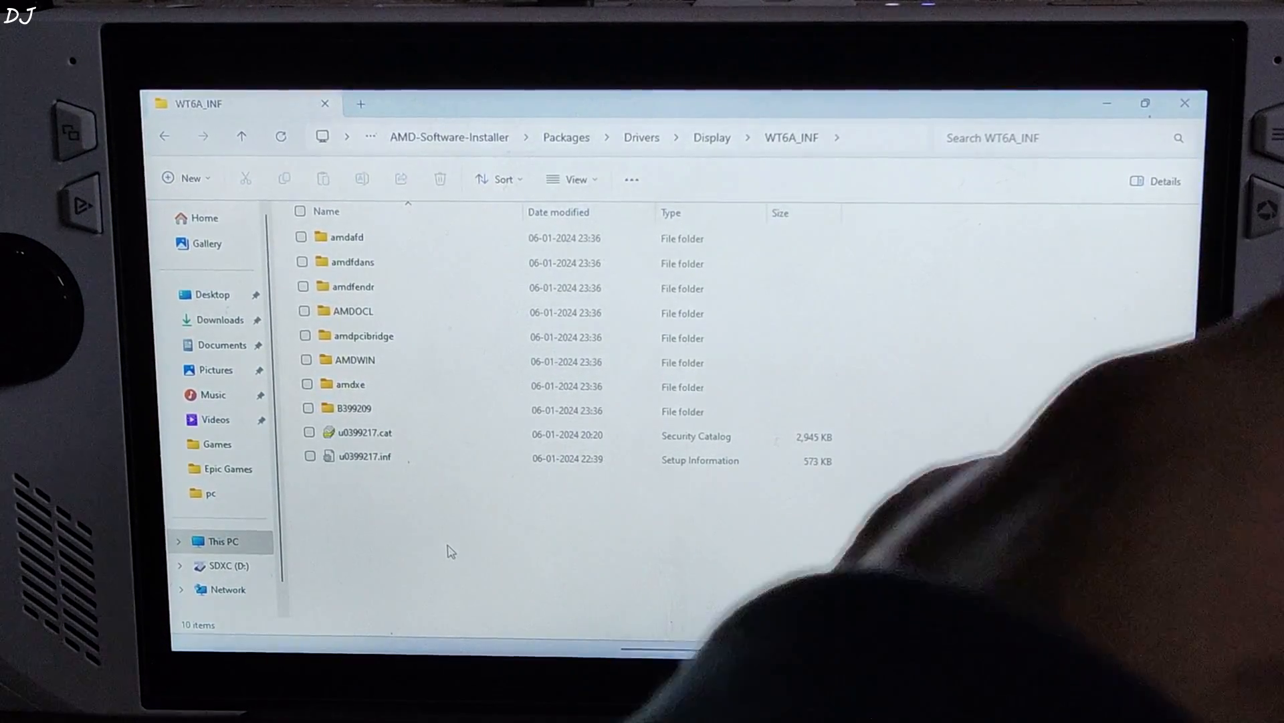
Run ccc2_install.exe from the B399209 folder and close the installer once it completes.
double_click(354, 408)
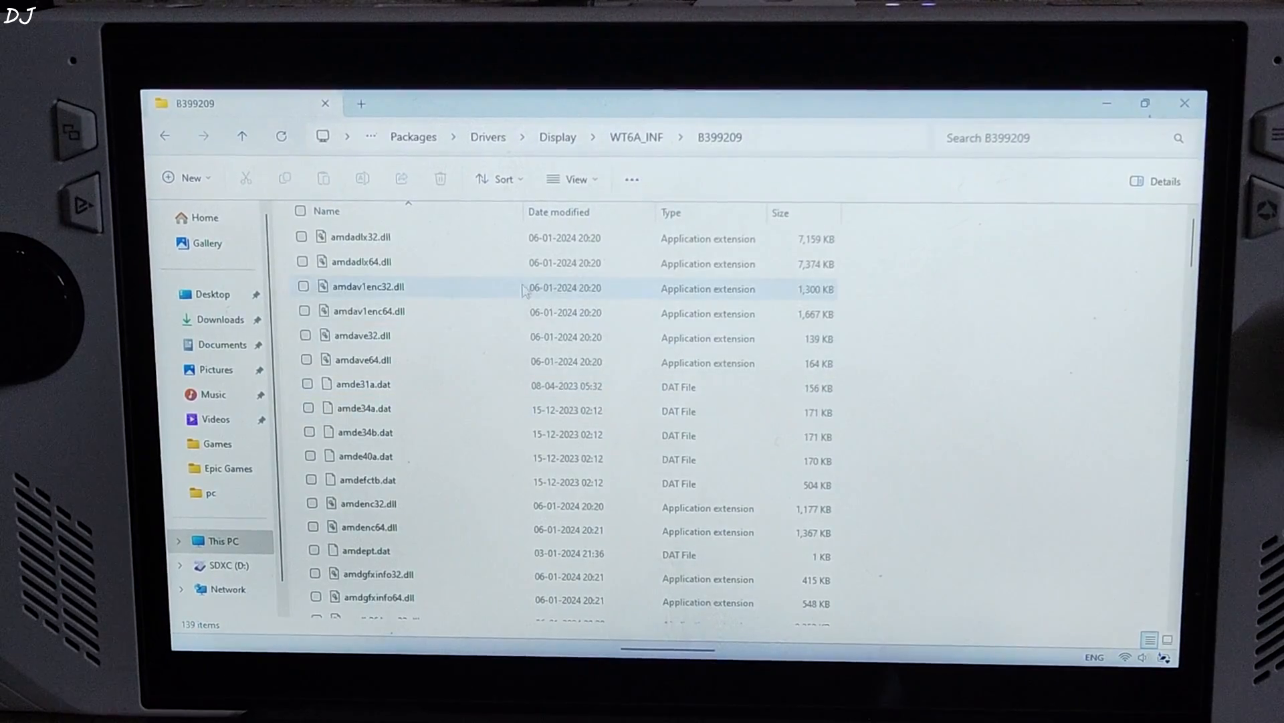
scroll(down, 3)
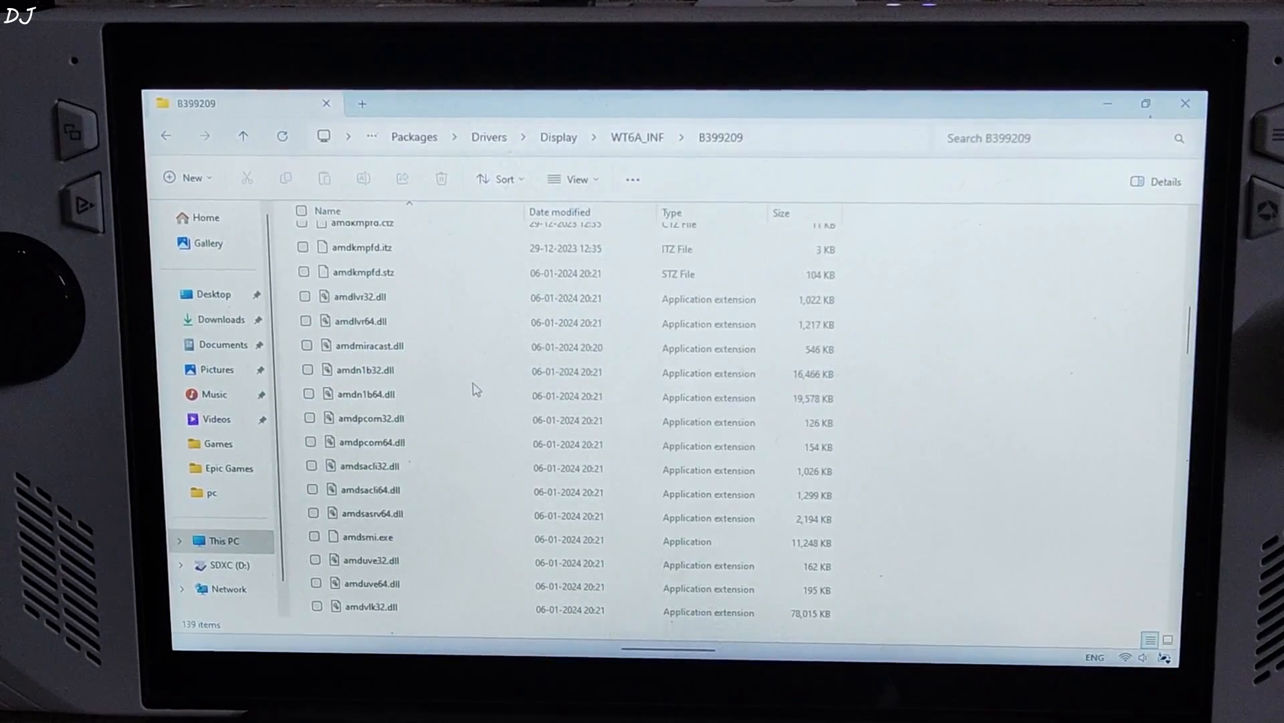
scroll(down, 3)
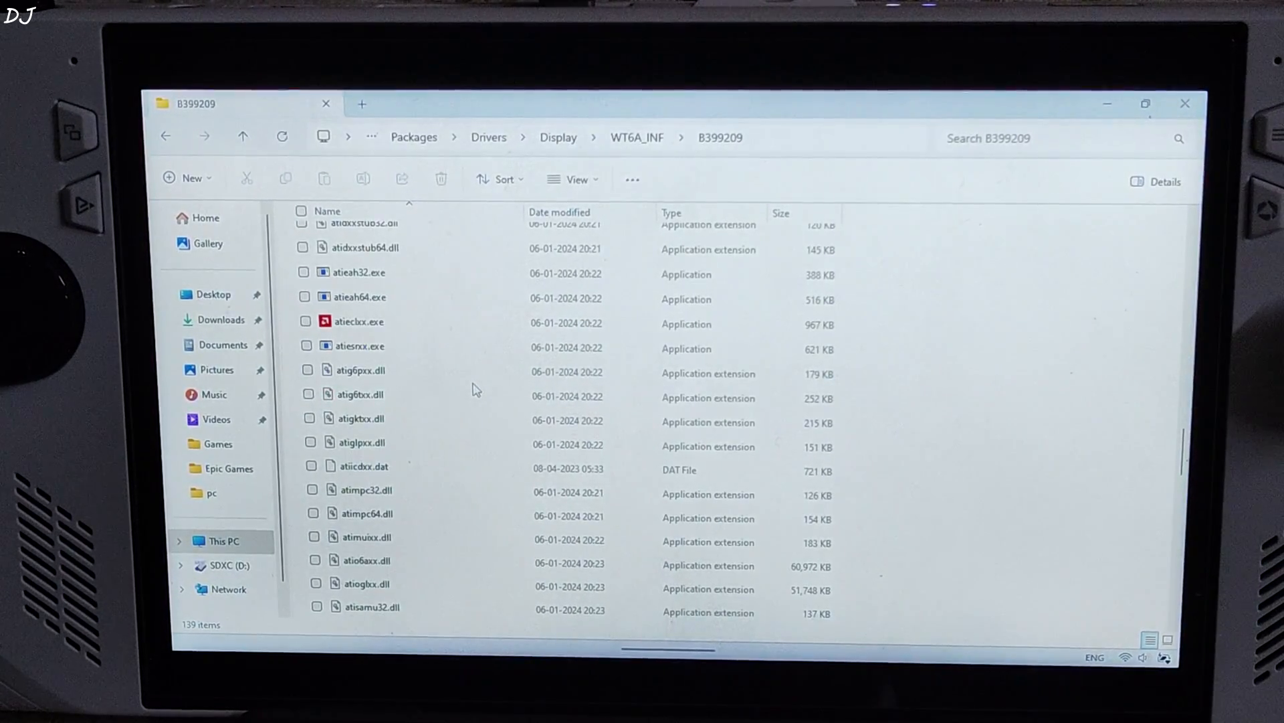
scroll(down, 3)
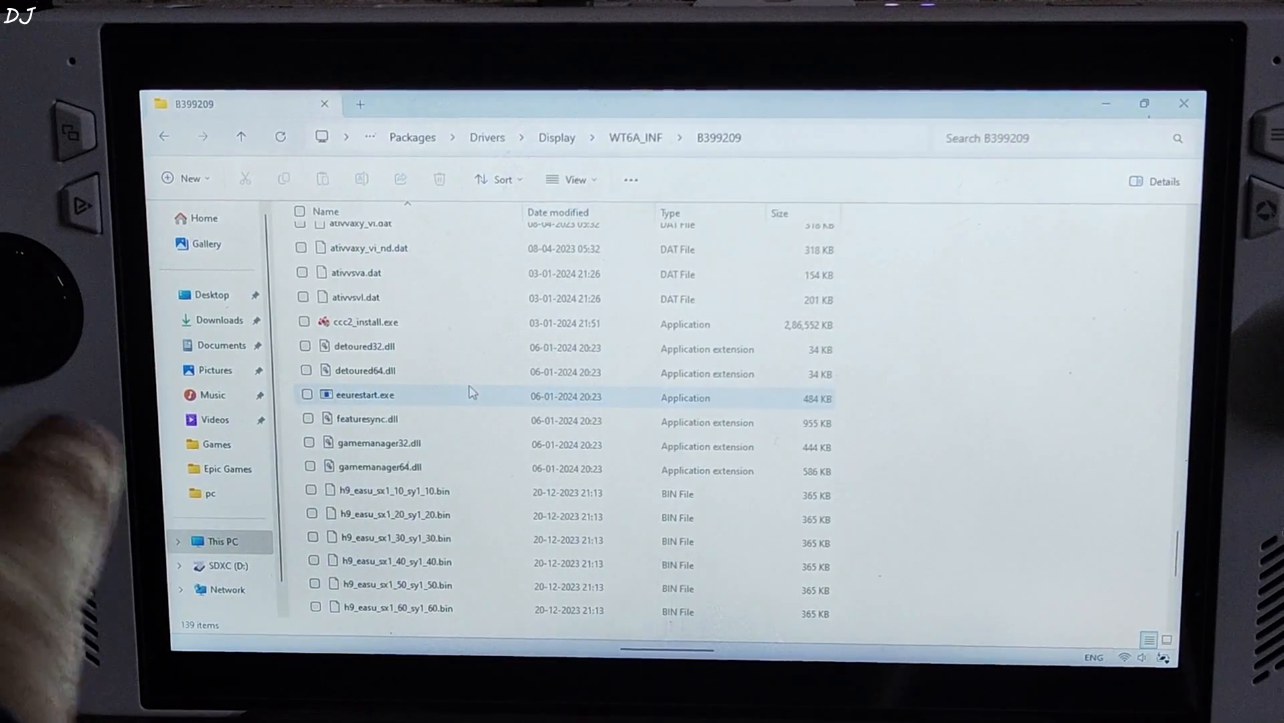
click(364, 321)
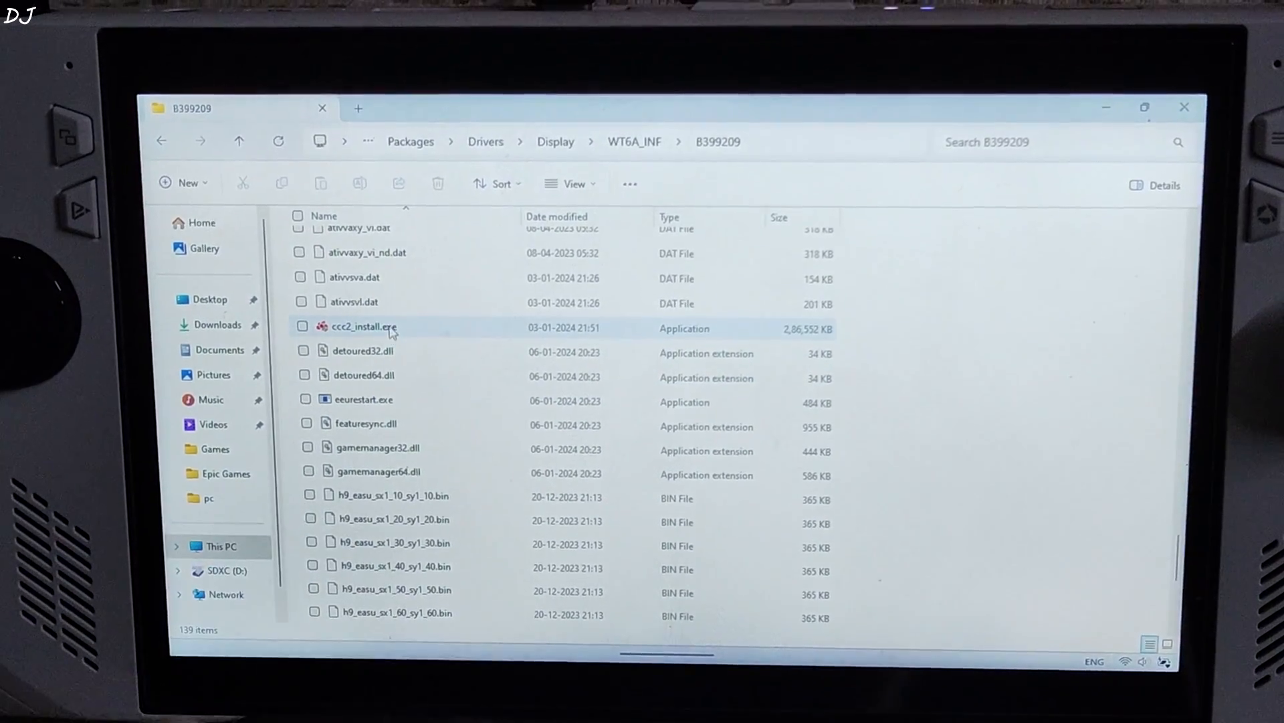
click(361, 327)
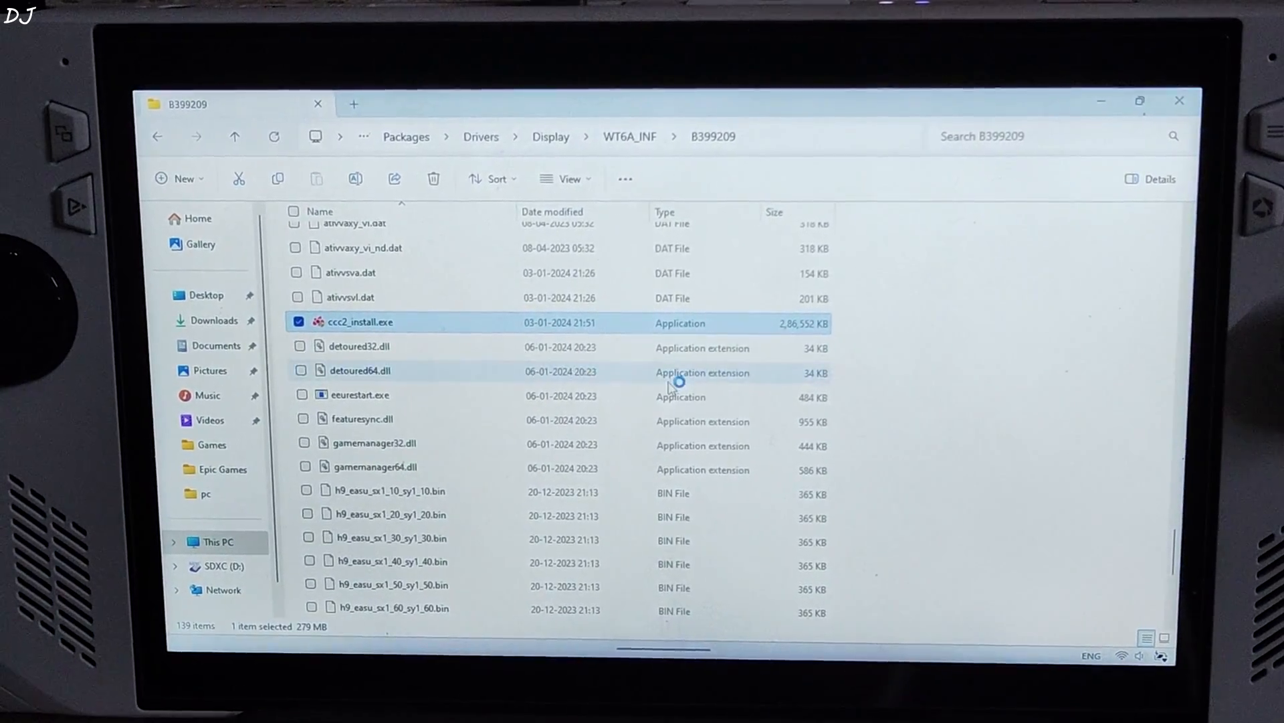
double_click(356, 321)
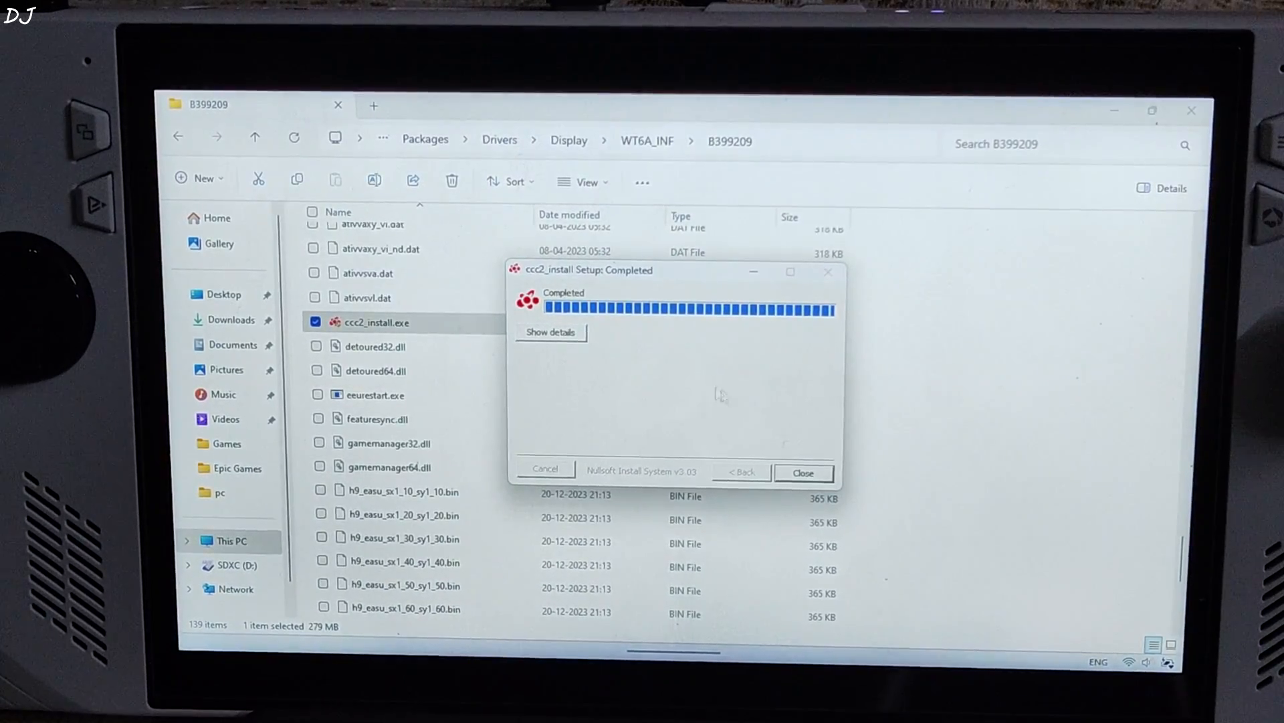
click(803, 473)
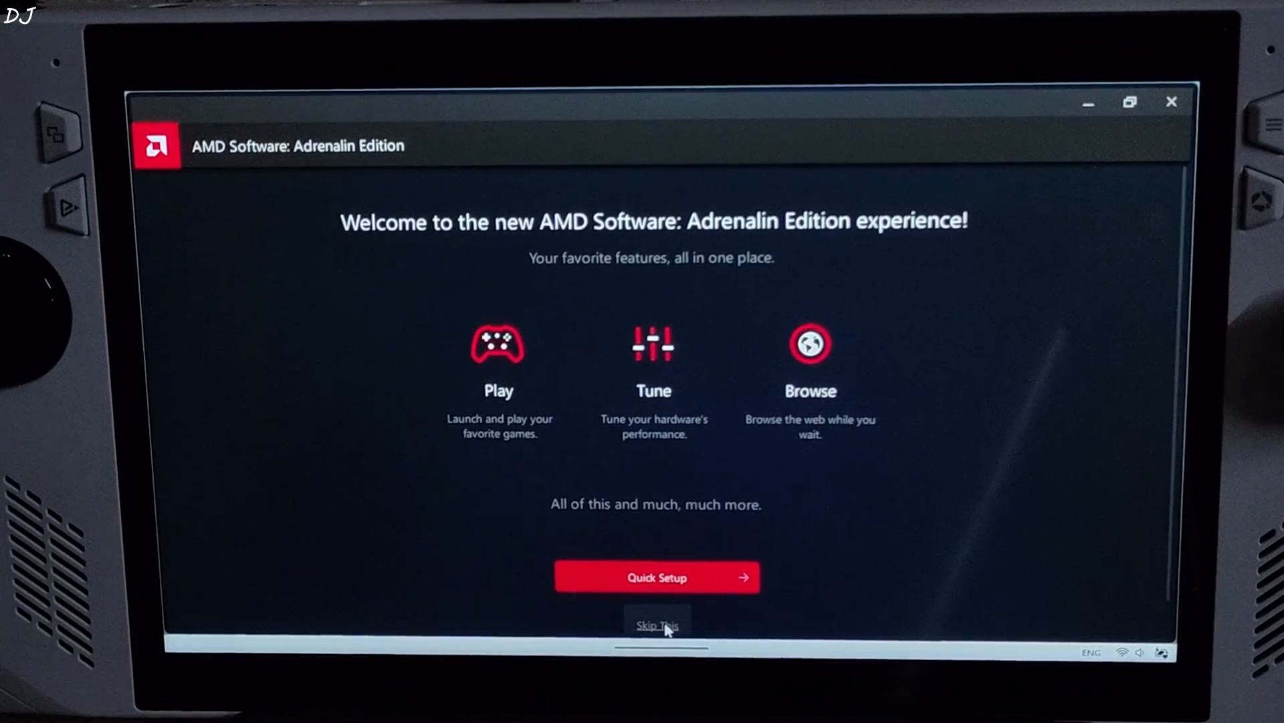
Skip the quick setup introduction and show the notification messages list.
click(658, 625)
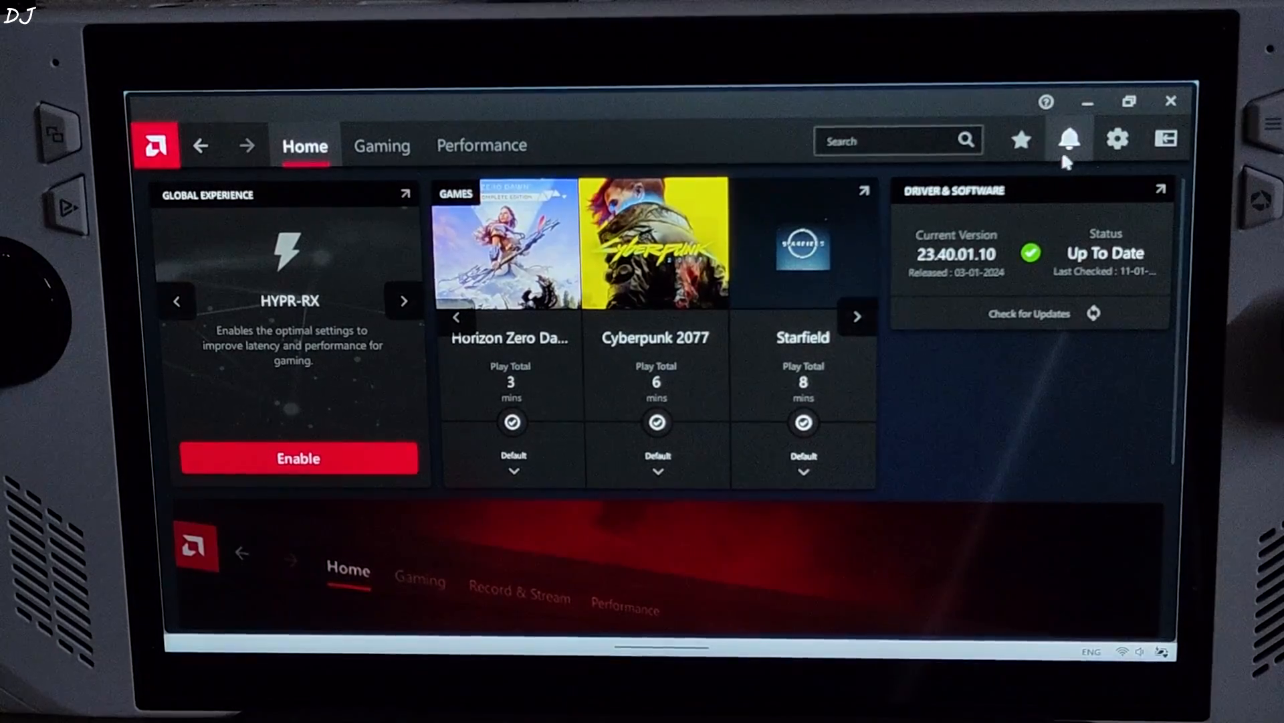
click(1068, 138)
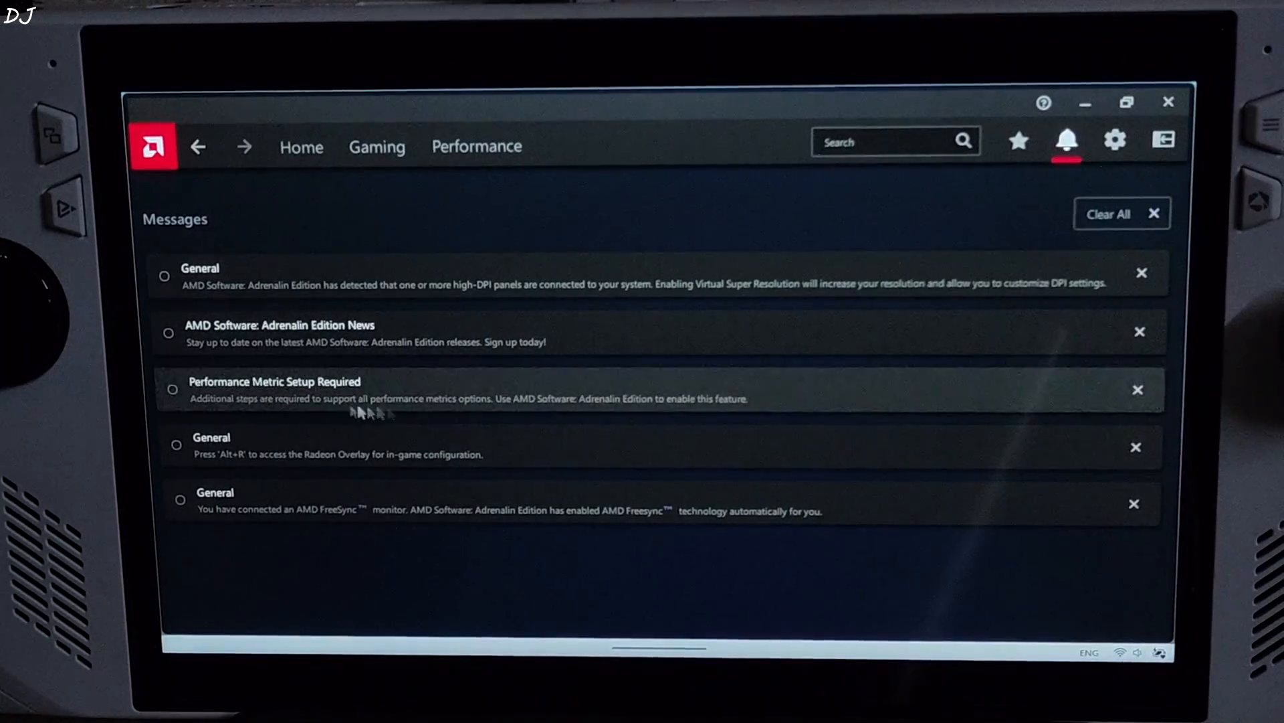
mouse_move(778, 397)
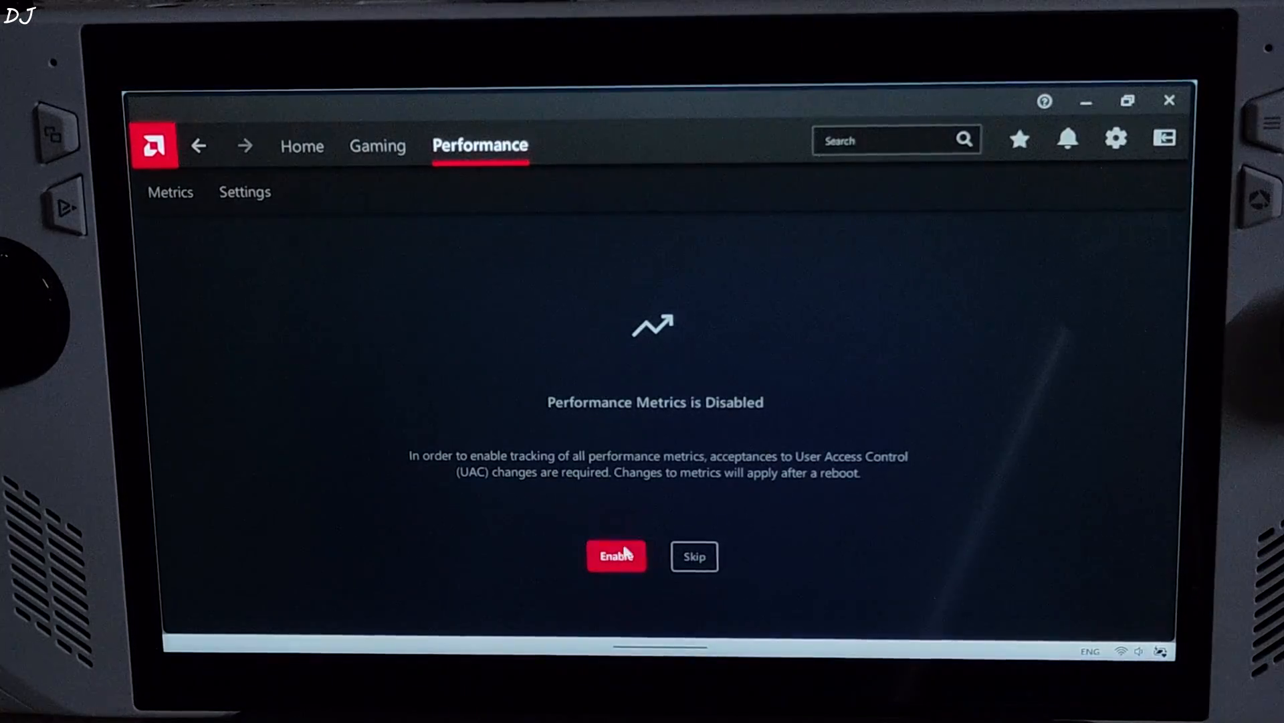
Enable tracking of all performance metrics and dismiss the cannot-find error dialog.
click(616, 556)
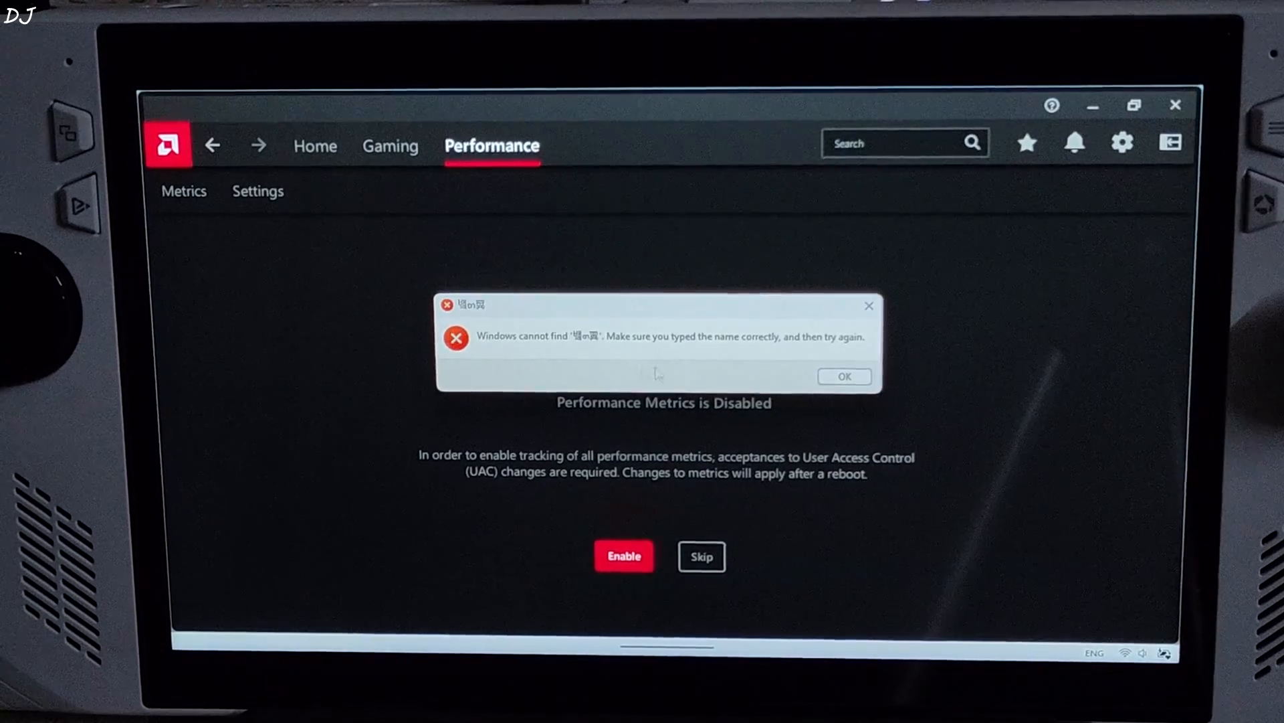
click(844, 376)
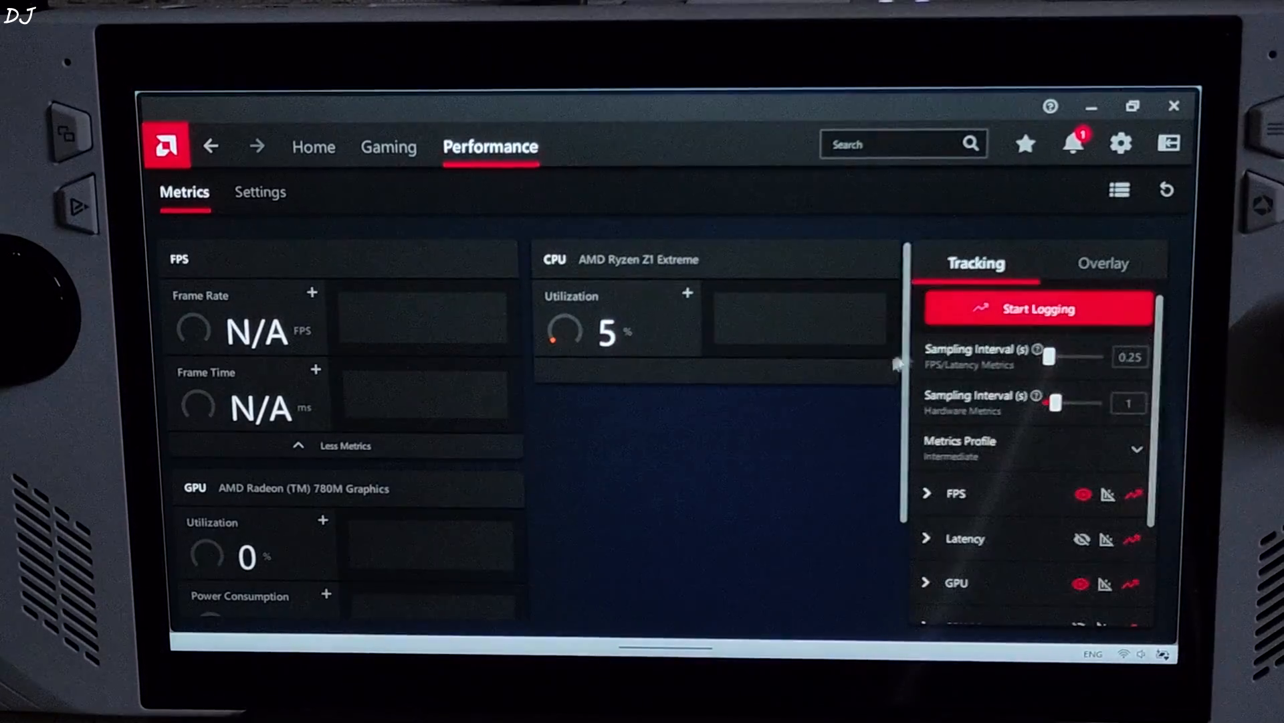
Switch the metrics overlay on, retry the failed metric setup, then switch the overlay off.
click(1103, 262)
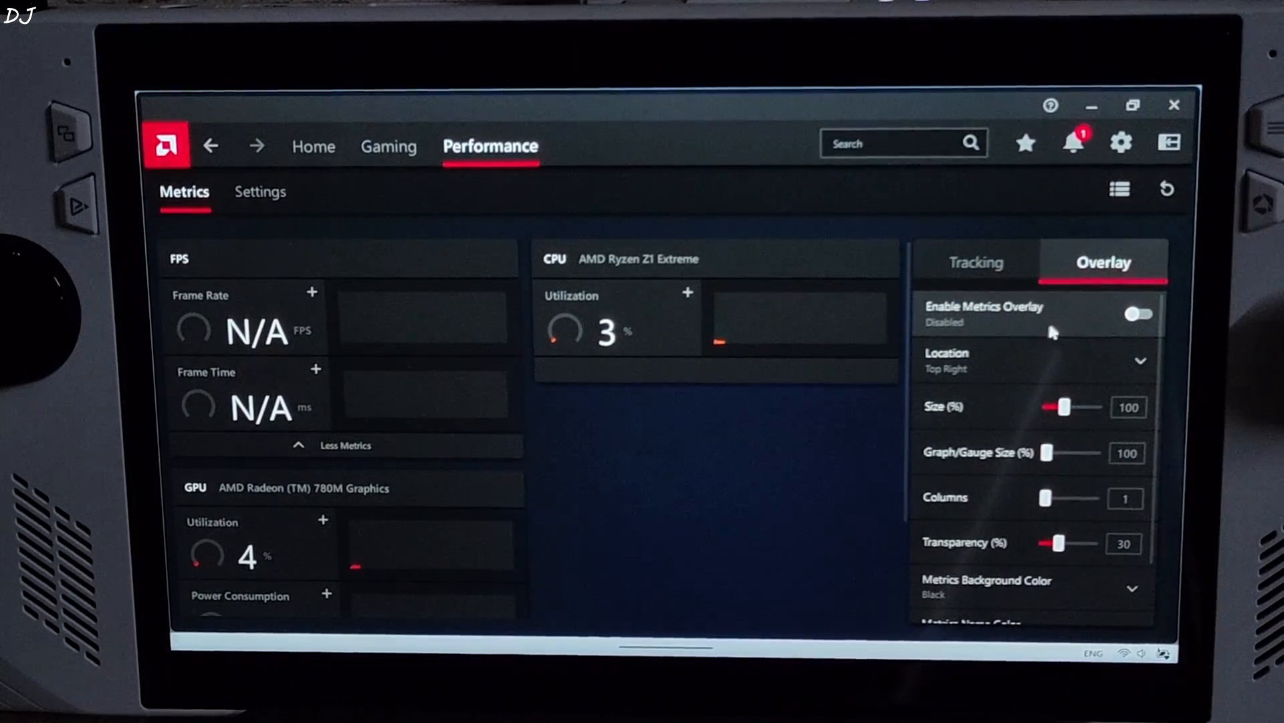
click(1135, 313)
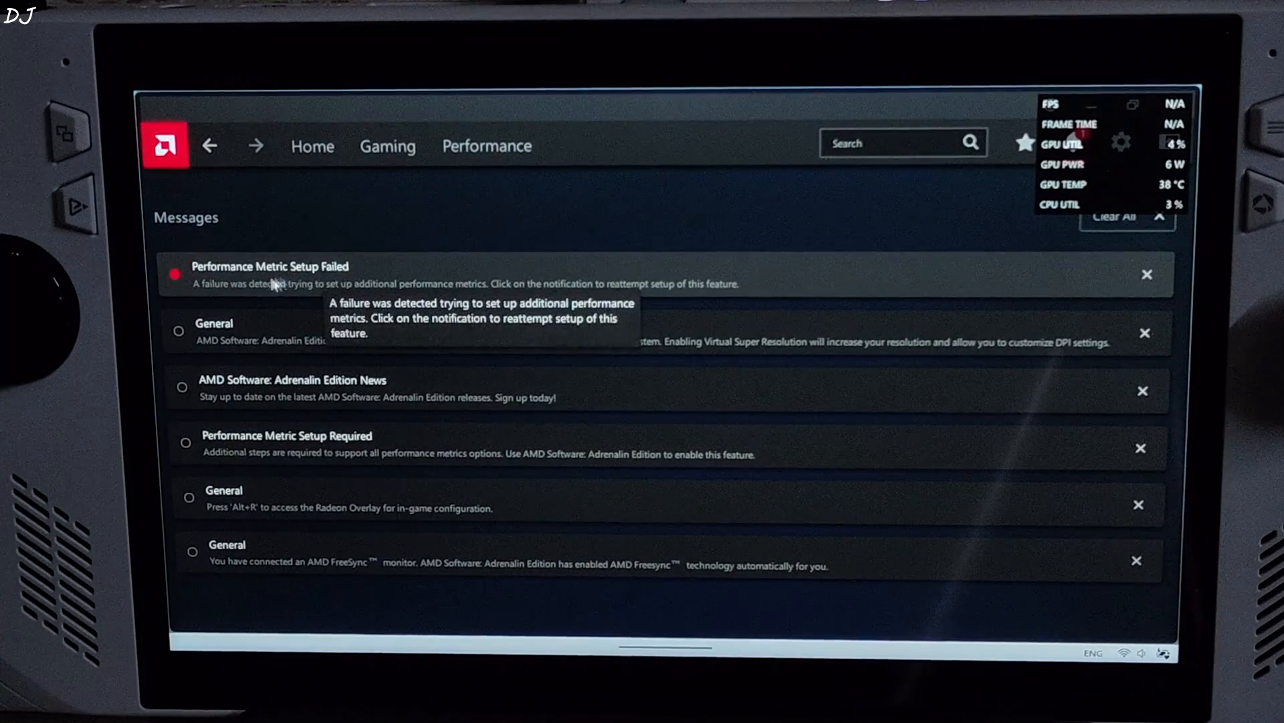
click(487, 146)
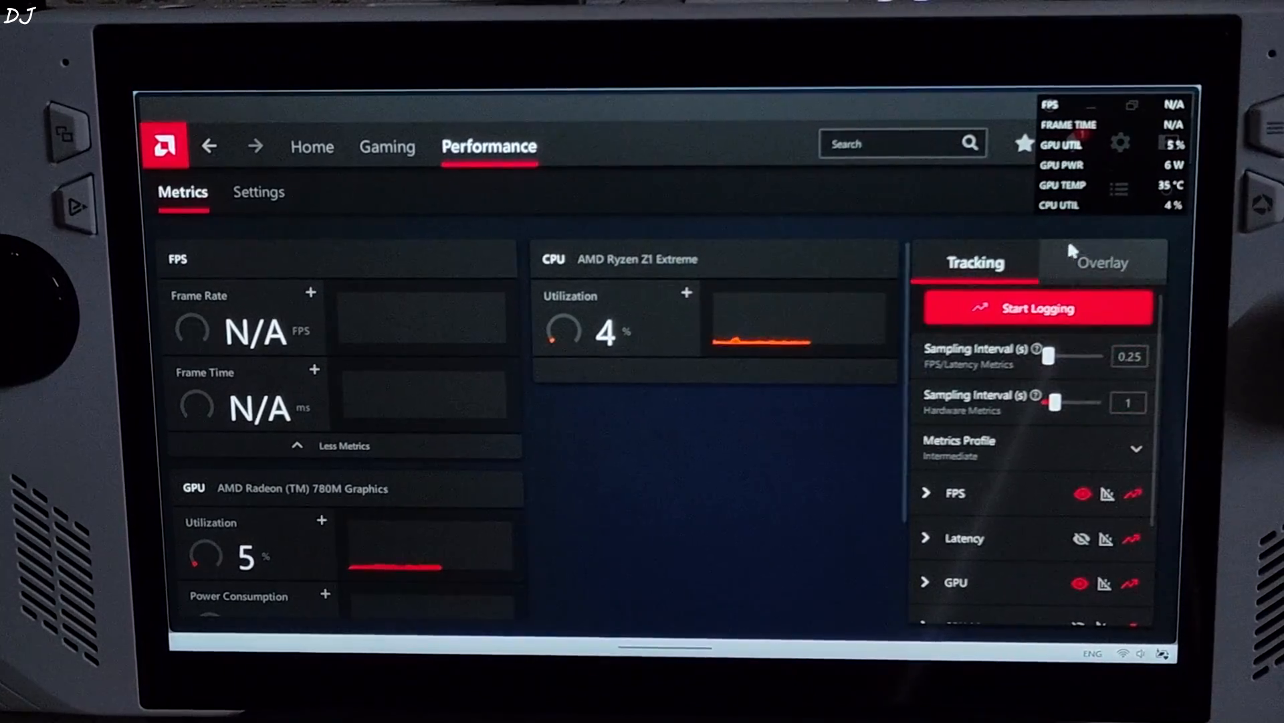
click(1103, 262)
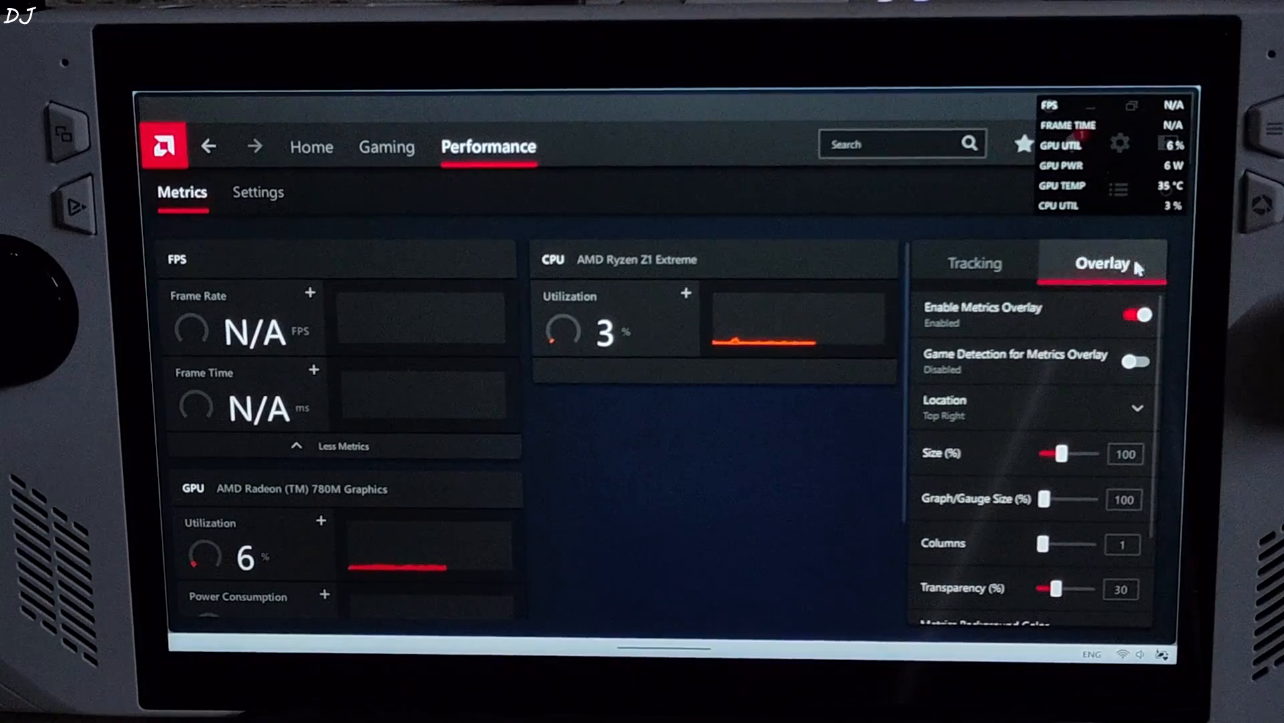
click(1136, 313)
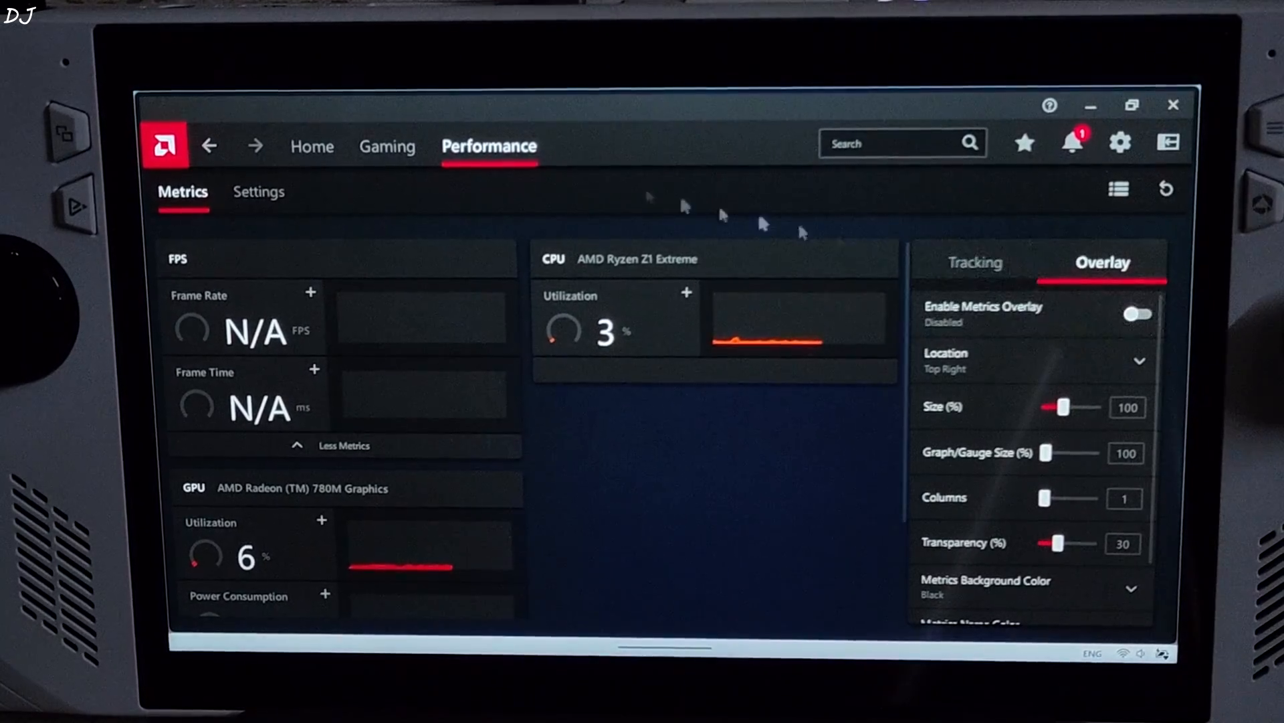
click(387, 146)
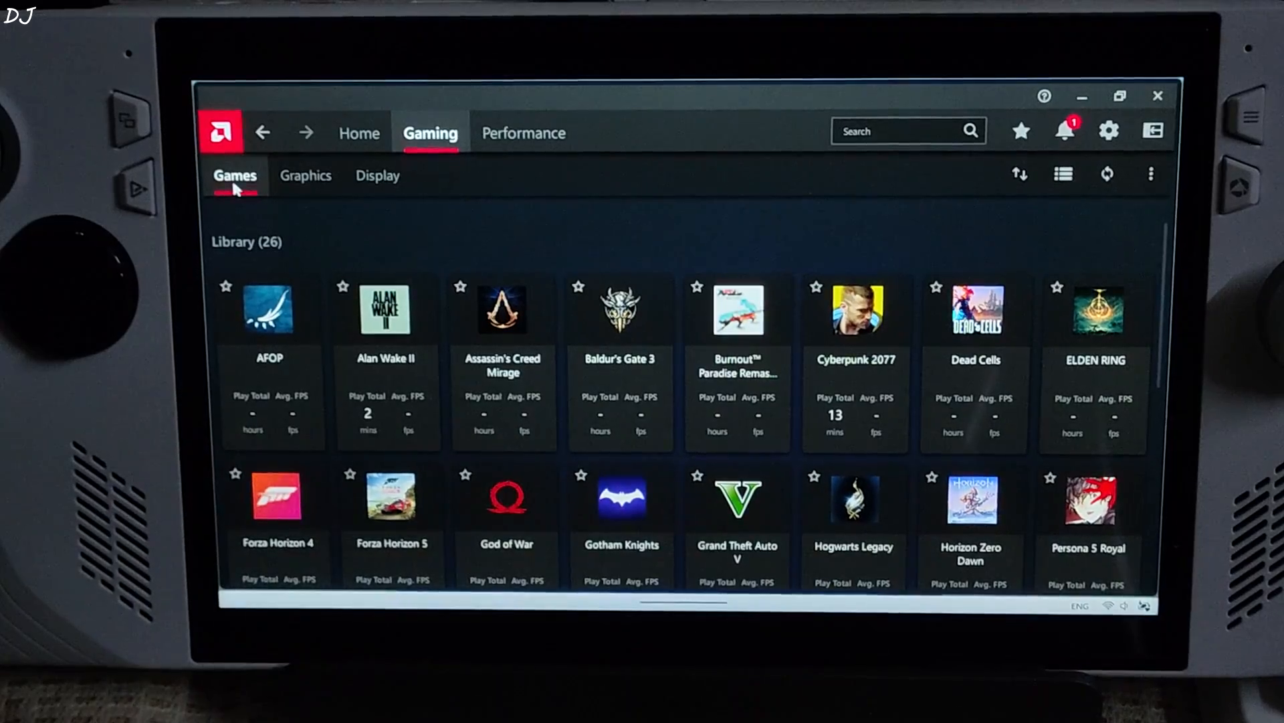
mouse_move(643, 328)
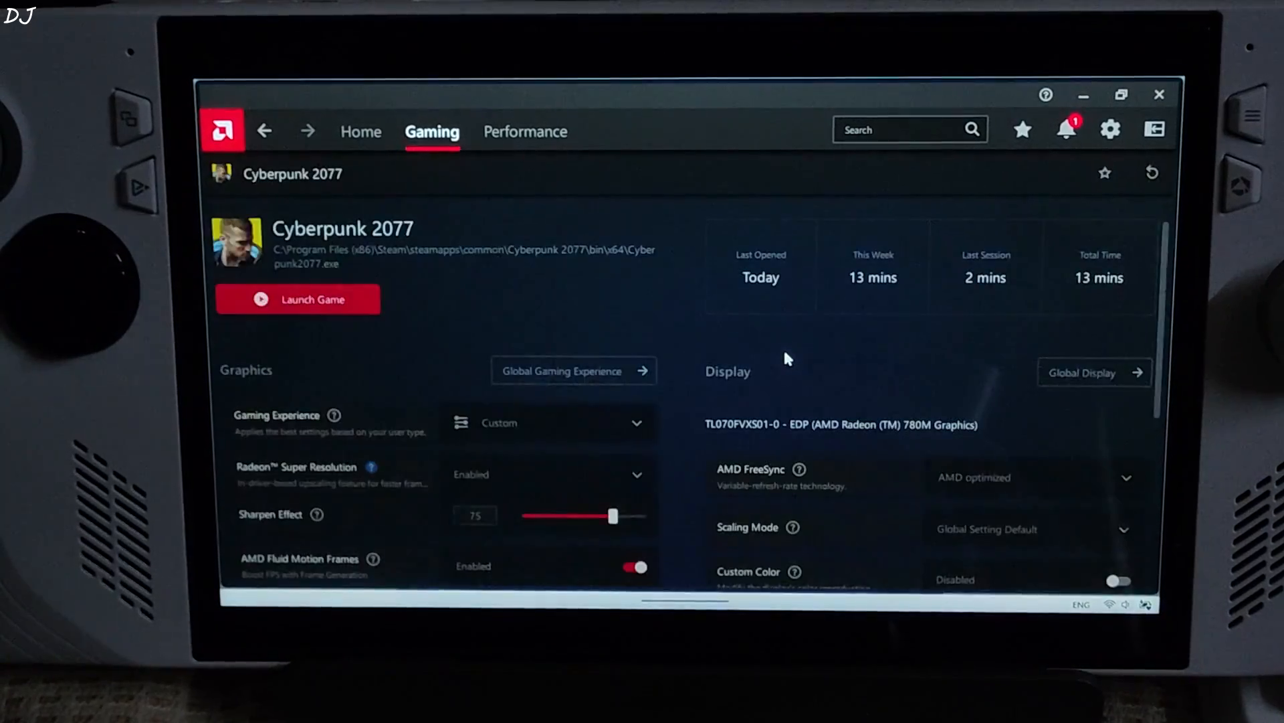
Review Cyberpunk 2077's Graphics and Display settings: Super Resolution, Fluid Motion Frames, Anti-Lag.
scroll(down, 3)
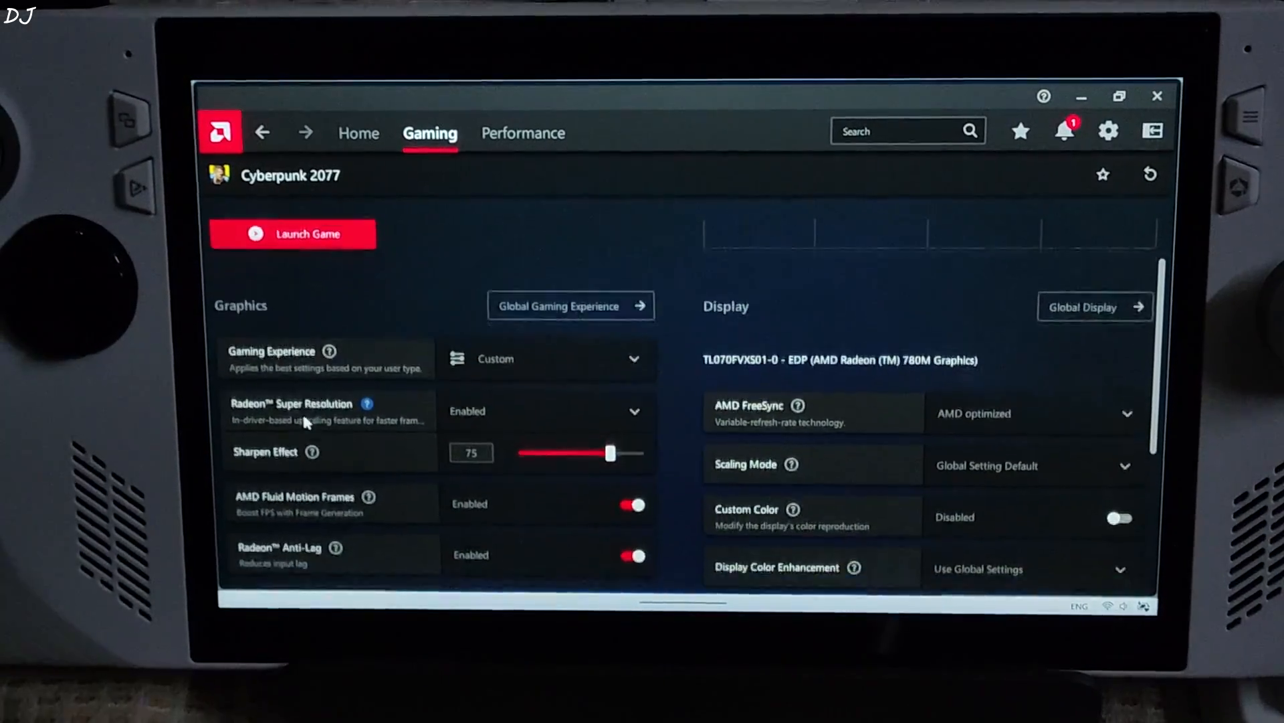
scroll(down, 3)
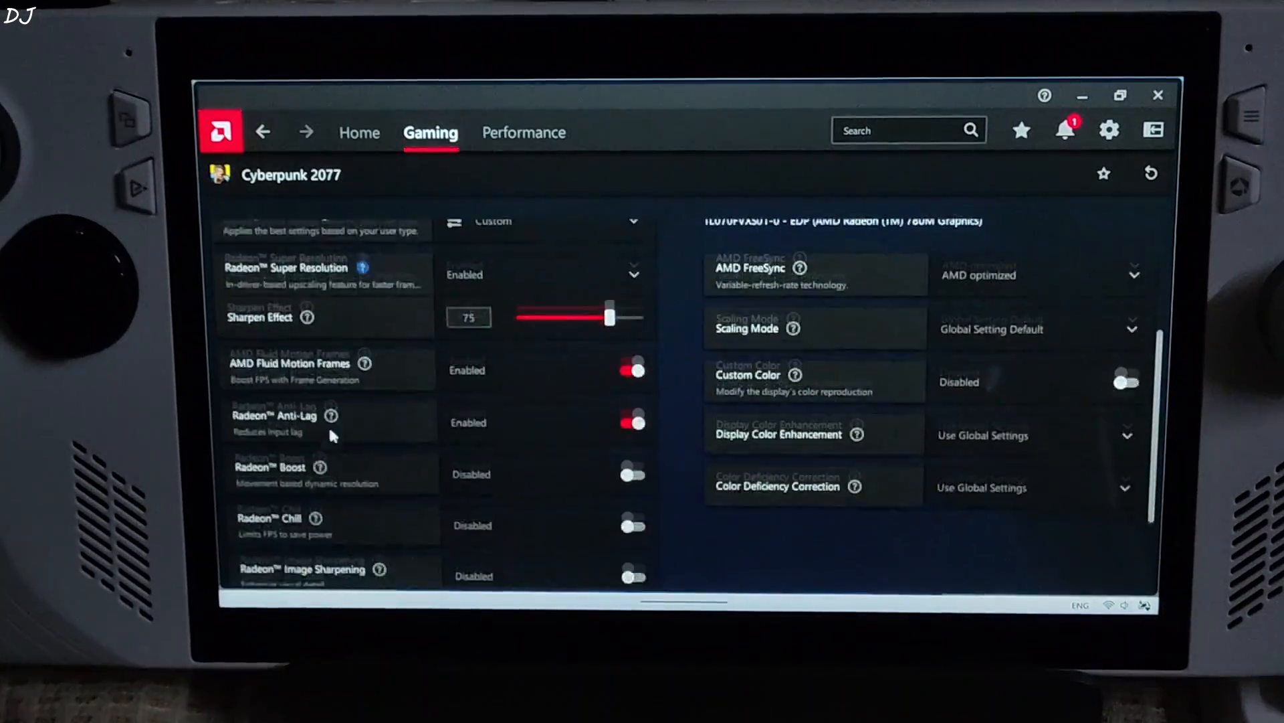
scroll(down, 3)
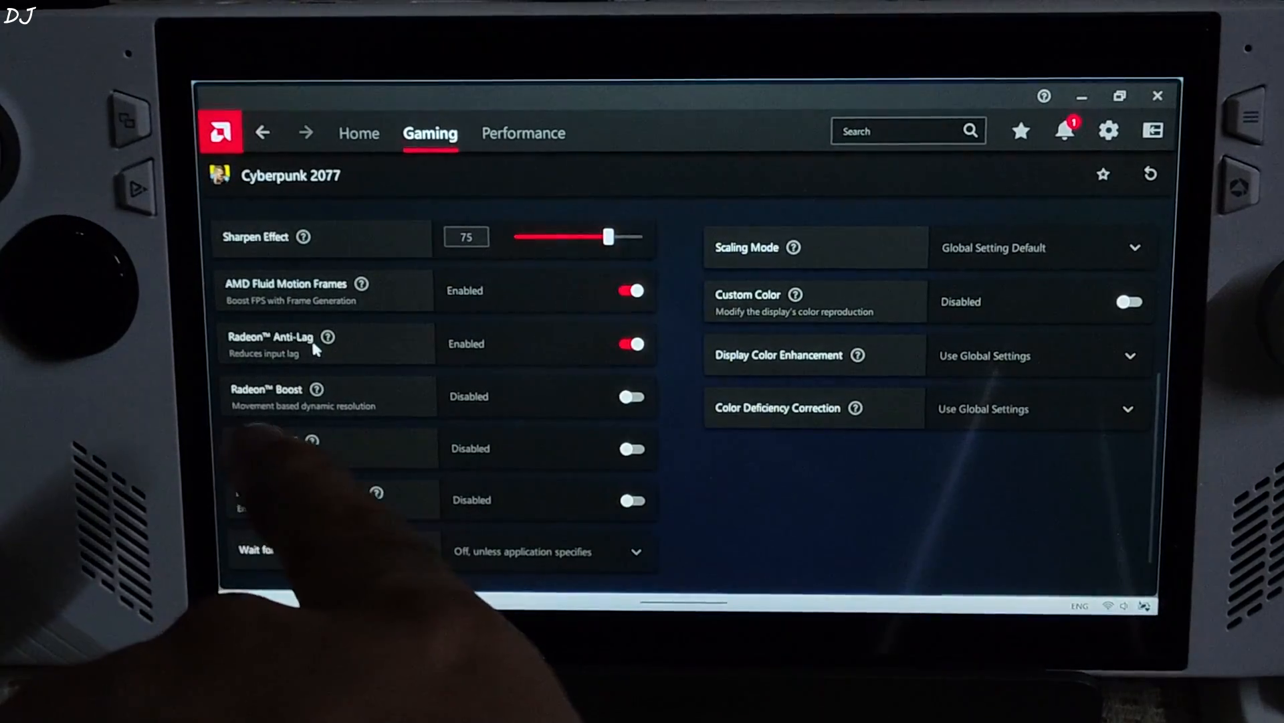
scroll(down, 3)
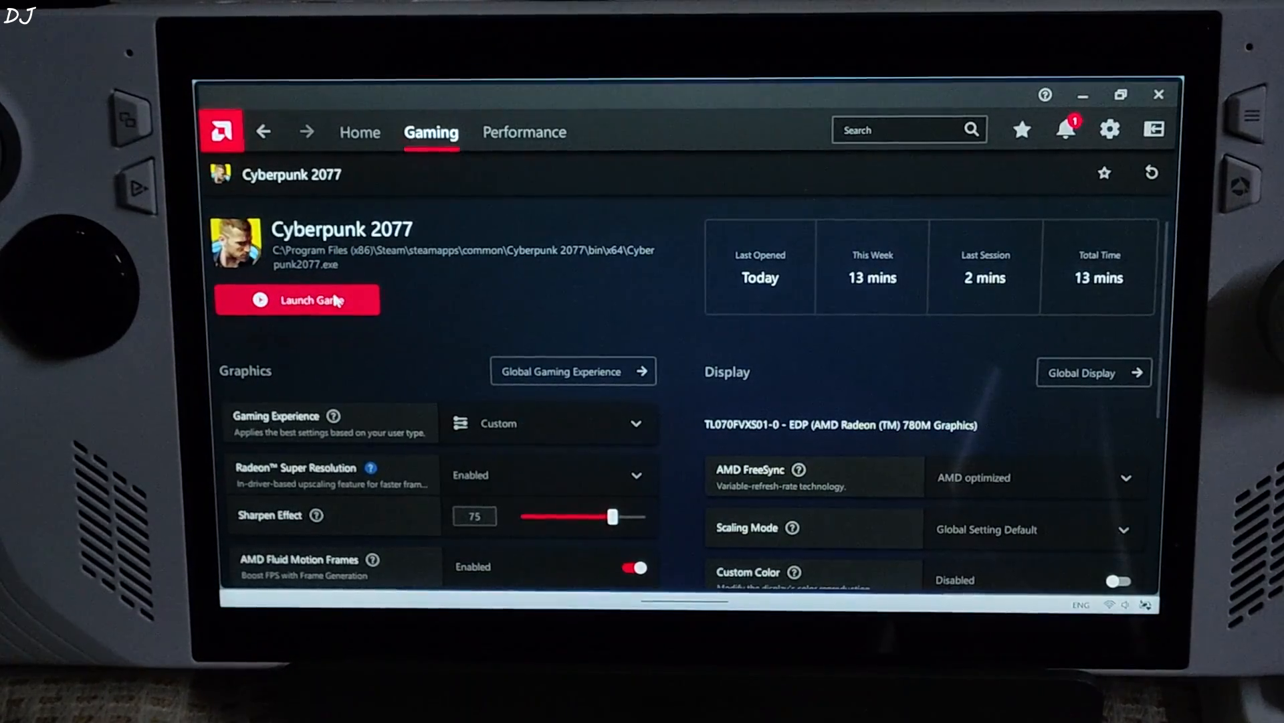
Launch Cyberpunk 2077 from its profile and start playing from the game launcher.
click(297, 300)
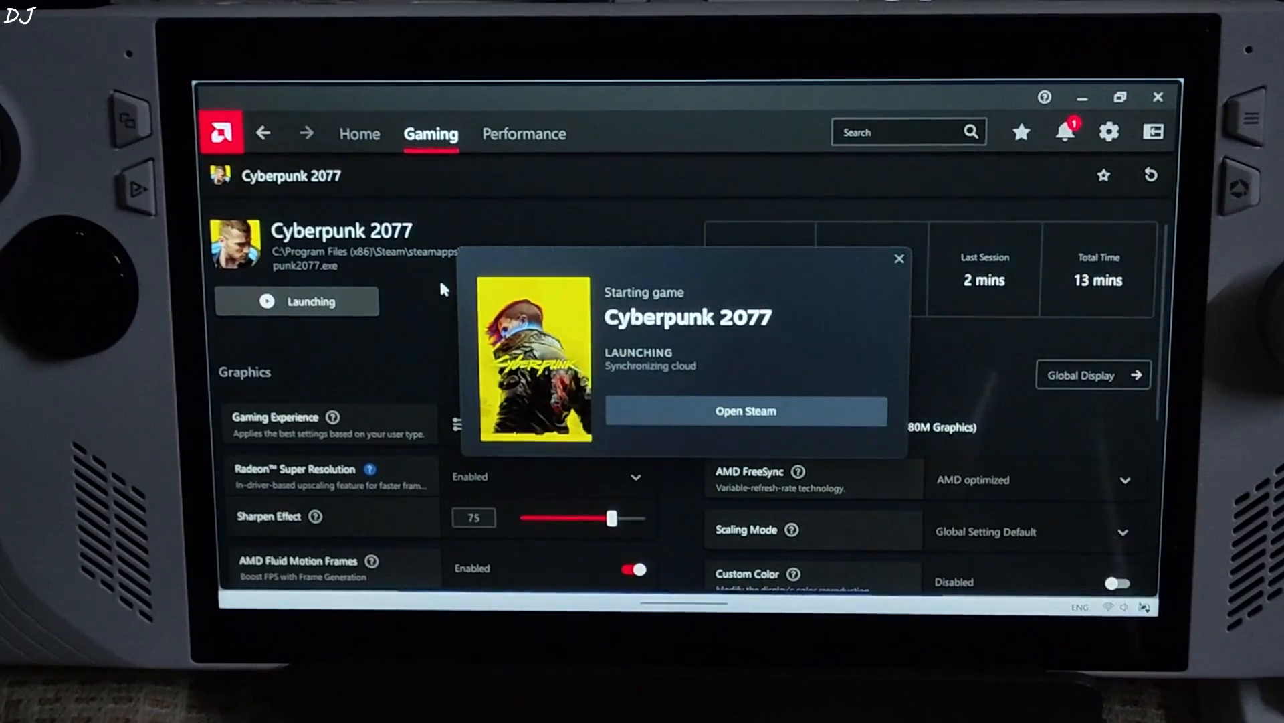
click(745, 410)
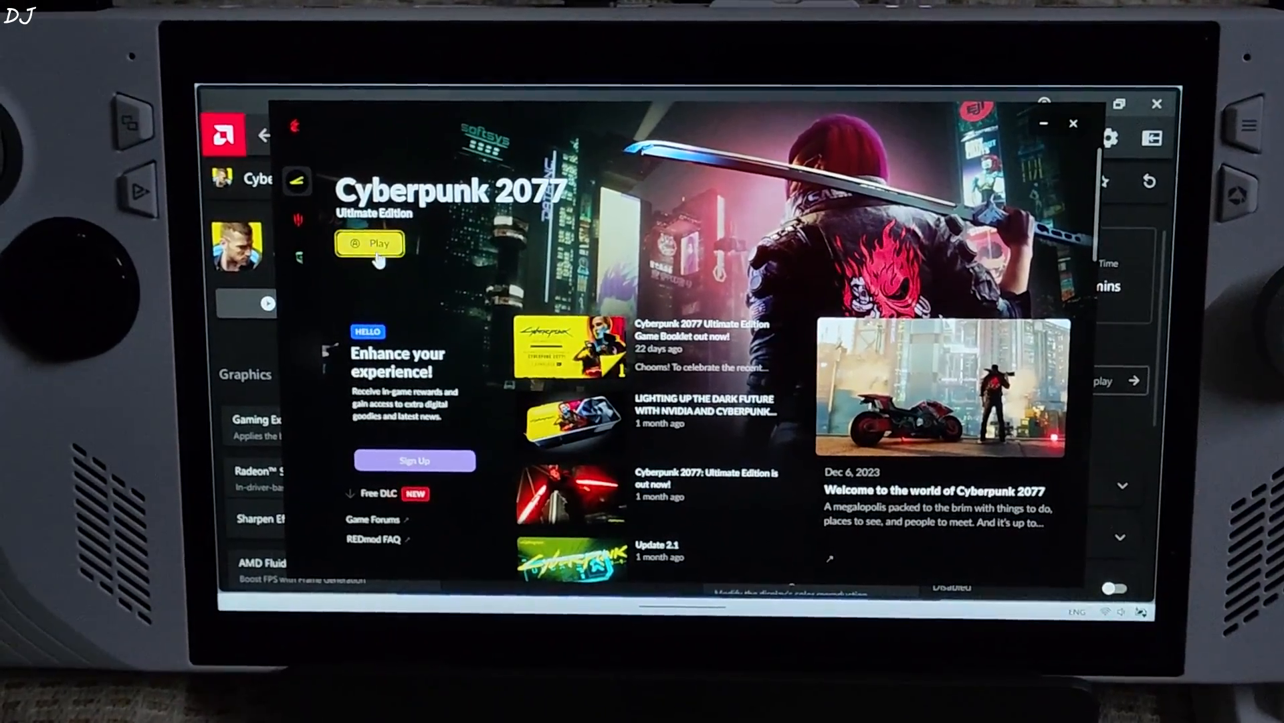
click(370, 244)
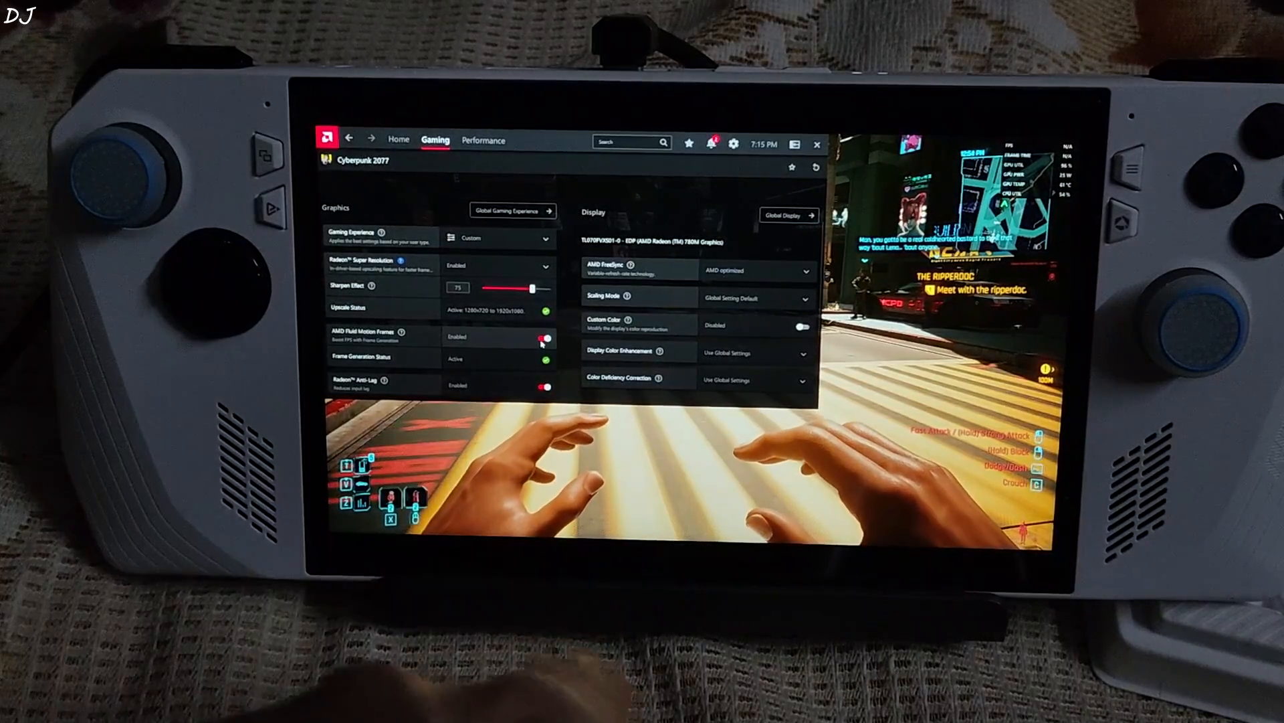
click(543, 335)
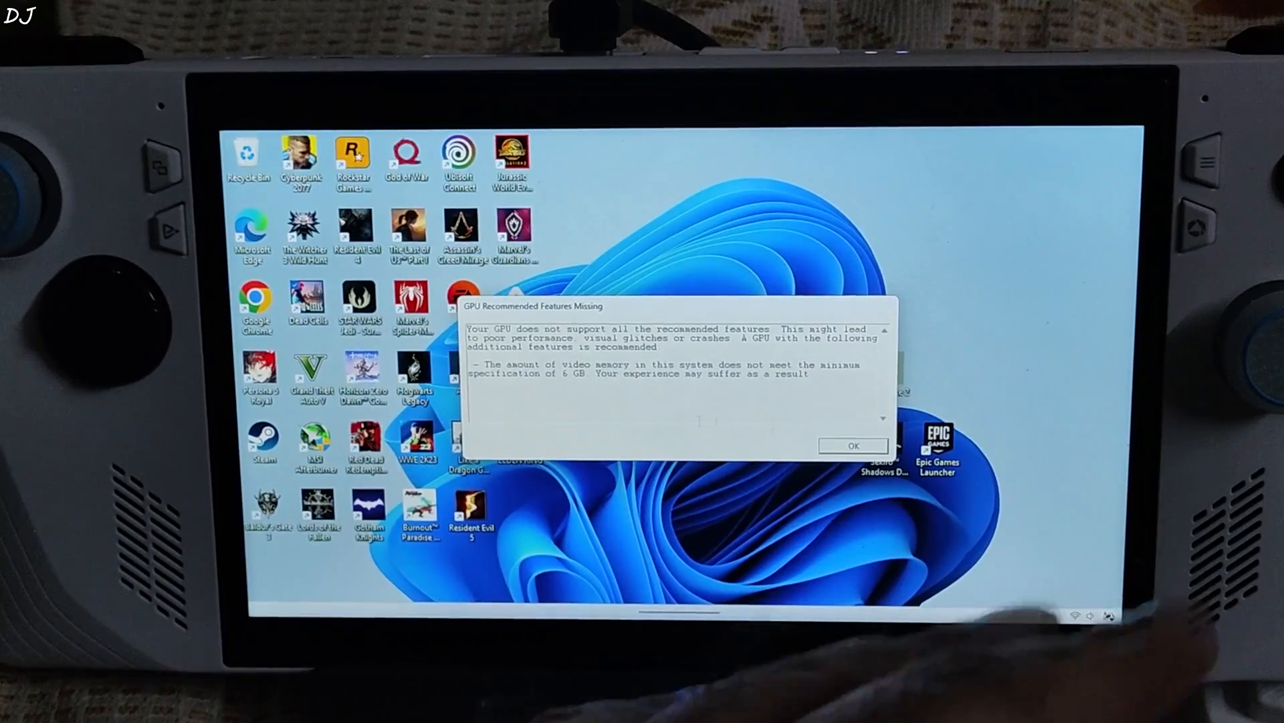
click(851, 445)
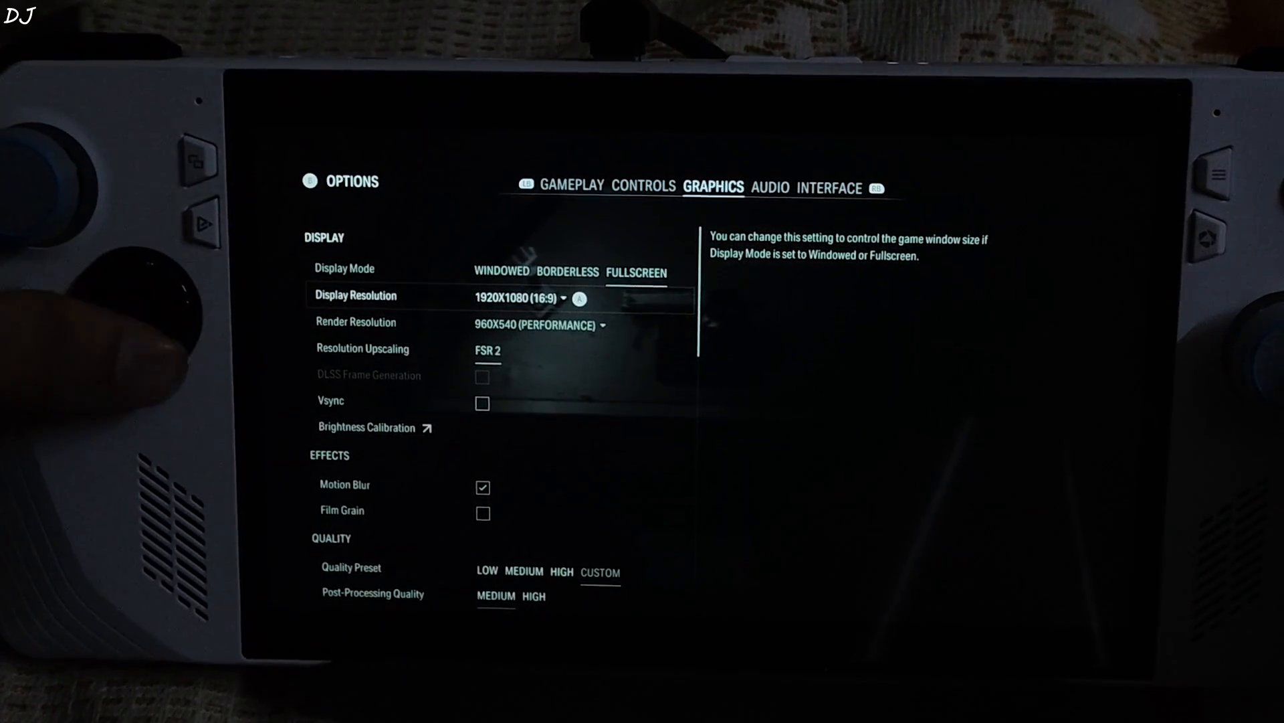
click(541, 325)
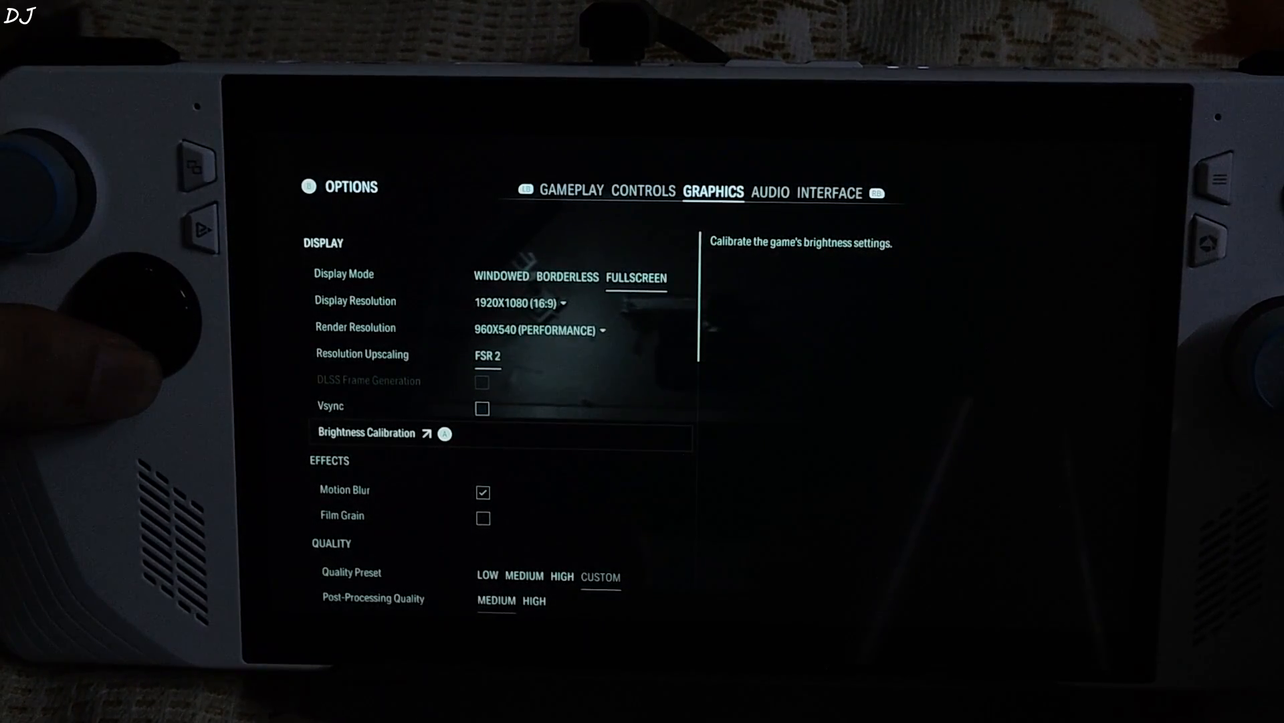
scroll(down, 3)
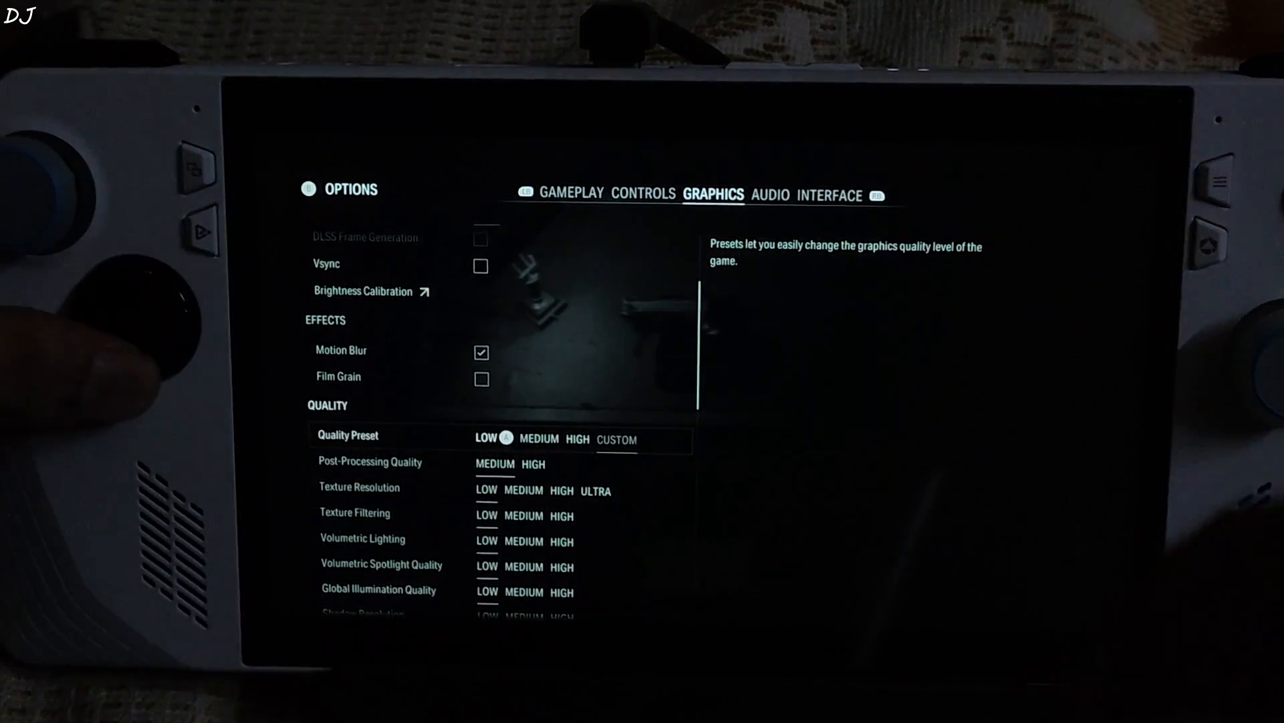
scroll(down, 3)
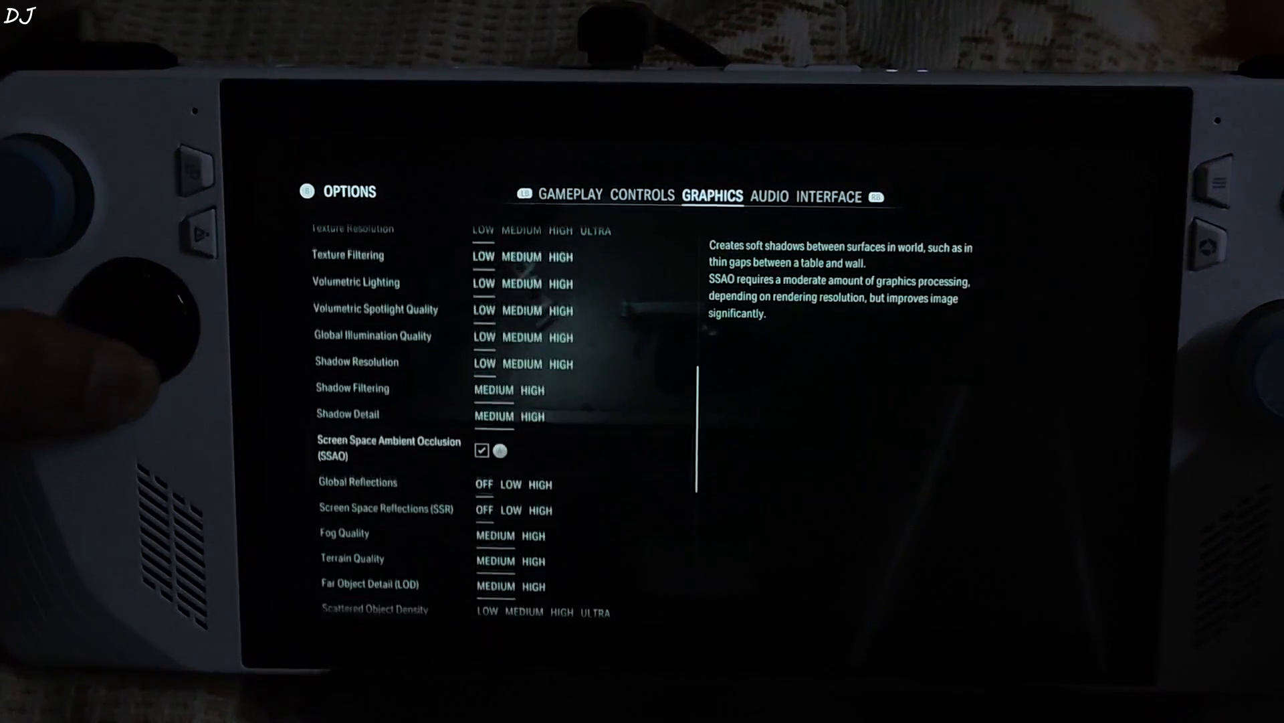
scroll(down, 3)
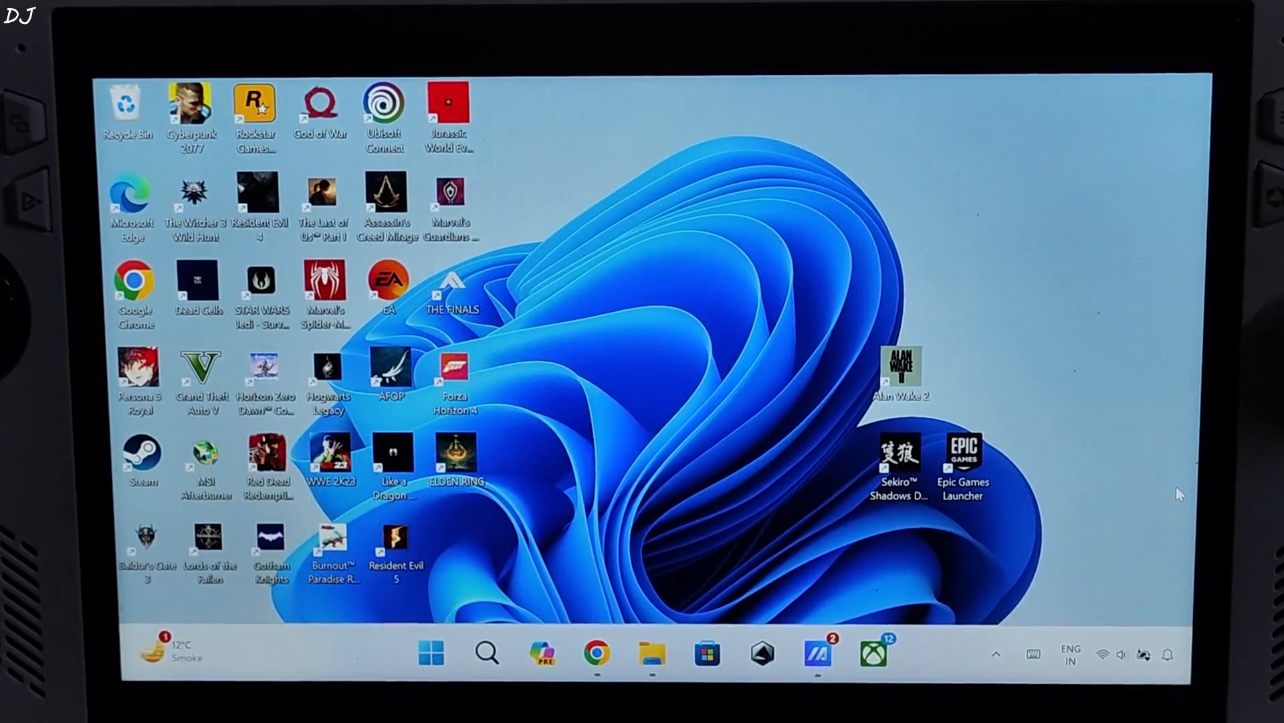
mouse_move(791, 459)
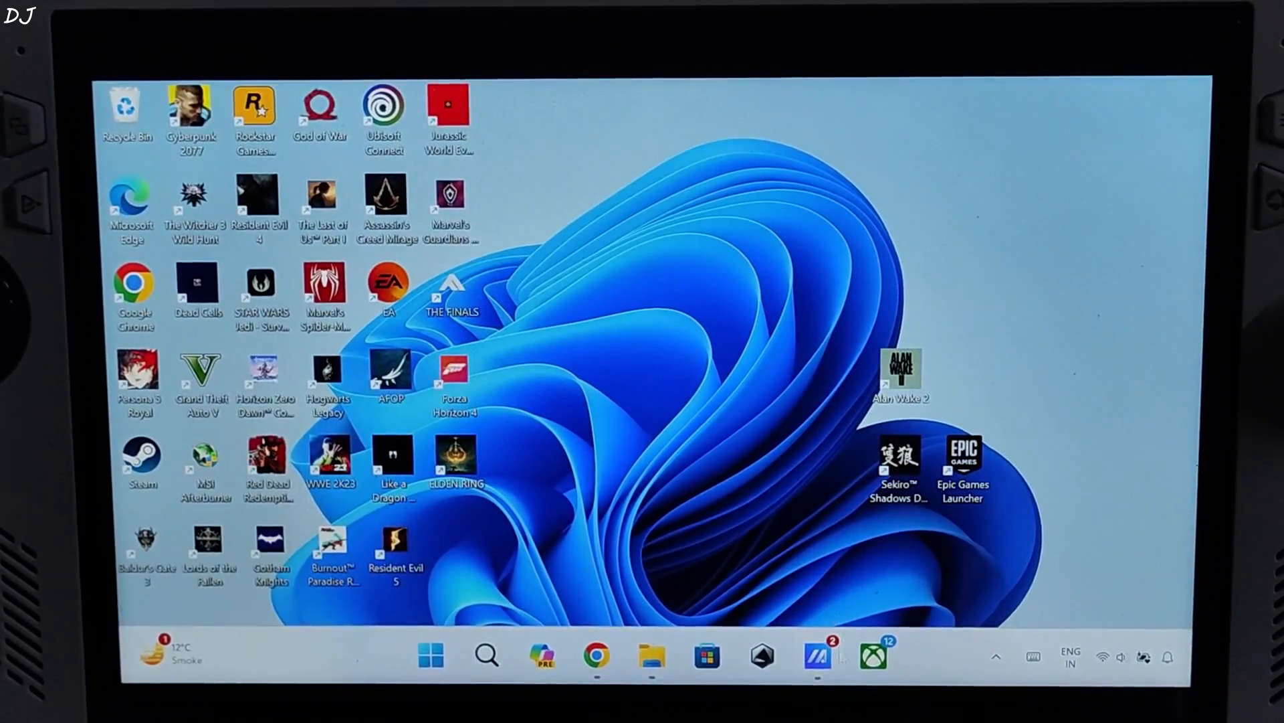
Download AMD Graphics Driver V31.0.22017.3004 from MyASUS's latest updates into Downloads.
click(814, 653)
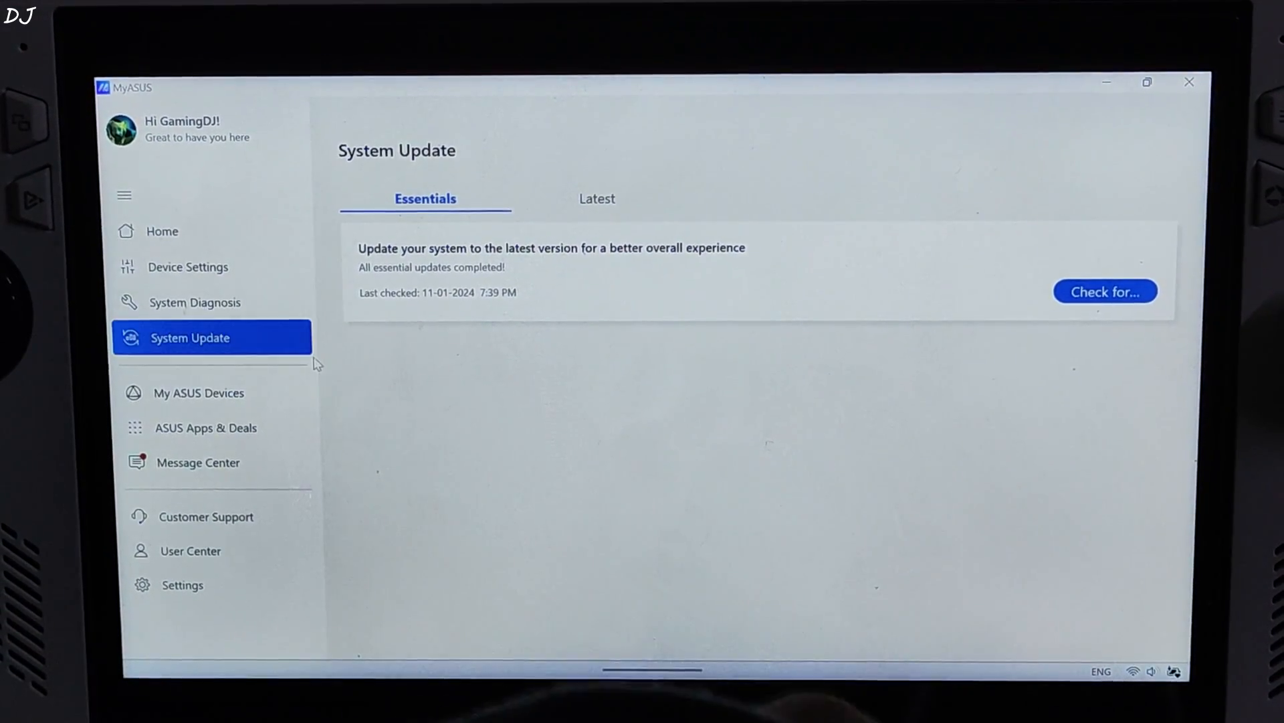
mouse_move(706, 193)
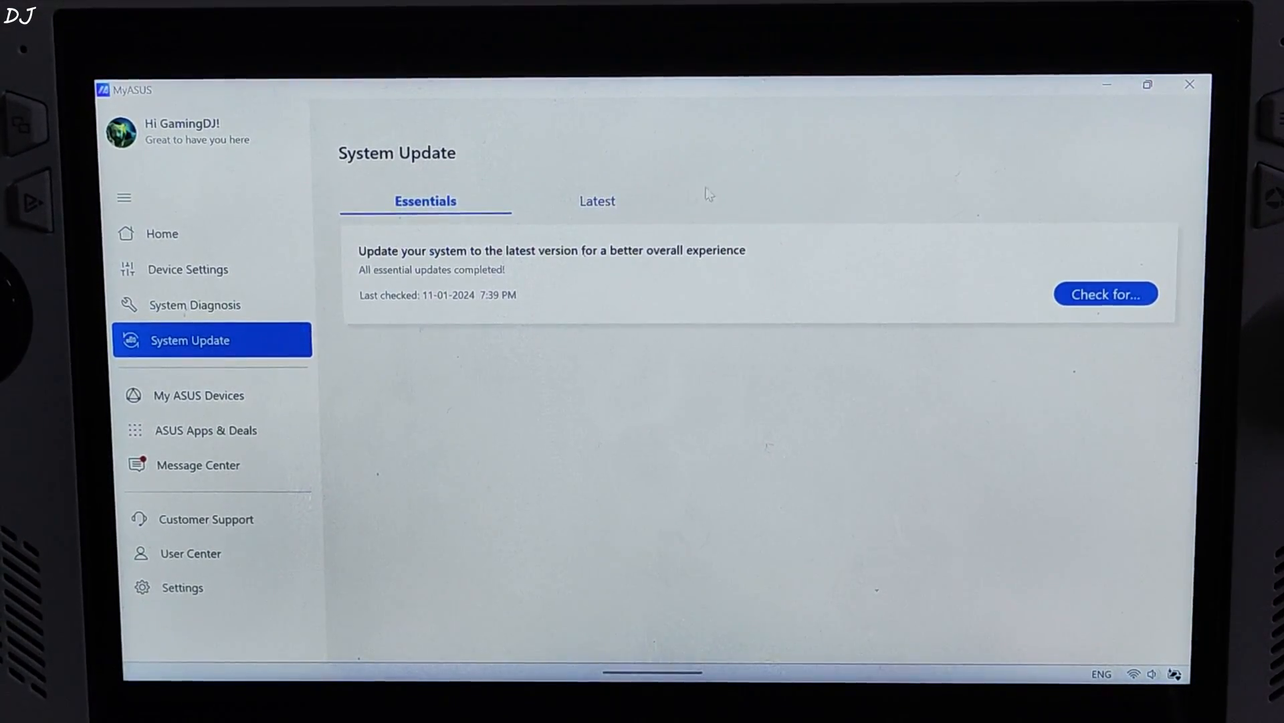
click(597, 201)
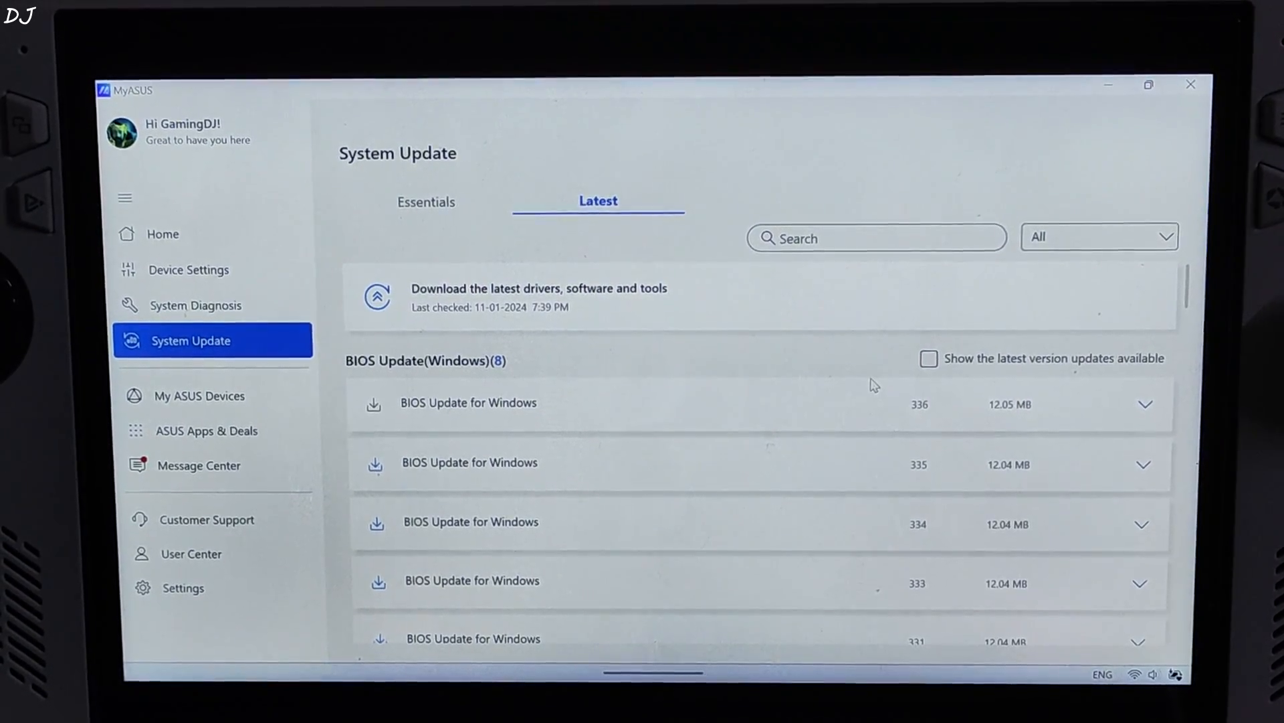
scroll(down, 3)
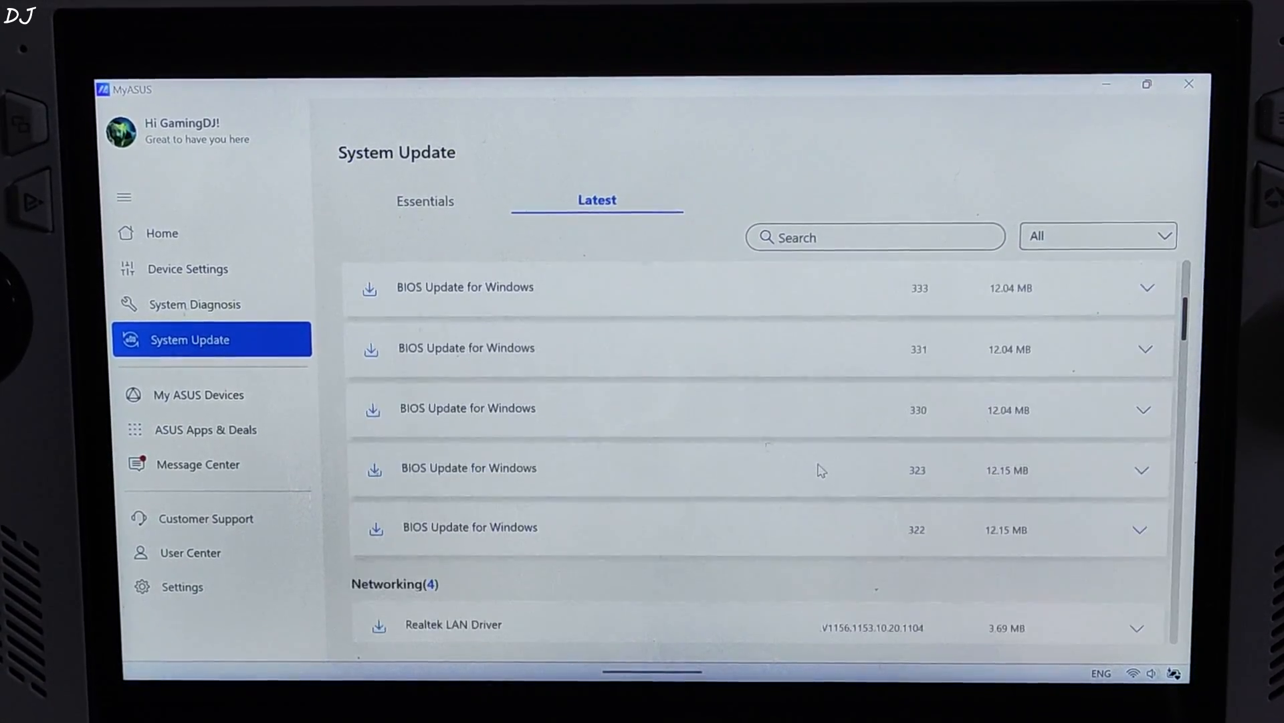
scroll(down, 3)
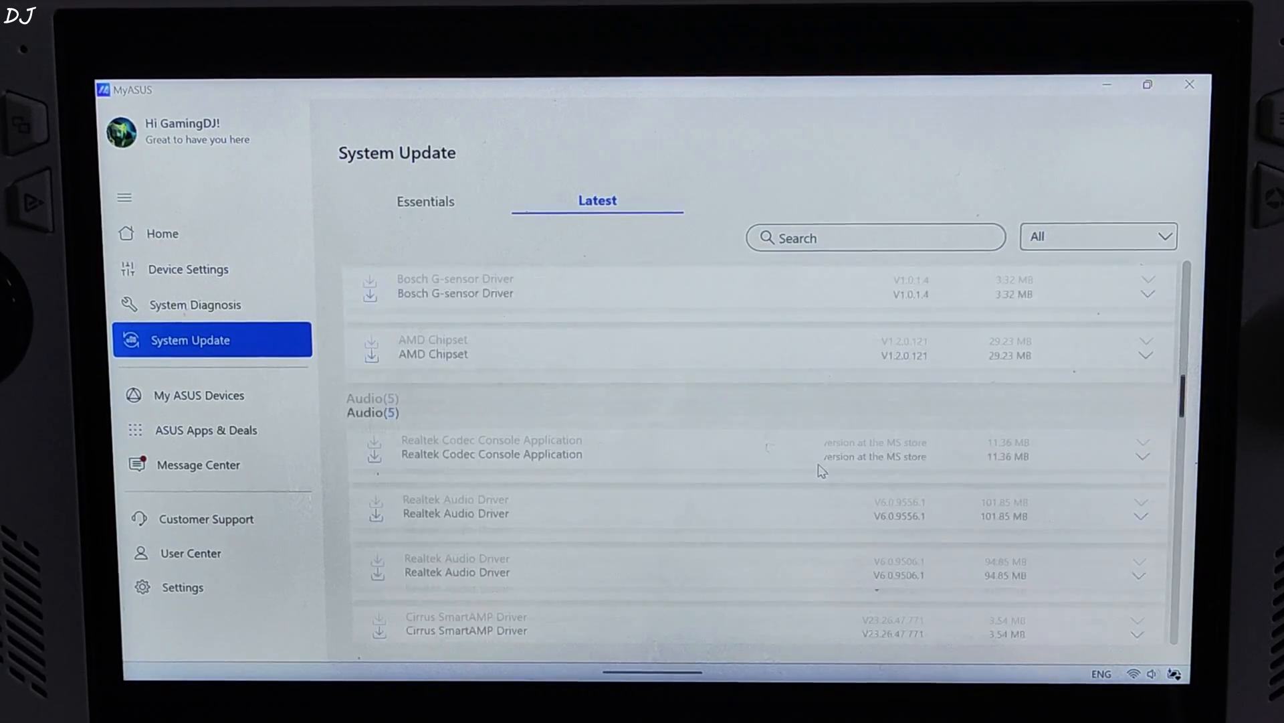
scroll(down, 3)
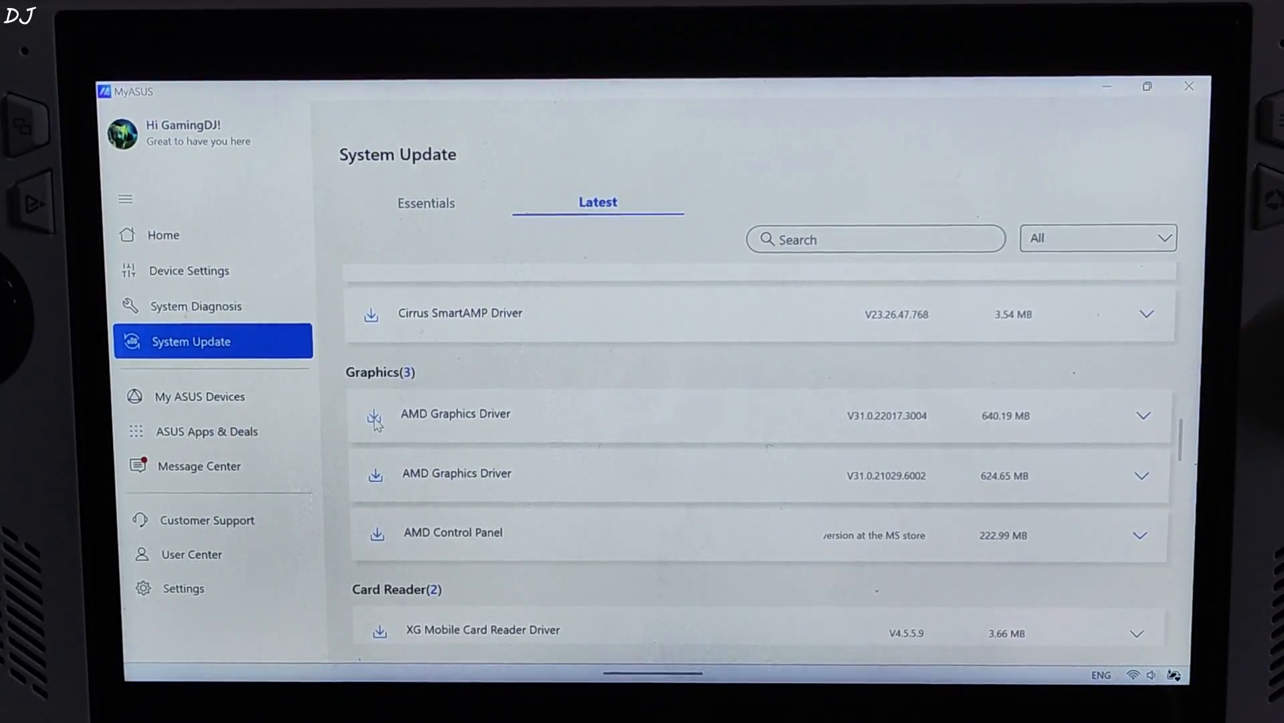
click(376, 417)
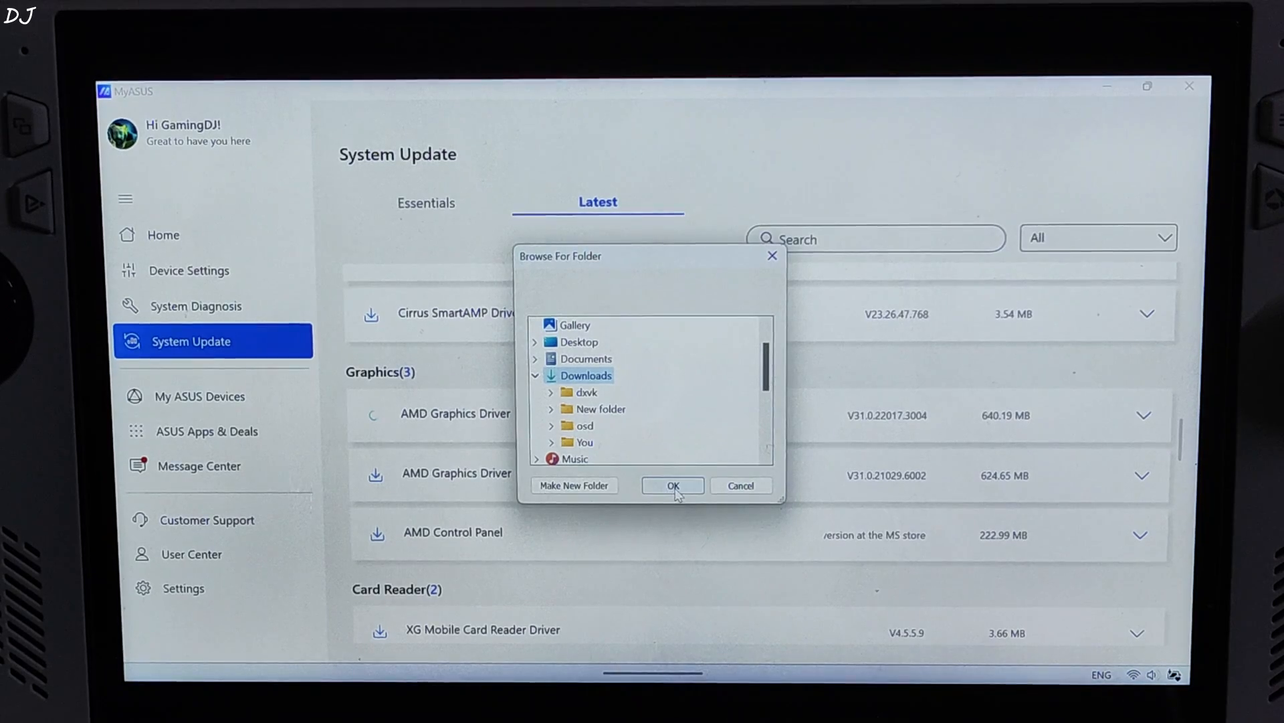
click(671, 485)
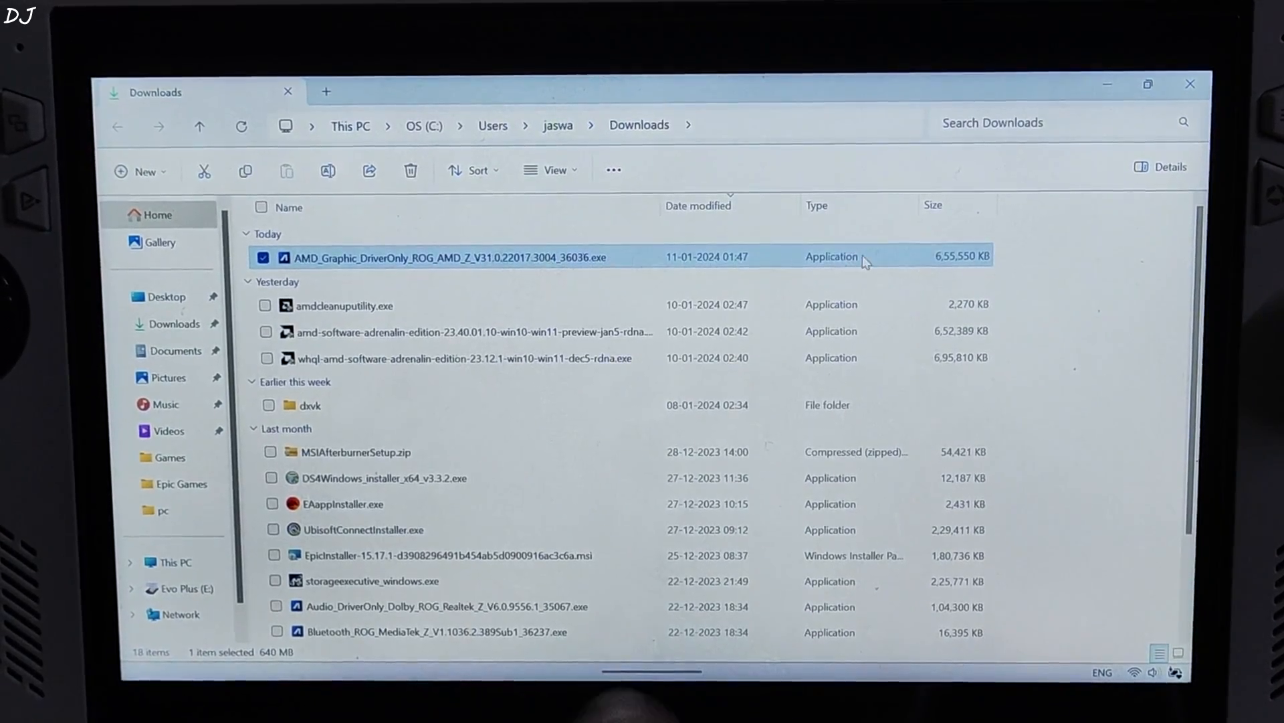
mouse_move(1047, 259)
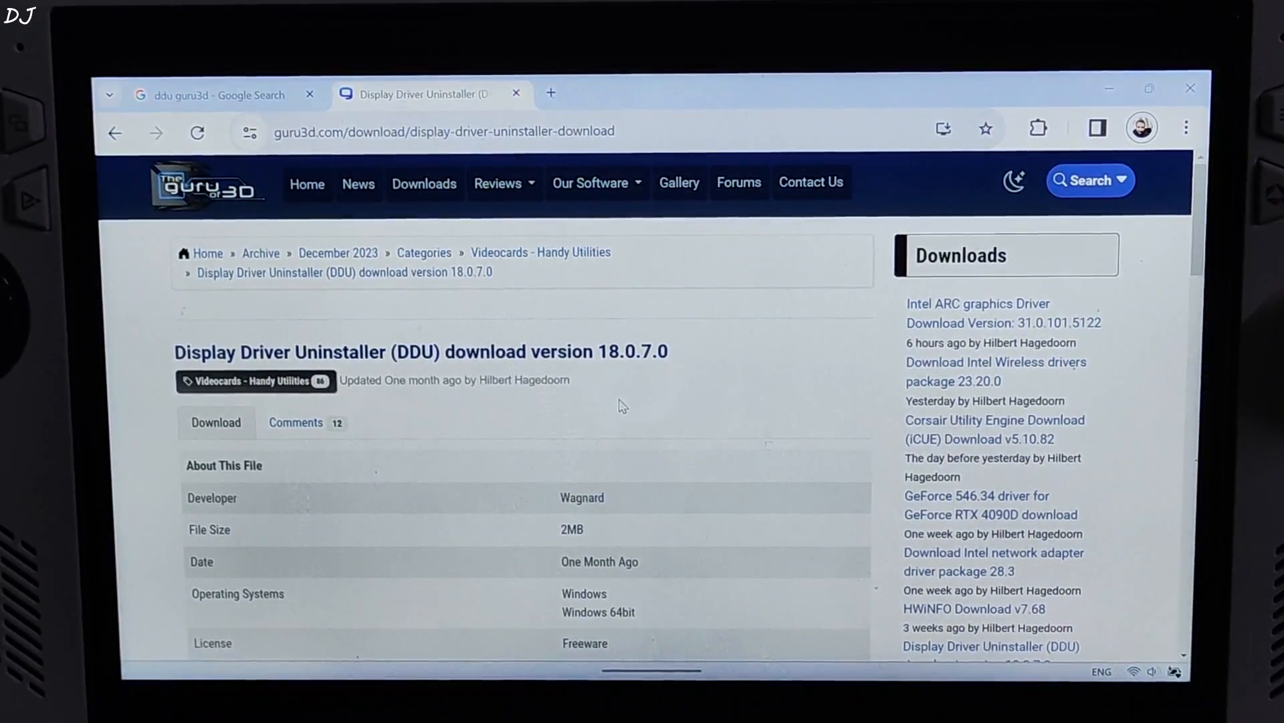
Download the DDU 18.0.7.0 zip from a Guru3D mirror and reveal it in its folder.
scroll(down, 3)
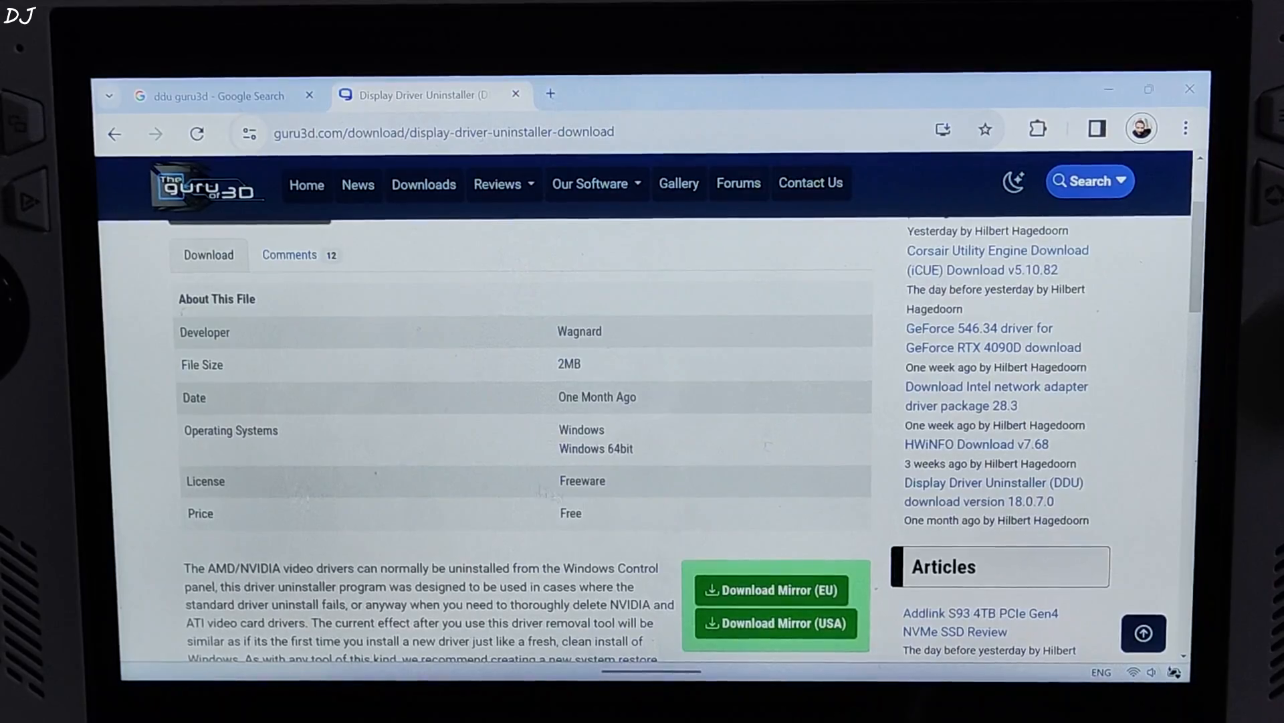
click(777, 590)
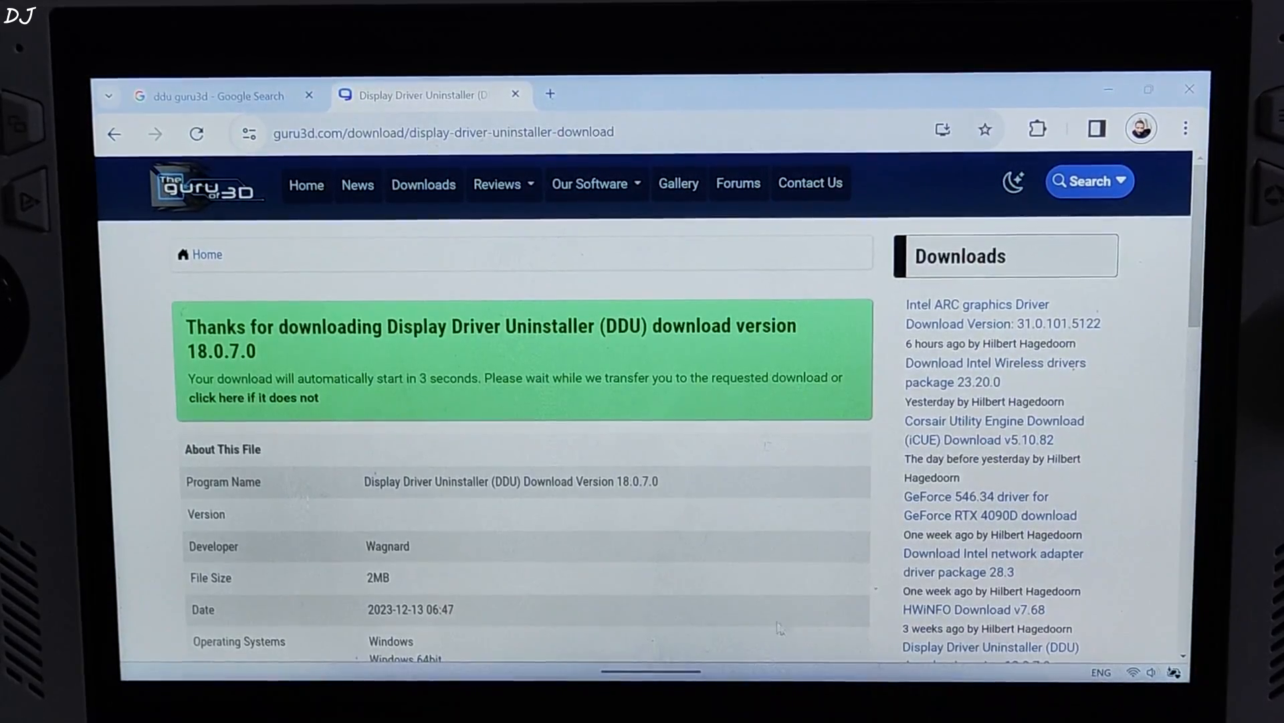
scroll(down, 3)
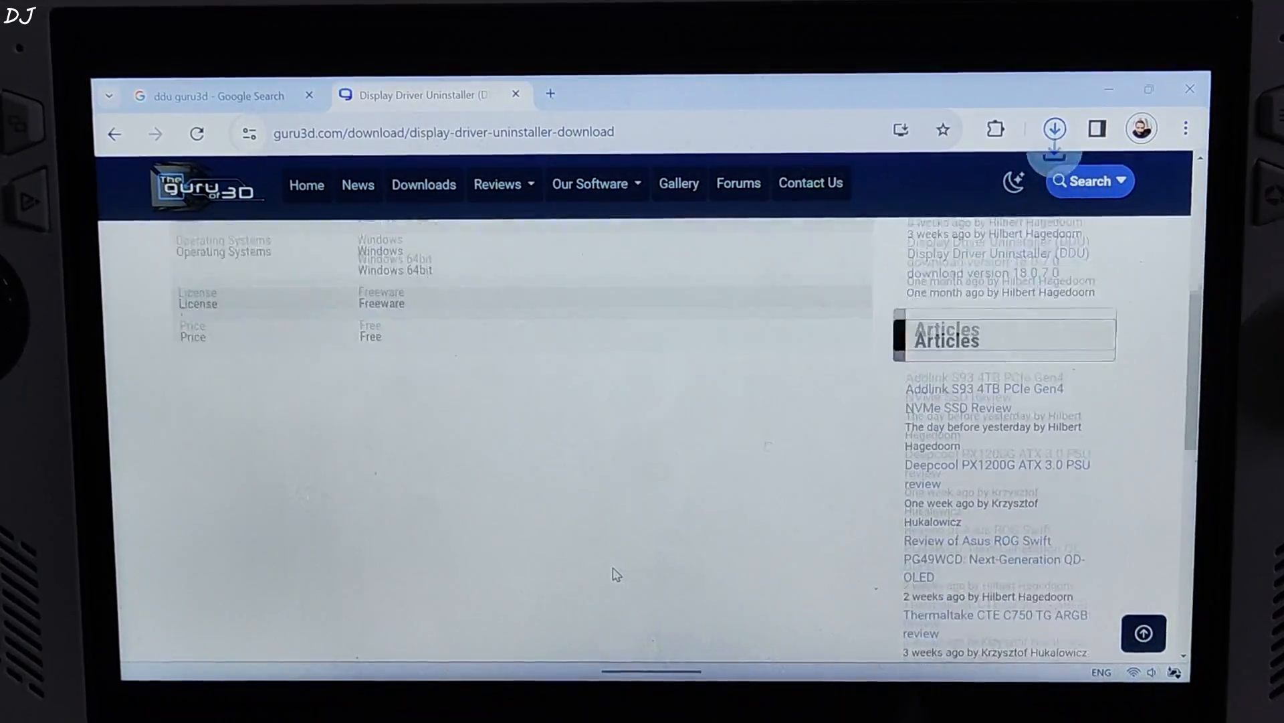
click(1054, 131)
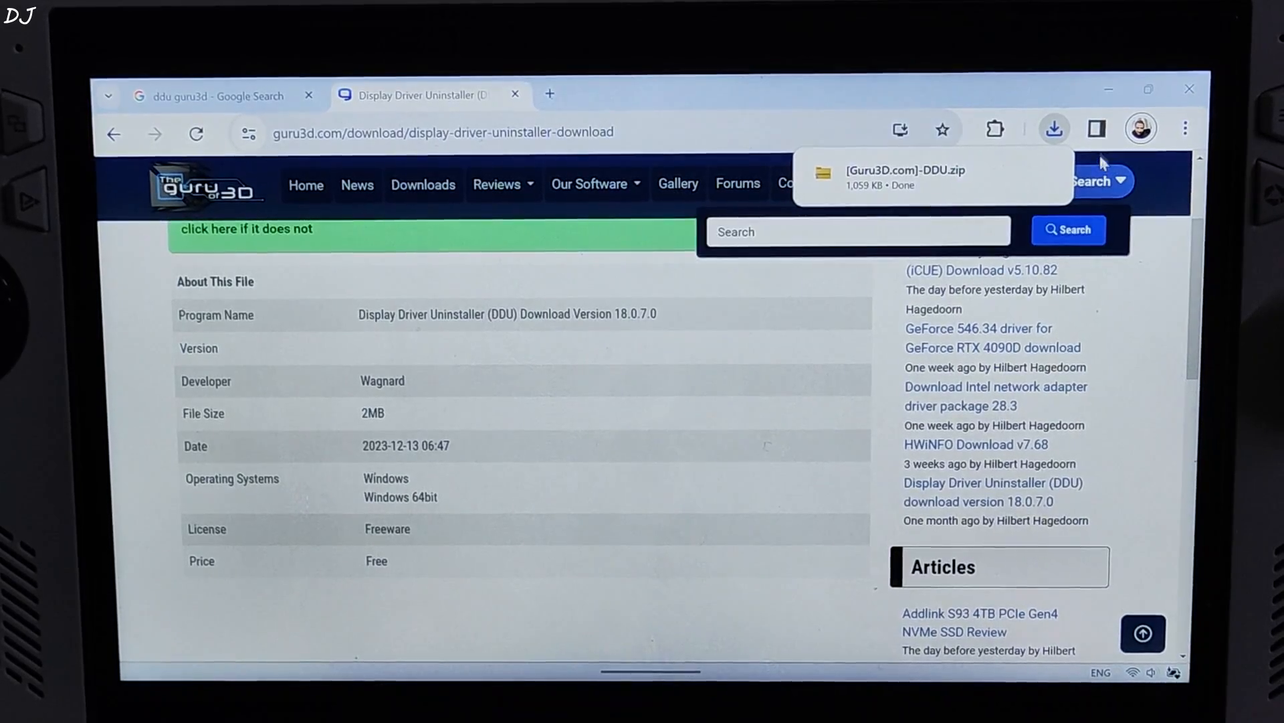
click(1054, 129)
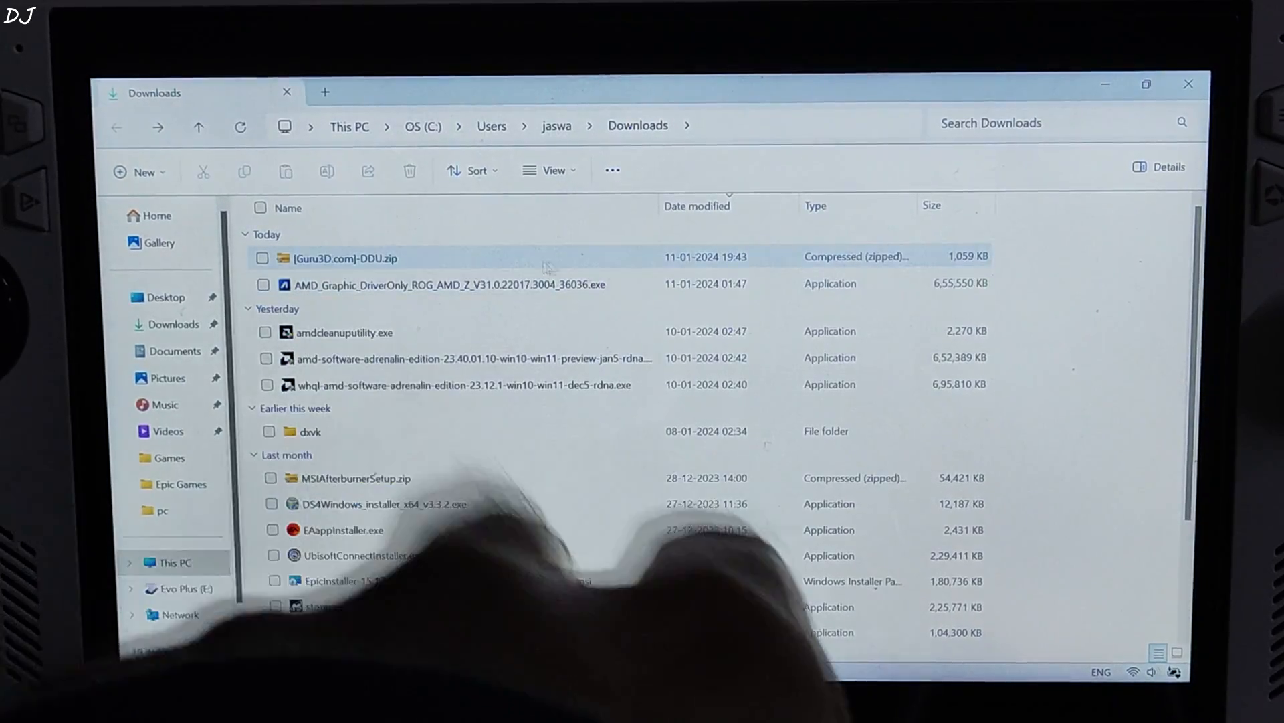
Extract the DDU zip to its suggested folder.
right_click(344, 258)
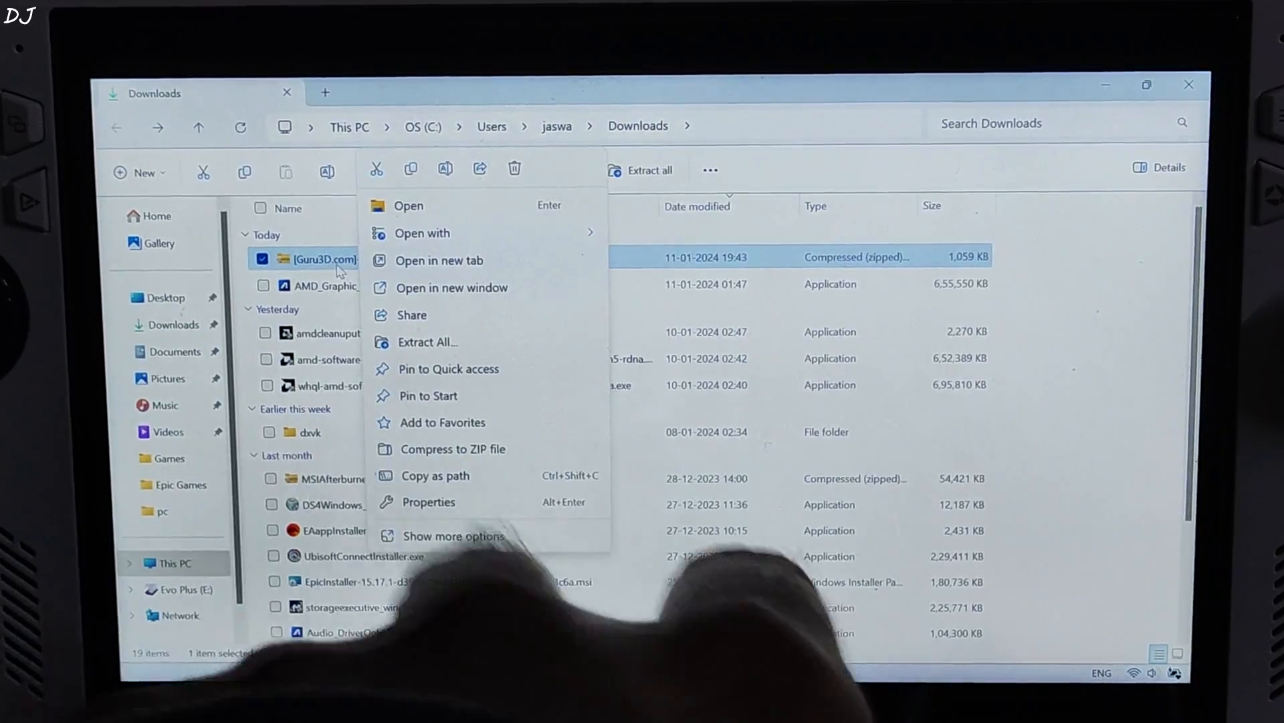
click(425, 342)
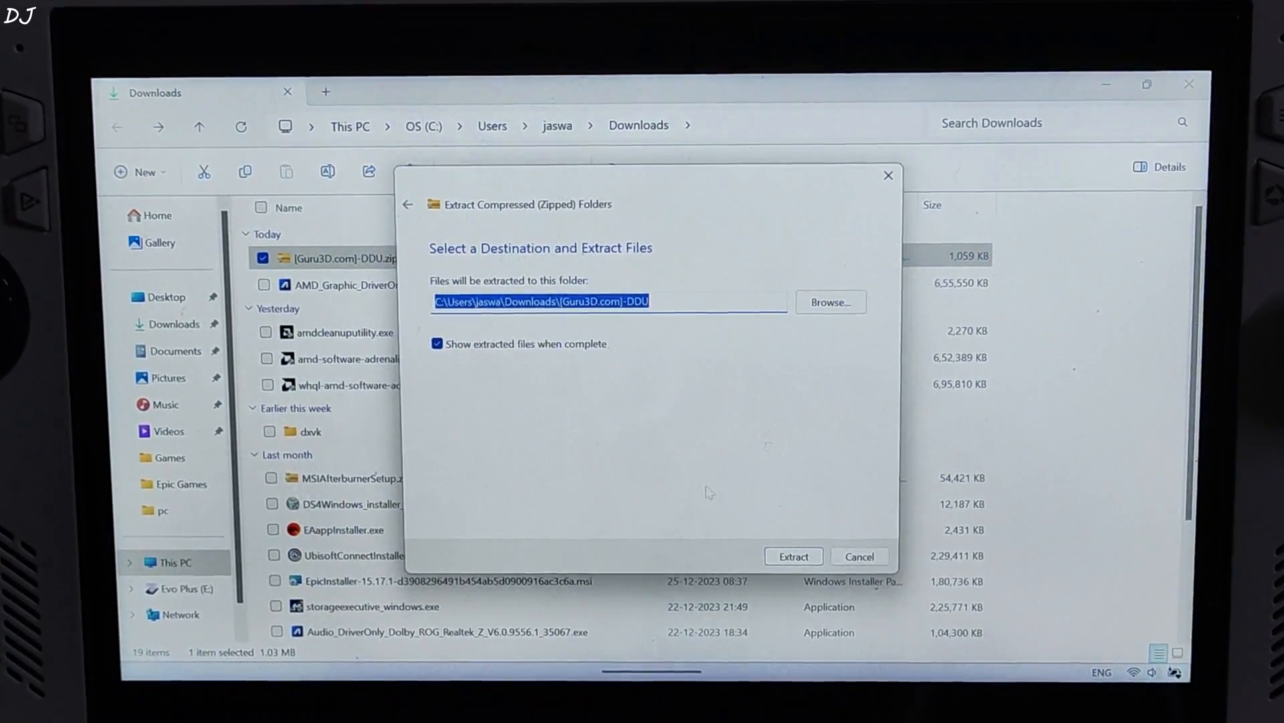
click(859, 556)
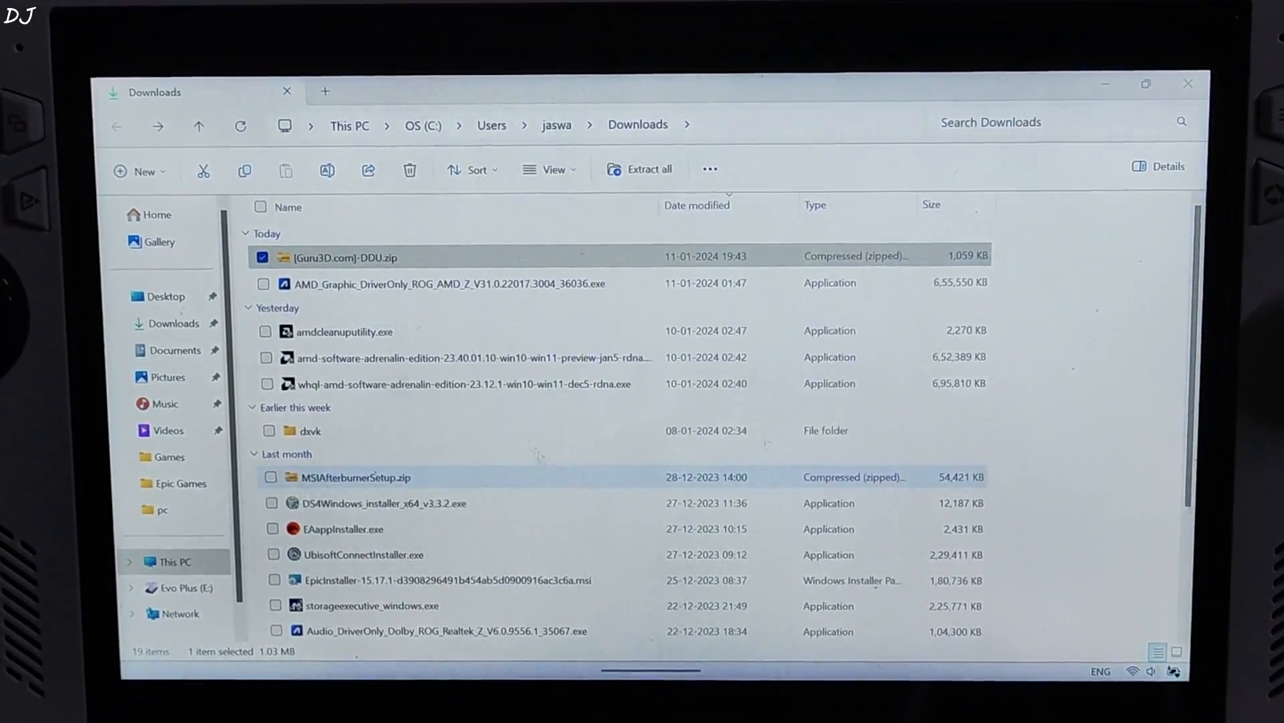
Unpack the DDU v18.0.7.0 self-extracting package and open the resulting folder.
double_click(336, 256)
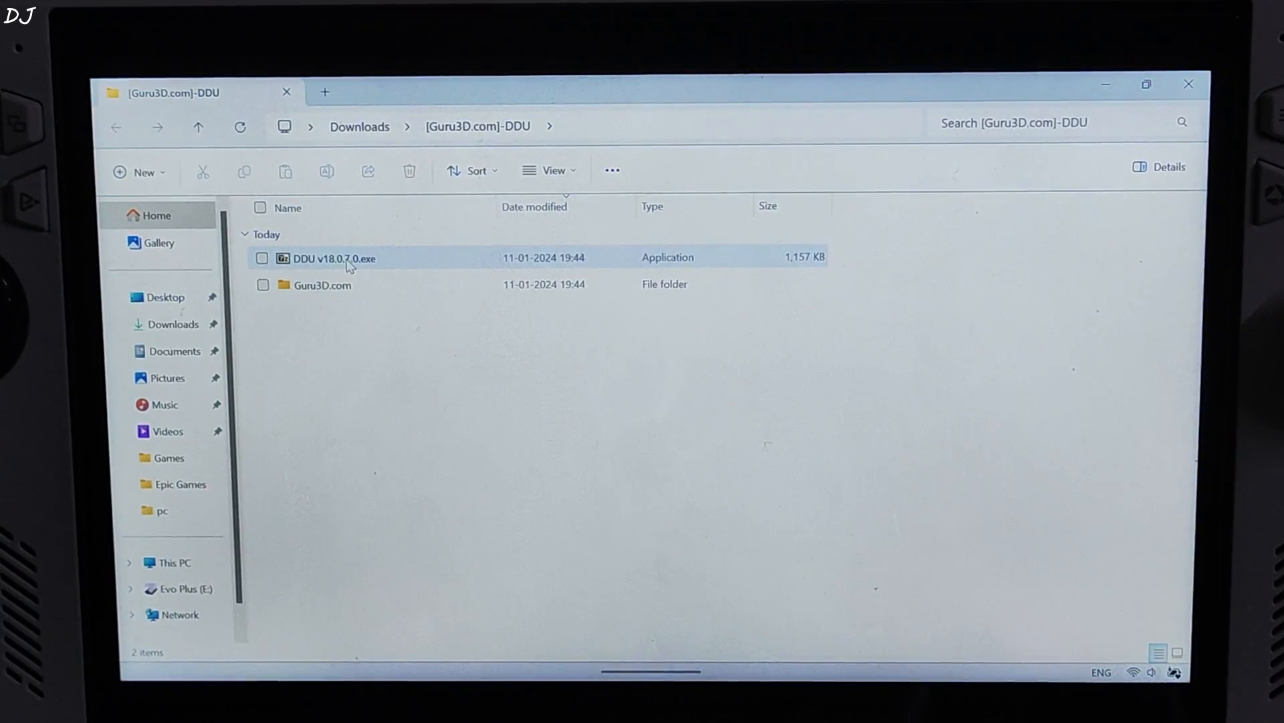
double_click(332, 257)
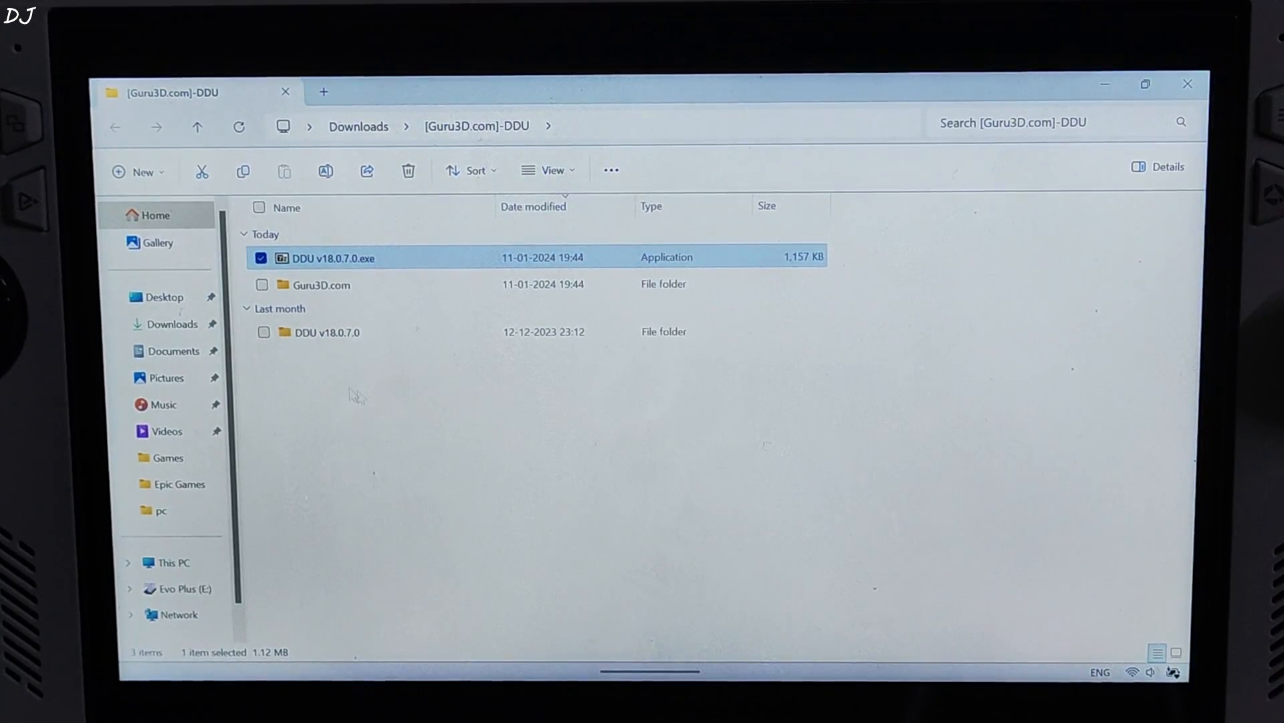
double_click(323, 331)
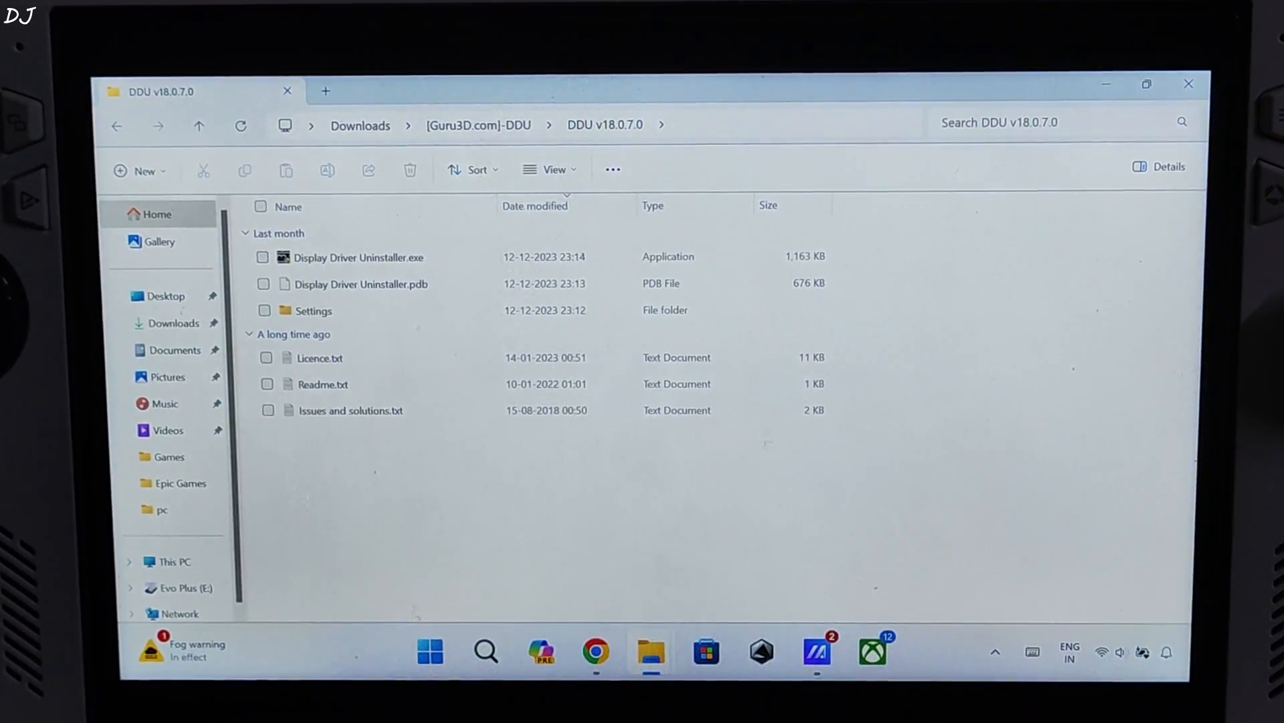
Search the Start menu for the device encryption settings.
click(430, 651)
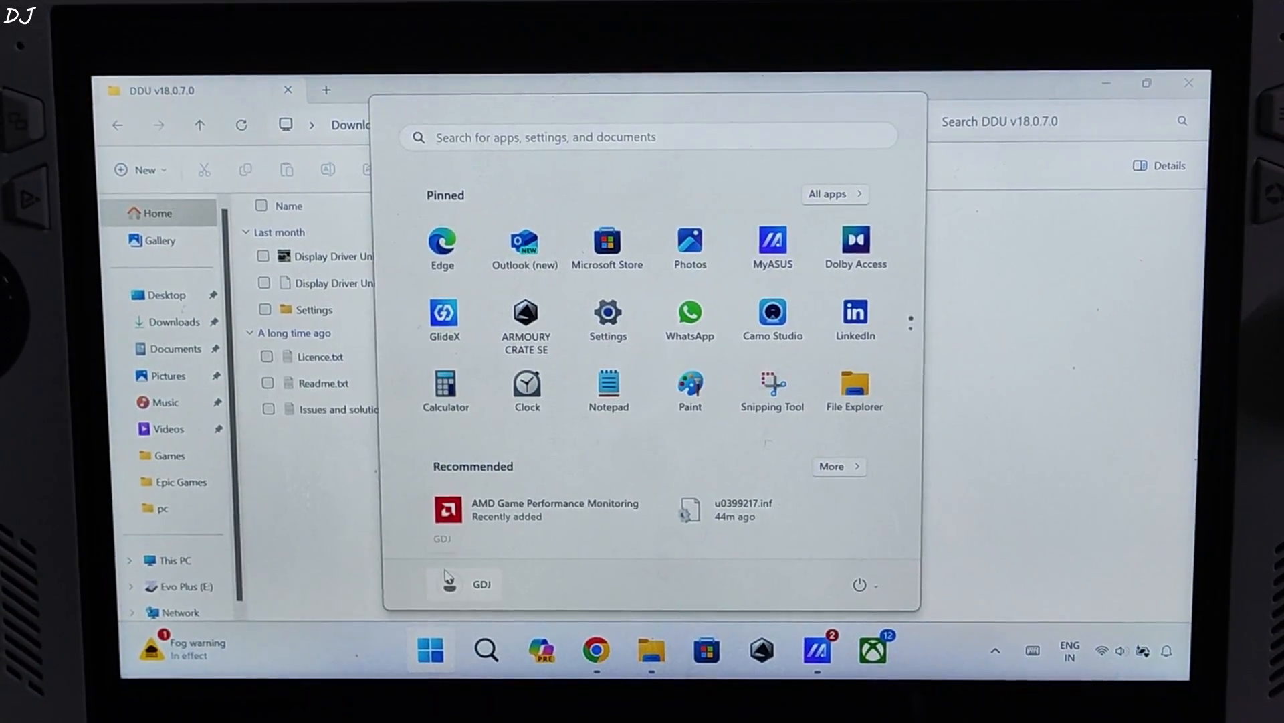
text(en)
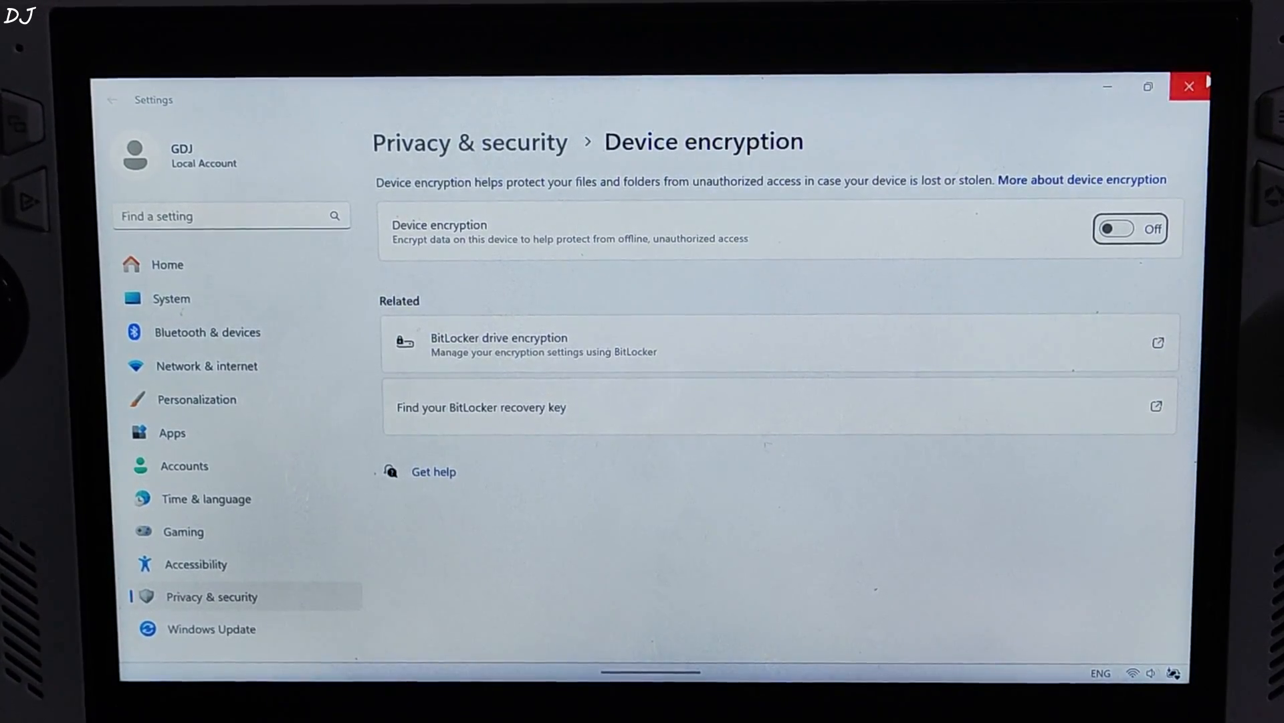
Close device encryption and use Settings > System > Recovery to restart into Advanced startup.
click(431, 651)
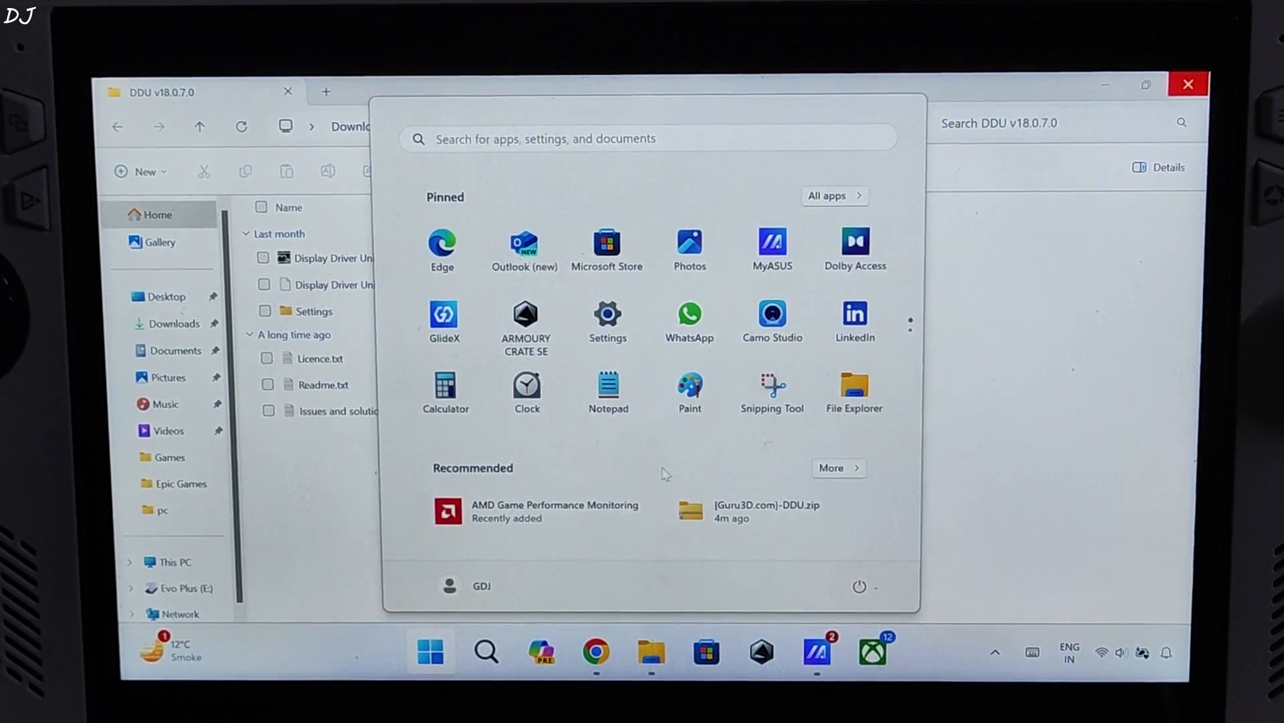
click(607, 317)
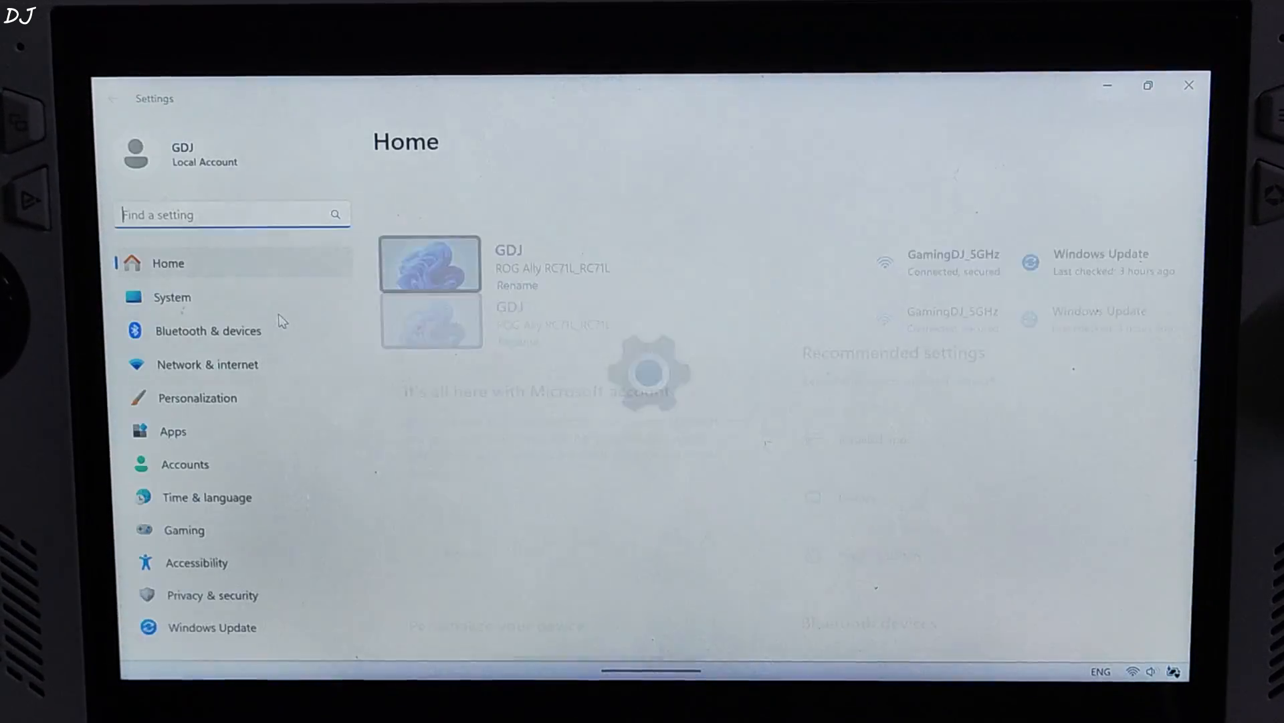
click(172, 297)
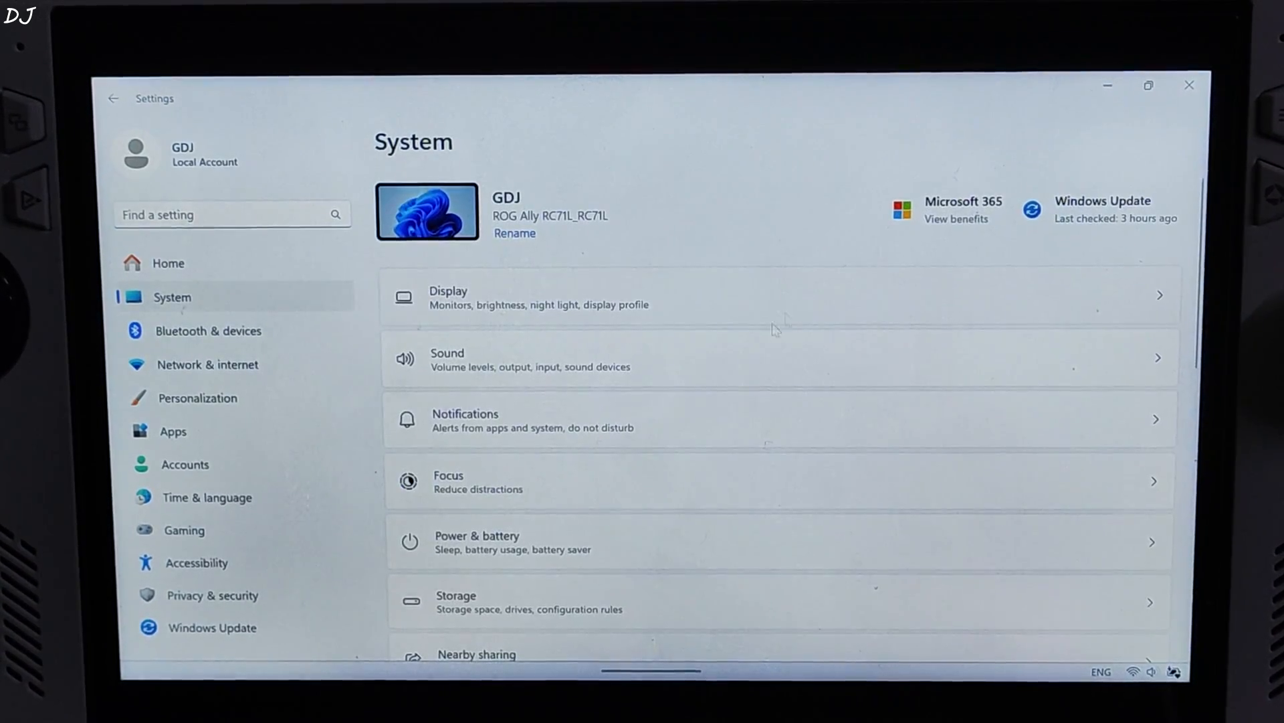
scroll(down, 3)
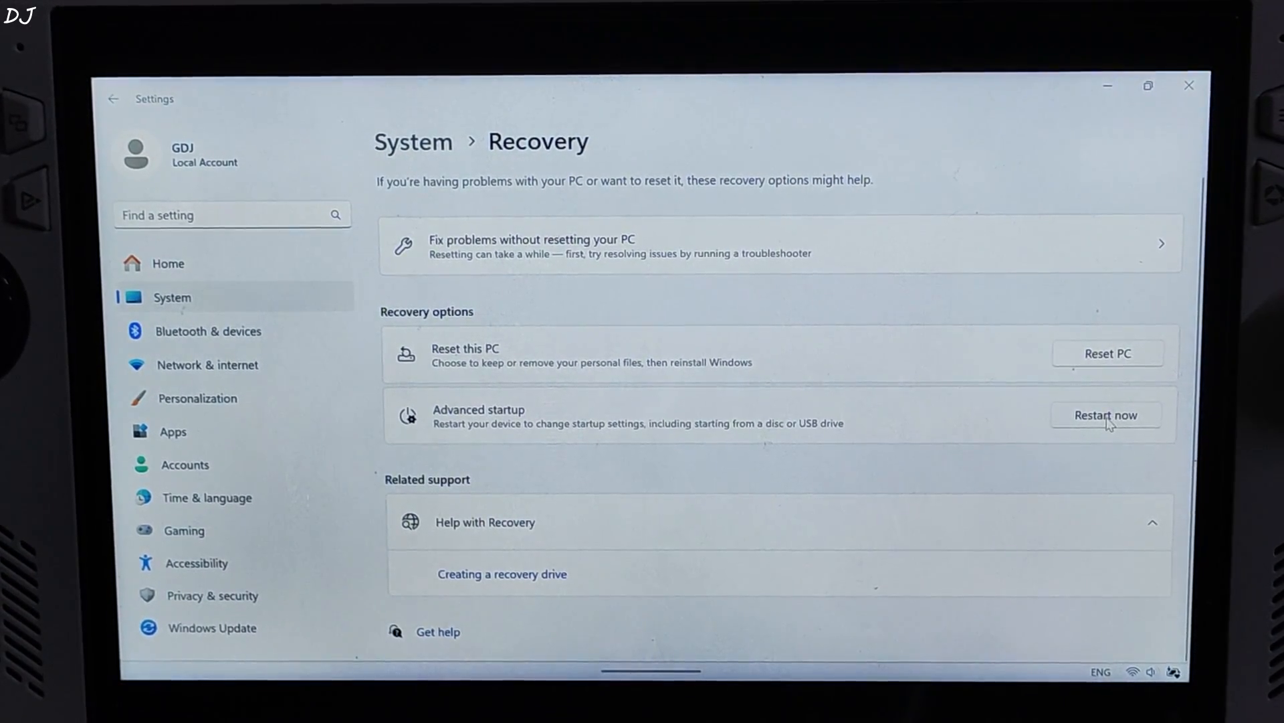
click(1106, 415)
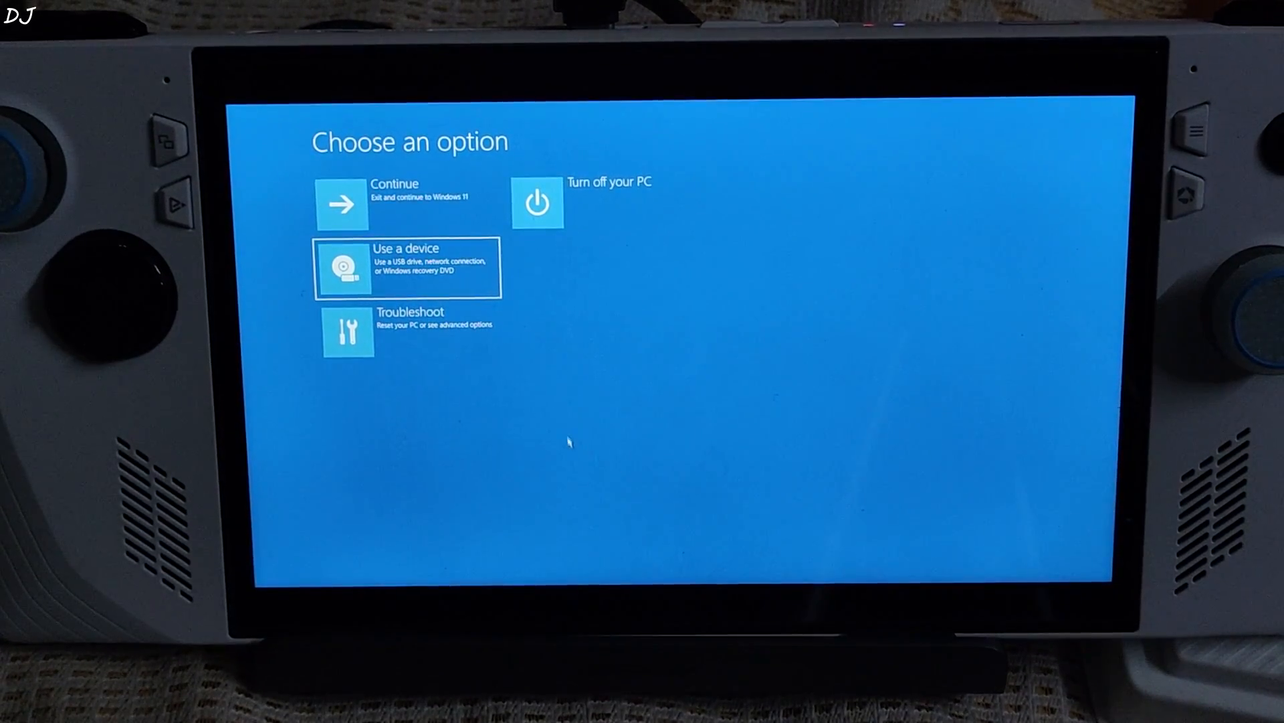
mouse_move(492, 380)
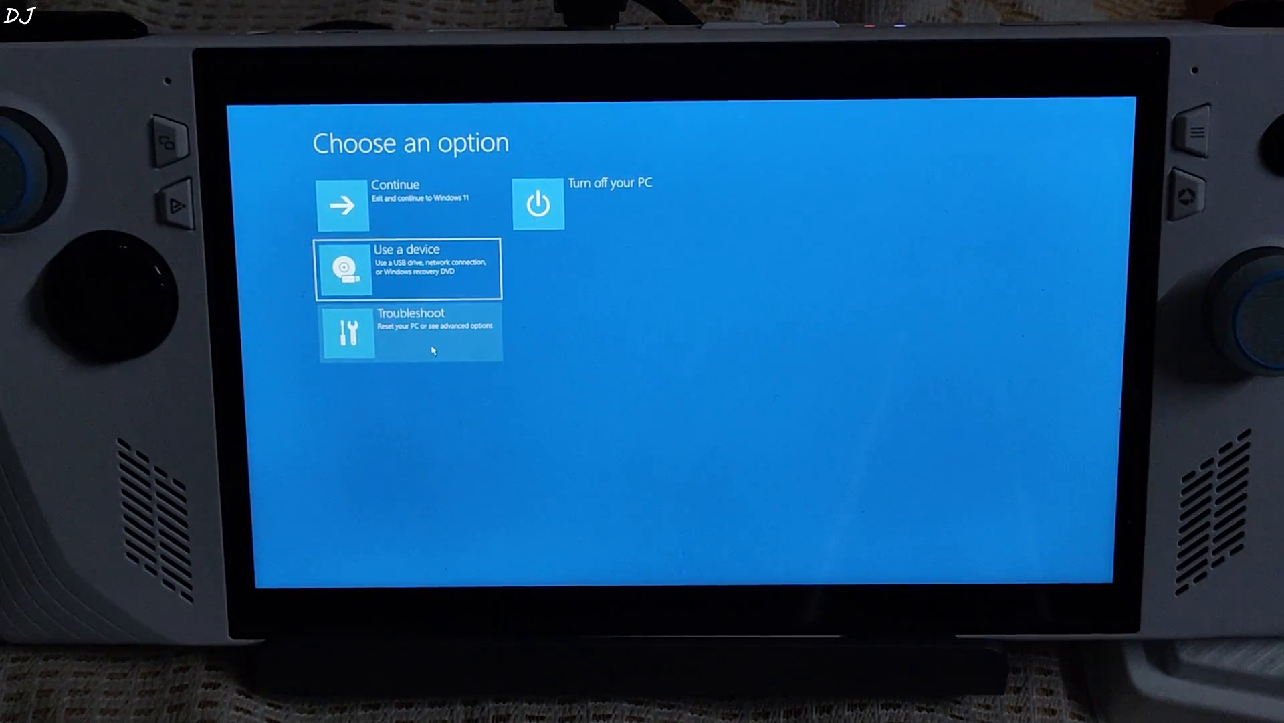
Choose Troubleshoot, then select Safe Mode in Advanced Boot Options to boot Windows.
click(408, 330)
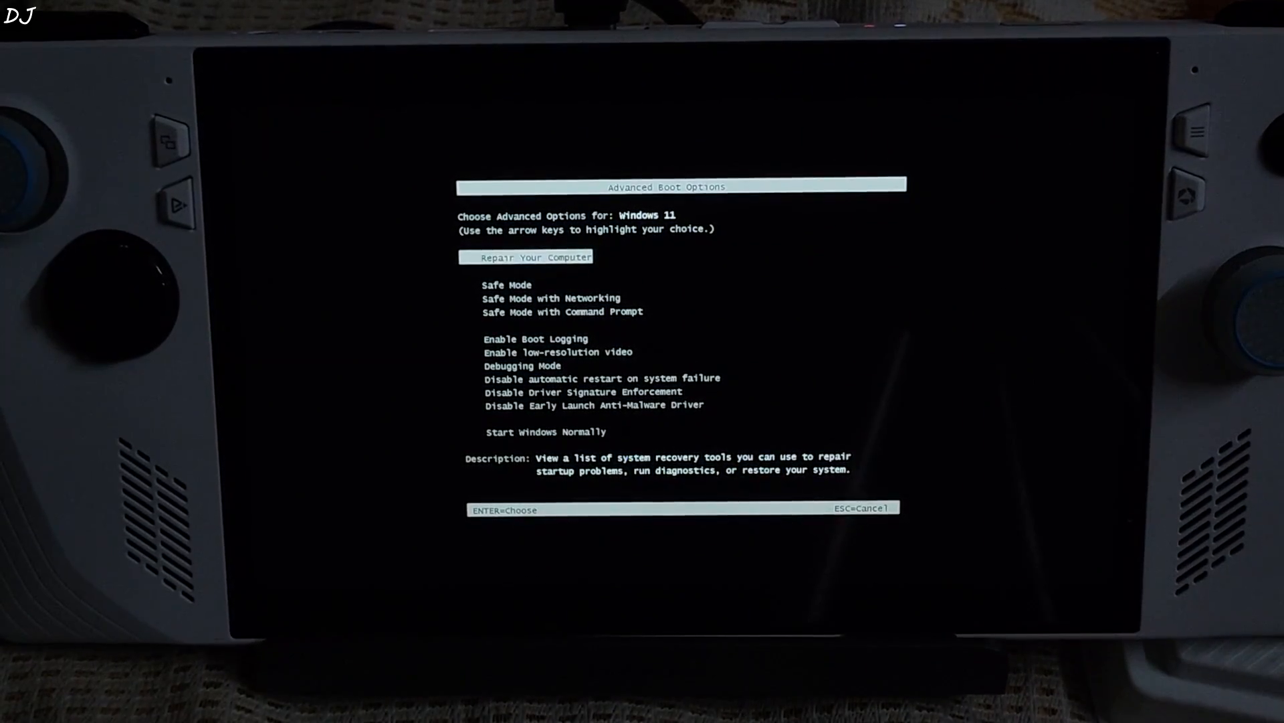
key(Down)
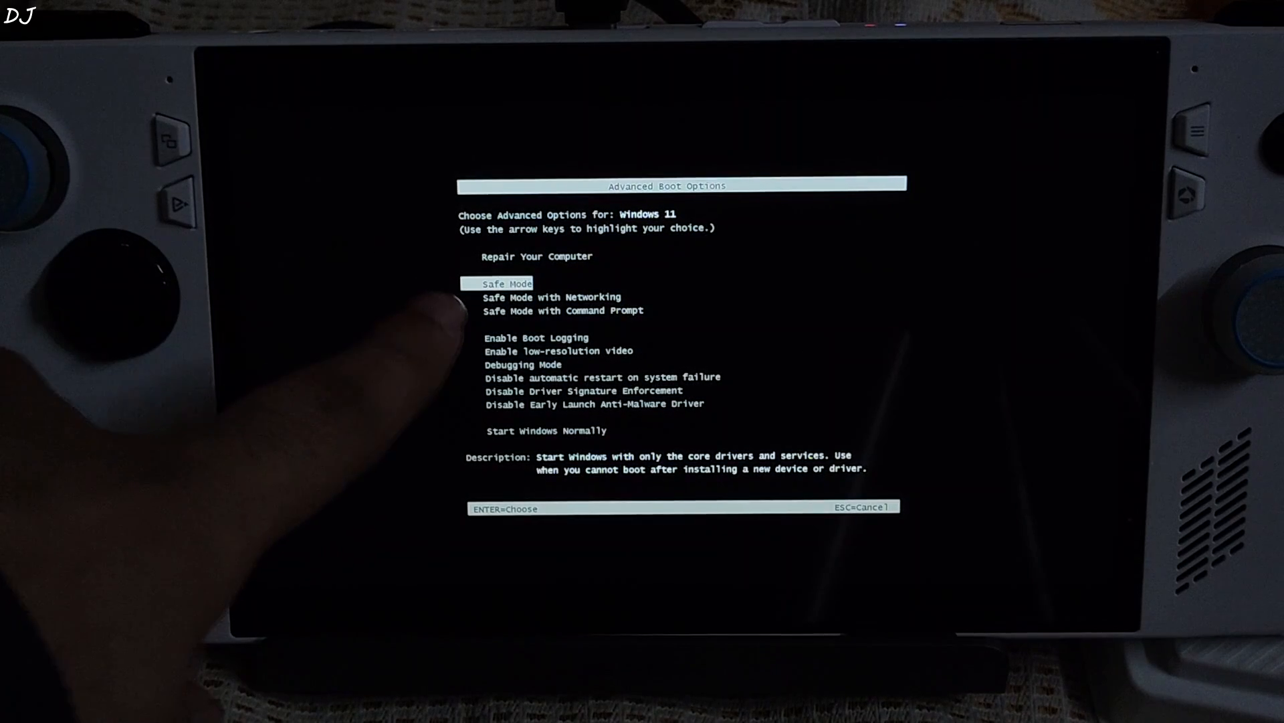
key(Return)
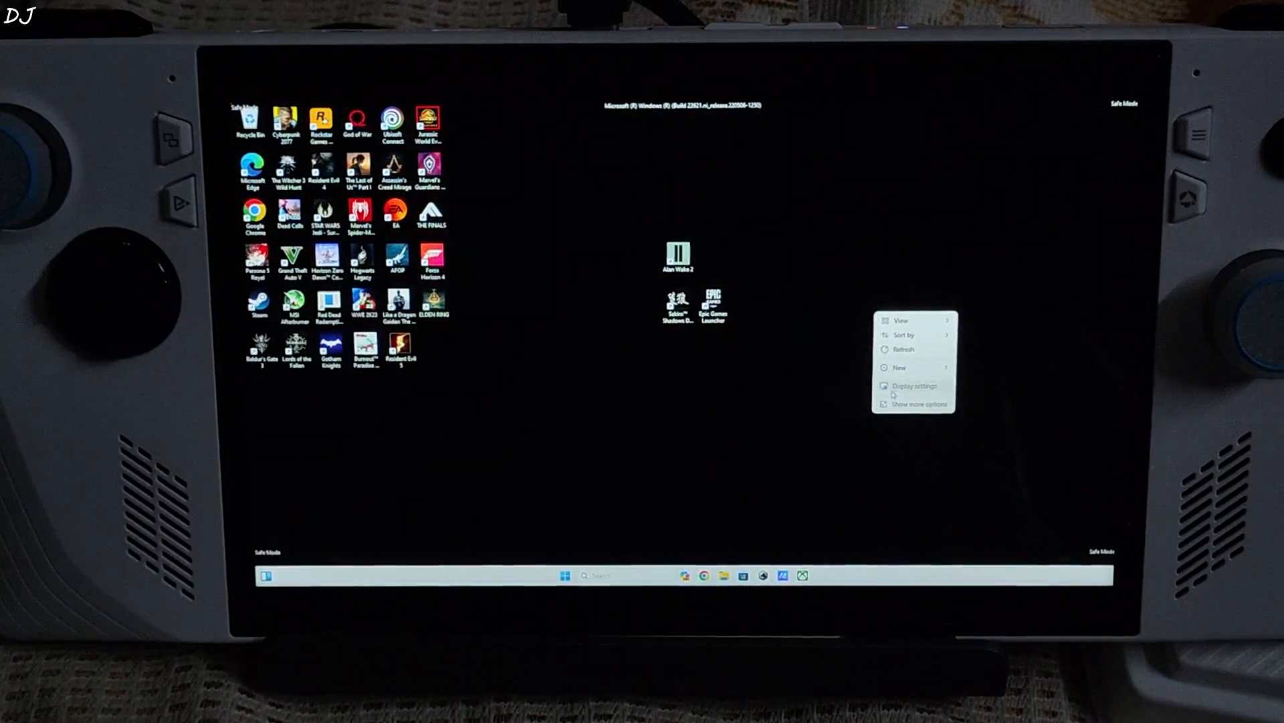
Run Display Driver Uninstaller.exe from Downloads > [Guru3D.com]-DDU > DDU v18.0.7.0.
click(913, 386)
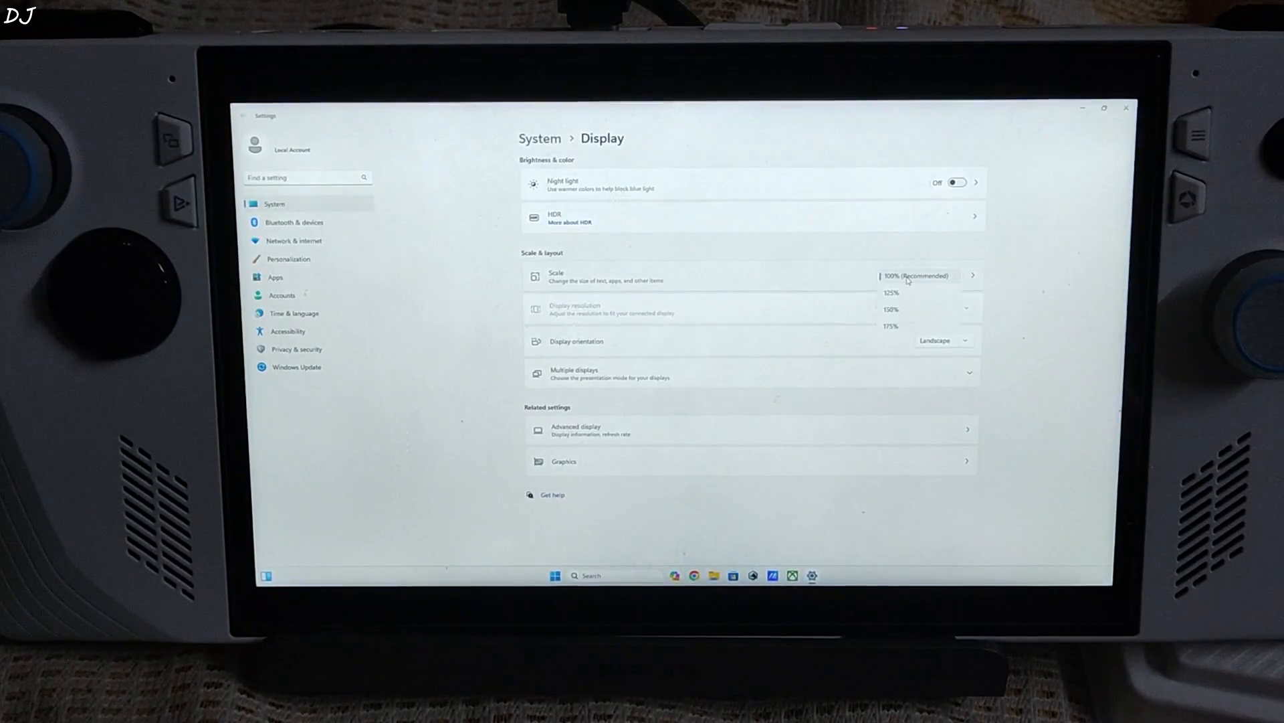
click(889, 309)
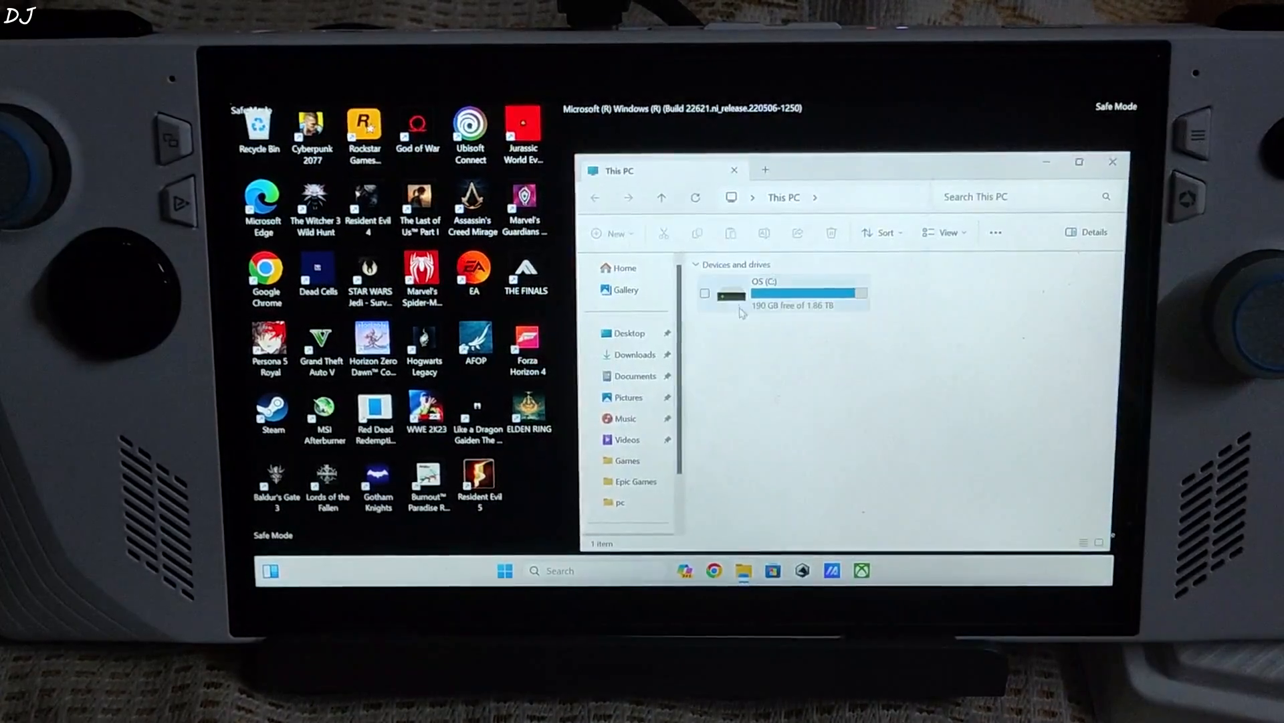
click(634, 354)
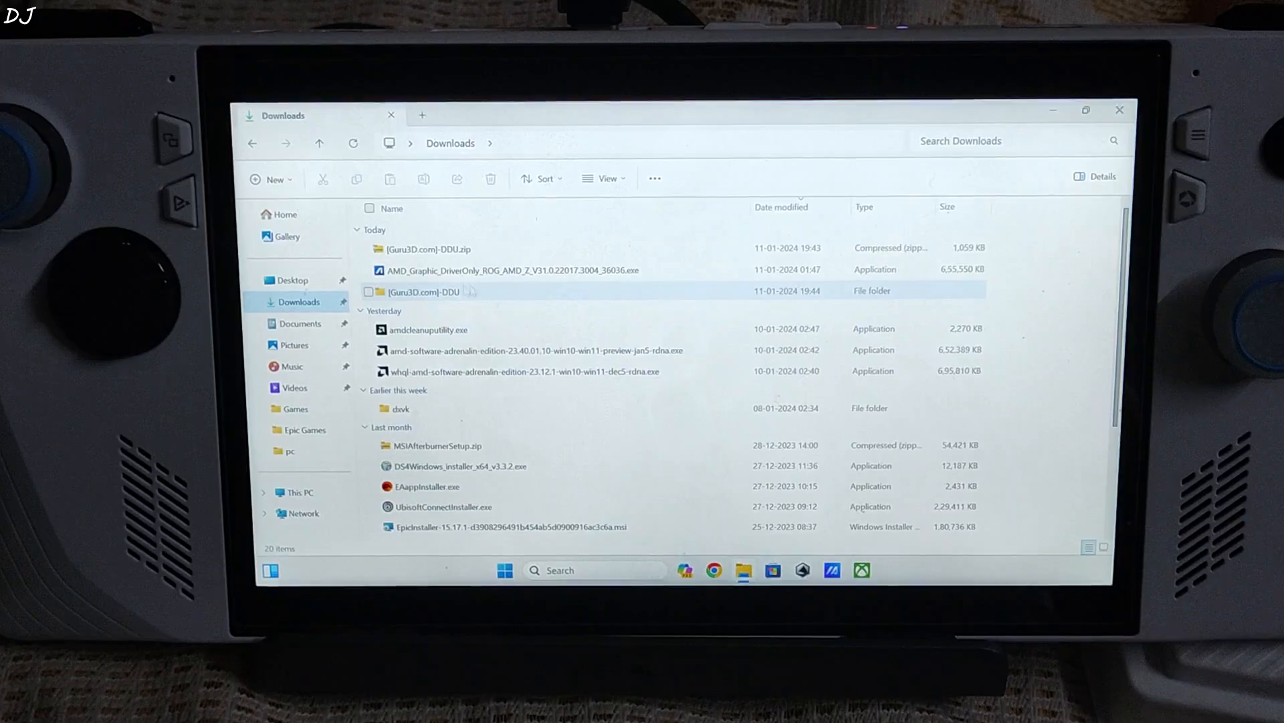
double_click(423, 291)
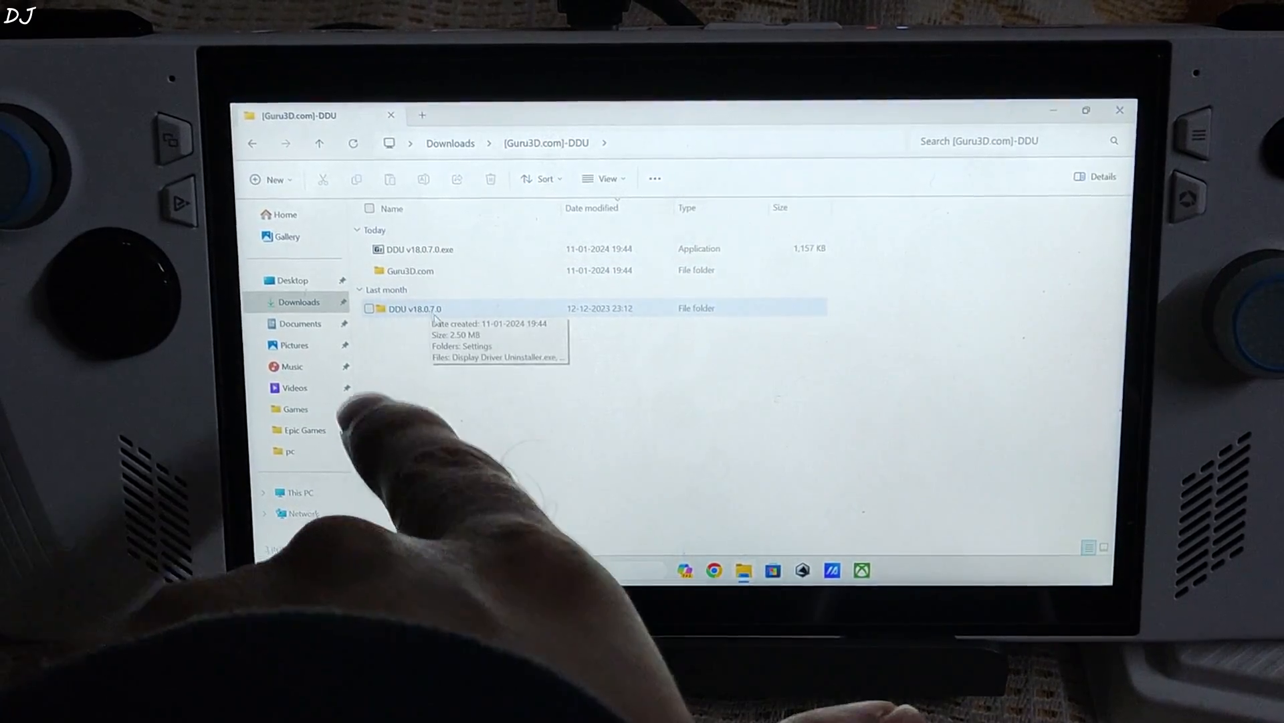
double_click(413, 308)
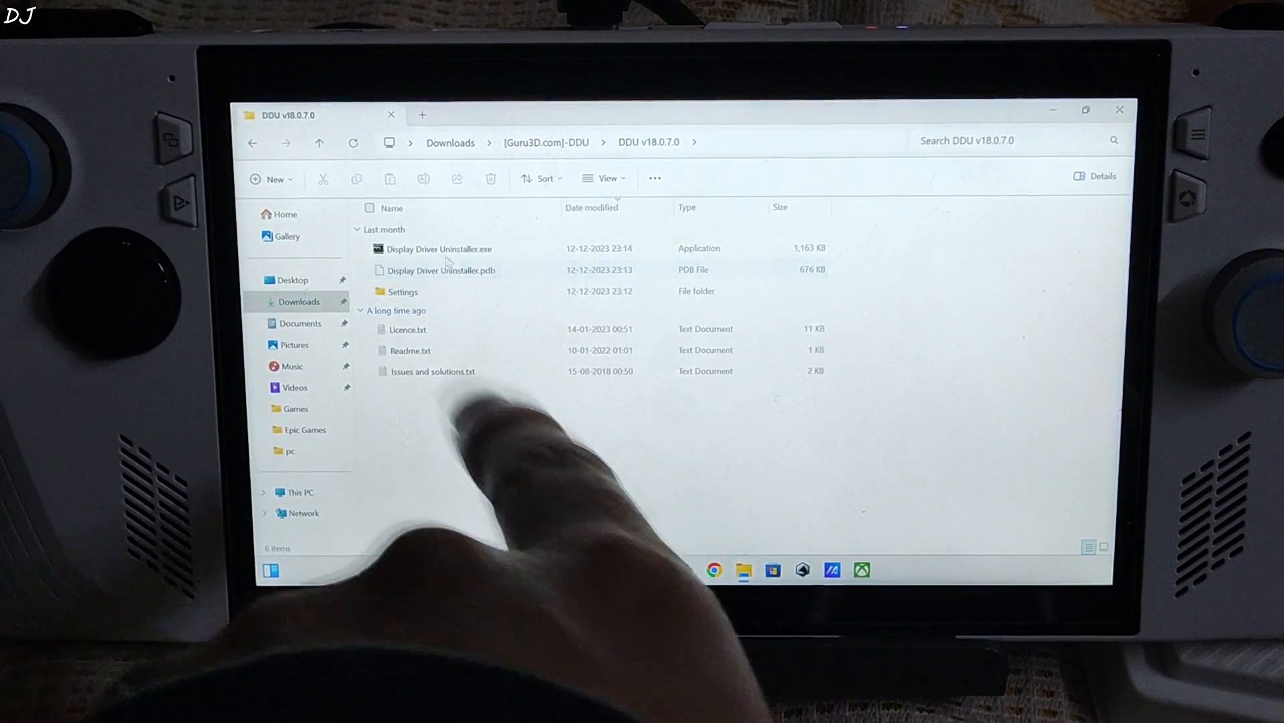
click(438, 249)
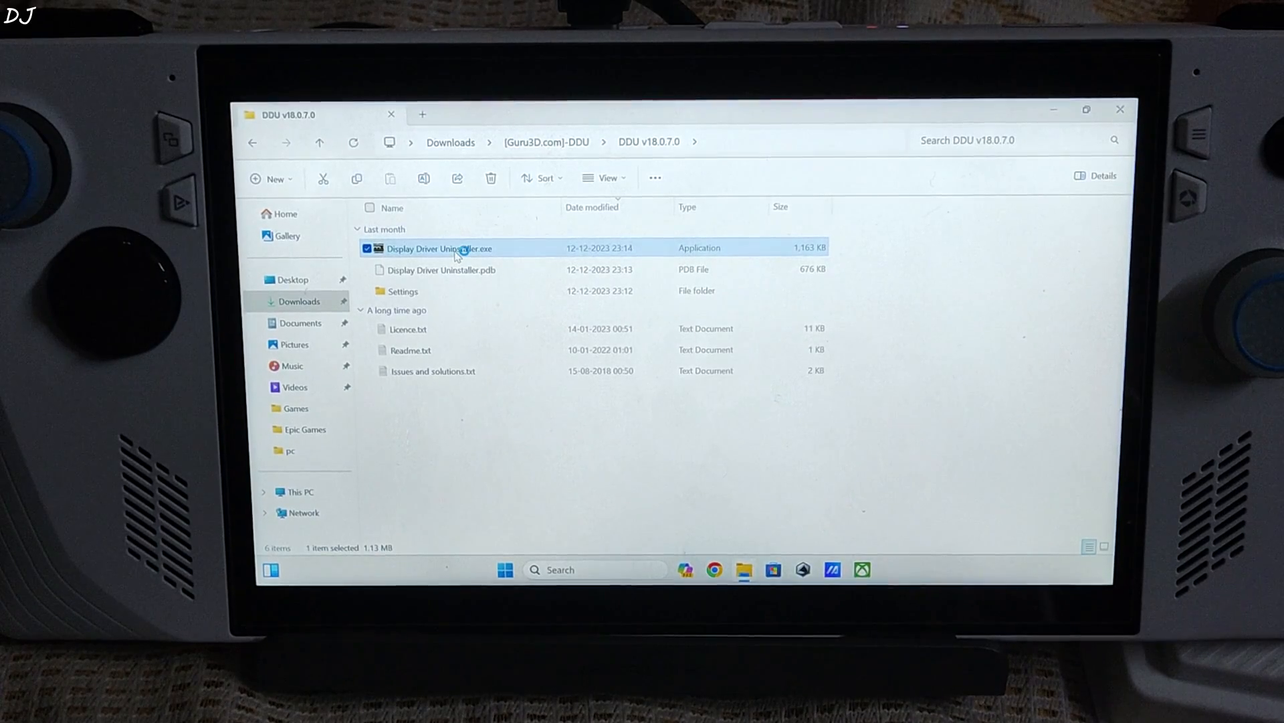
double_click(438, 248)
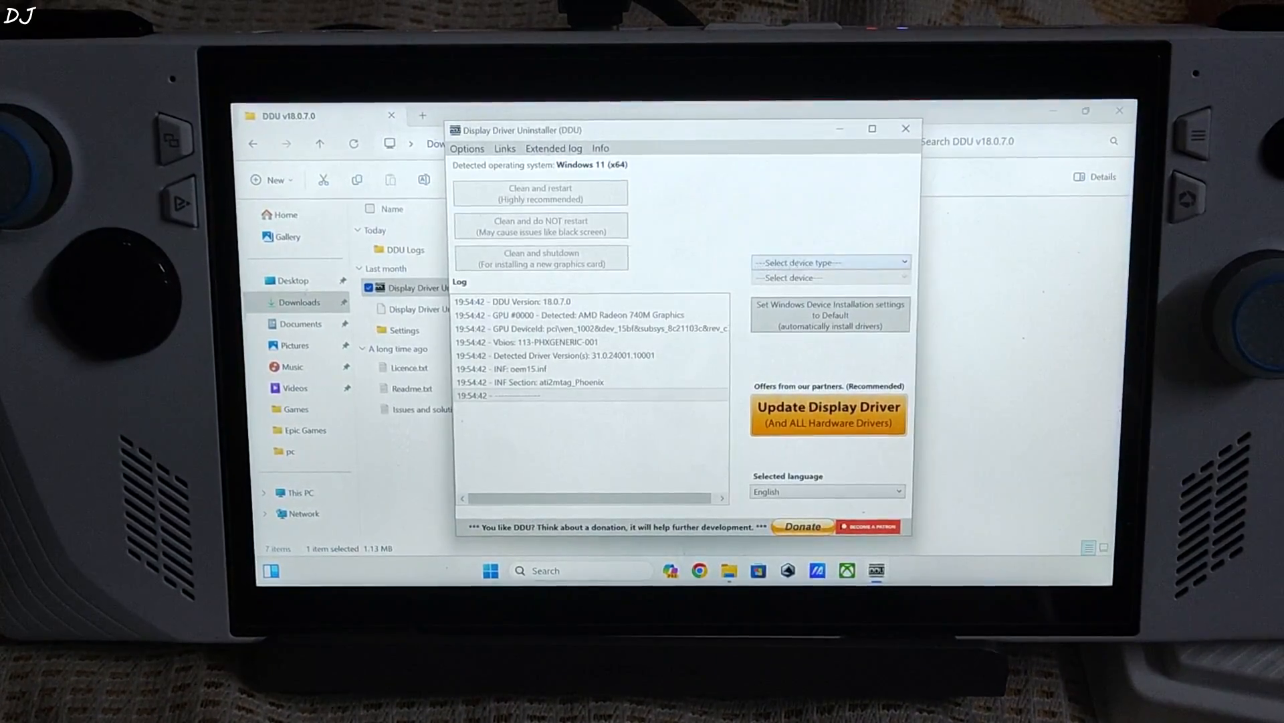
Set the device type to GPU and run 'Clean and restart' on the AMD driver.
click(829, 262)
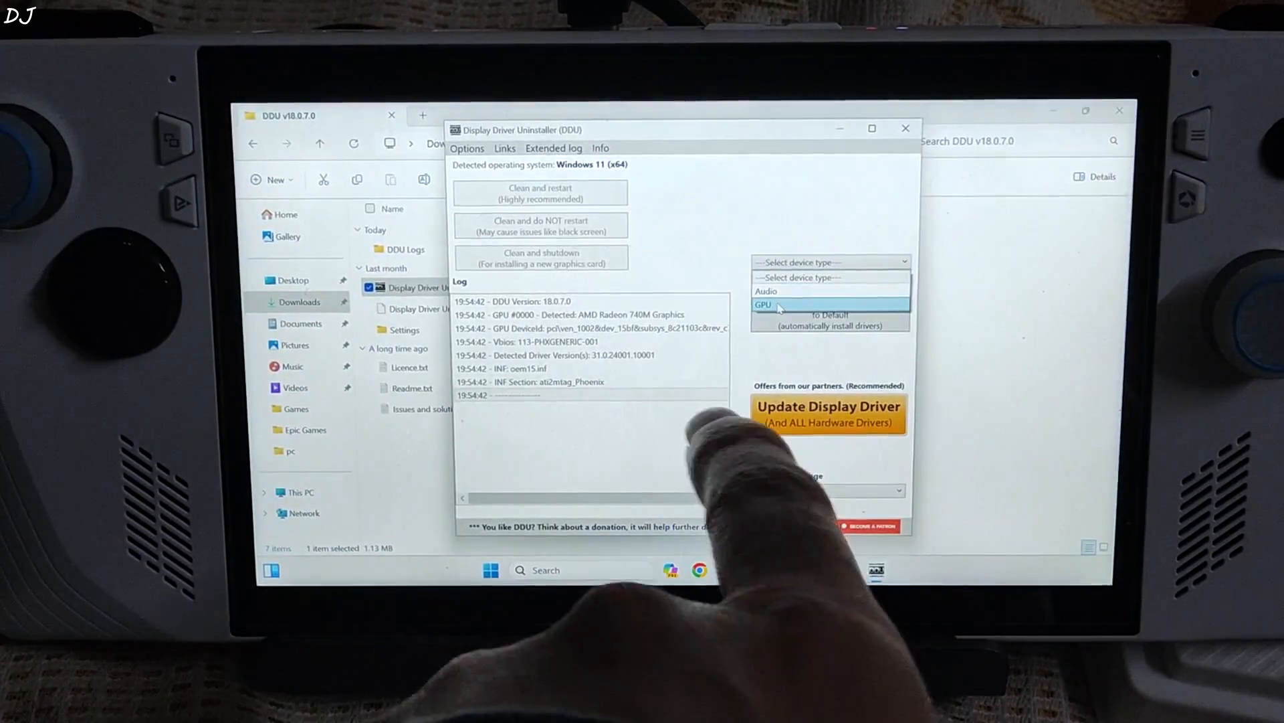
click(763, 304)
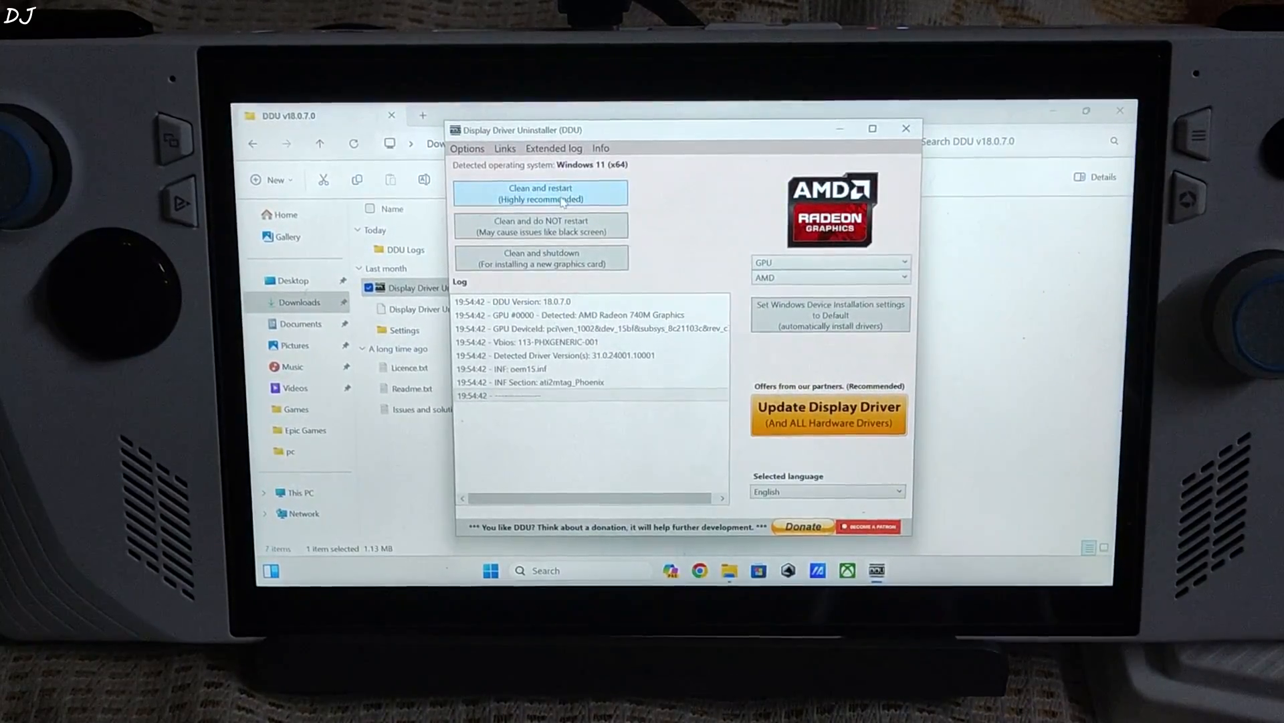
click(539, 191)
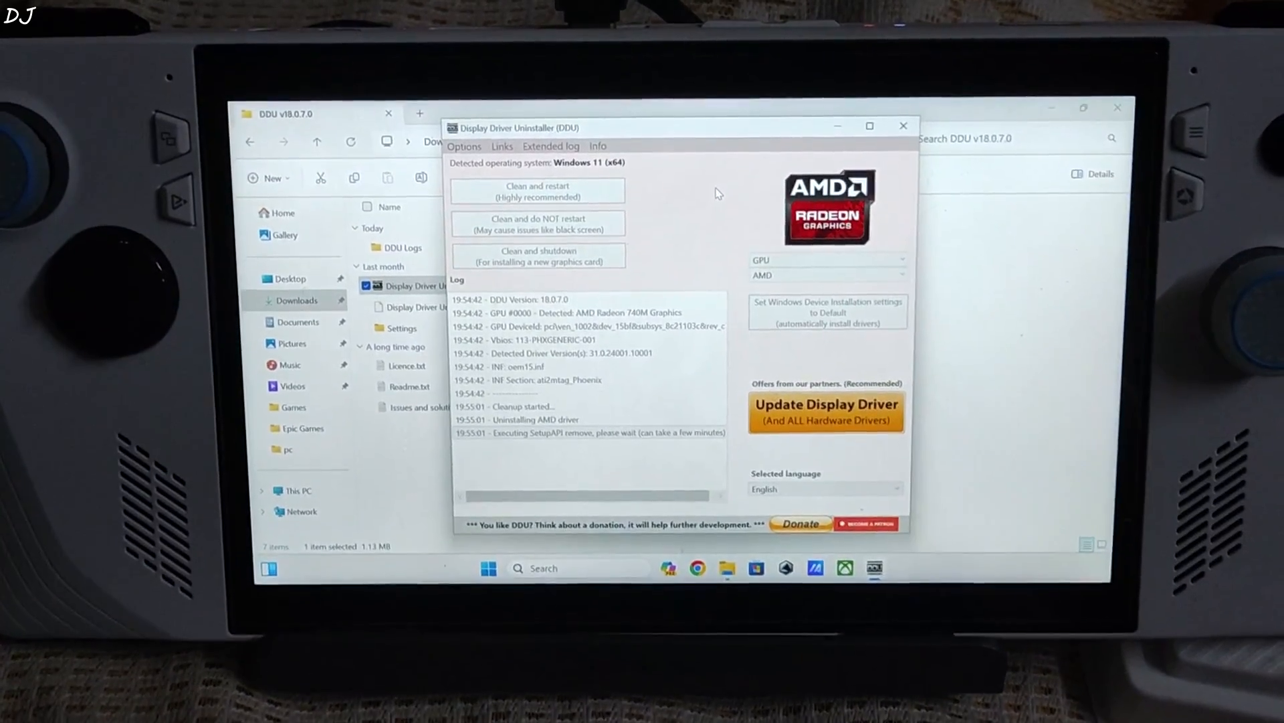
click(537, 190)
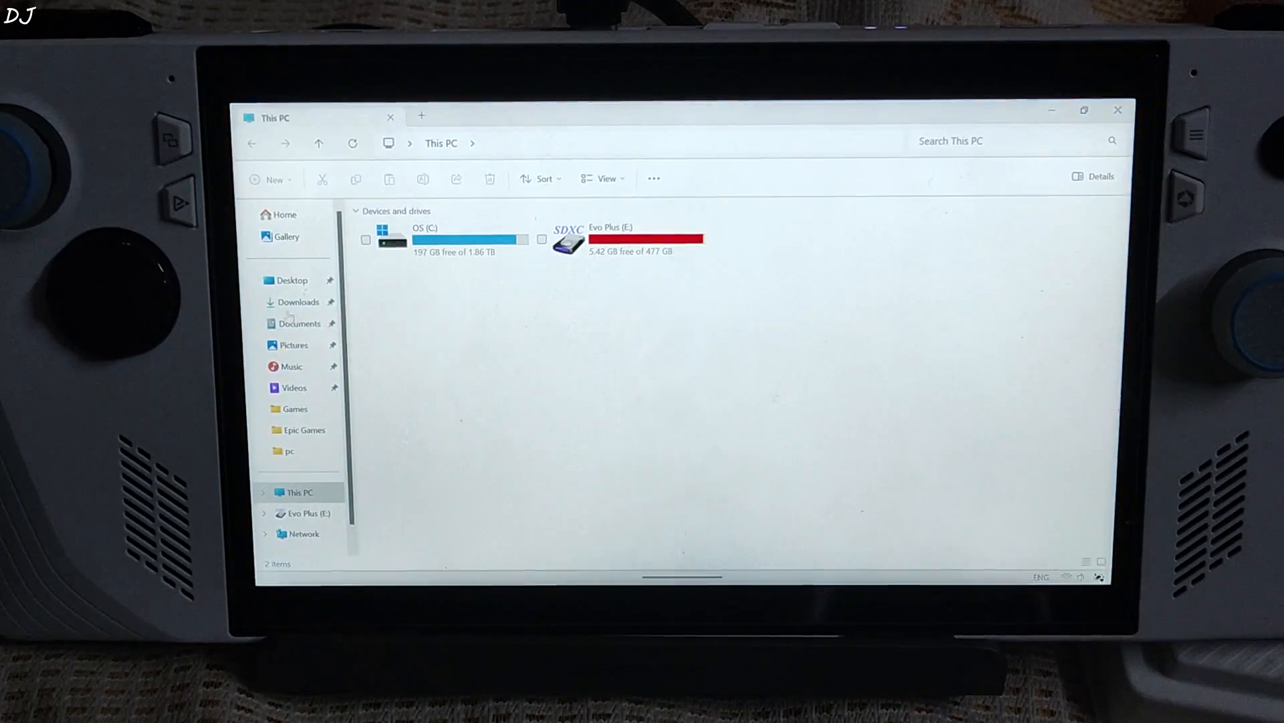
Run the AMD_Graphic_DriverOnly_ROG installer in English, accept the license, install, and restart.
click(300, 302)
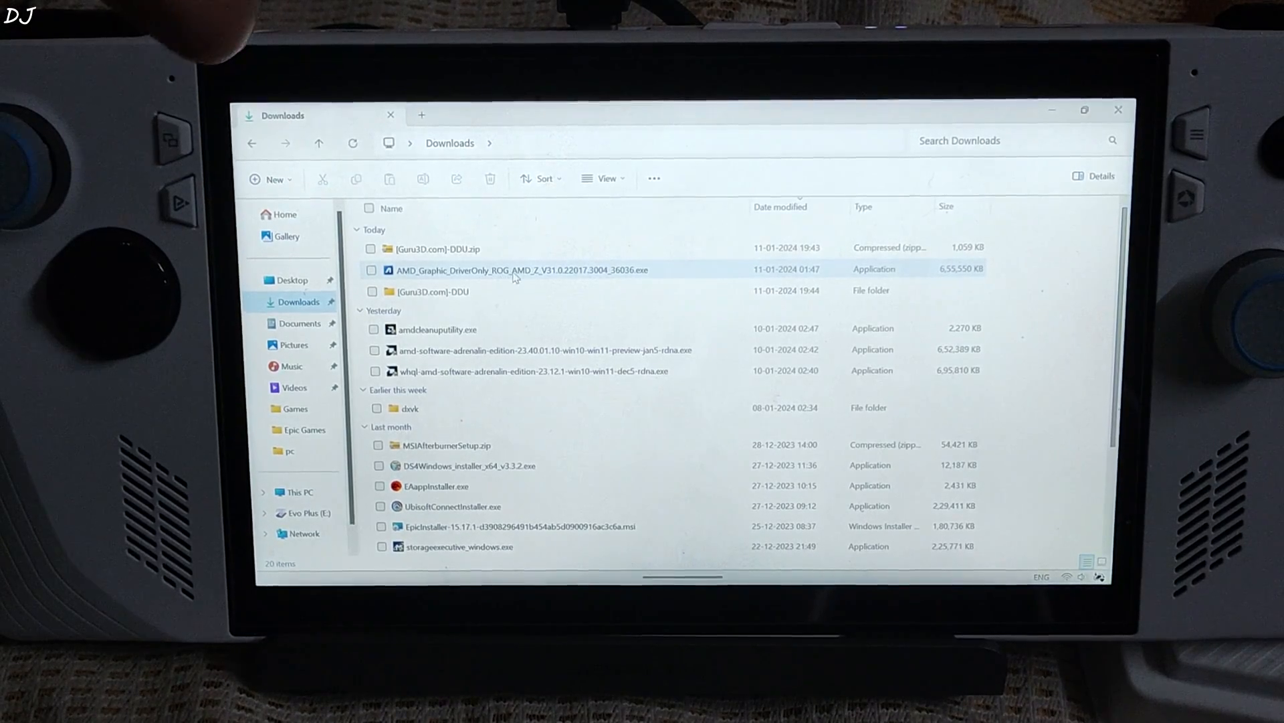
click(516, 270)
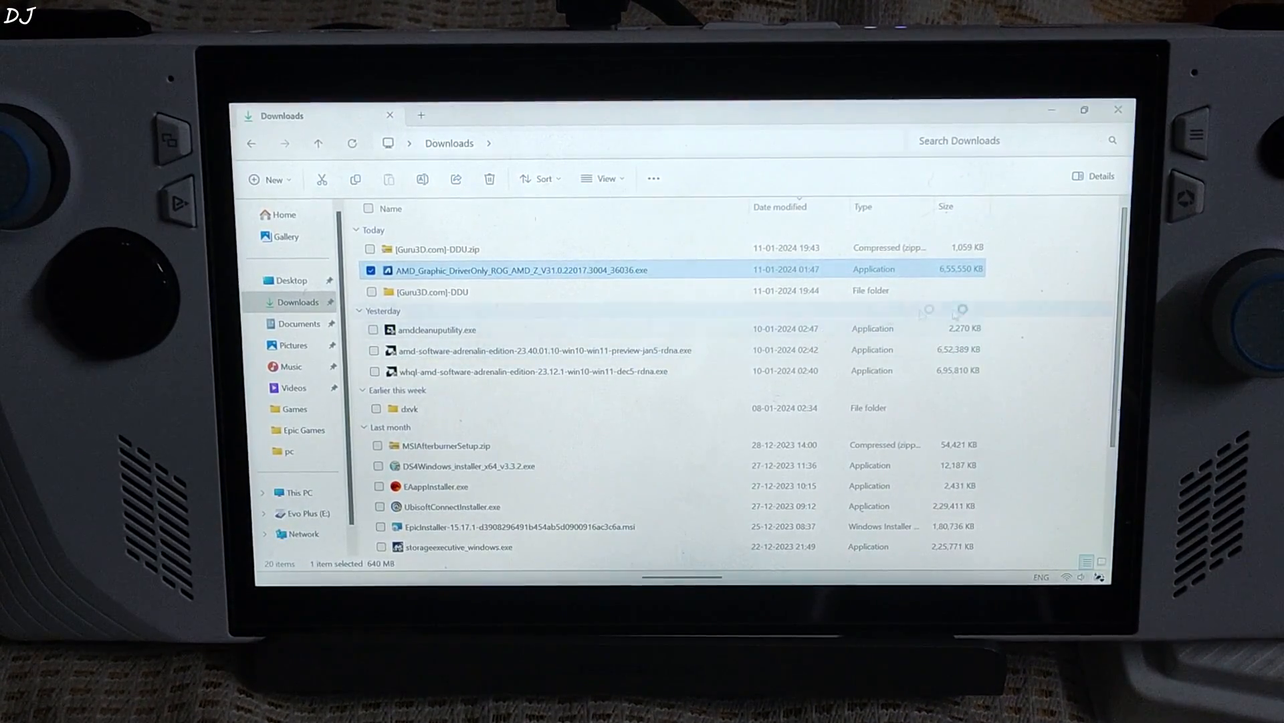
double_click(519, 270)
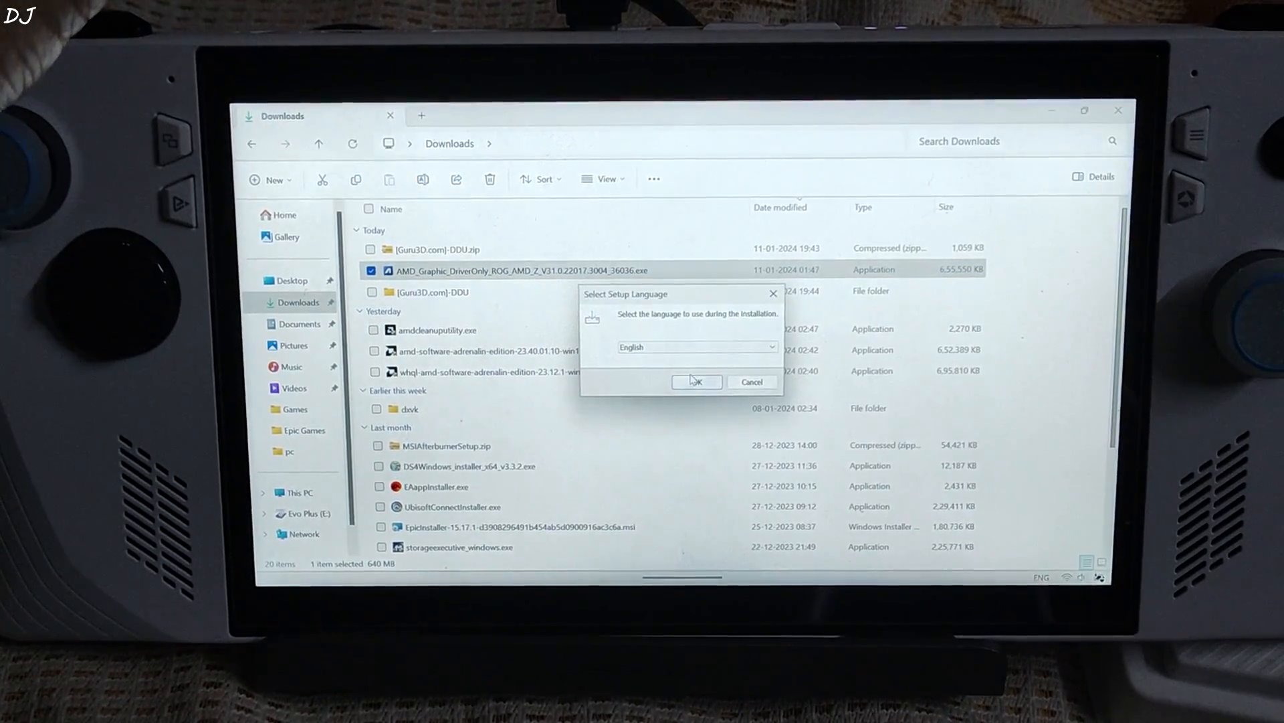
click(696, 382)
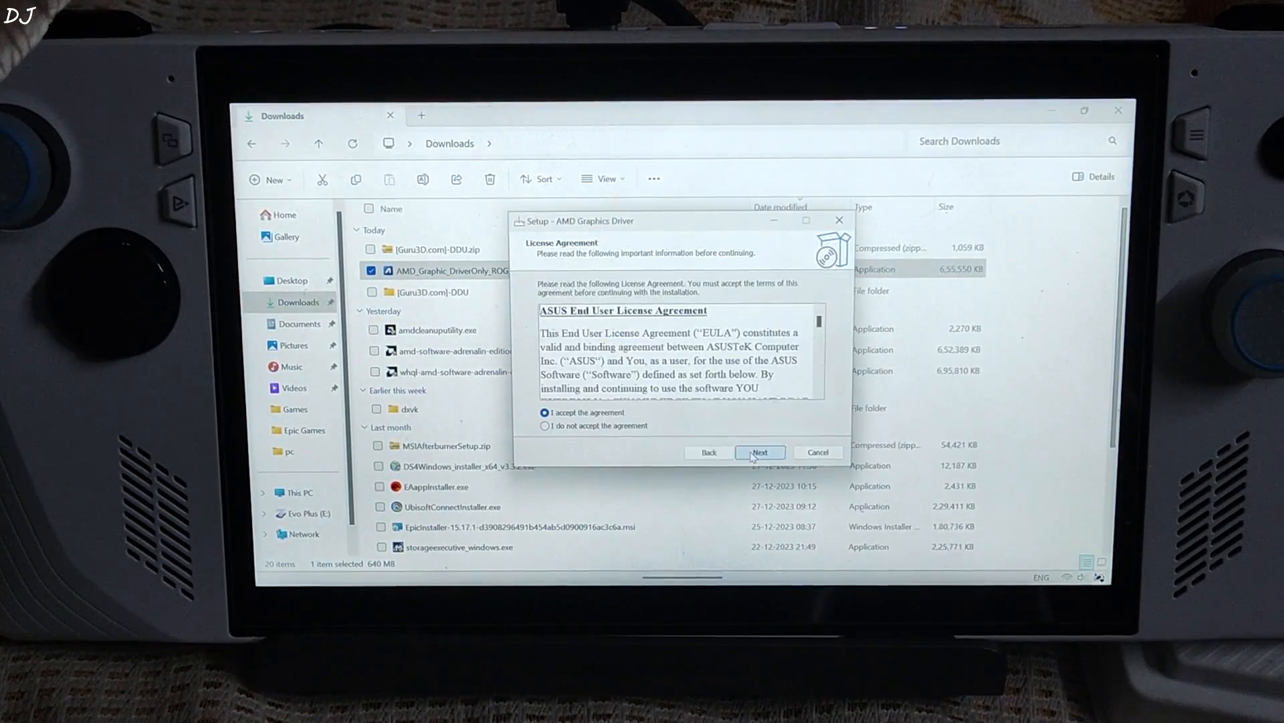
click(759, 452)
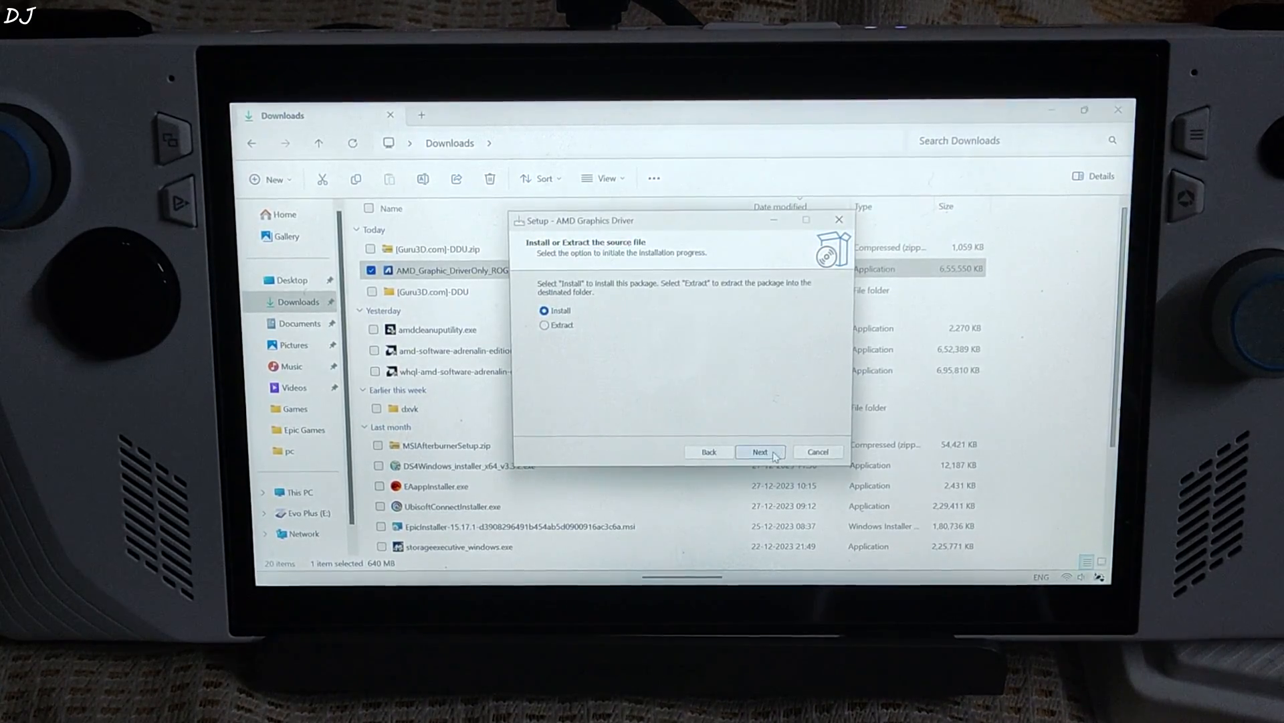
click(760, 452)
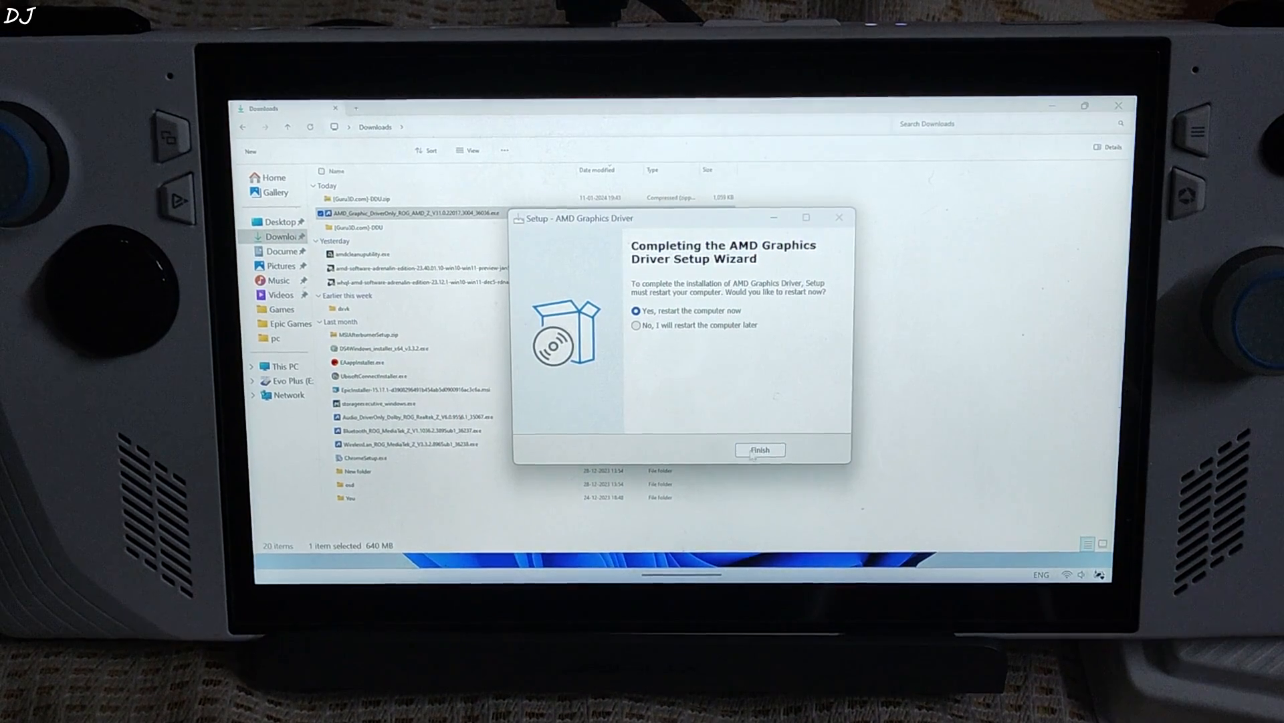
click(759, 449)
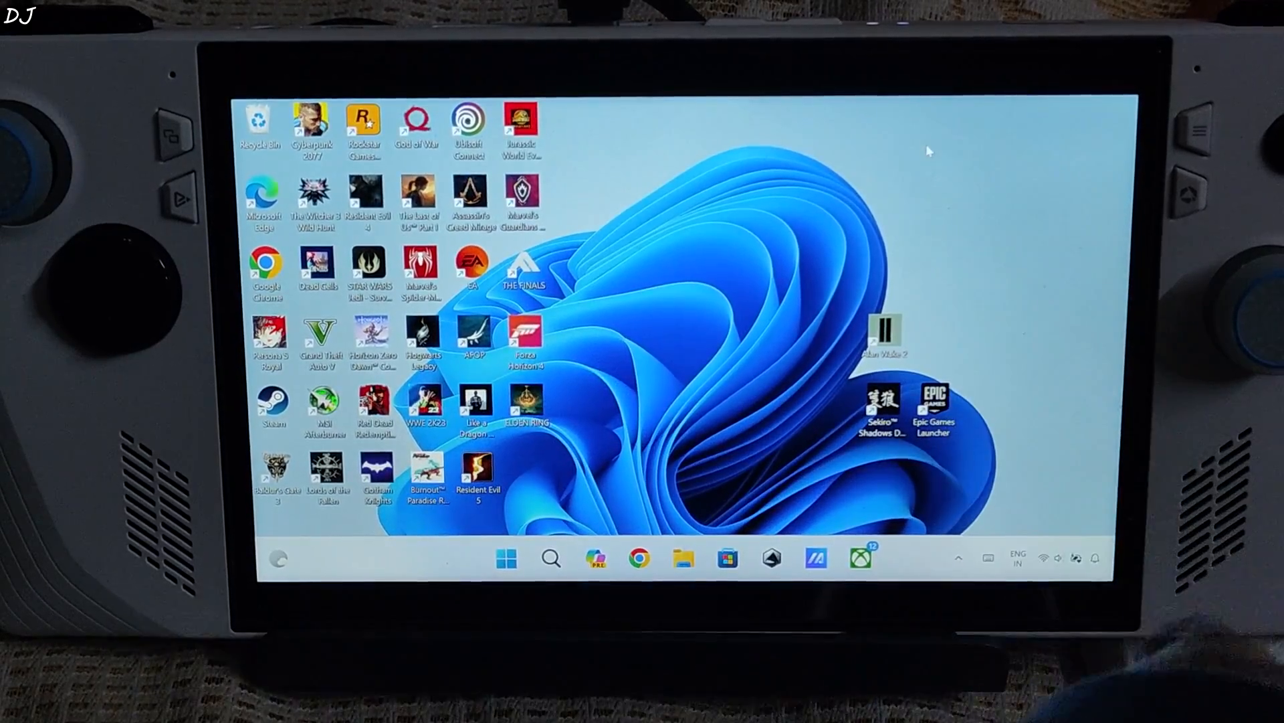
Open Microsoft Store's Library to find AMD Radeon Software among installed apps.
right_click(928, 150)
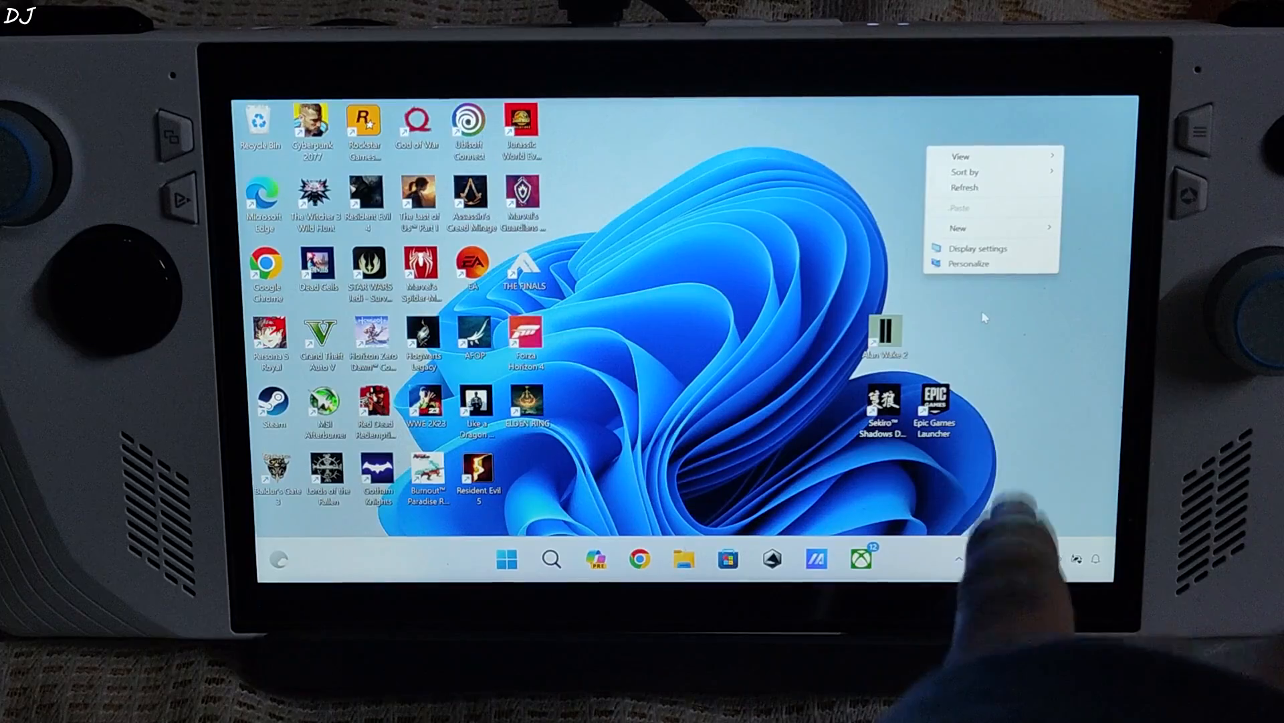
click(713, 369)
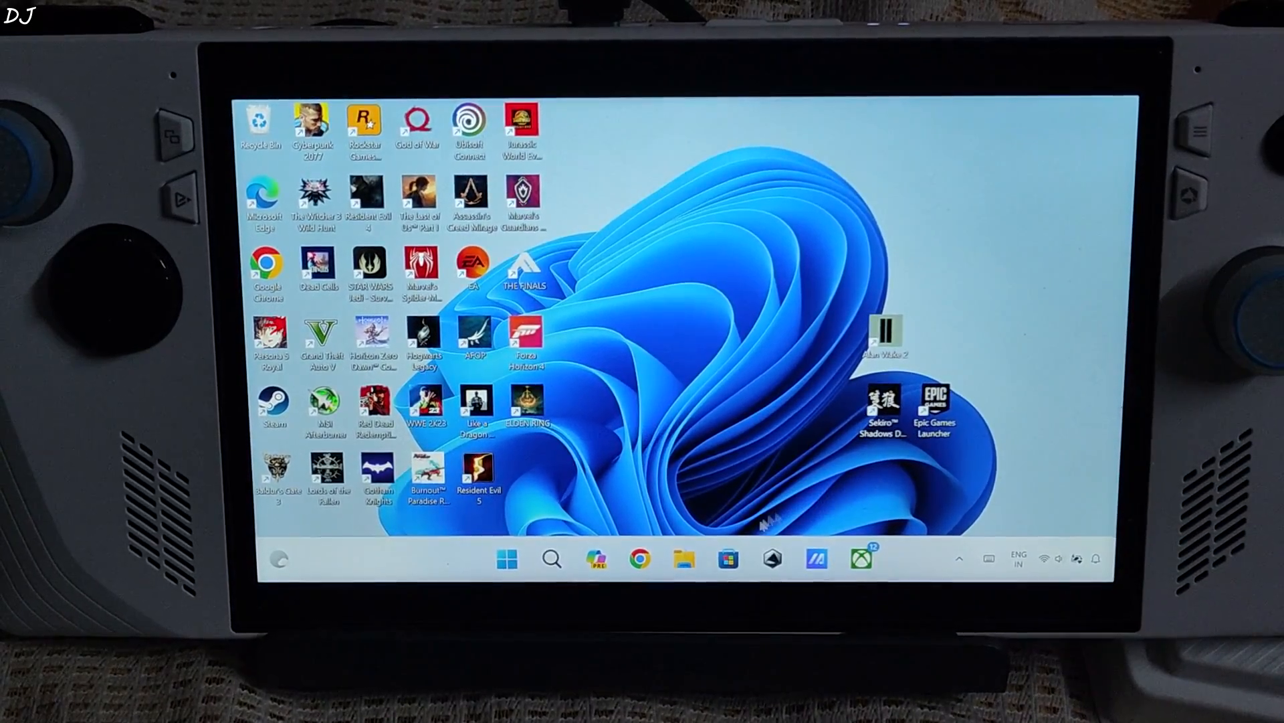
click(727, 558)
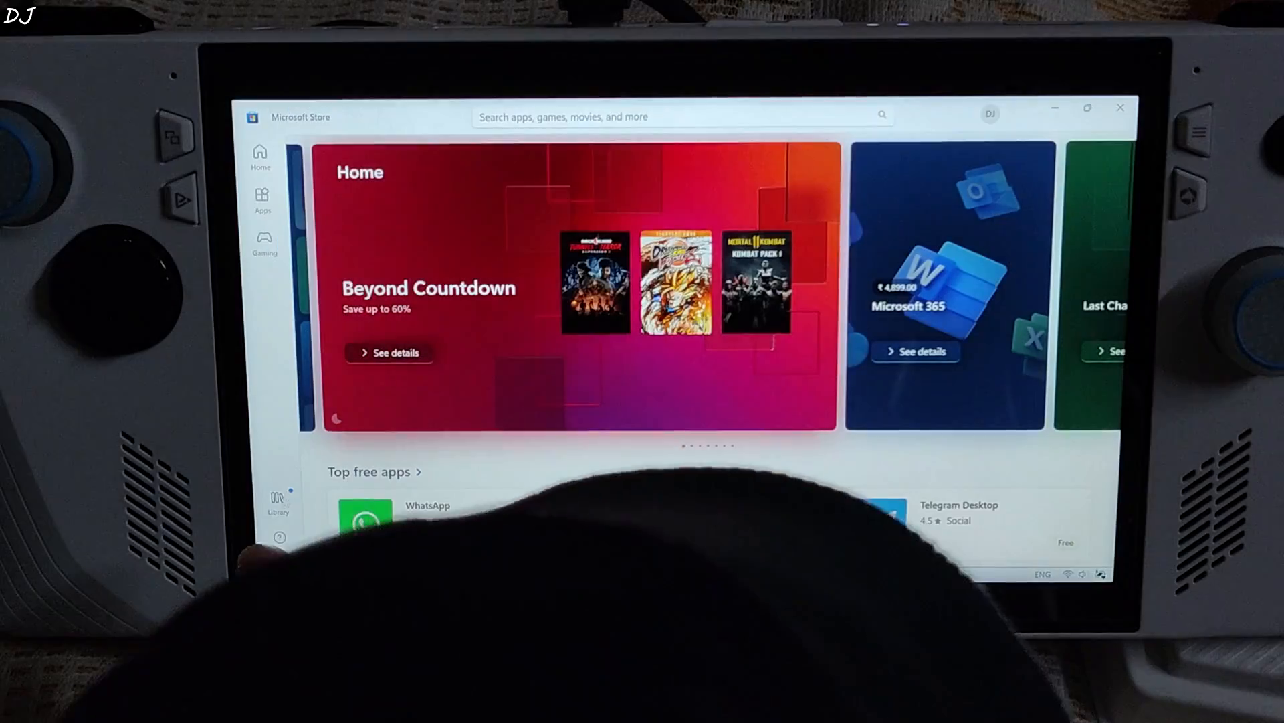
click(278, 503)
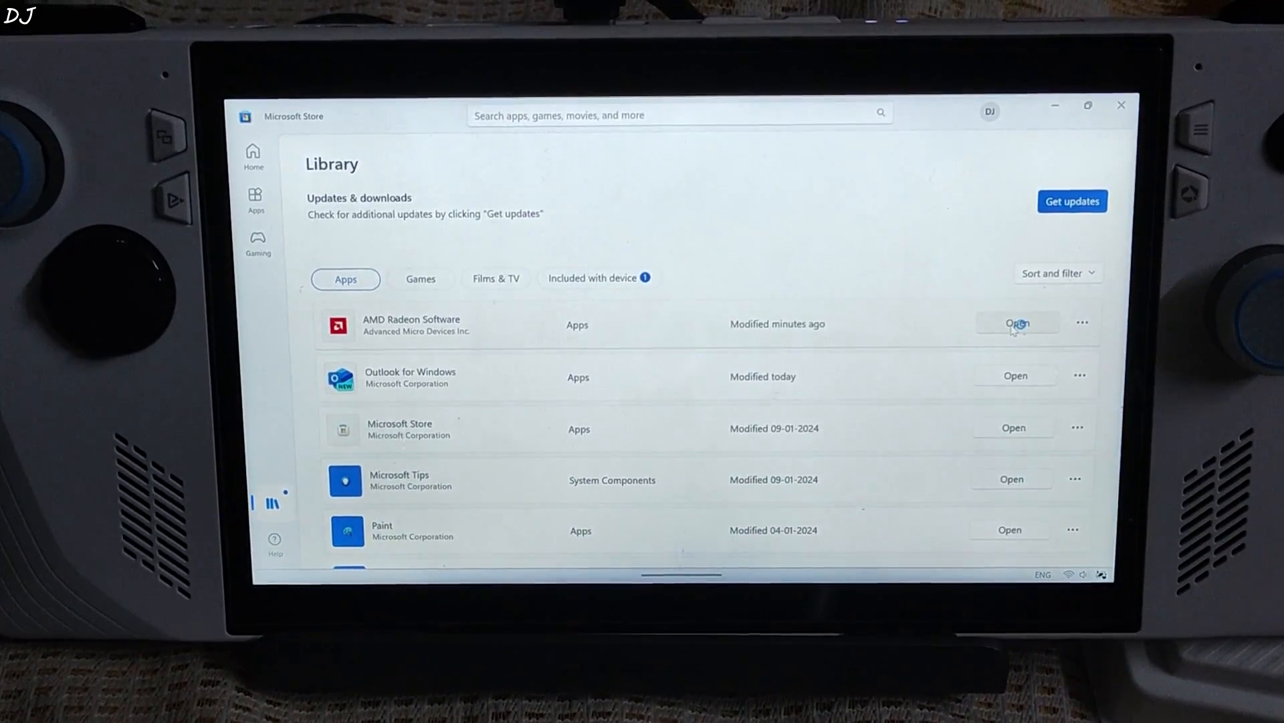
Launch AMD Radeon Software, skip setup, check driver 23.10.2, and browse Gaming > Graphics.
click(1018, 322)
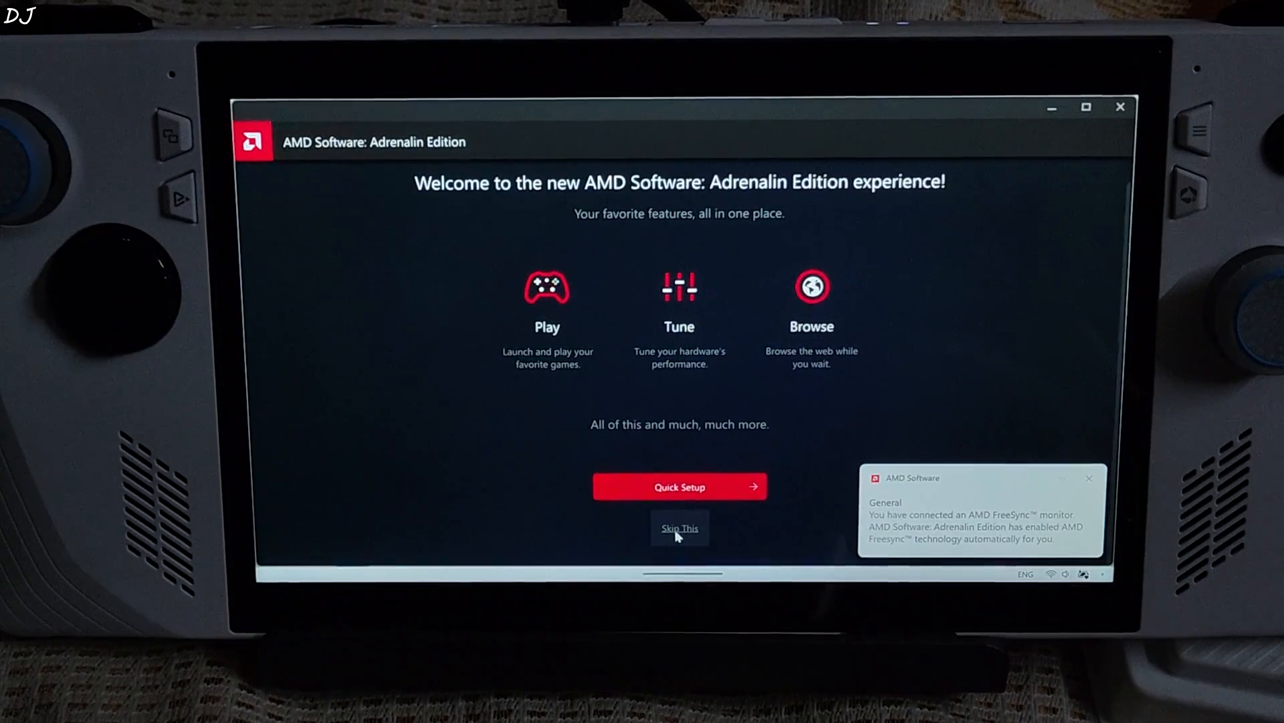
click(680, 528)
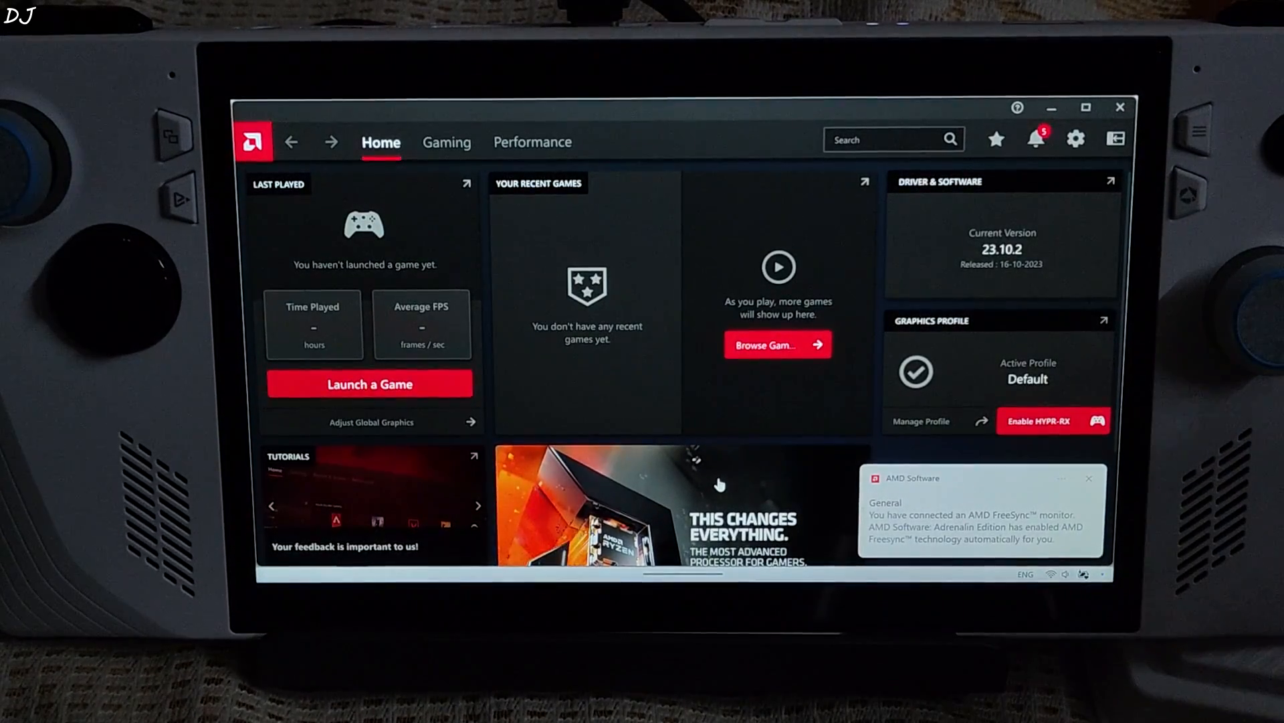
mouse_move(1091, 381)
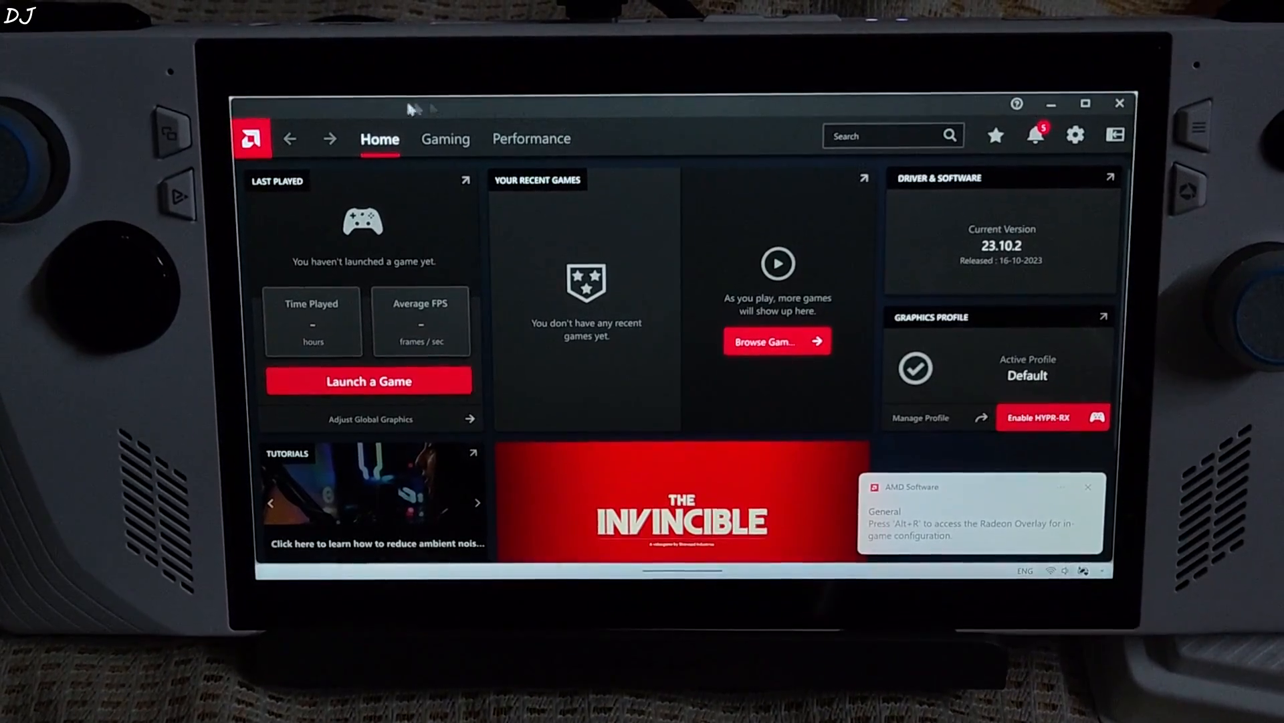
click(445, 139)
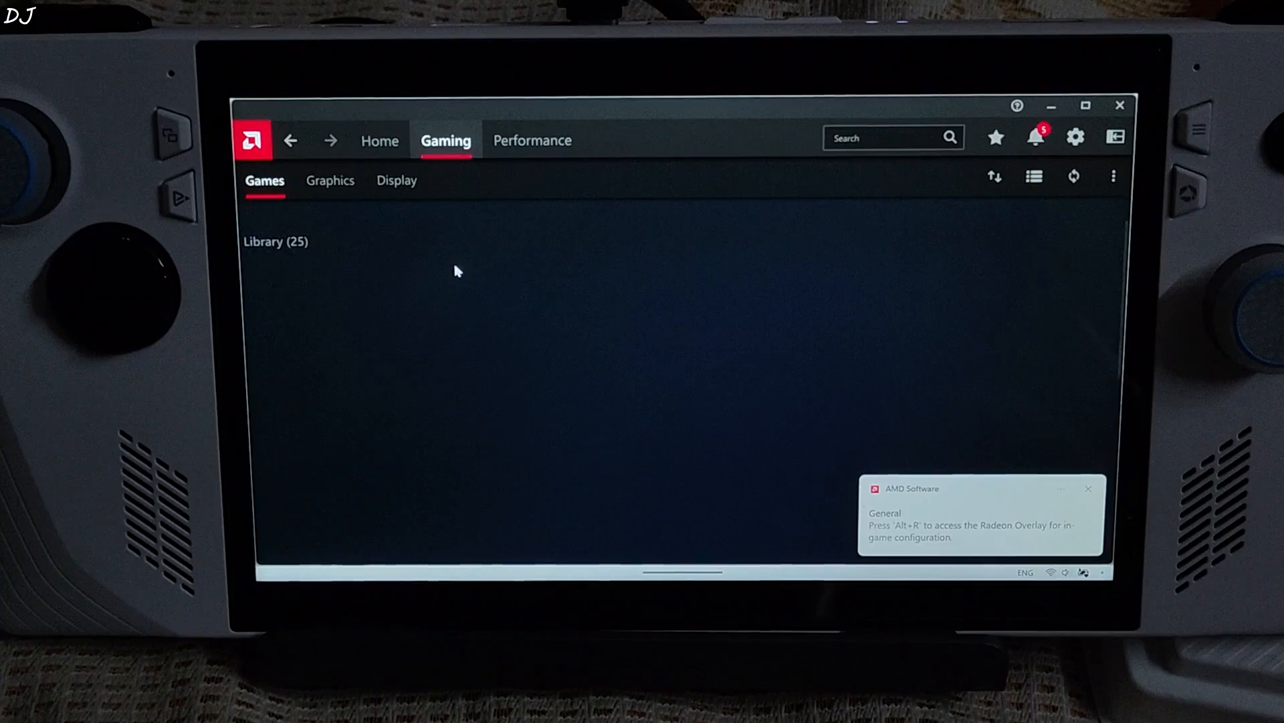
click(330, 180)
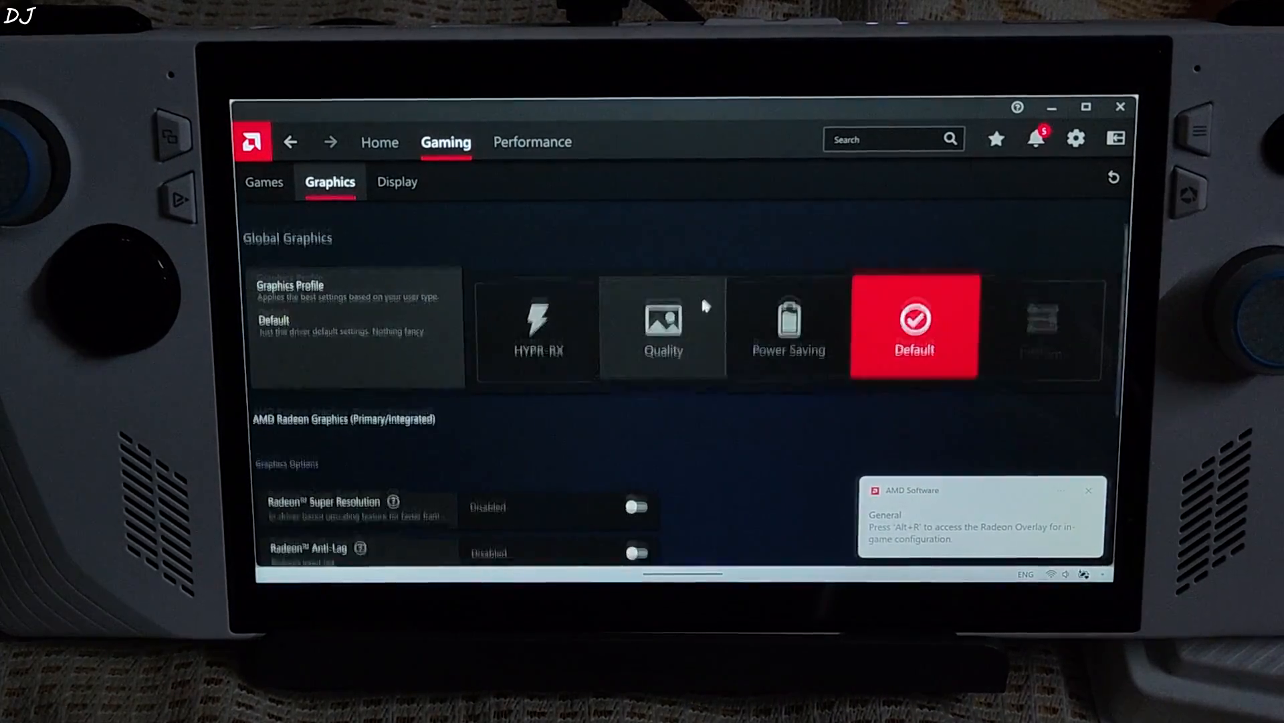
scroll(down, 3)
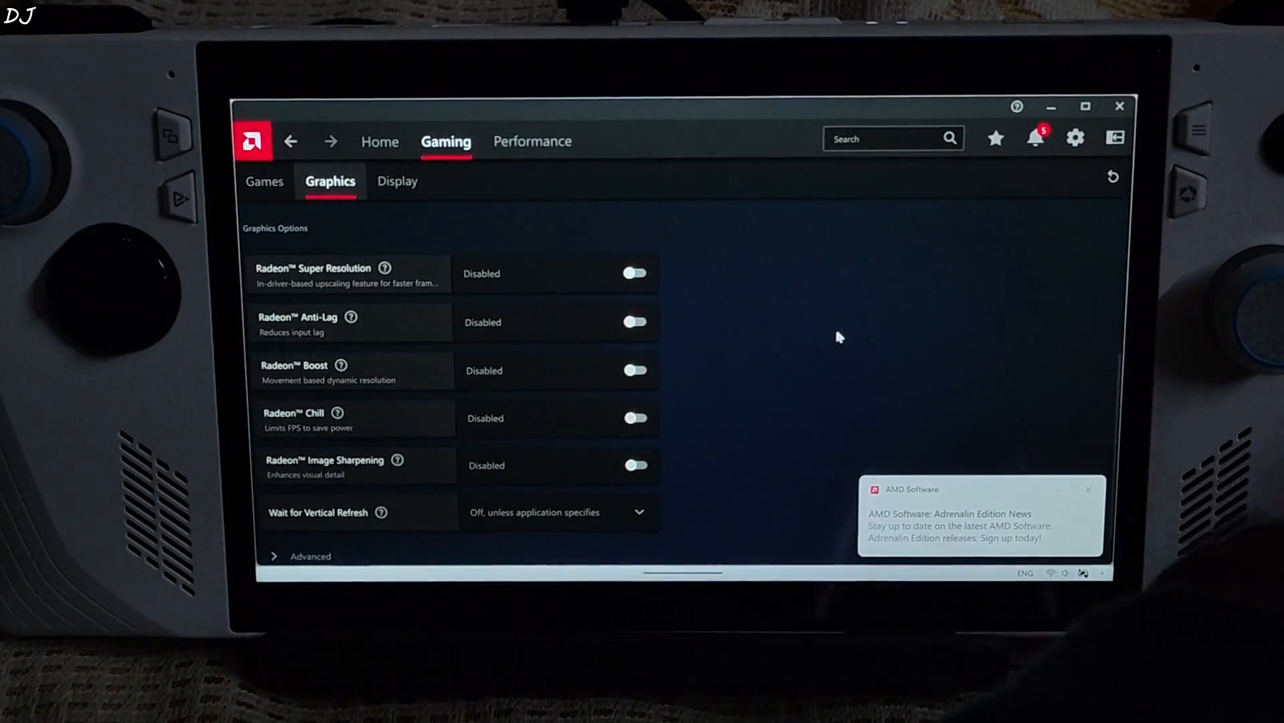